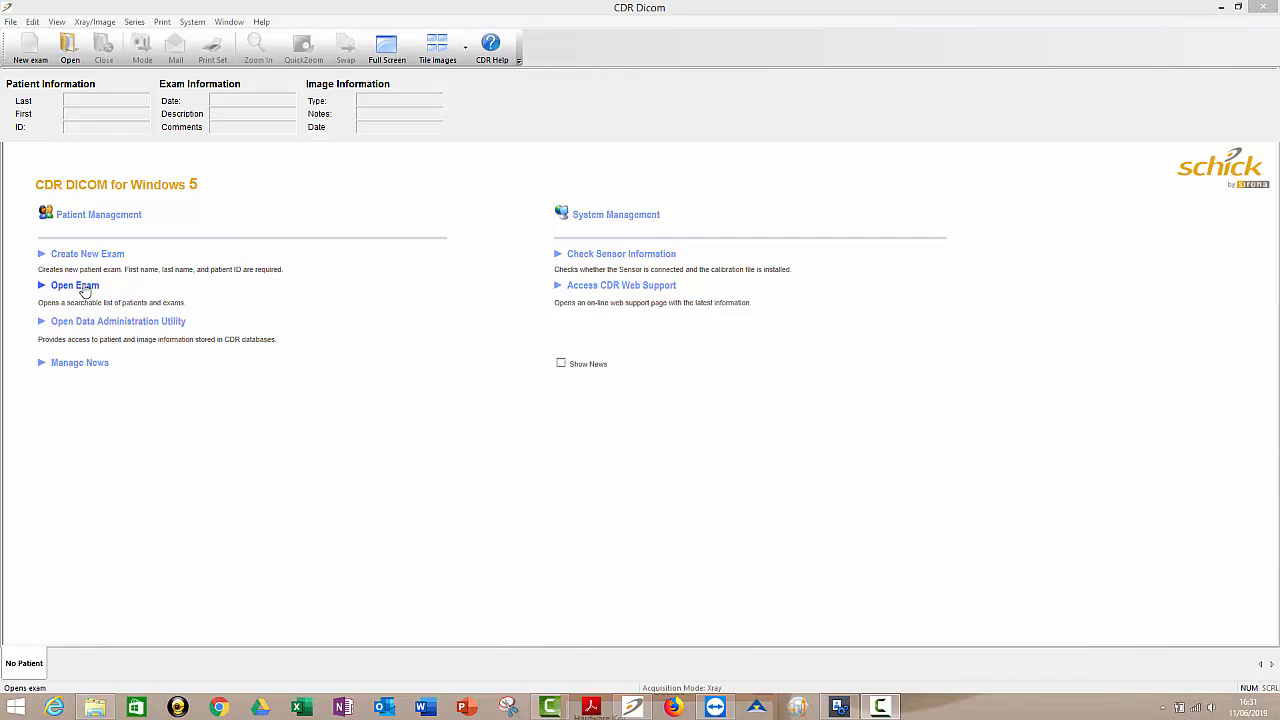
# - Search patients by last name and load the second result's Feline – Large exam
pyautogui.click(76, 284)
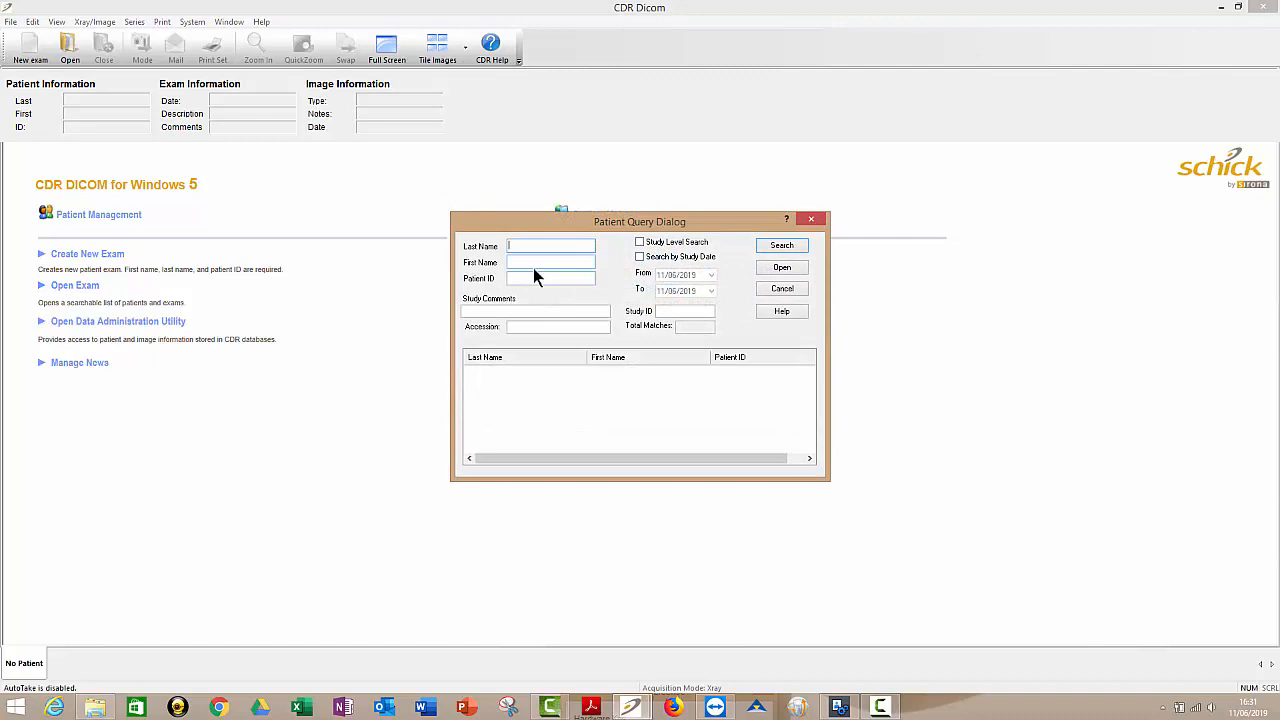
pyautogui.moveTo(780, 244)
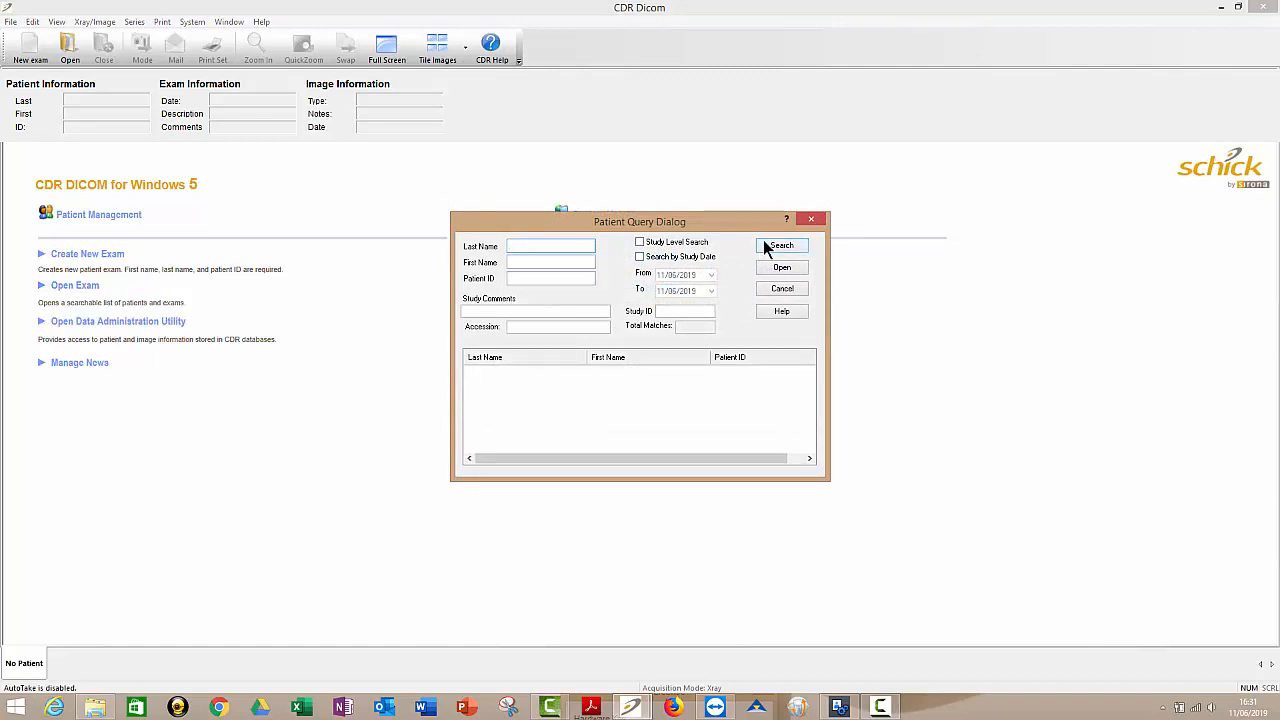
pyautogui.click(780, 246)
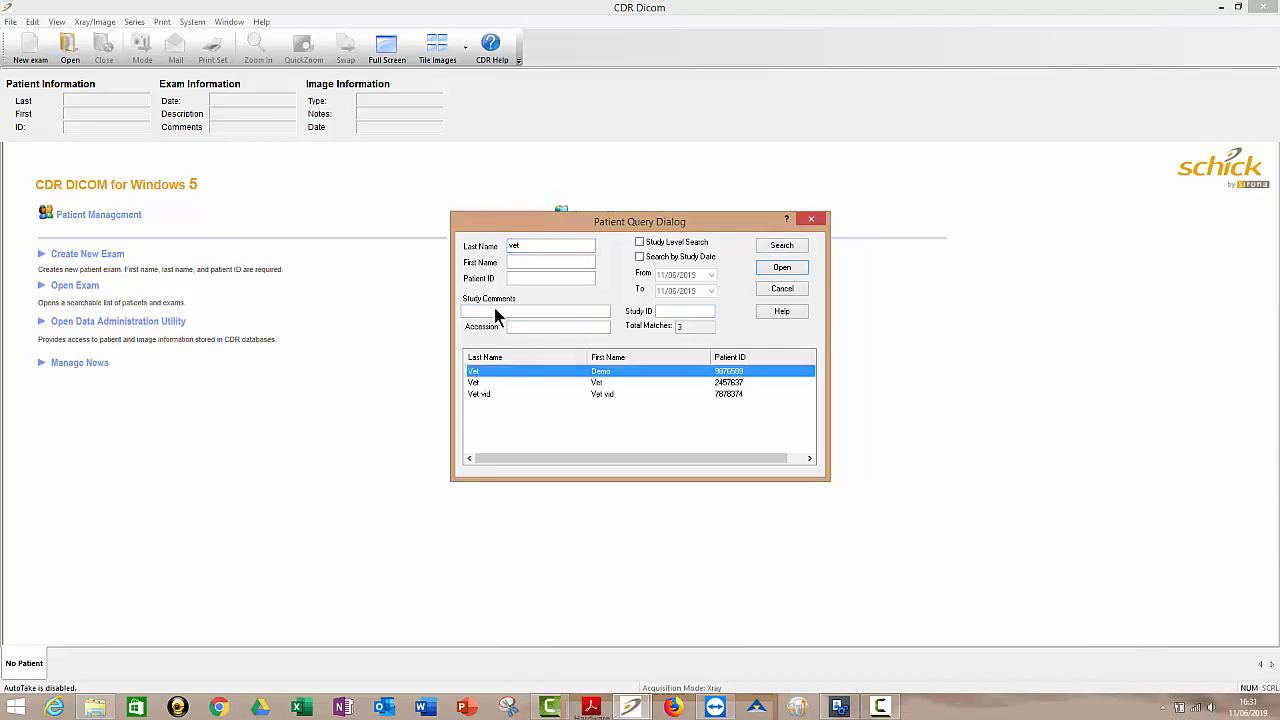
pyautogui.moveTo(516, 390)
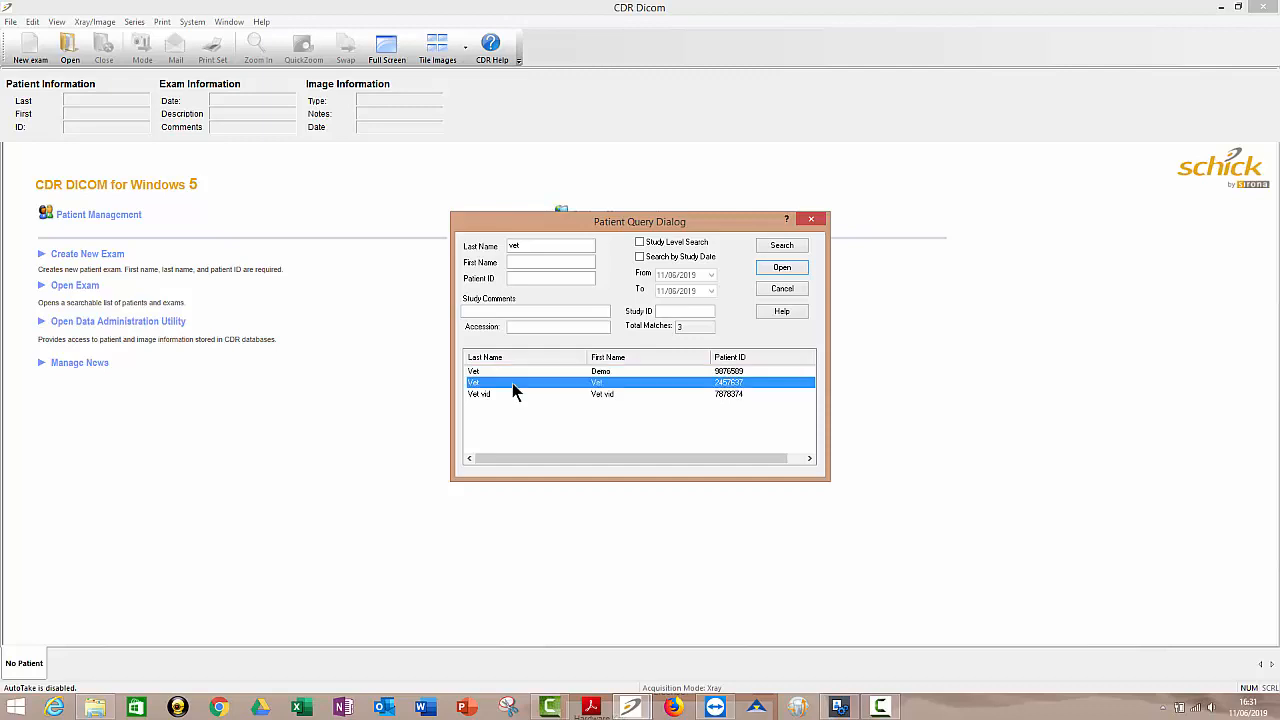
pyautogui.click(780, 268)
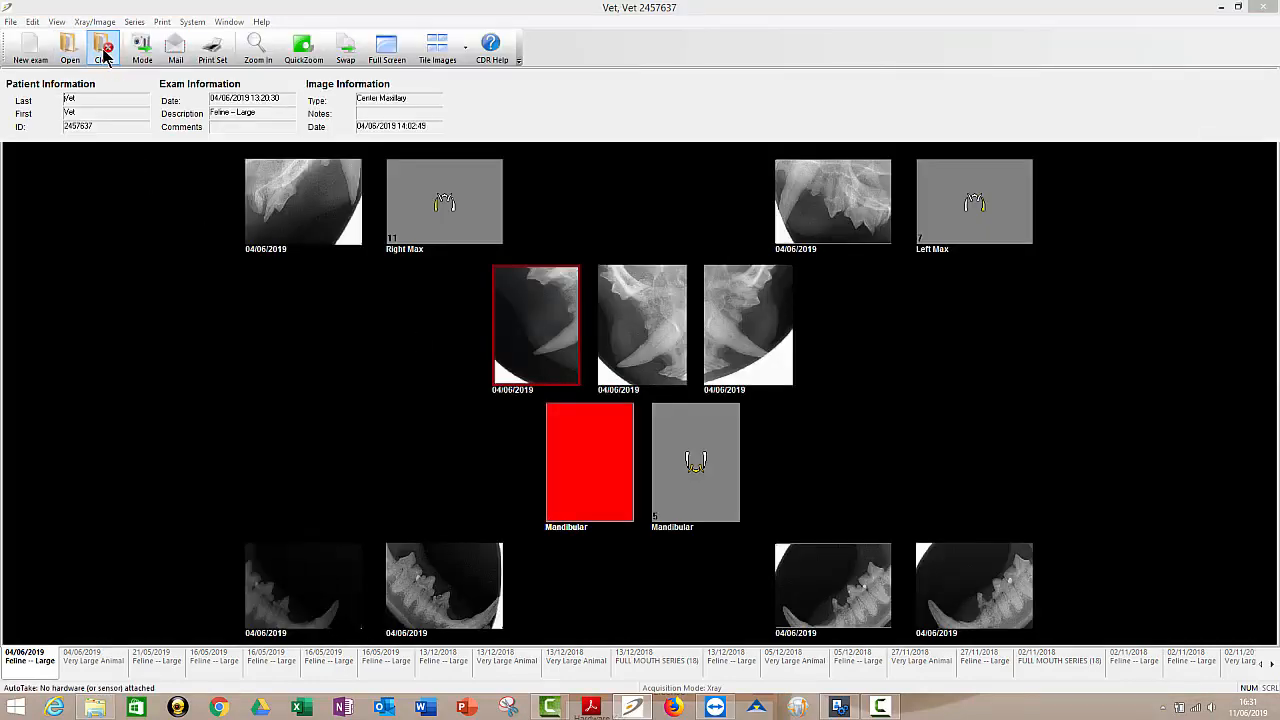
# - Close the current exam to return to the start screen
pyautogui.click(104, 44)
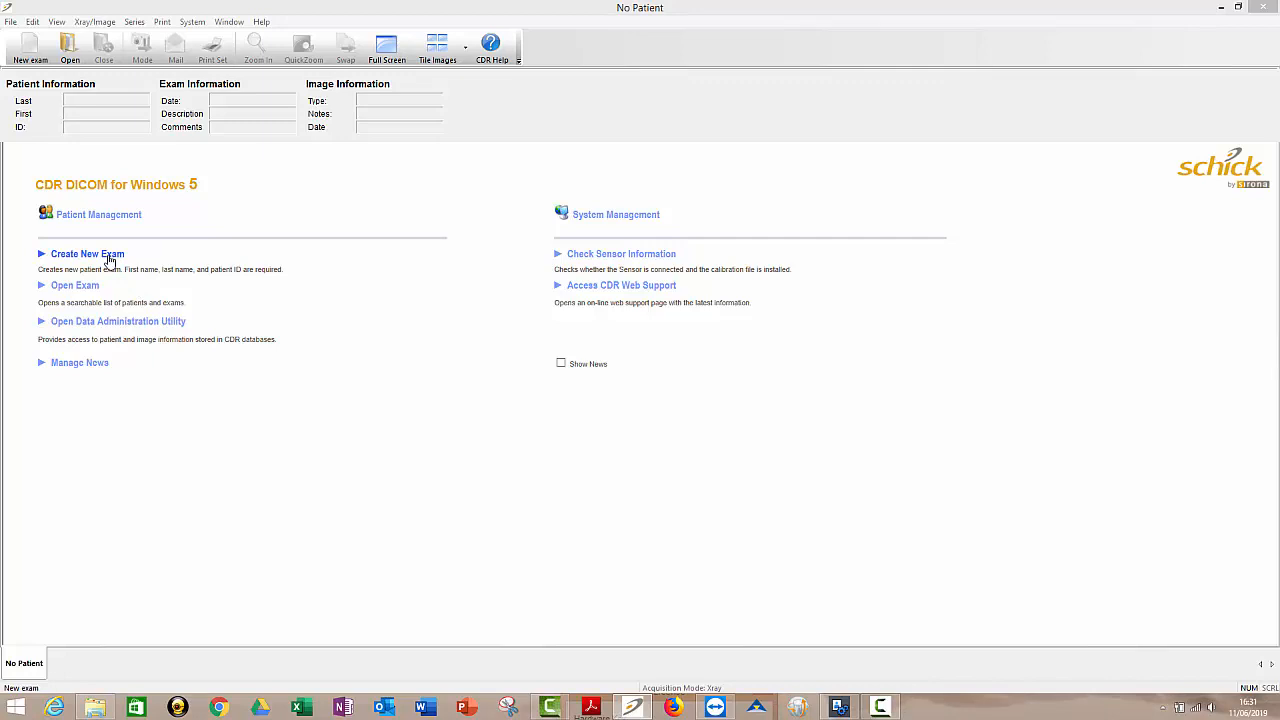
# - Begin a new exam with last name 'Led' and patient ID 6666
pyautogui.click(88, 252)
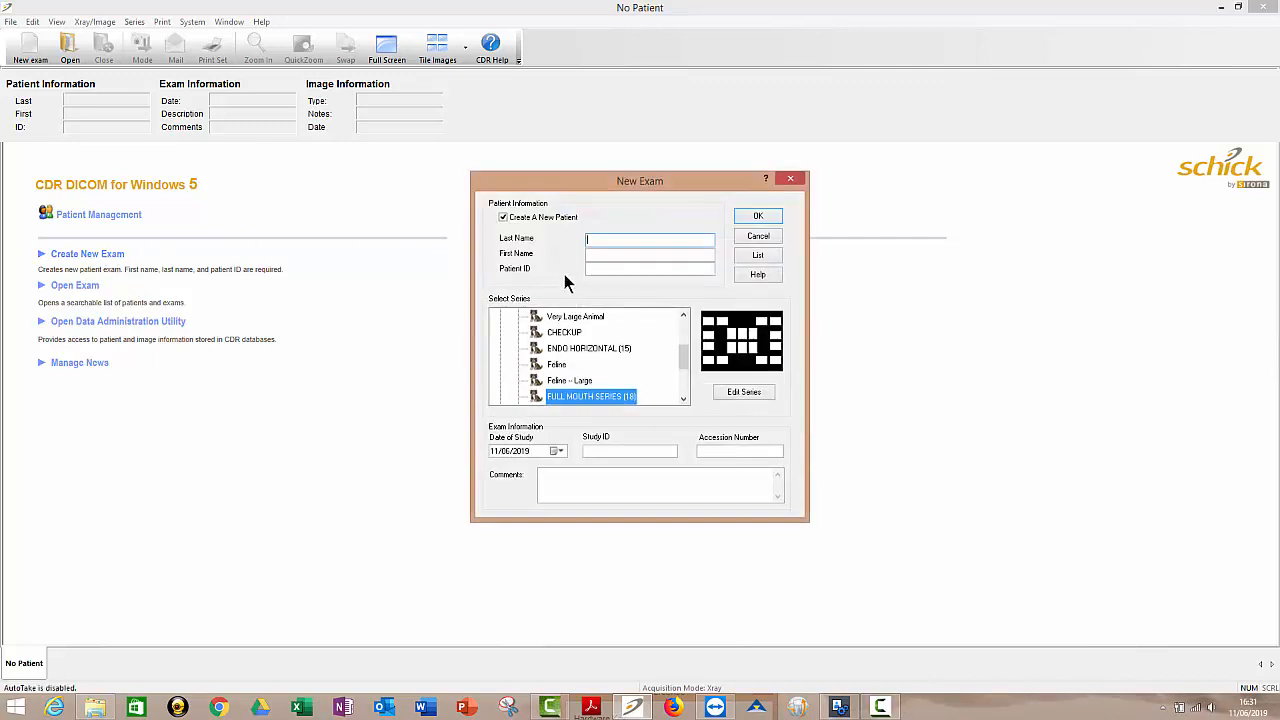
pyautogui.write('Led')
pyautogui.click(650, 254)
pyautogui.write('Oscar')
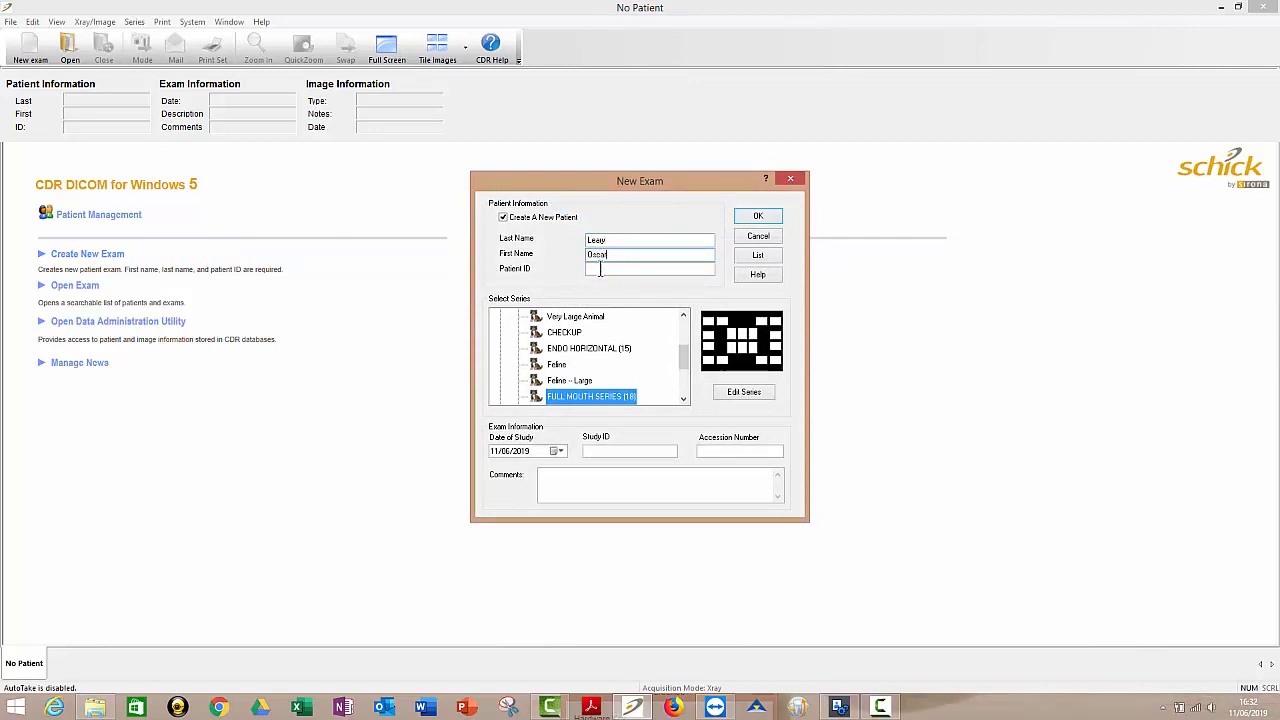
pyautogui.write('66666677')
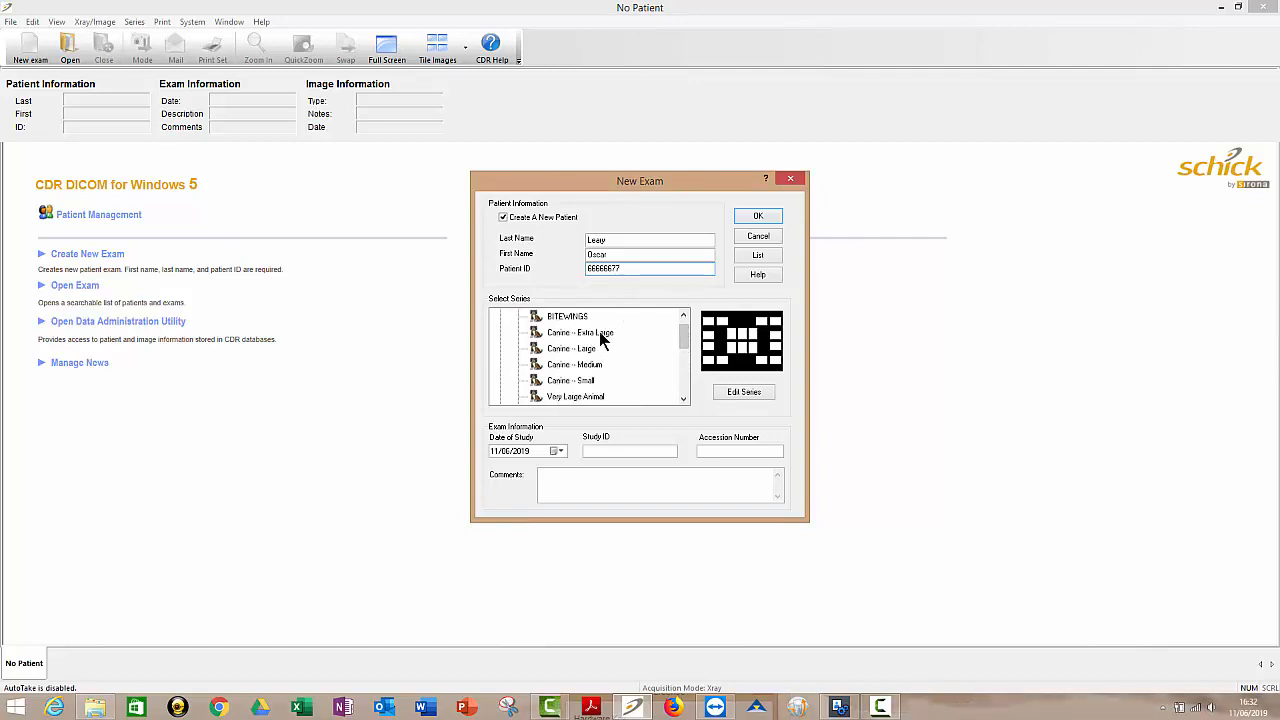
# - Pick Feline – Large from the Select Series list for the new exam
pyautogui.click(580, 332)
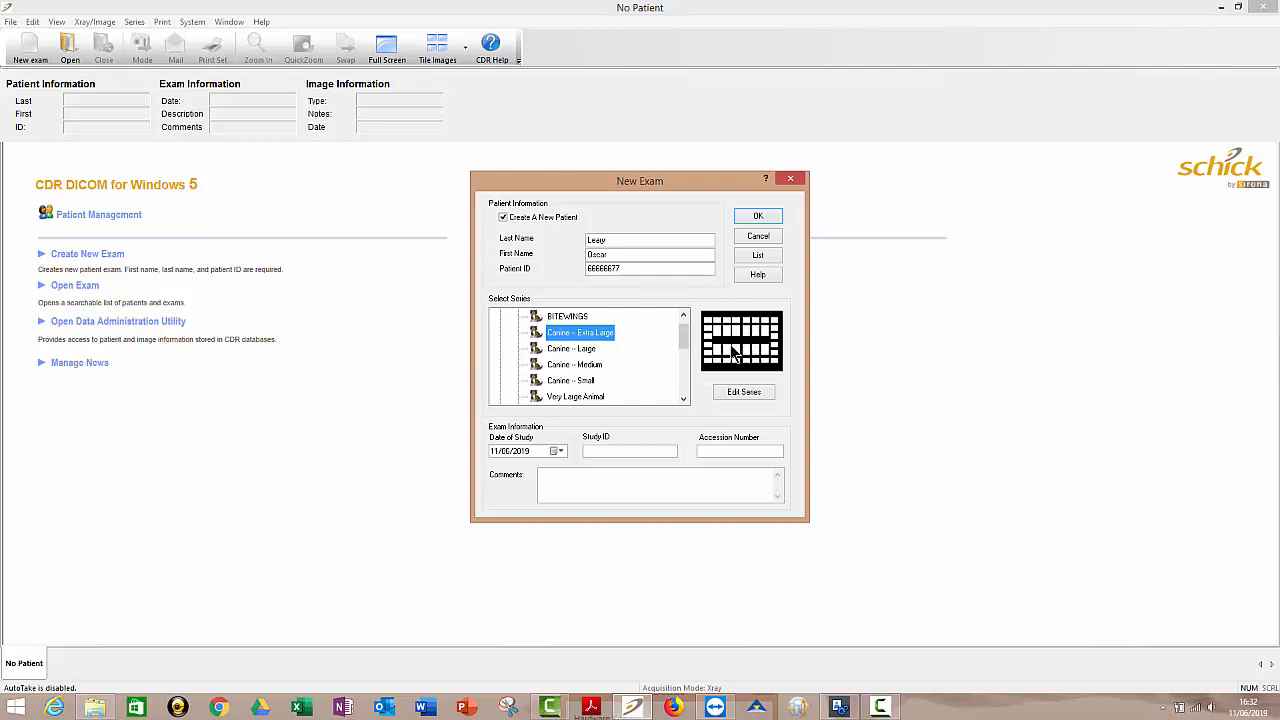
pyautogui.scroll(-3)
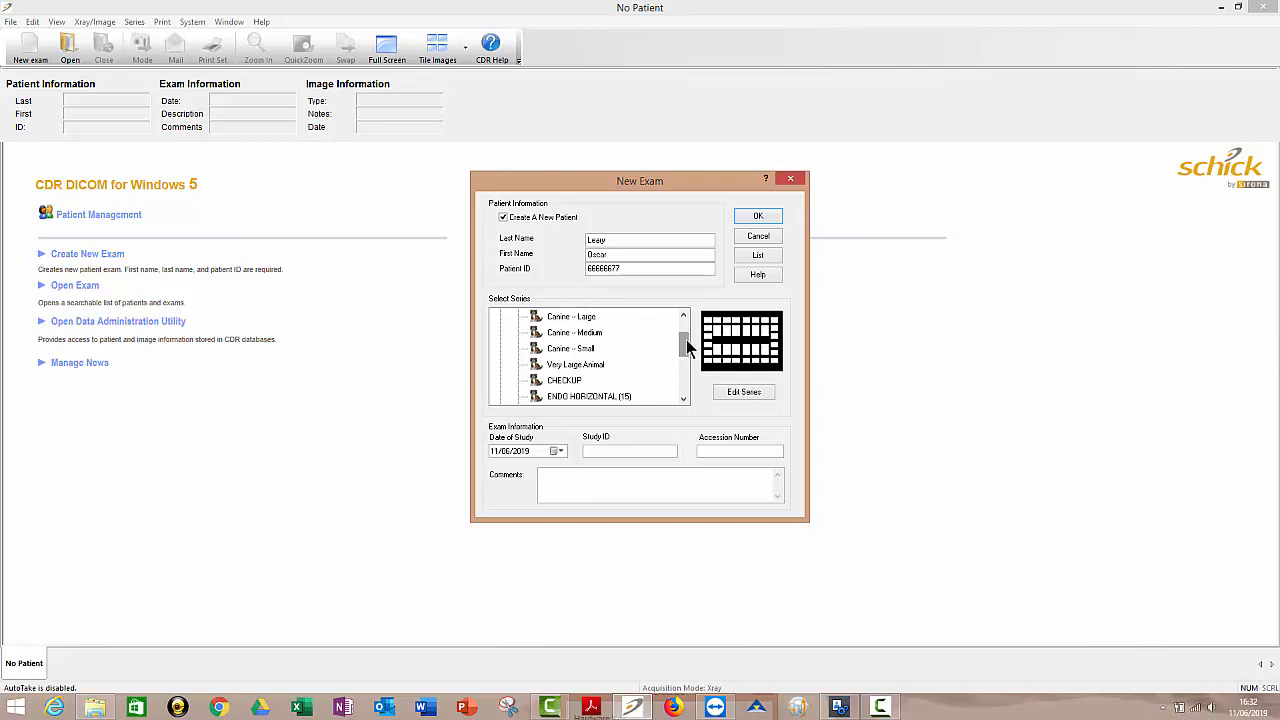
pyautogui.scroll(-3)
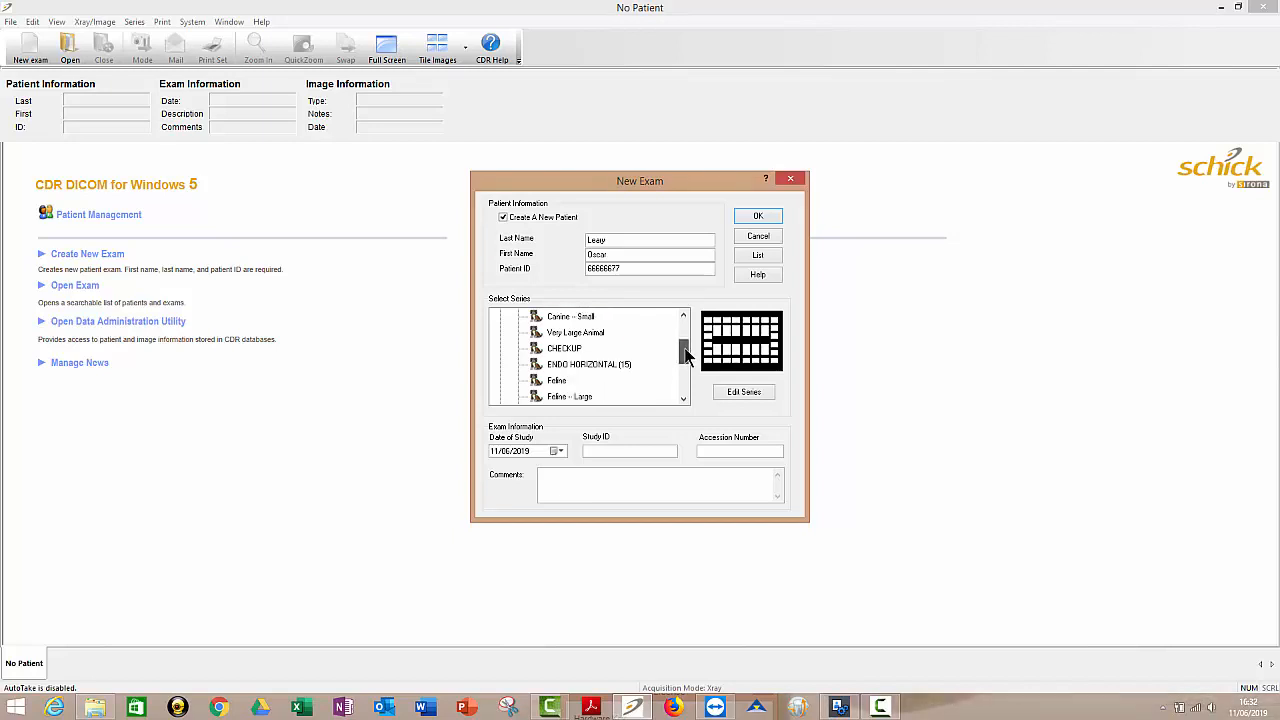
pyautogui.click(568, 396)
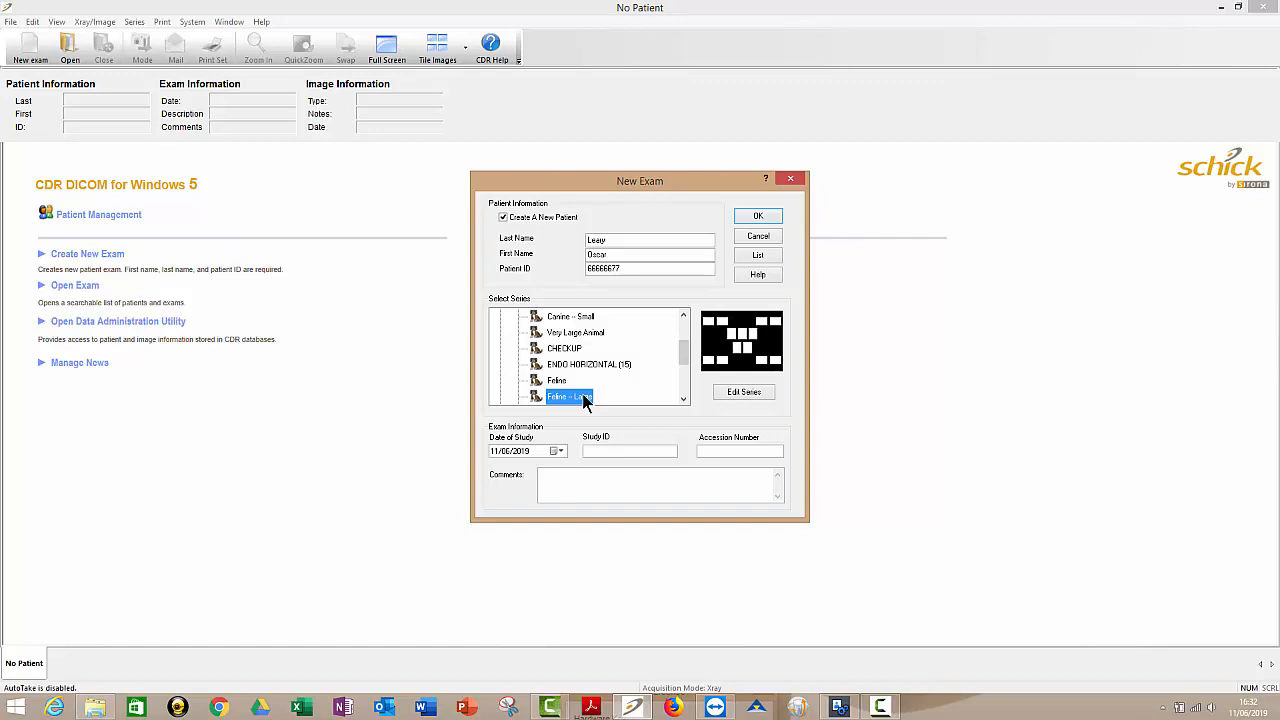
pyautogui.moveTo(780, 334)
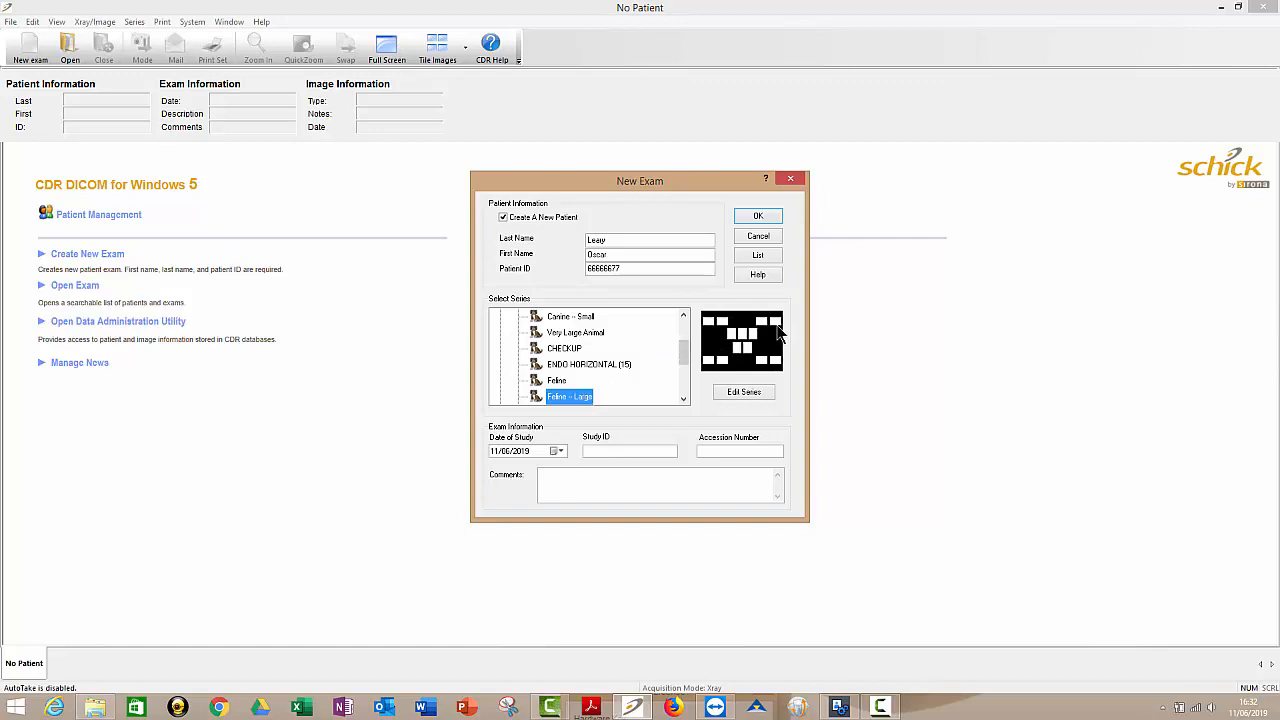
pyautogui.moveTo(736, 348)
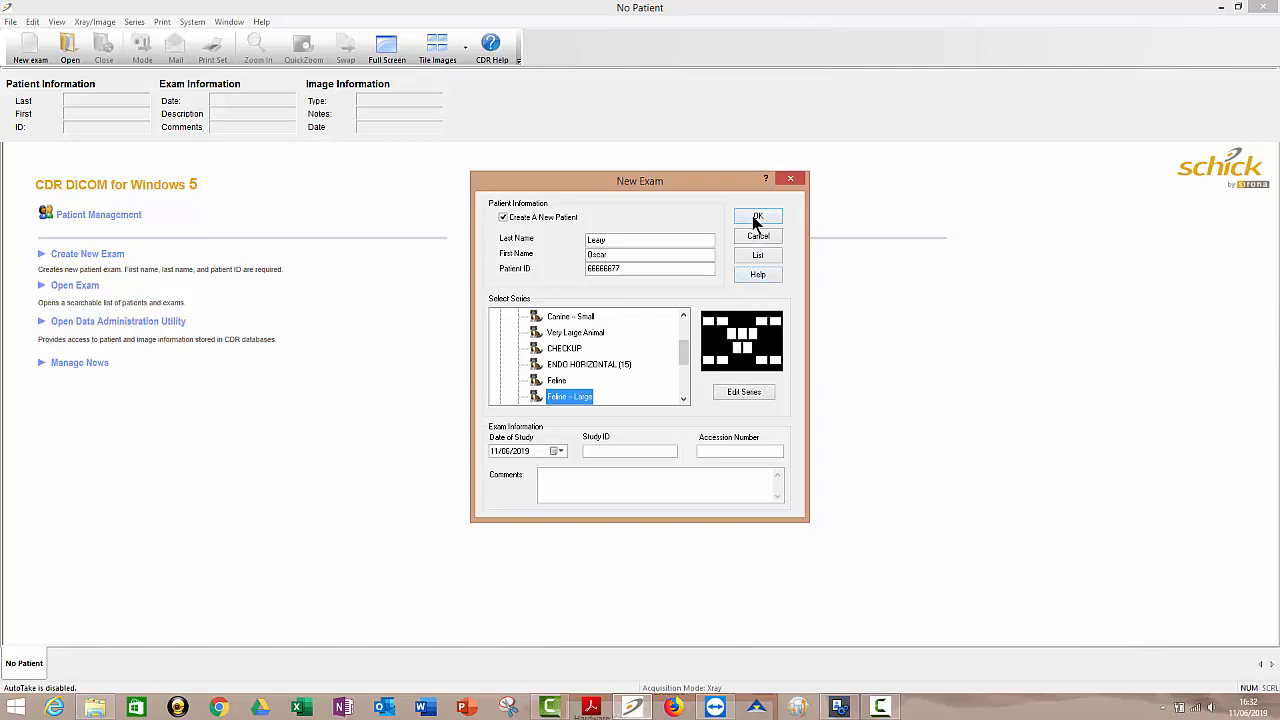
# - Confirm the New Exam dialog so the empty Feline – Large exam opens
pyautogui.click(756, 216)
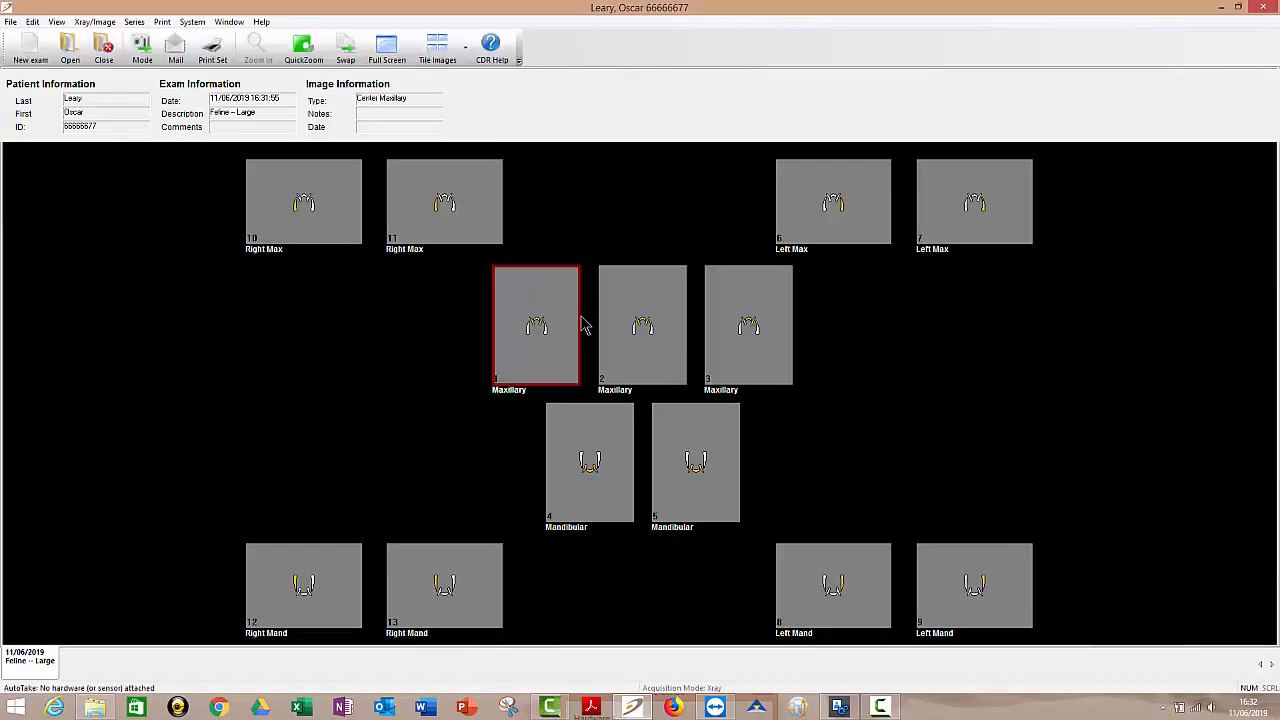
pyautogui.moveTo(544, 324)
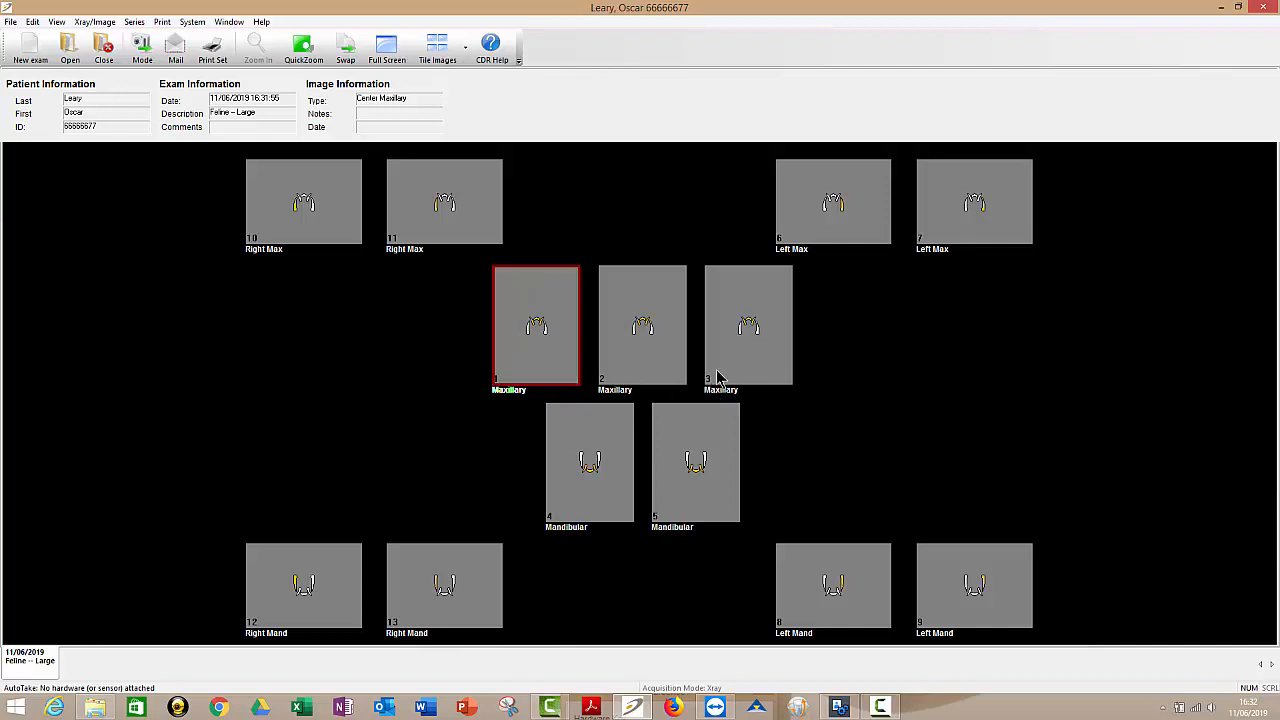
pyautogui.moveTo(724, 424)
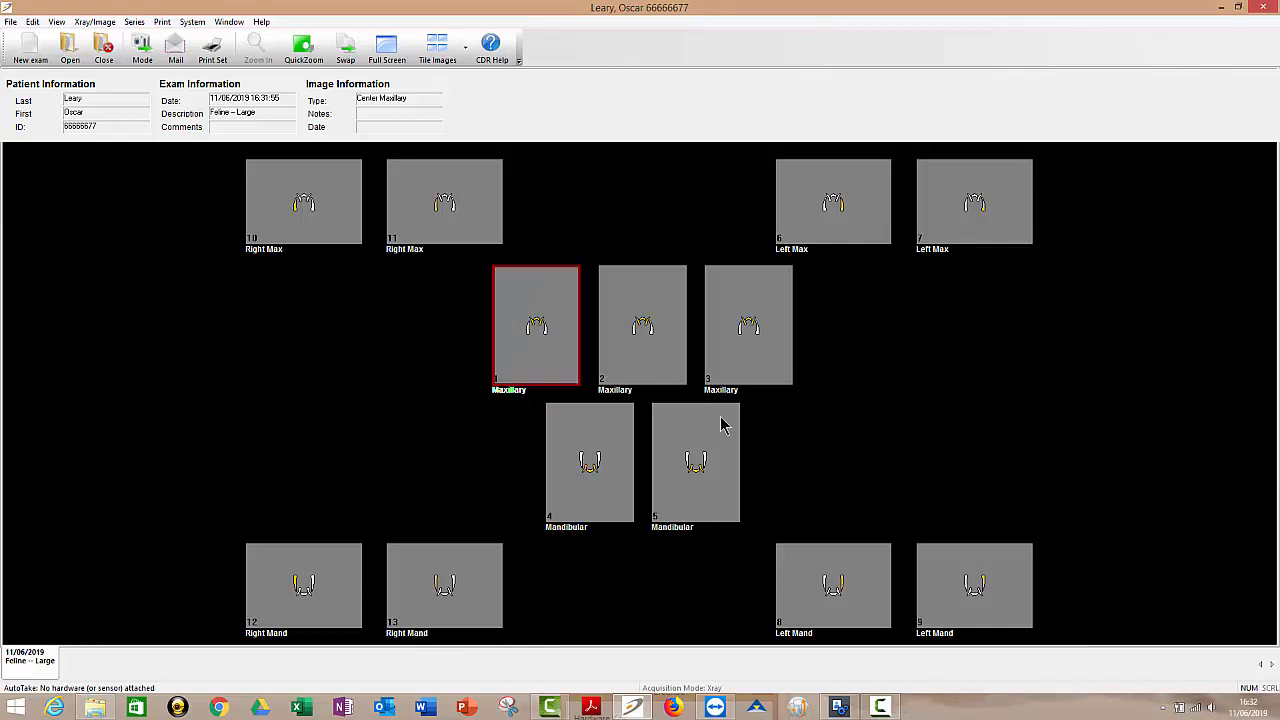
pyautogui.moveTo(392, 608)
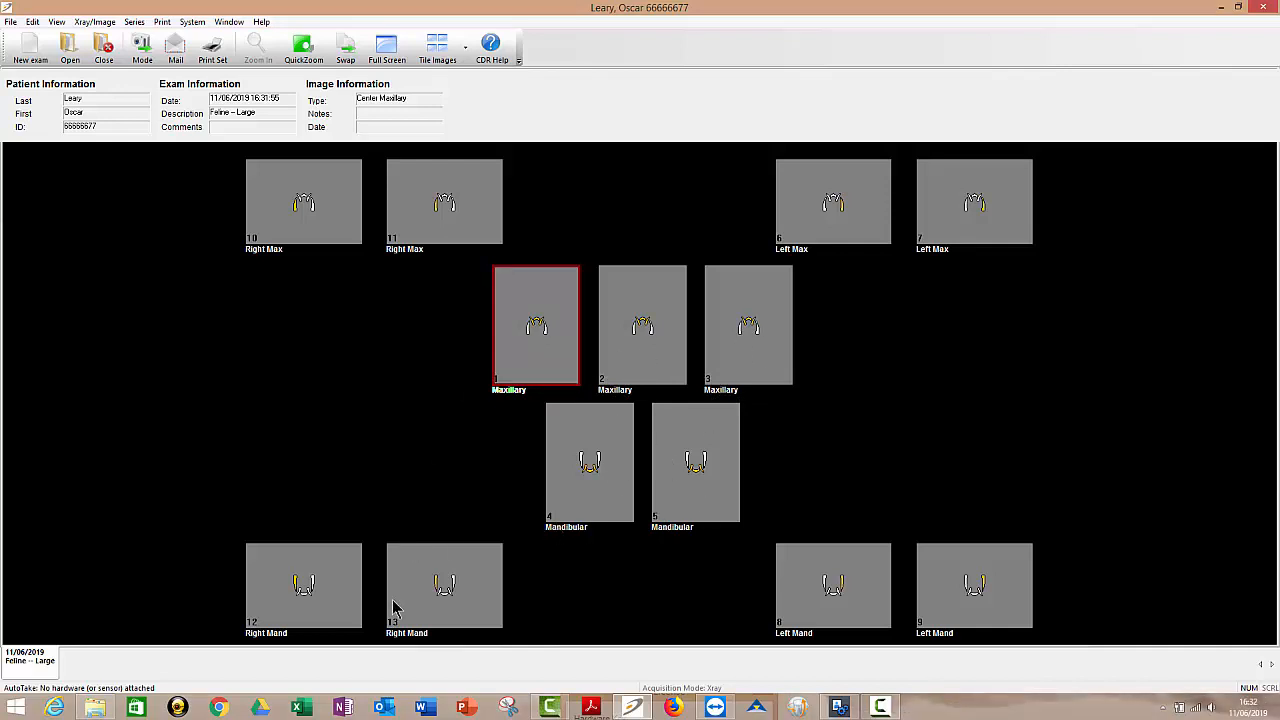
pyautogui.moveTo(408, 620)
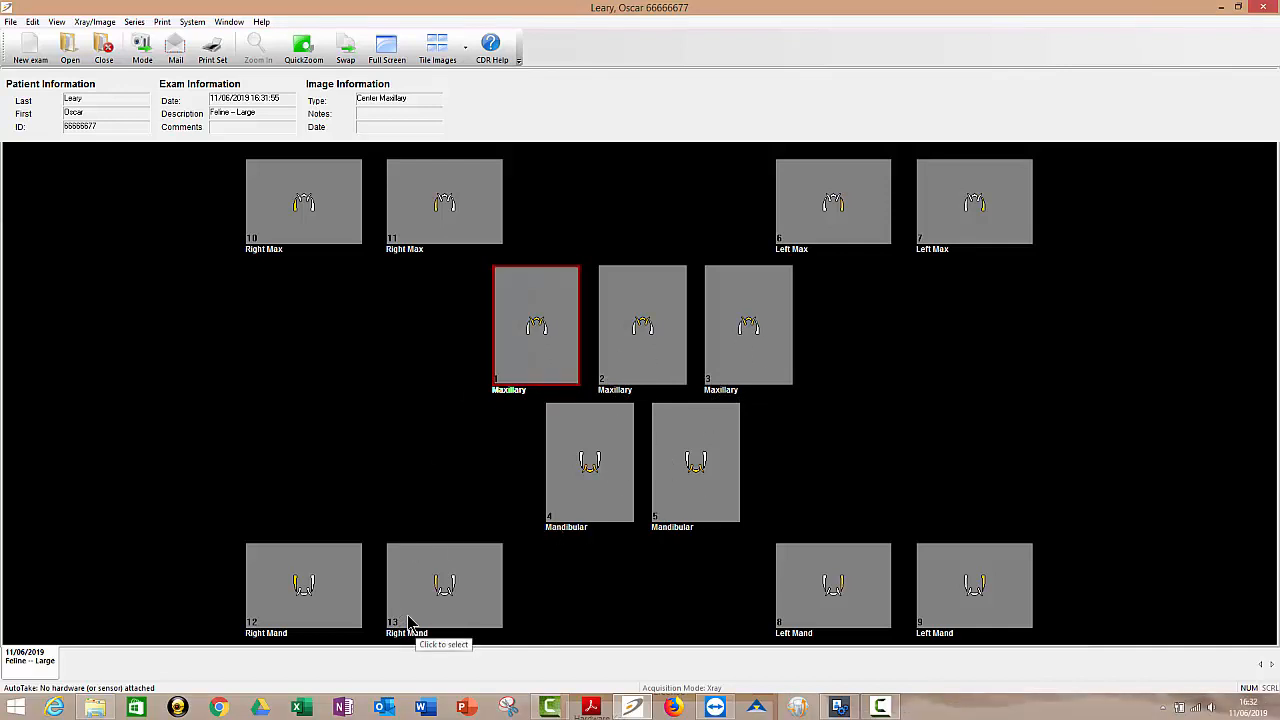
pyautogui.moveTo(544, 352)
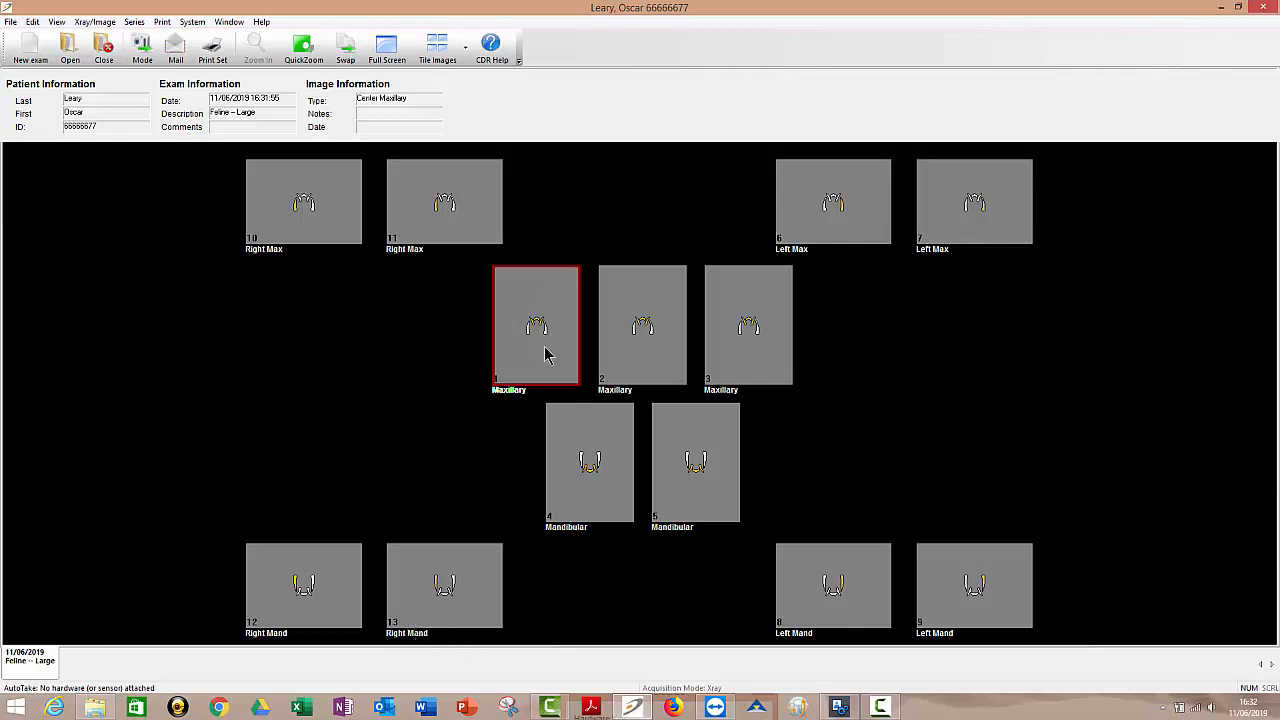
pyautogui.moveTo(520, 348)
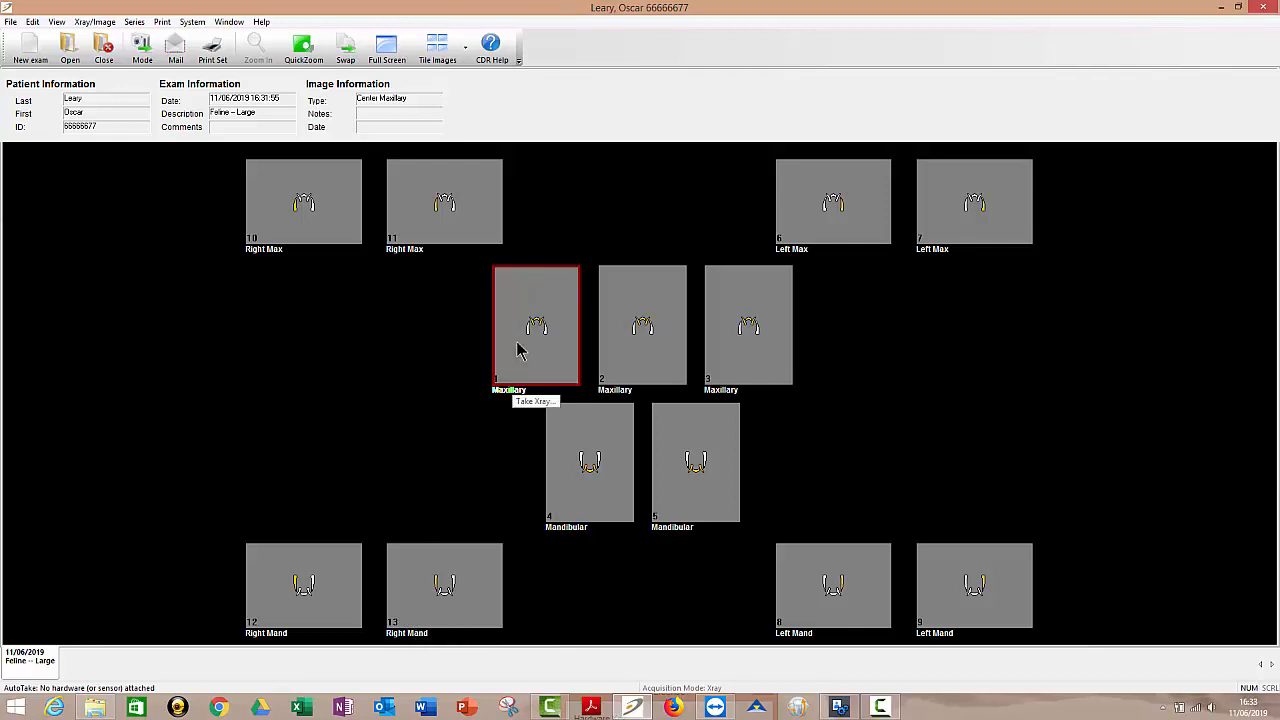
pyautogui.moveTo(528, 338)
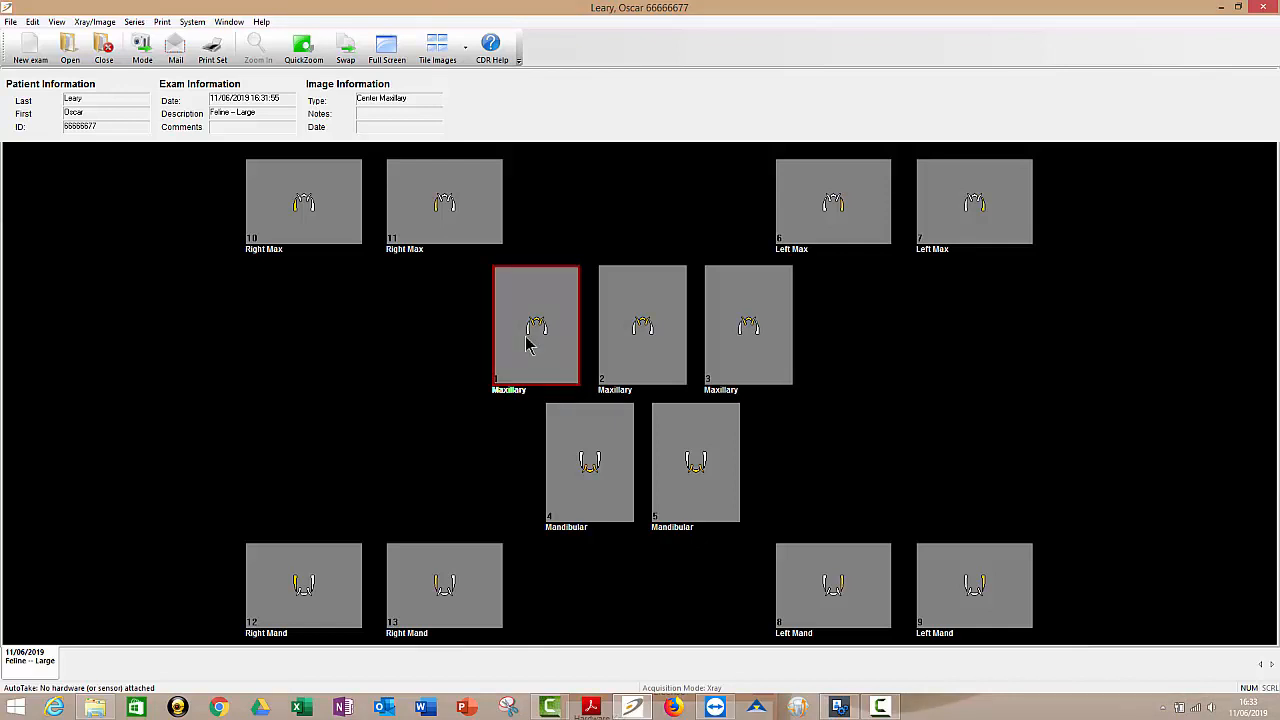
pyautogui.moveTo(532, 344)
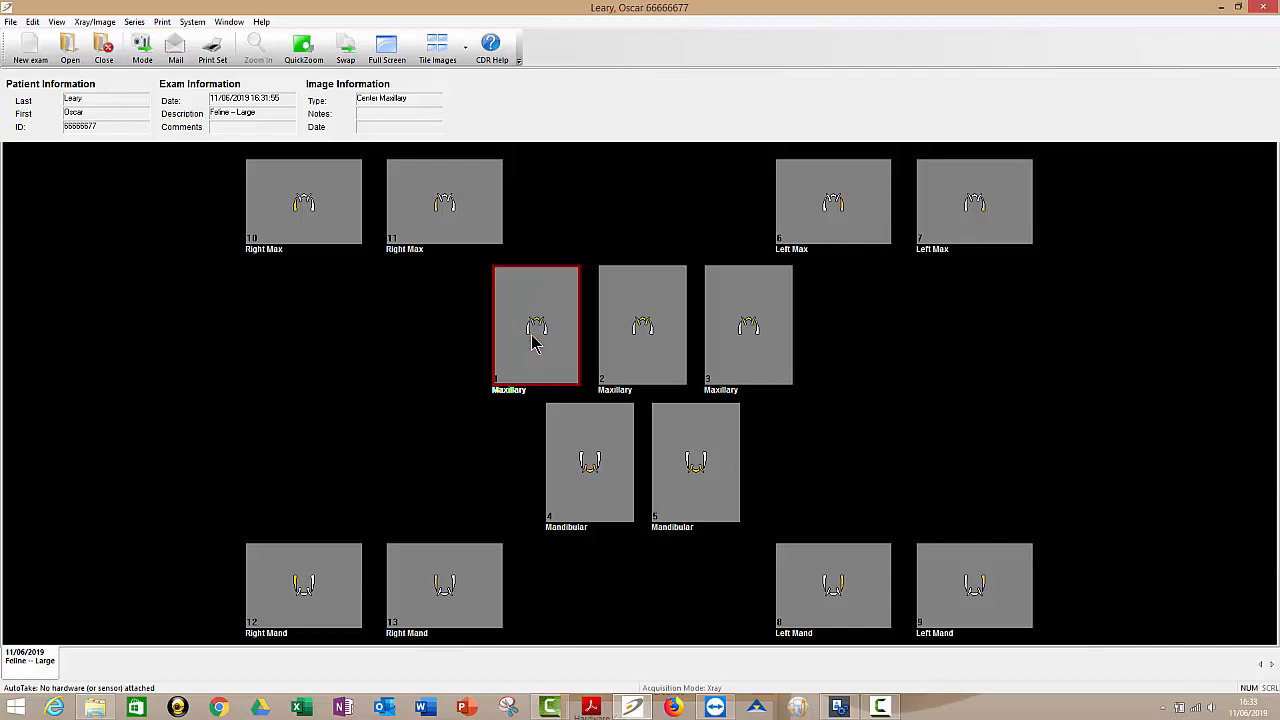
pyautogui.moveTo(810, 228)
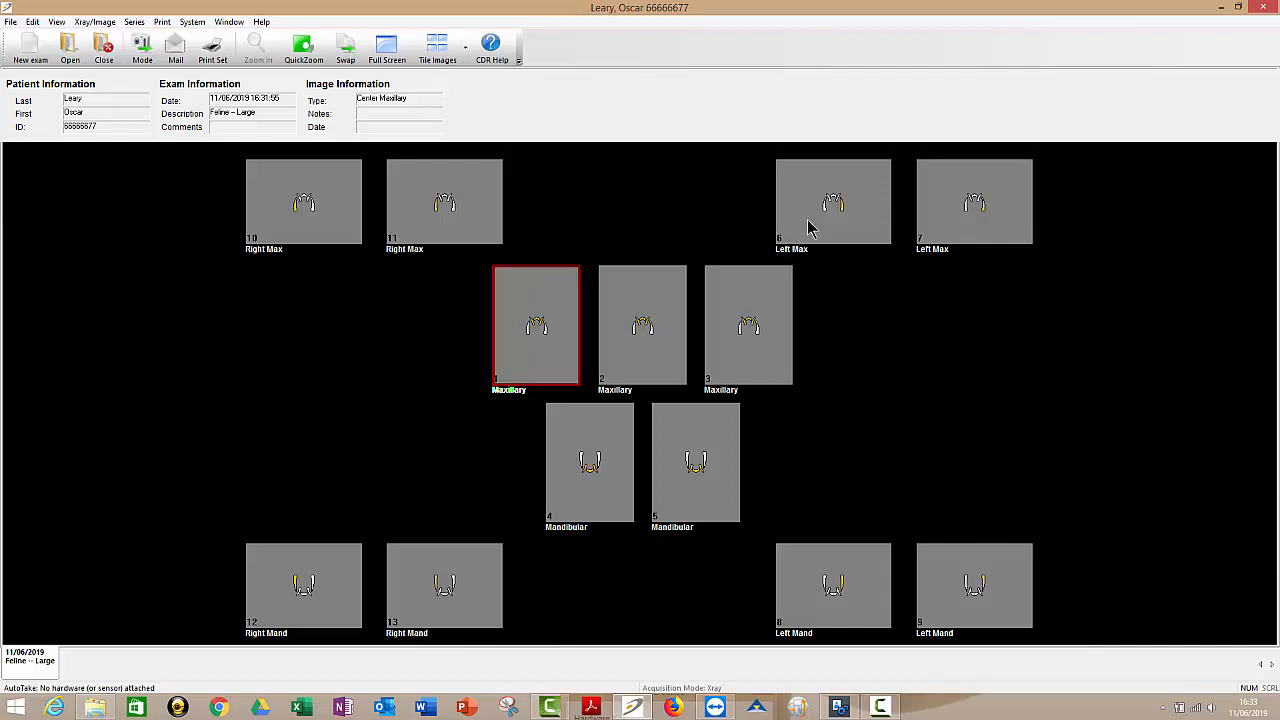
pyautogui.click(832, 202)
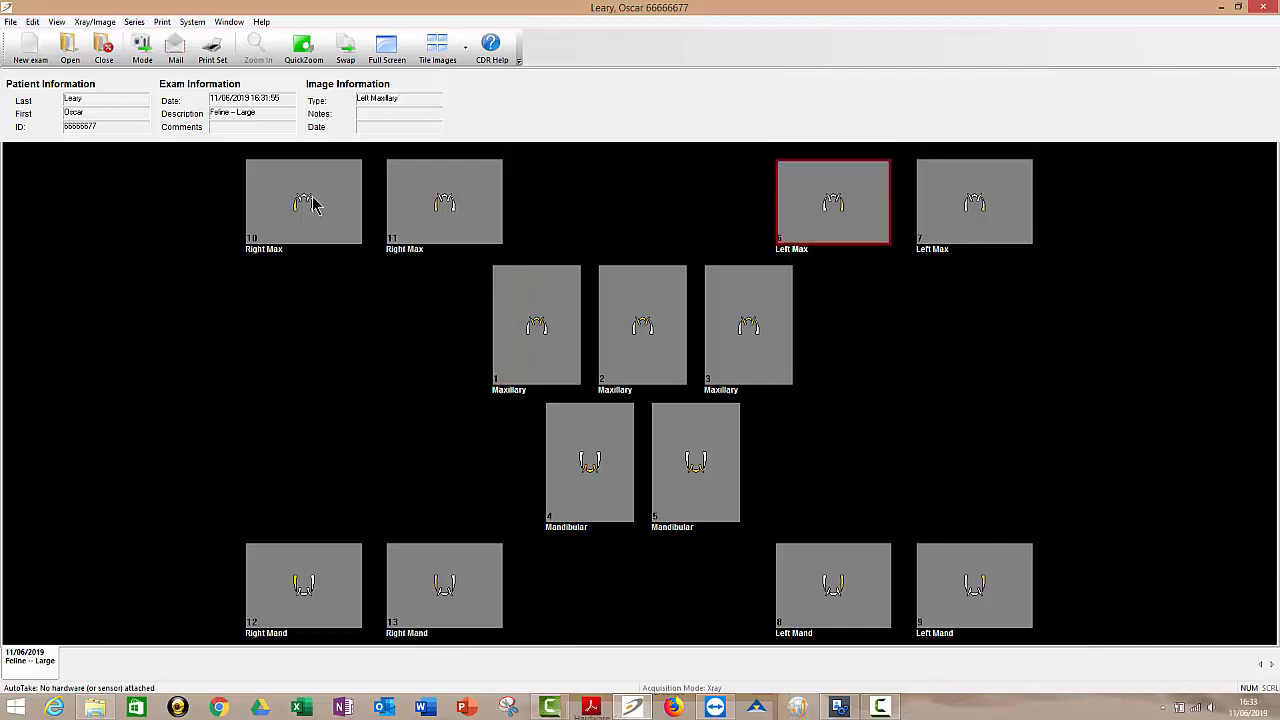
pyautogui.click(304, 200)
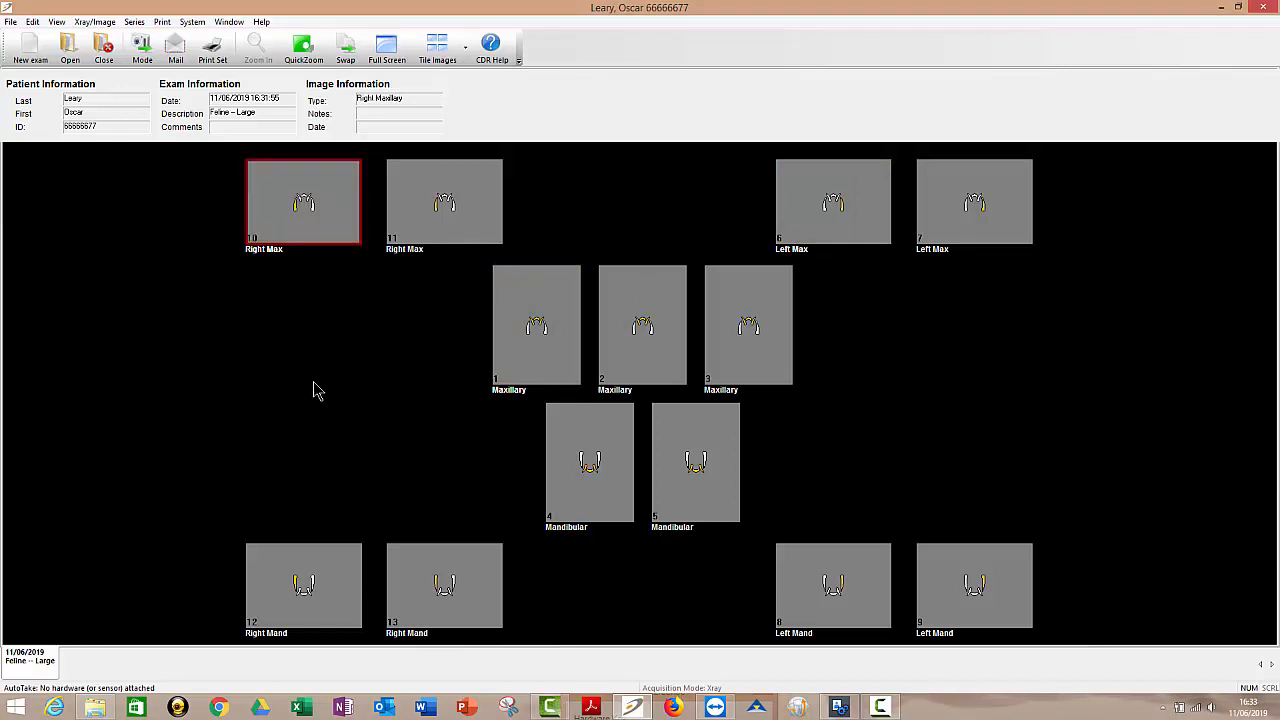
pyautogui.click(304, 584)
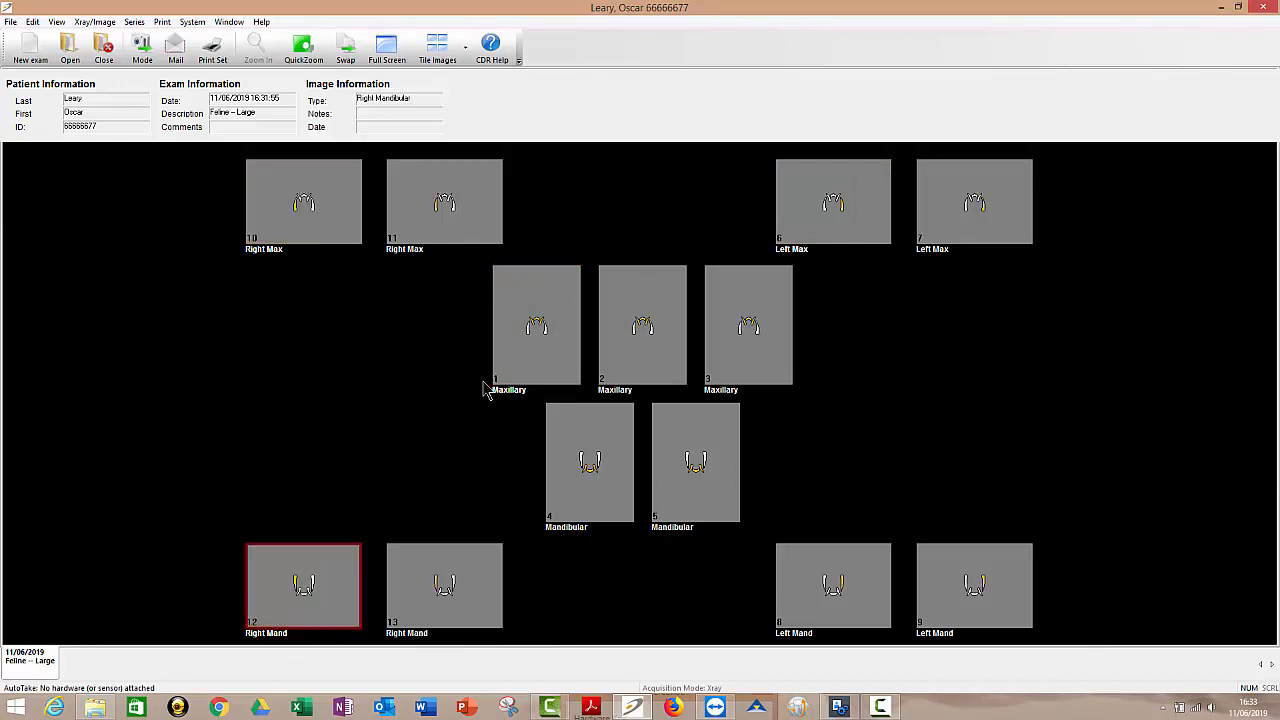
pyautogui.click(536, 324)
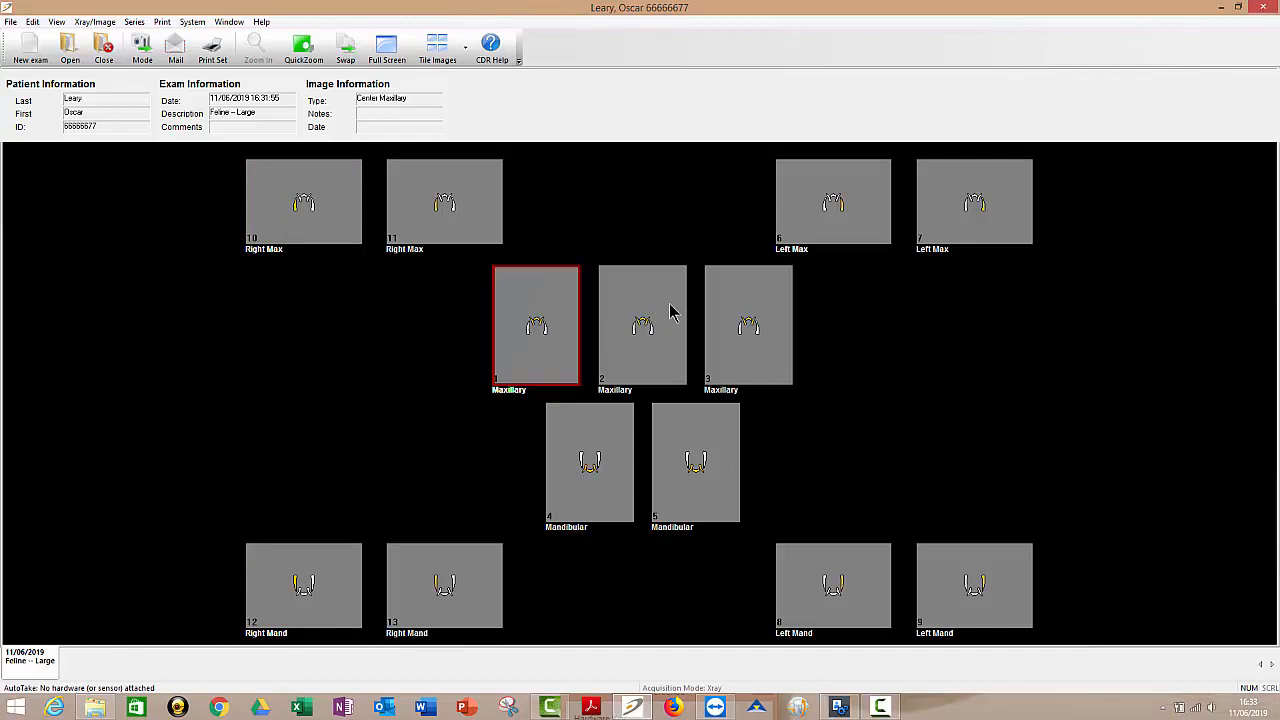
pyautogui.moveTo(516, 398)
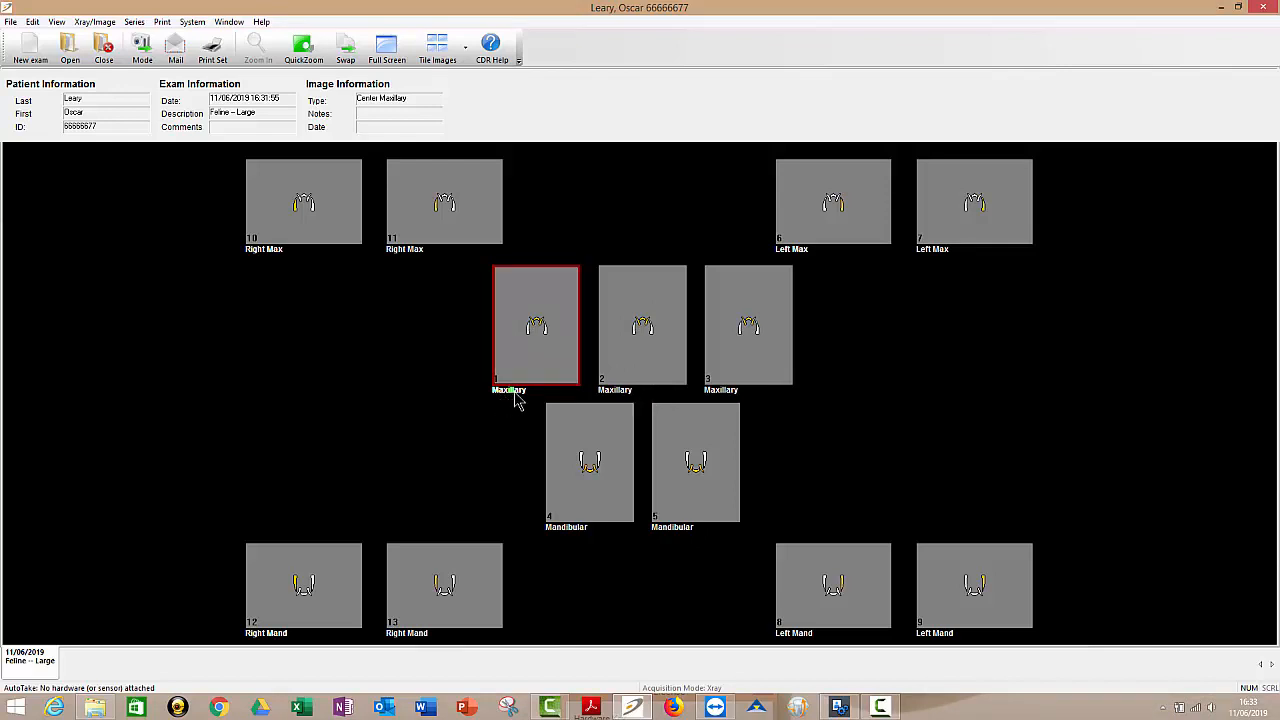
pyautogui.moveTo(536, 350)
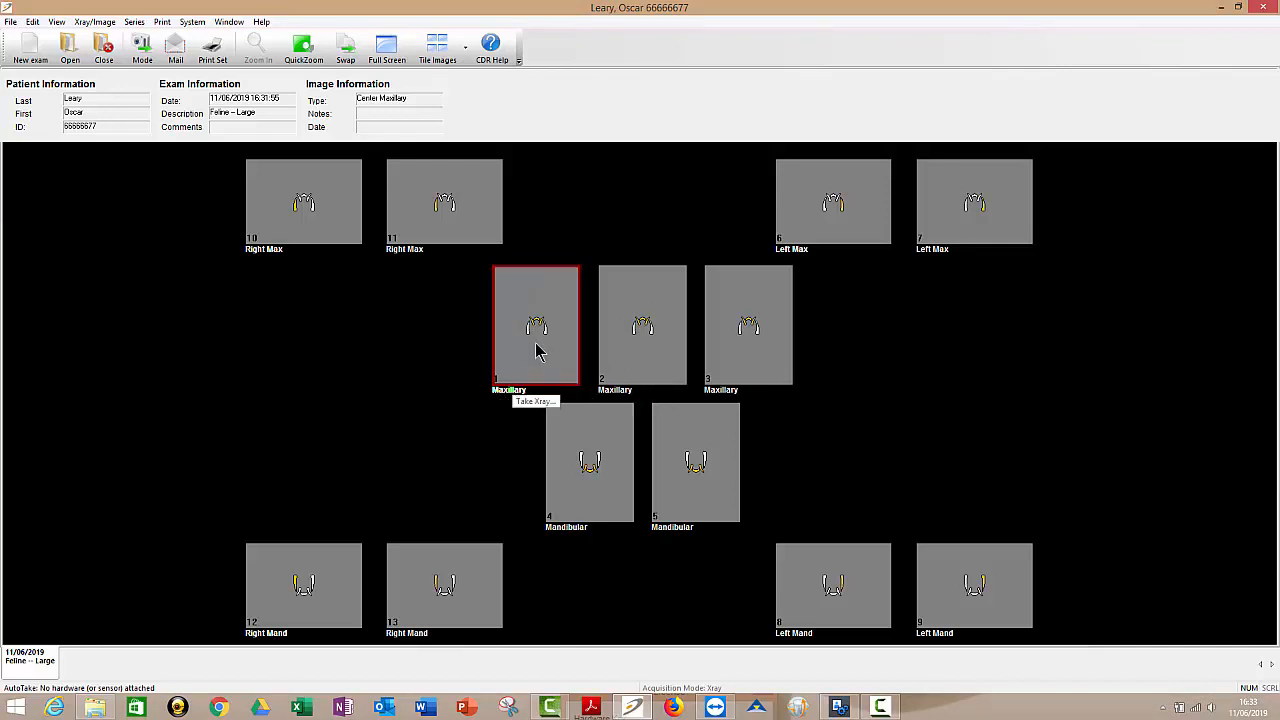
pyautogui.moveTo(530, 338)
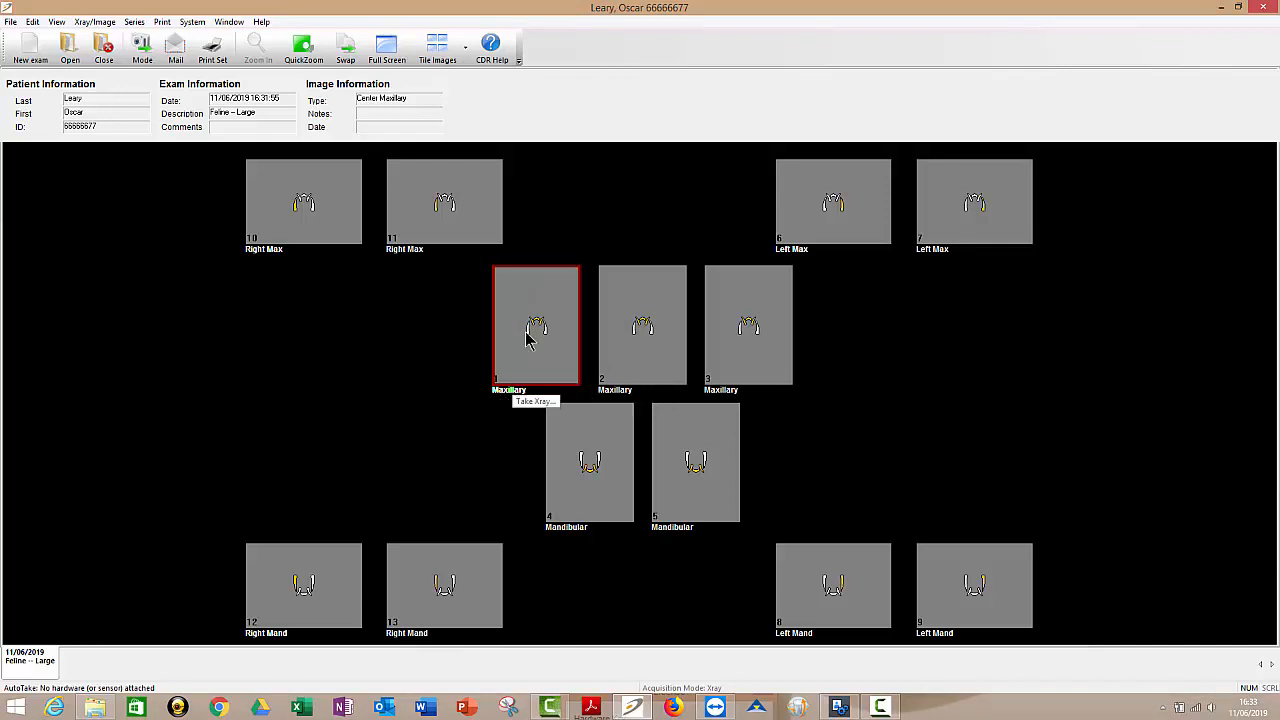
pyautogui.click(642, 324)
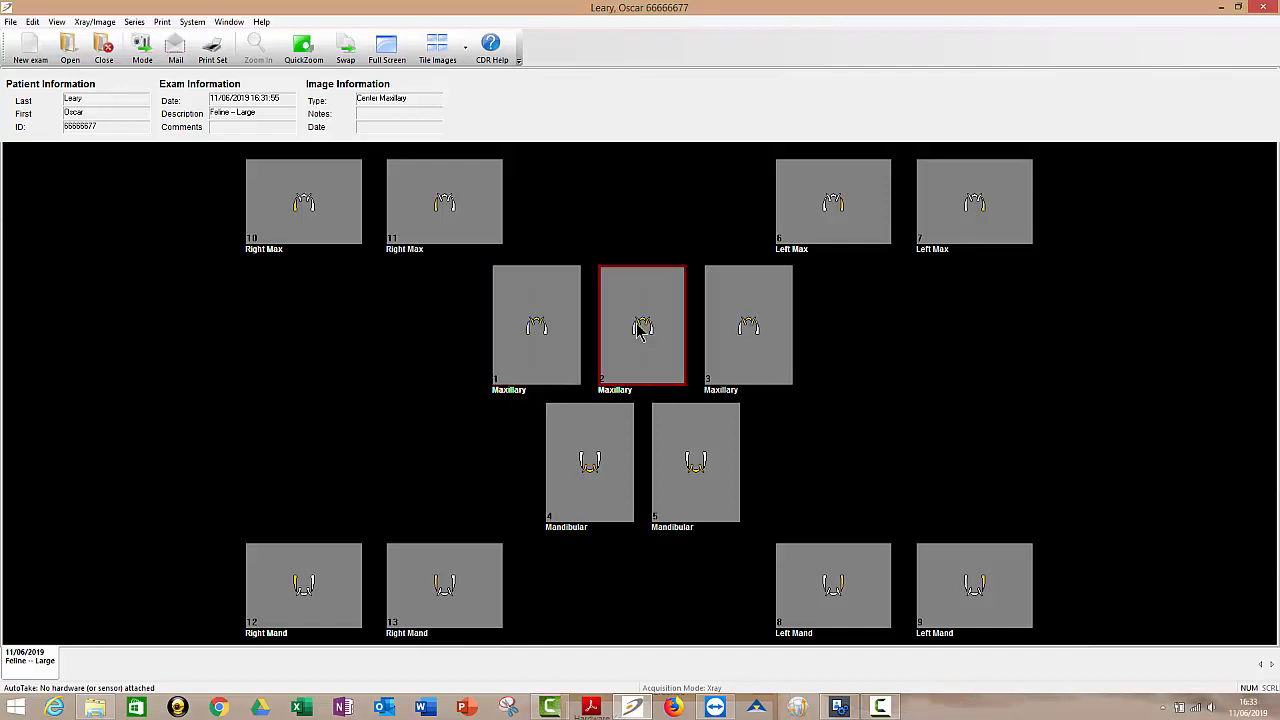
pyautogui.moveTo(720, 342)
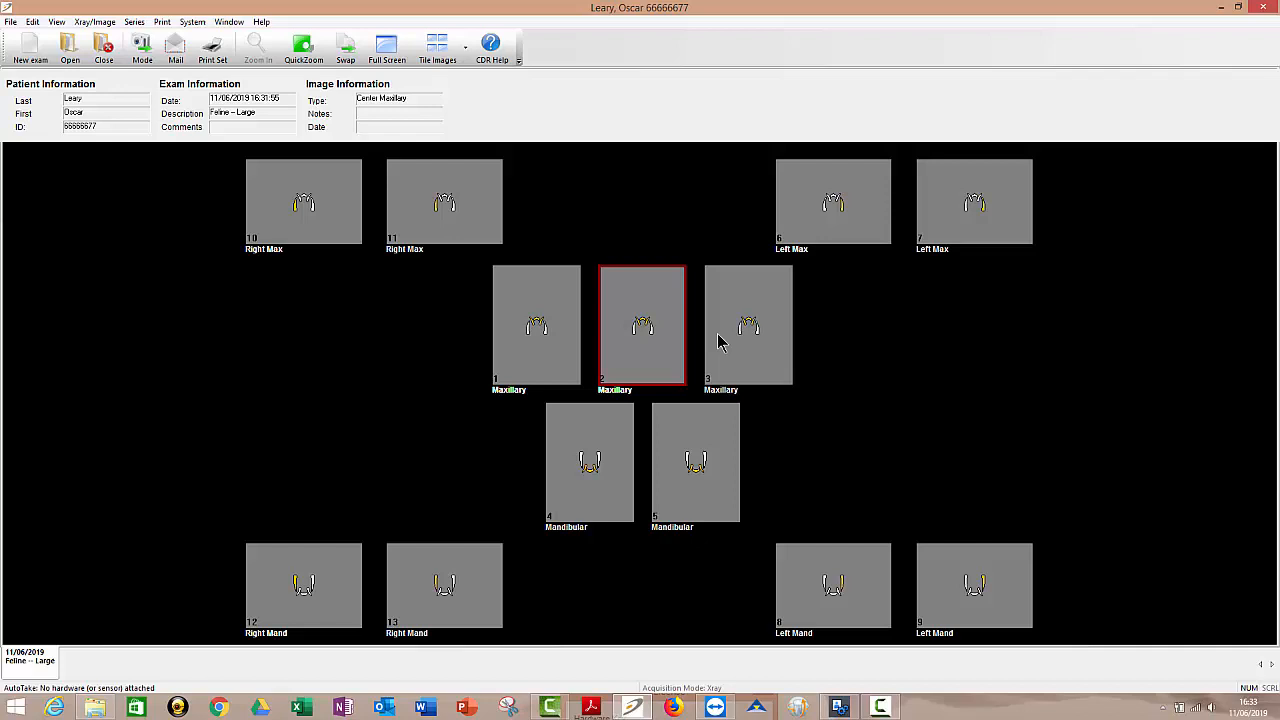
pyautogui.click(748, 324)
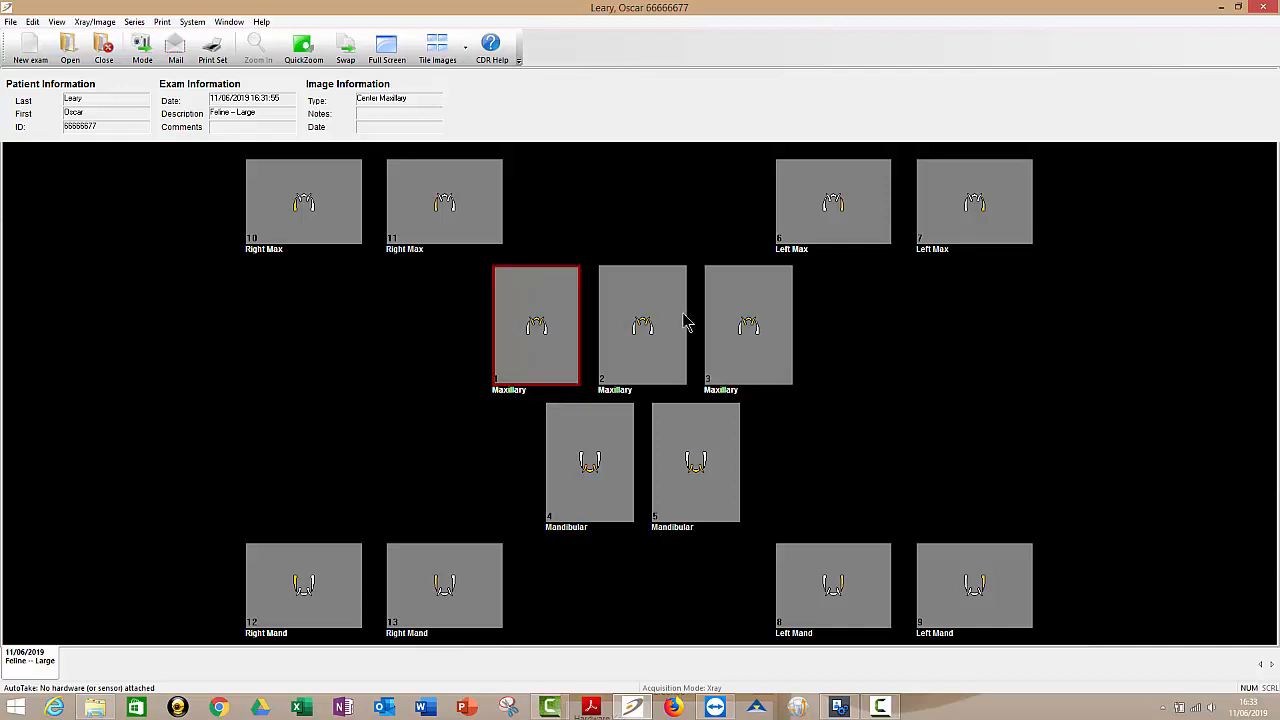
pyautogui.click(642, 324)
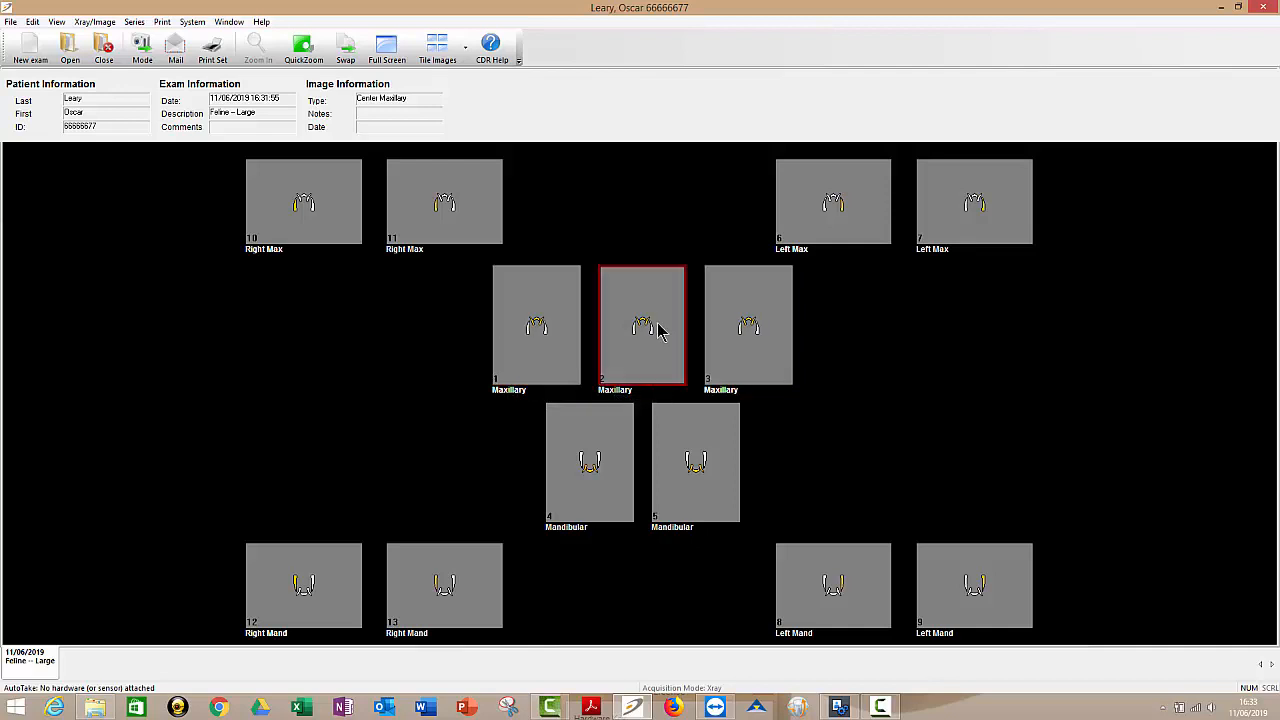
pyautogui.click(748, 324)
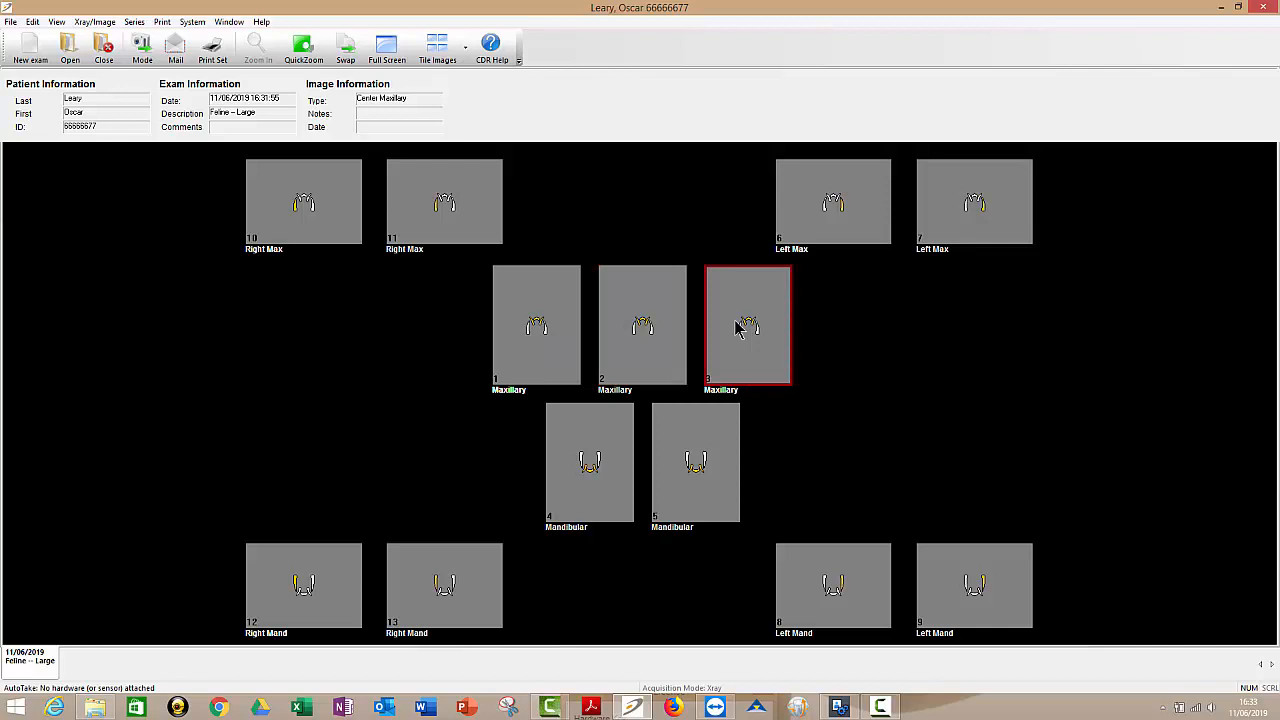
pyautogui.moveTo(304, 202)
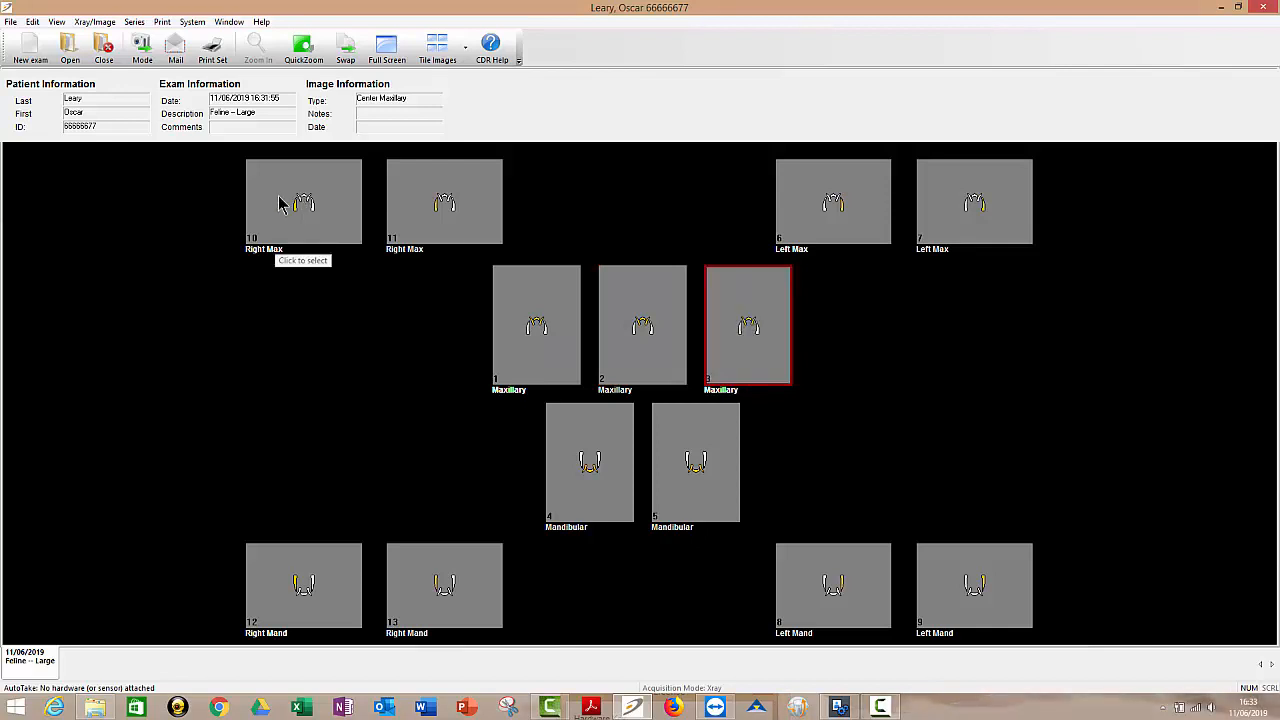
pyautogui.click(304, 200)
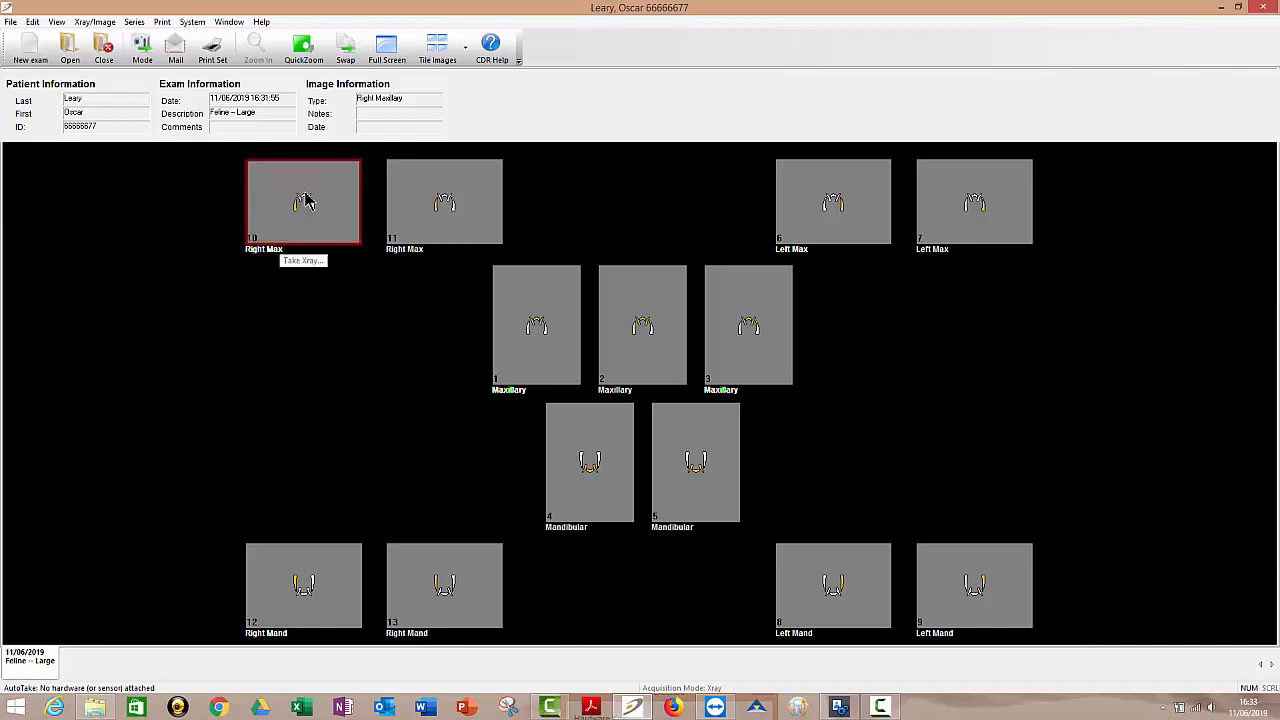
pyautogui.moveTo(300, 224)
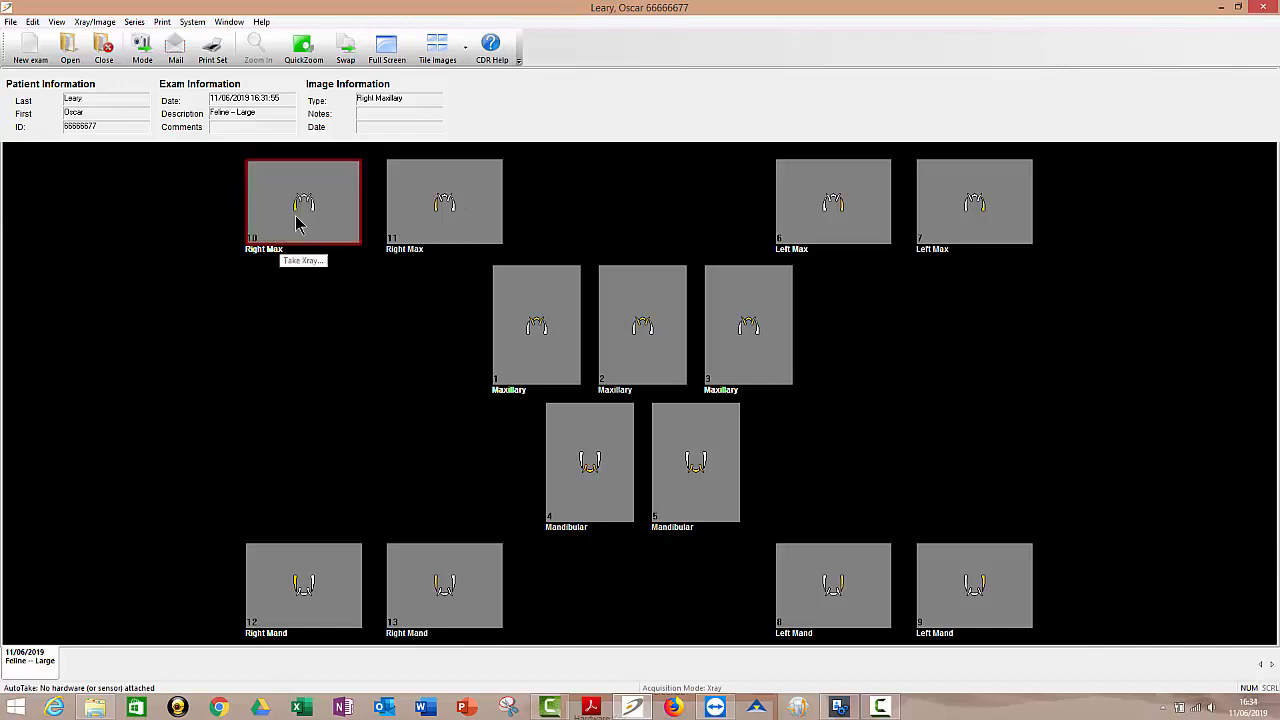
pyautogui.moveTo(436, 210)
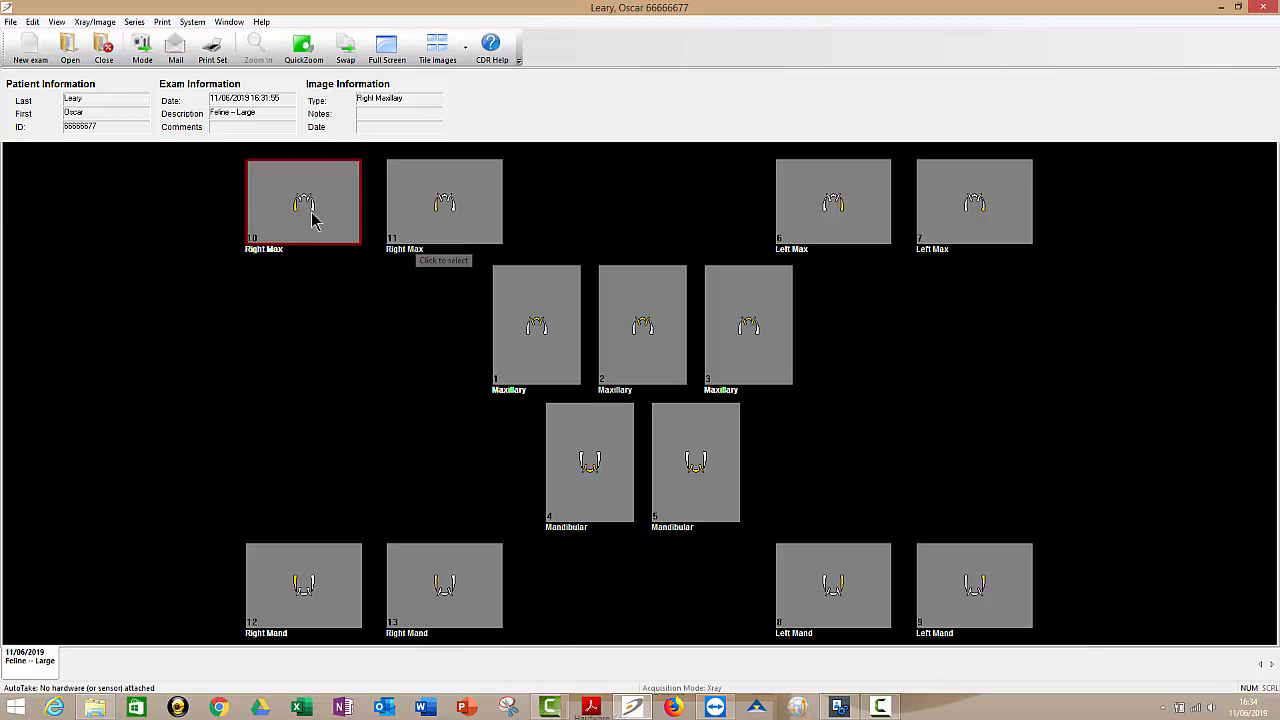
pyautogui.moveTo(330, 224)
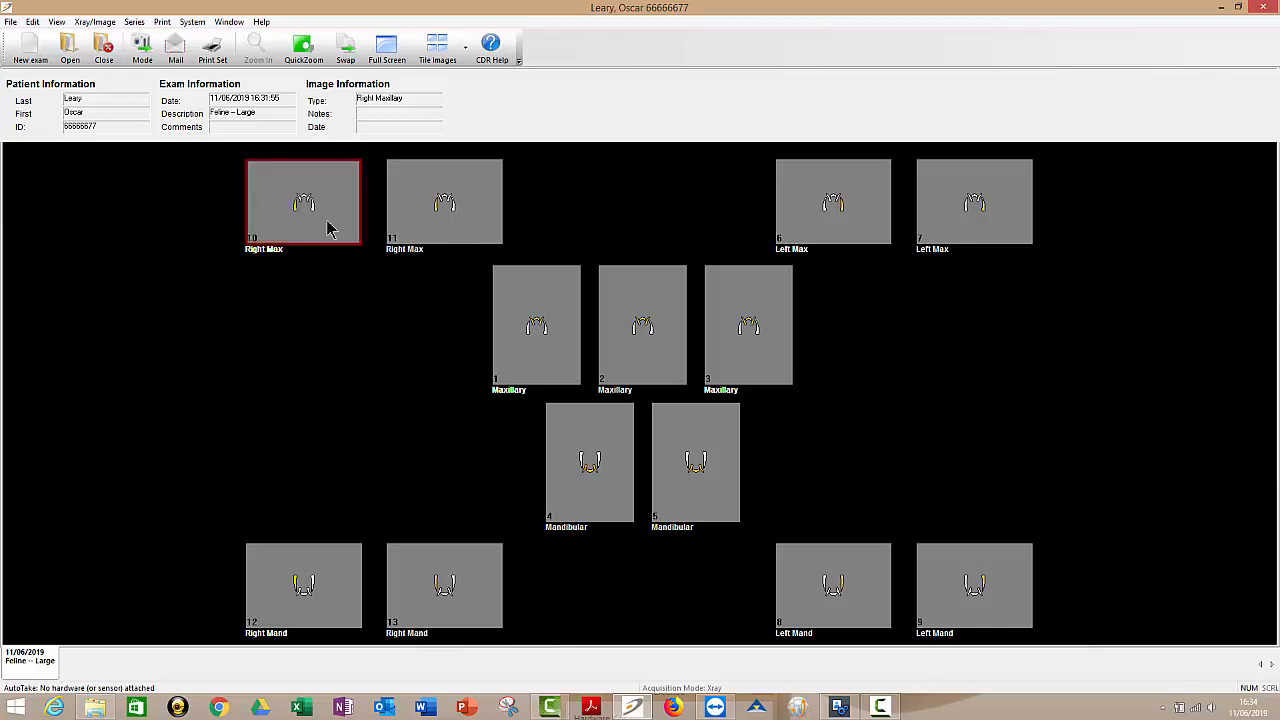
pyautogui.moveTo(856, 252)
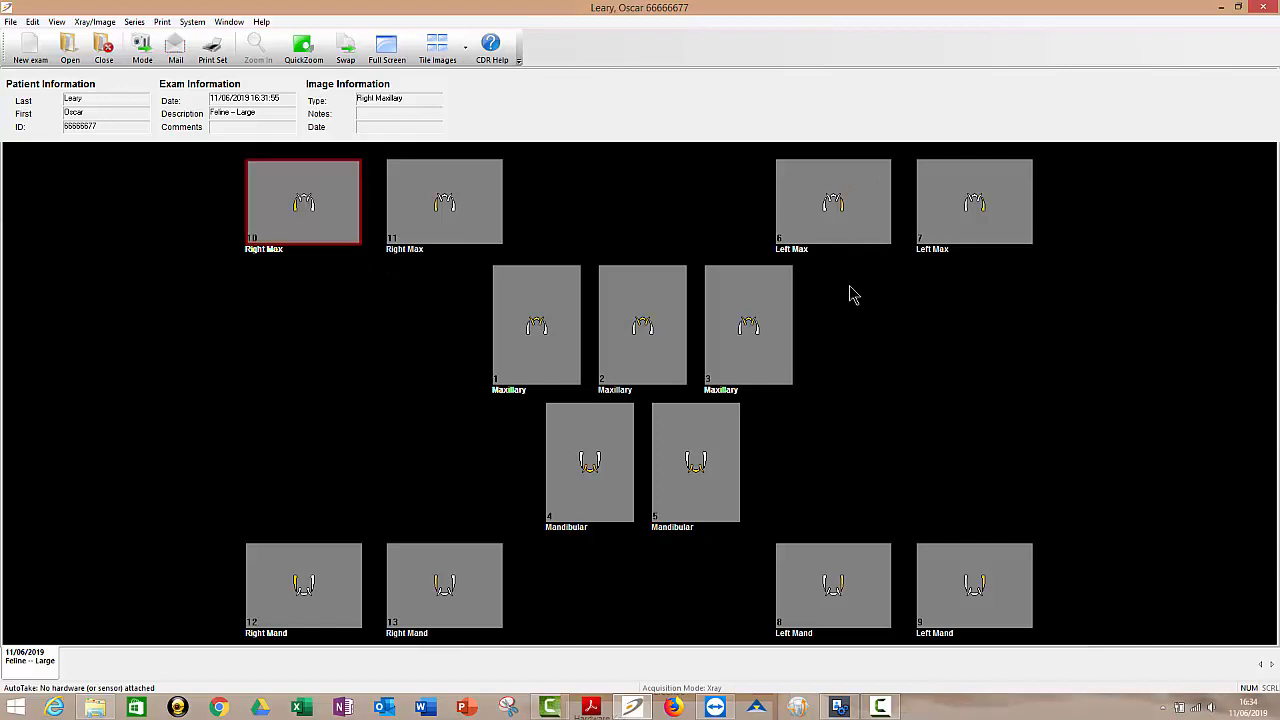
pyautogui.click(832, 200)
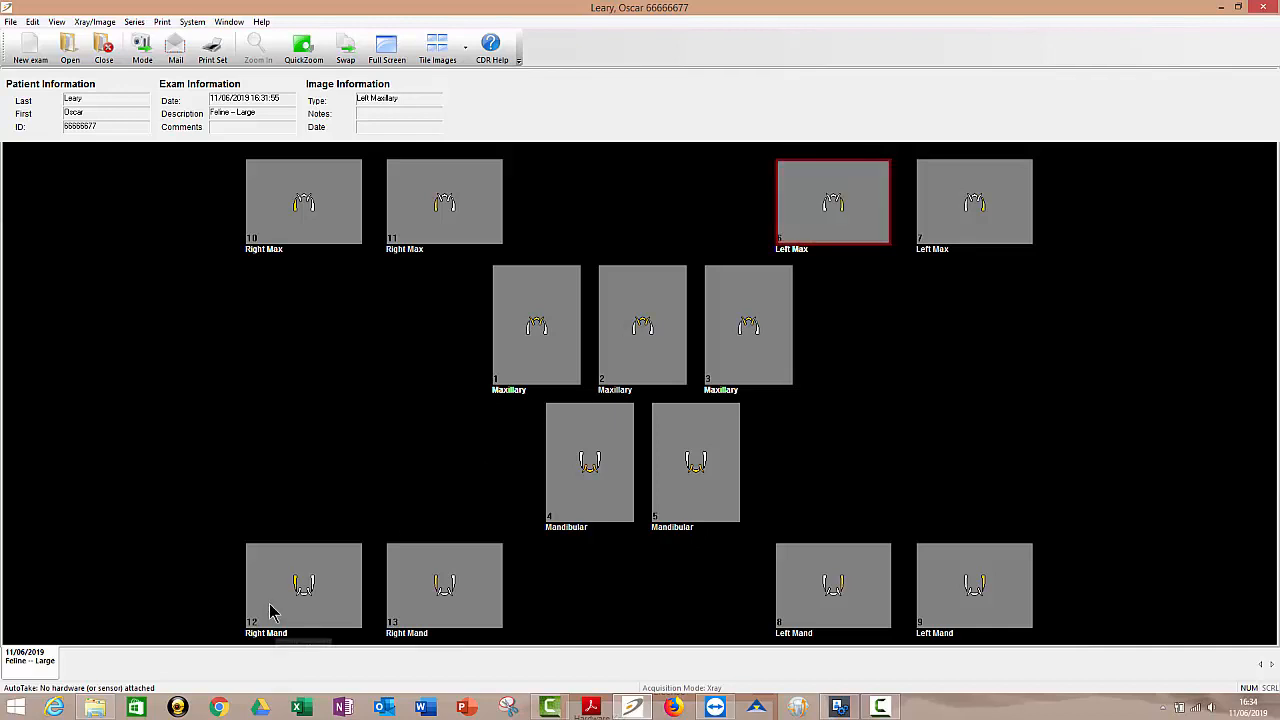
pyautogui.click(304, 584)
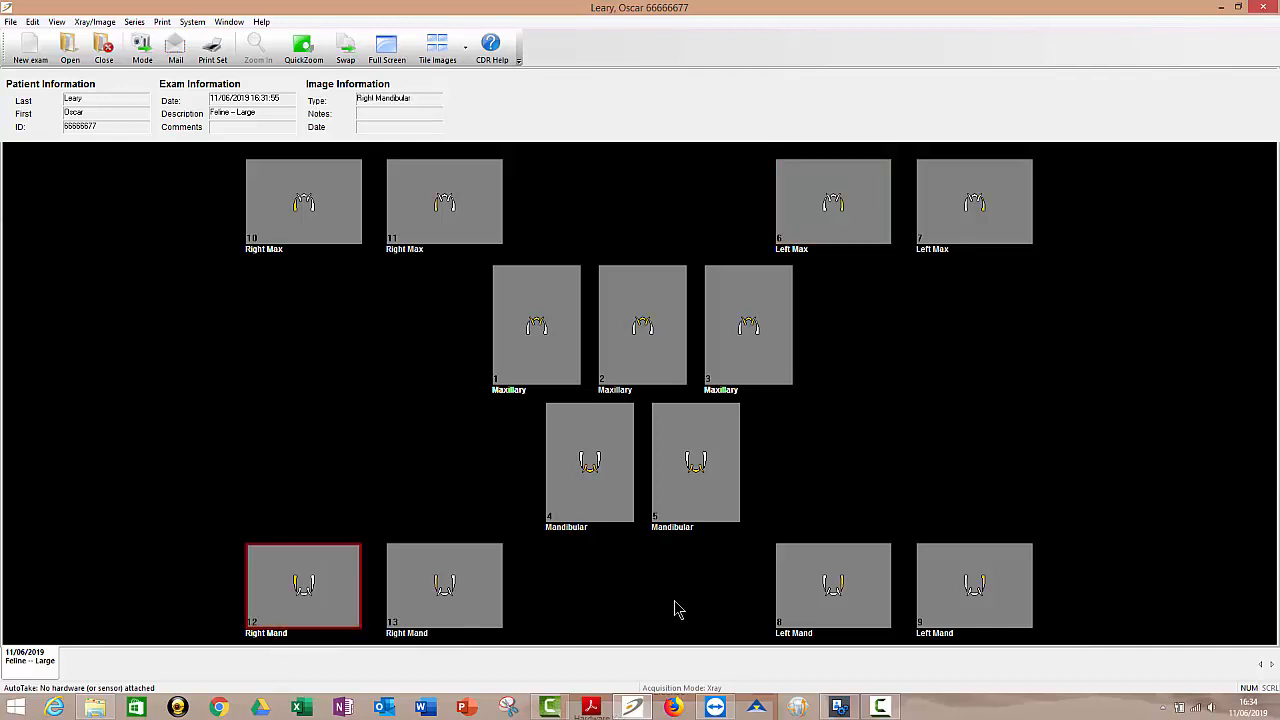
pyautogui.click(832, 584)
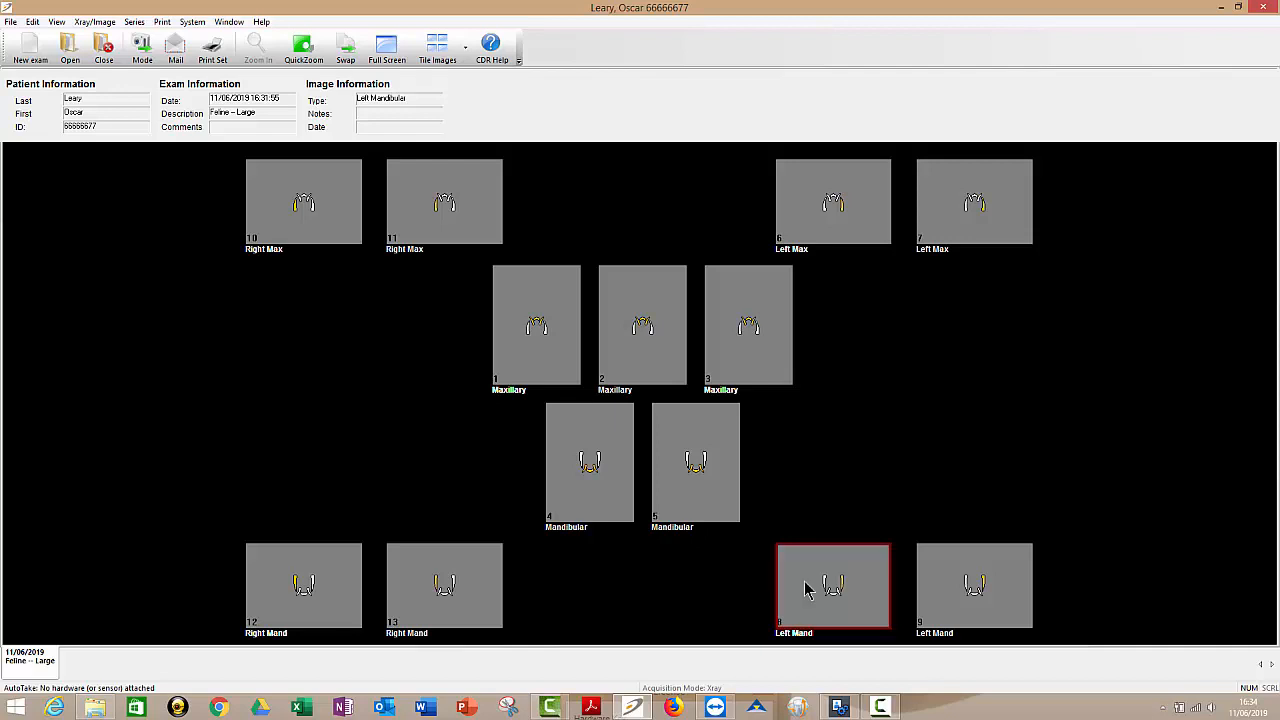
pyautogui.click(588, 462)
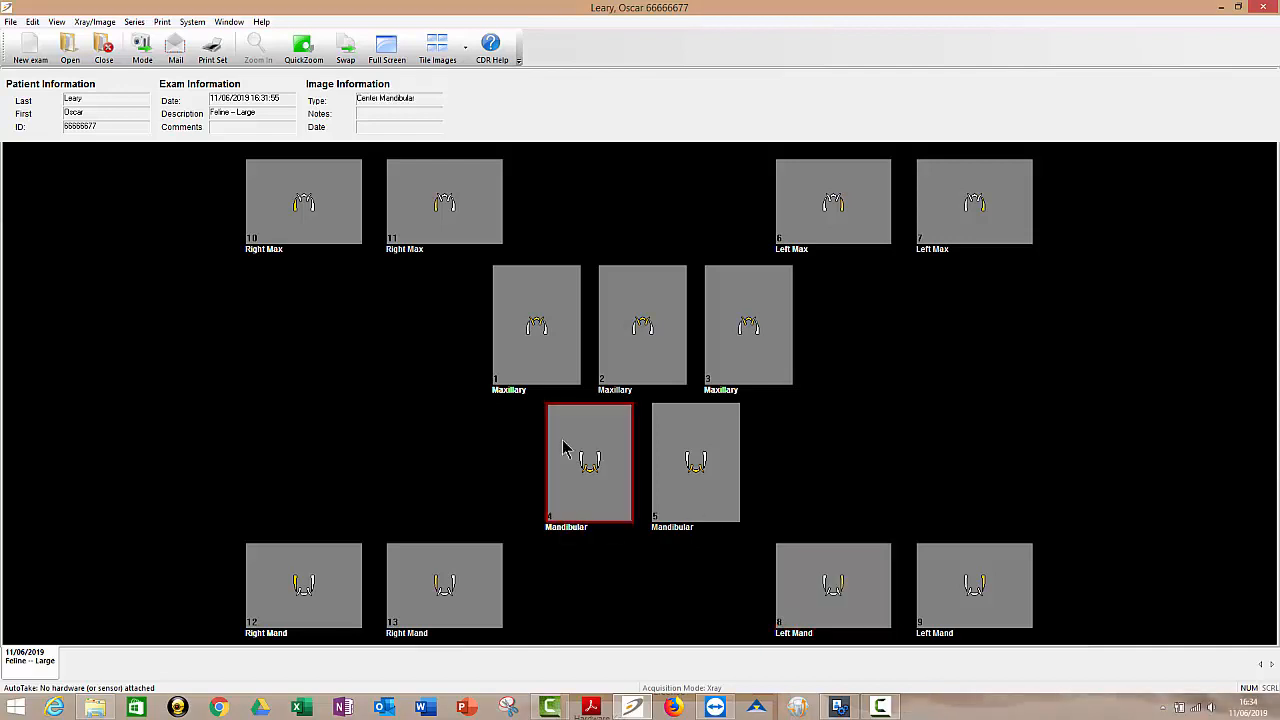
pyautogui.moveTo(548, 442)
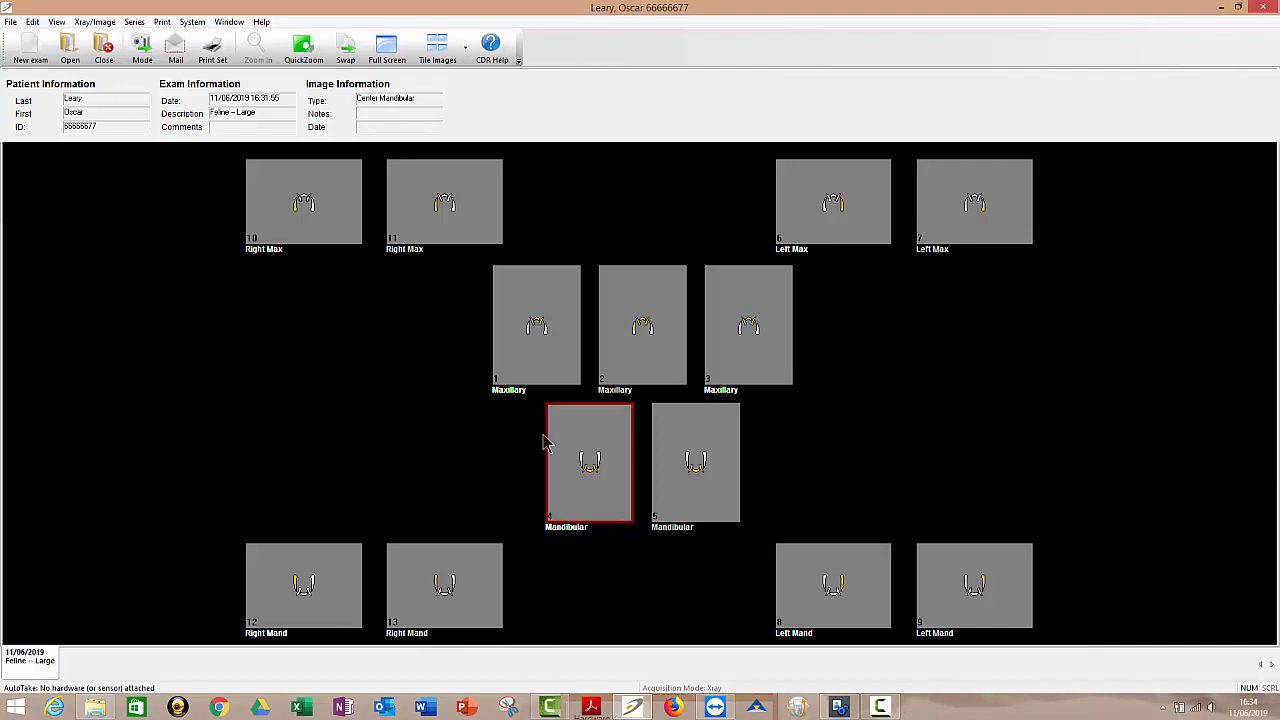
# - Add a Canine – Extra Large exam for this patient from the New Exam toolbar button
pyautogui.click(30, 48)
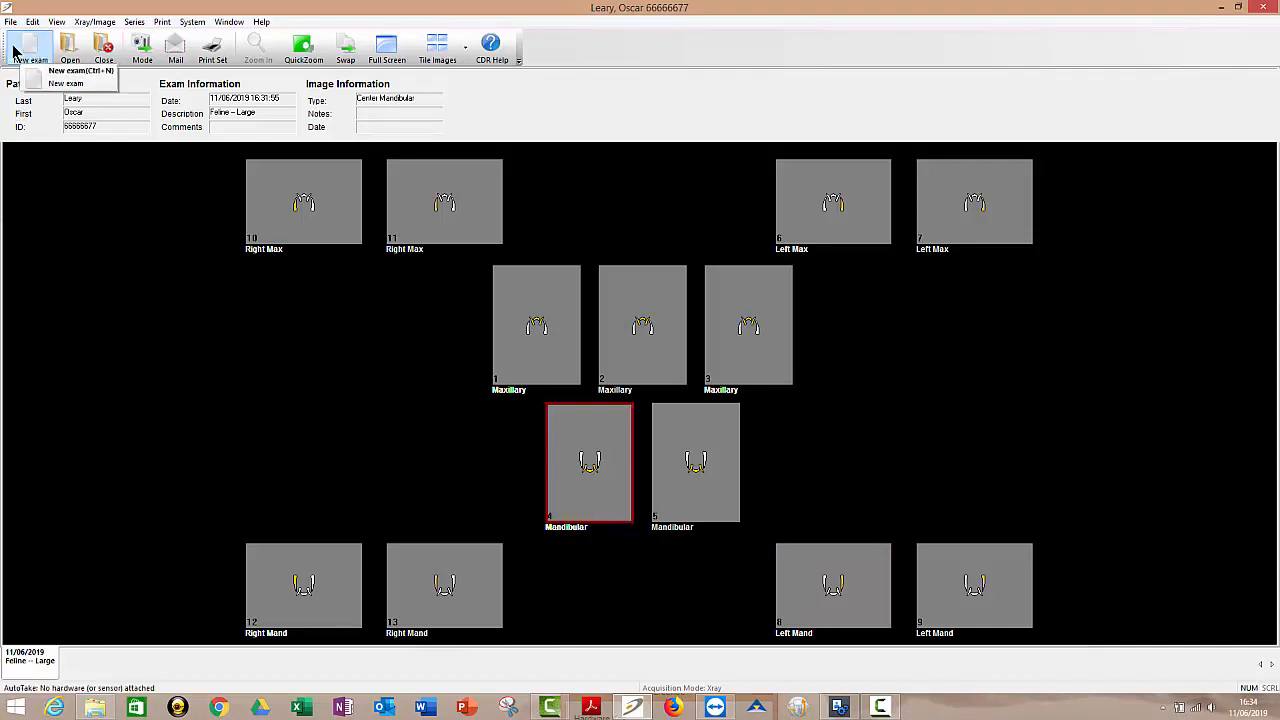
pyautogui.click(30, 44)
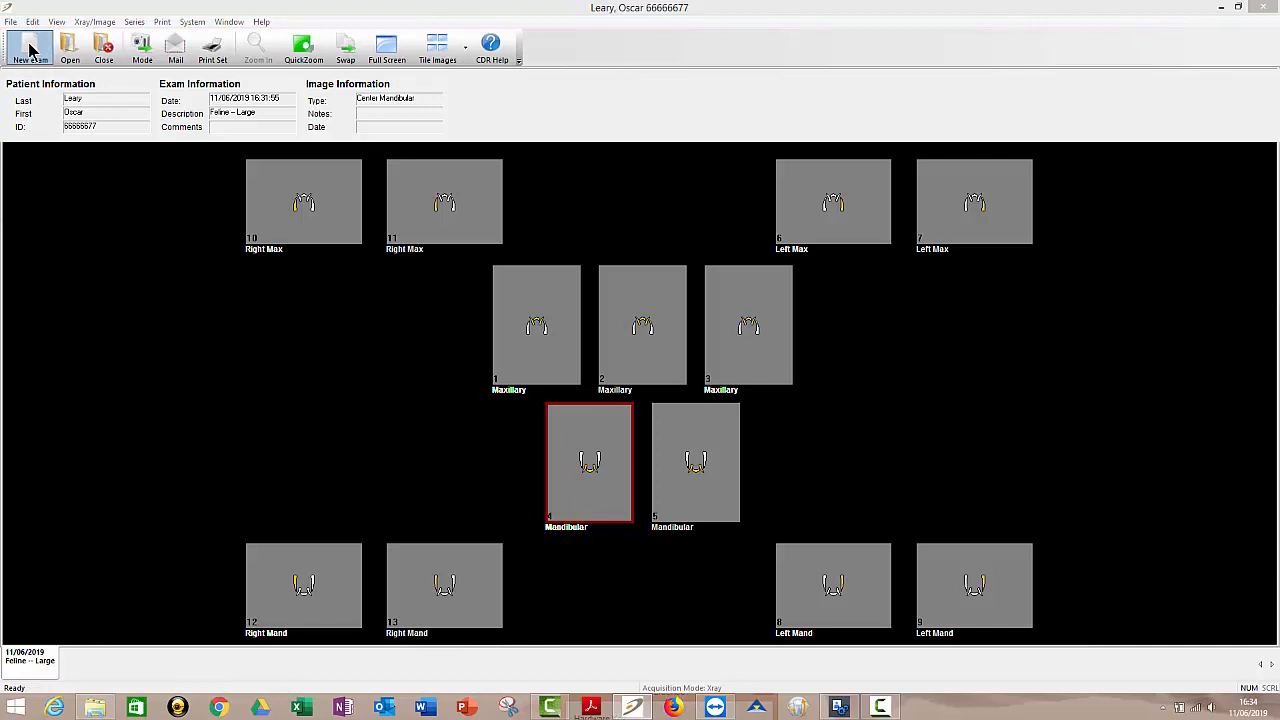
pyautogui.click(28, 48)
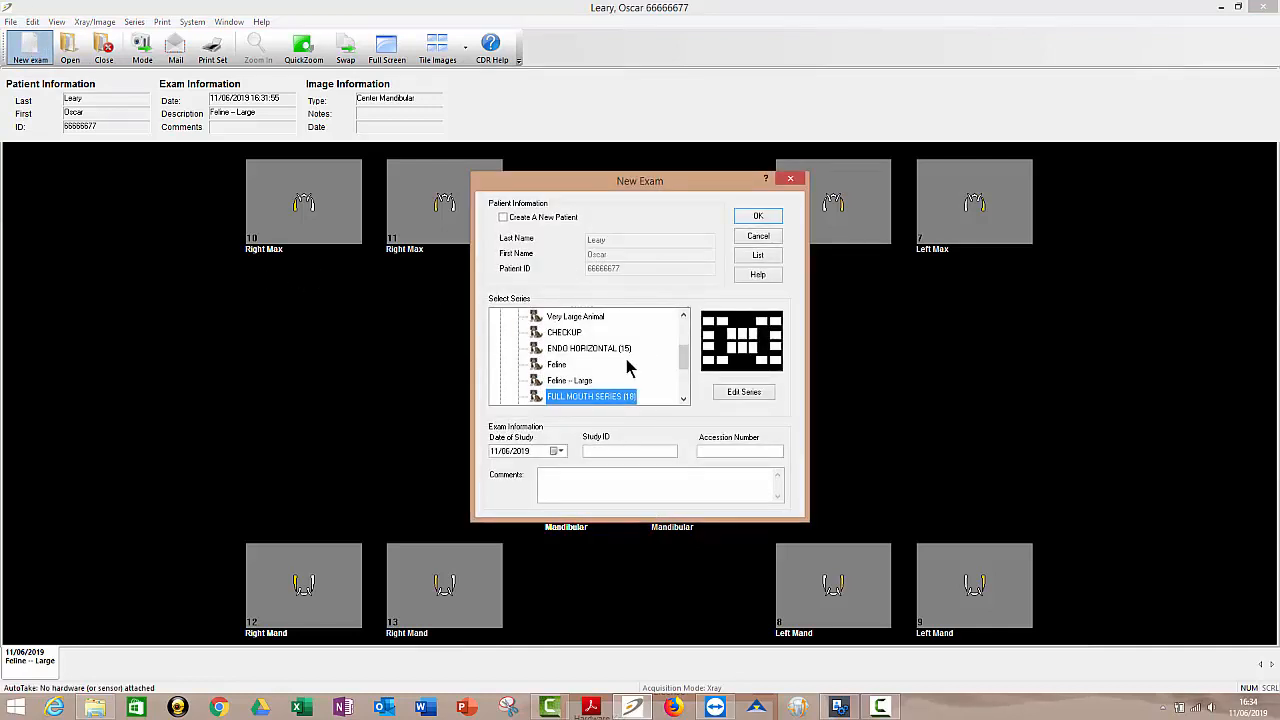
pyautogui.moveTo(620, 12)
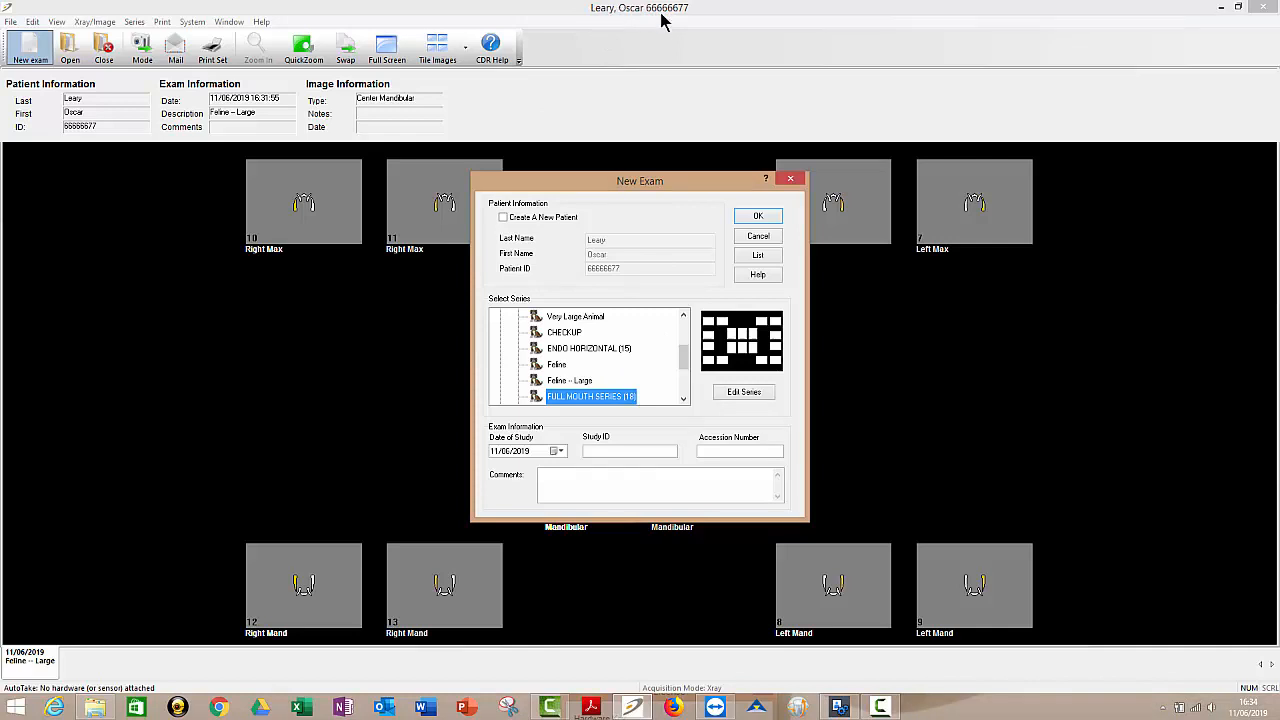
pyautogui.moveTo(496, 428)
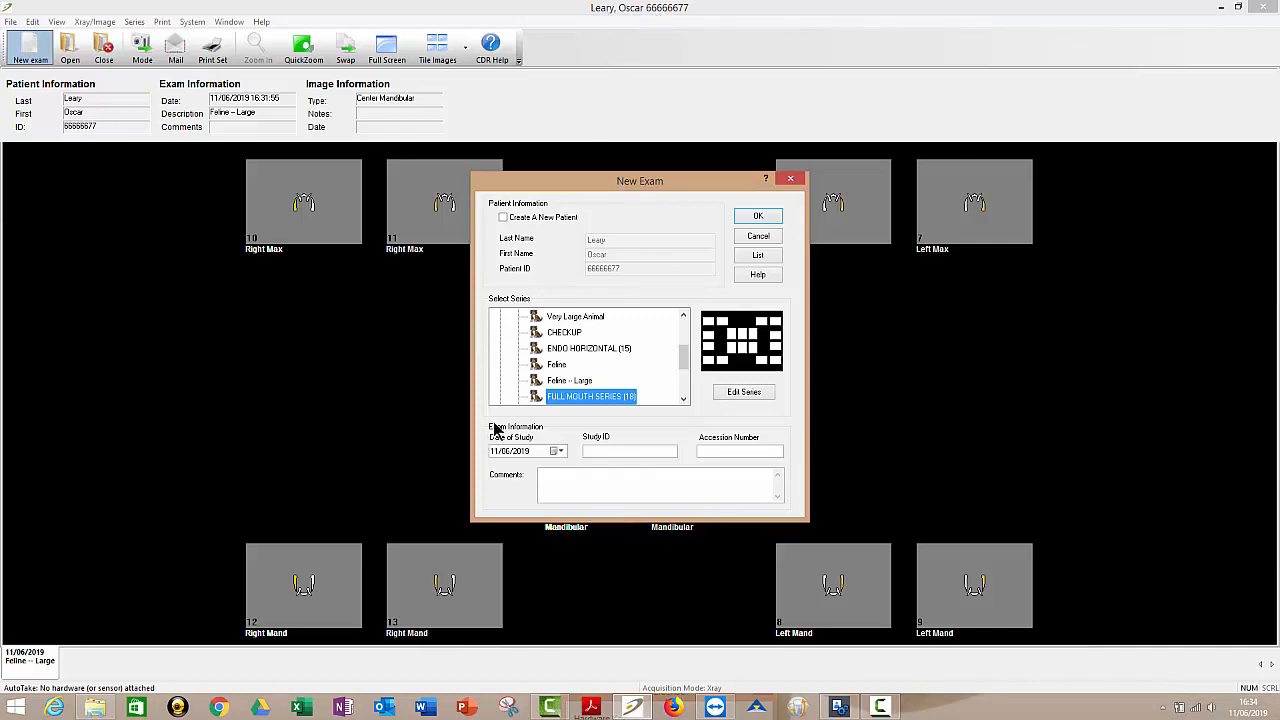
pyautogui.moveTo(684, 320)
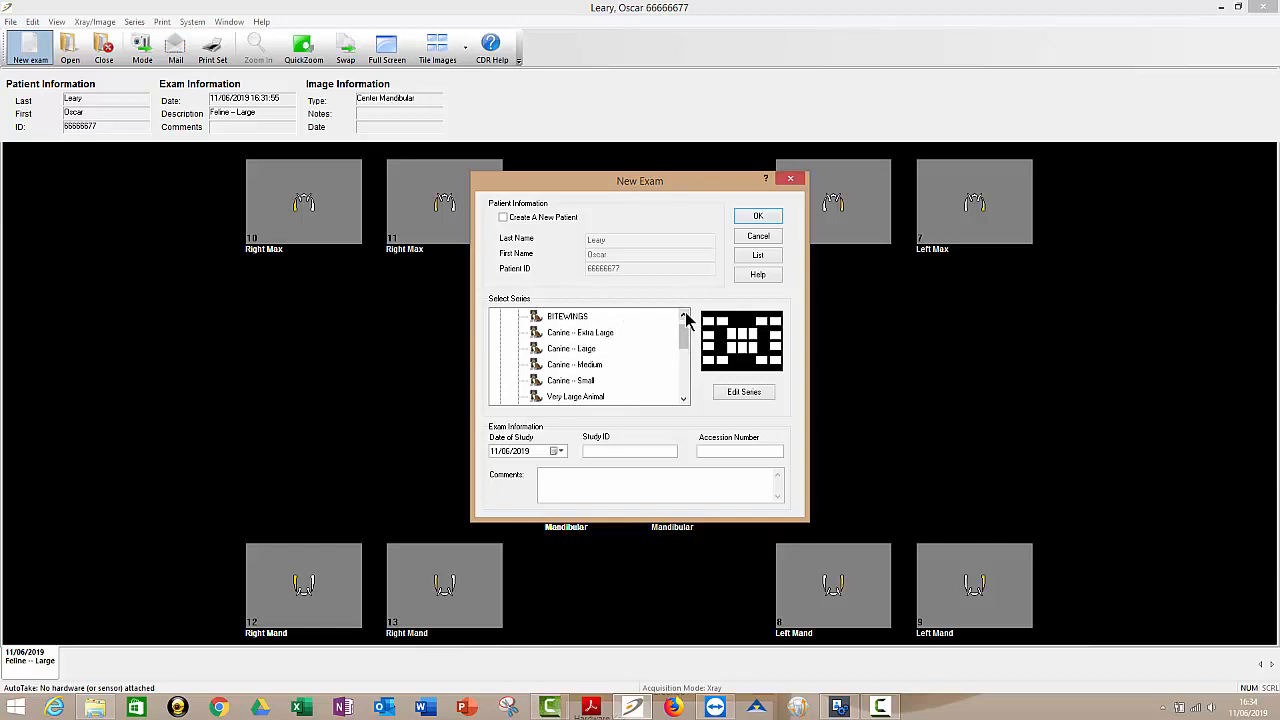
pyautogui.click(580, 348)
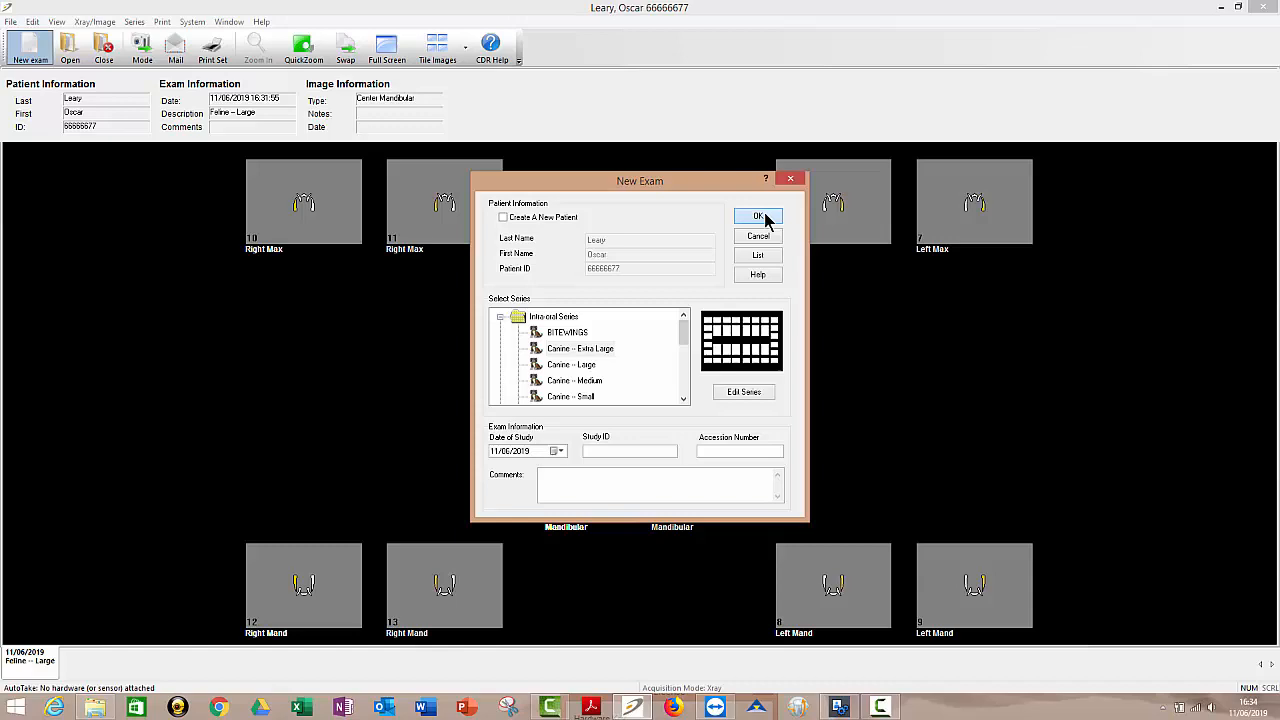
pyautogui.click(756, 216)
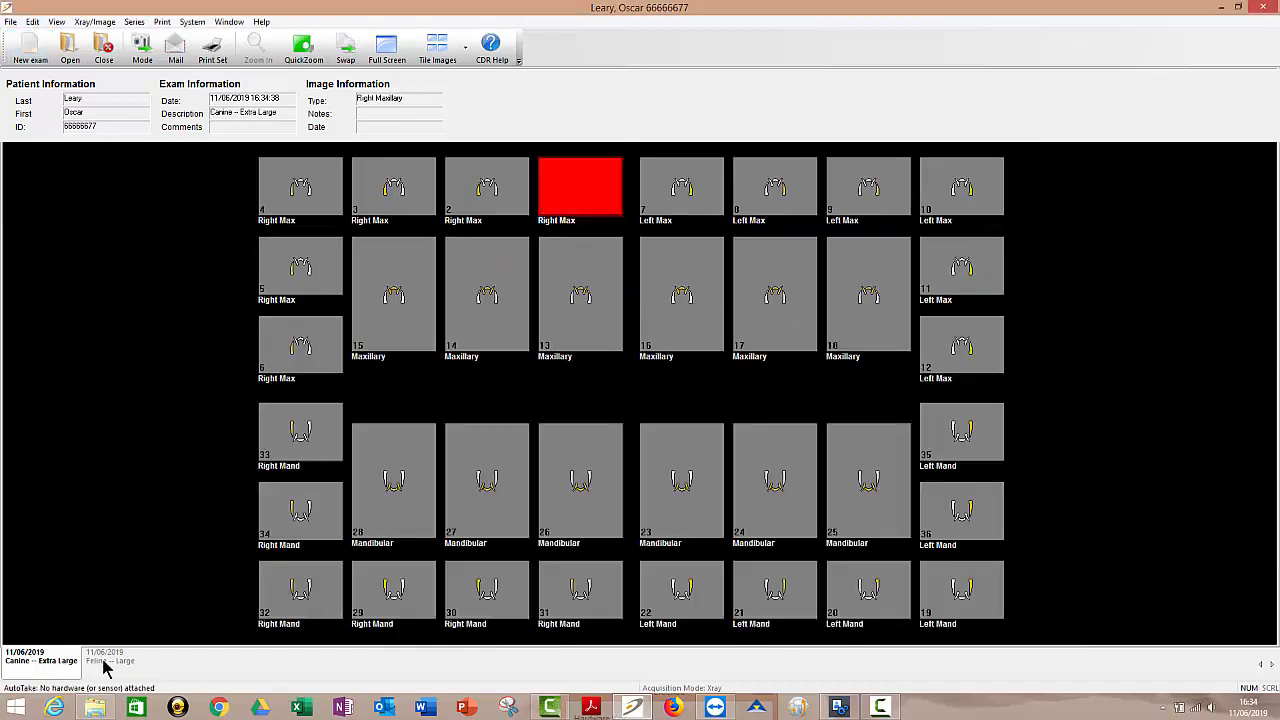
# - Cycle through maxillary template slots, leaving the second maxillary slot as the next target
pyautogui.click(108, 660)
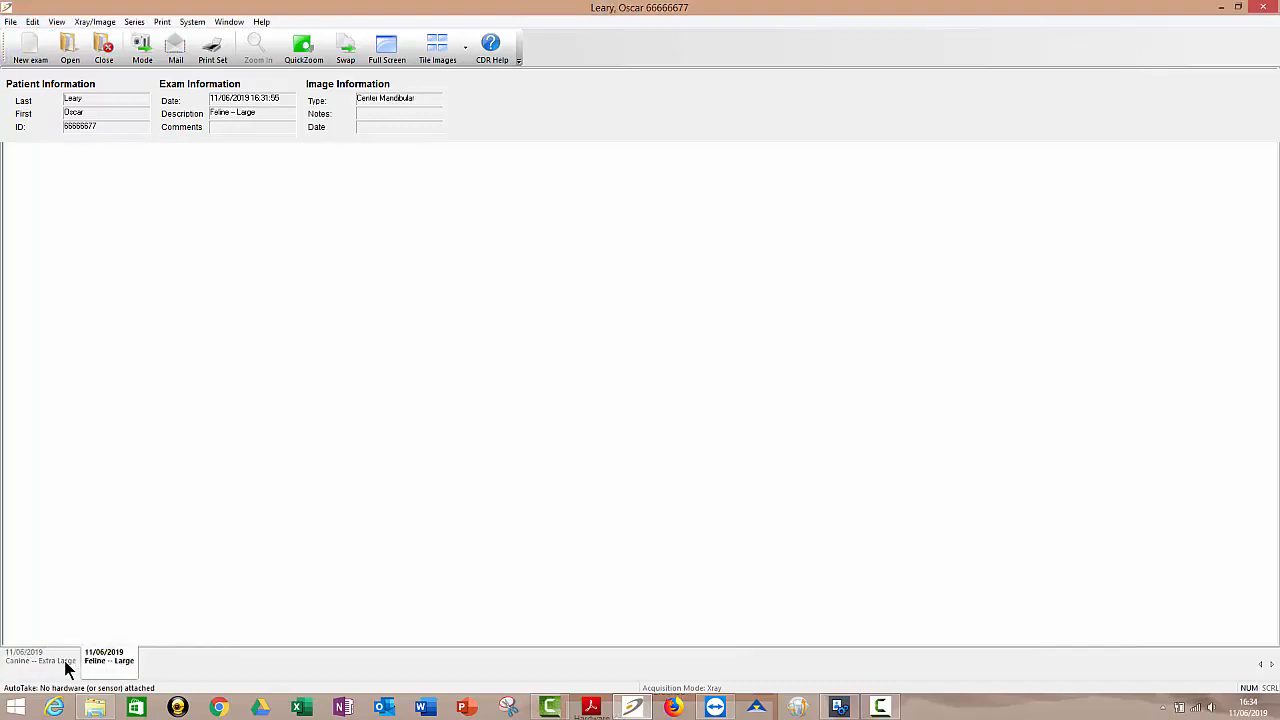
pyautogui.click(40, 660)
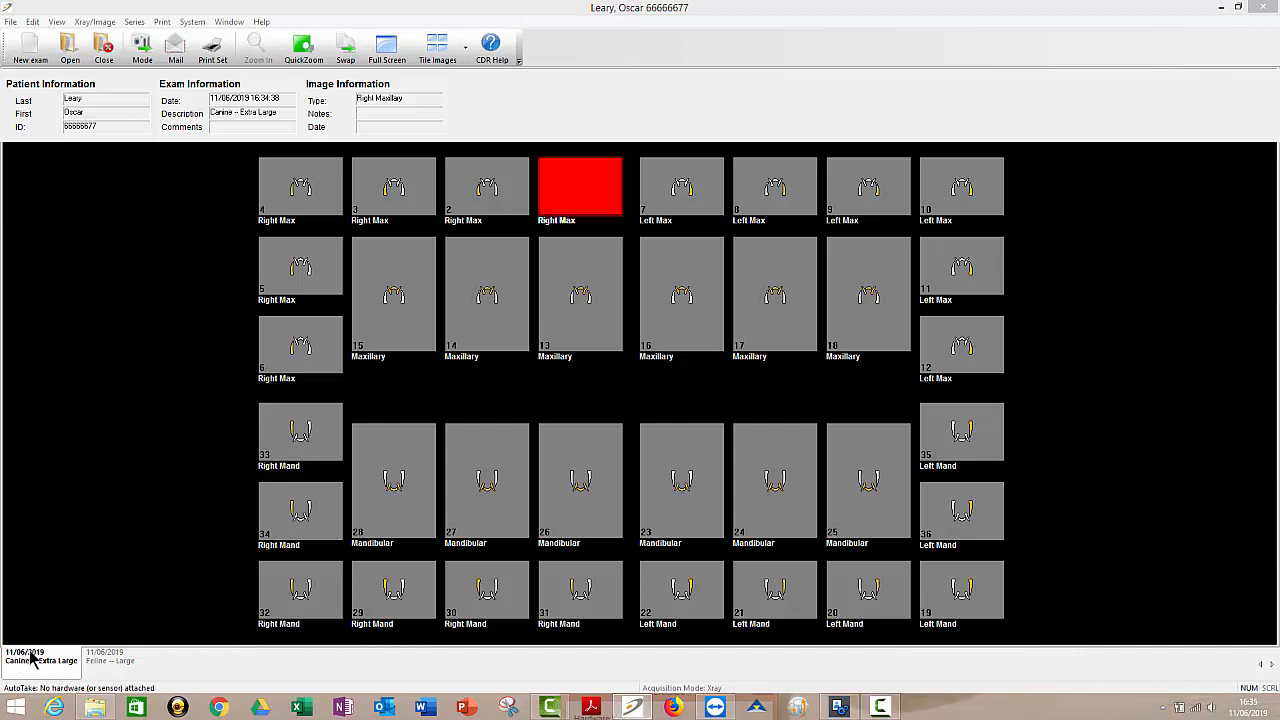
pyautogui.moveTo(584, 364)
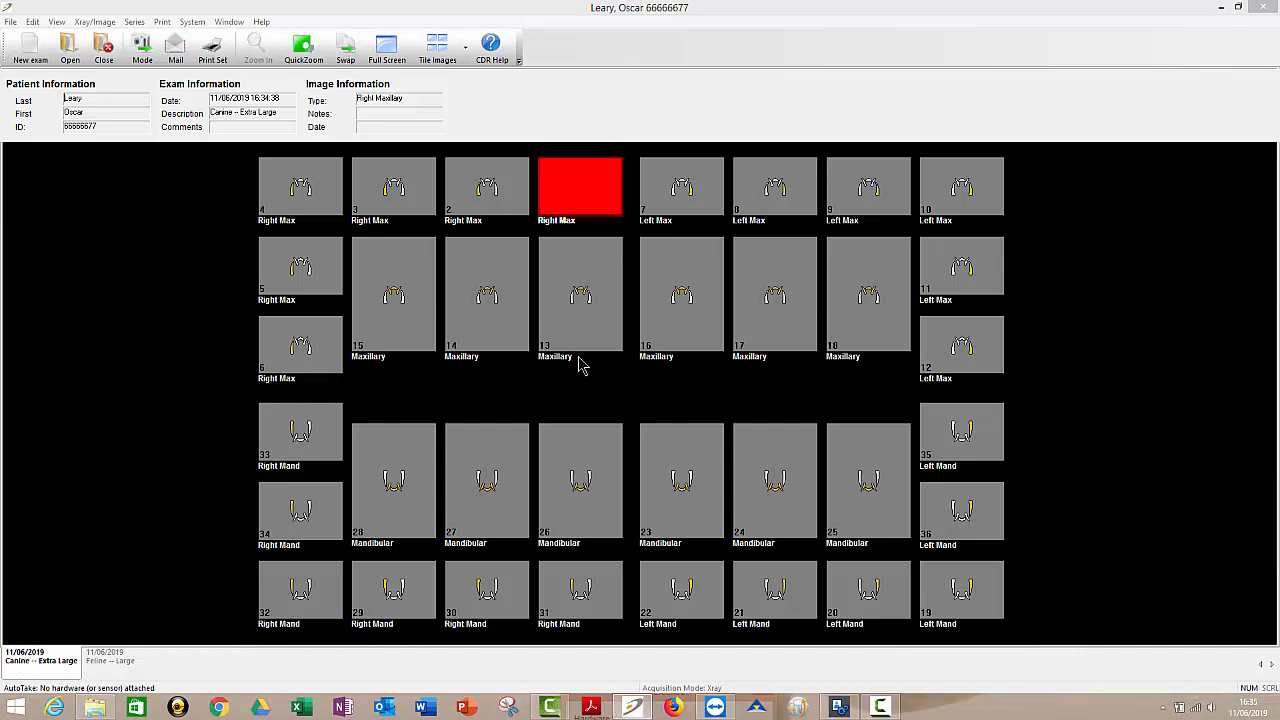
pyautogui.moveTo(688, 328)
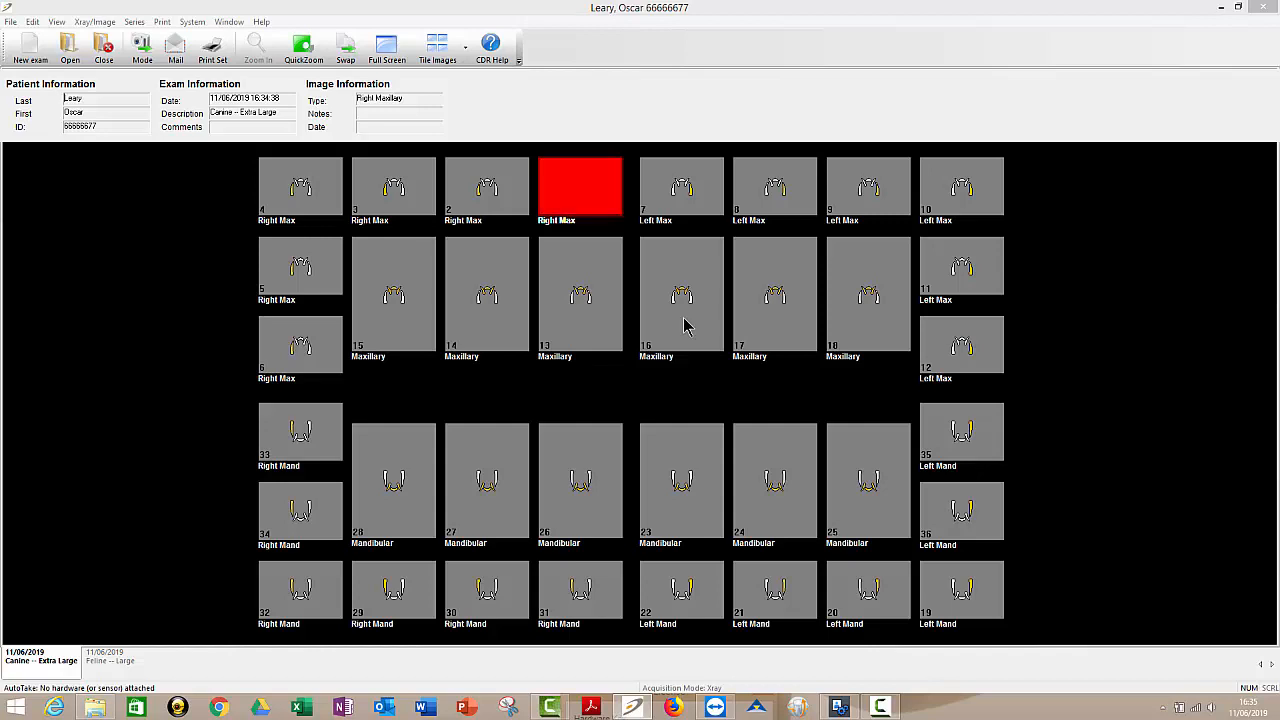
pyautogui.click(774, 188)
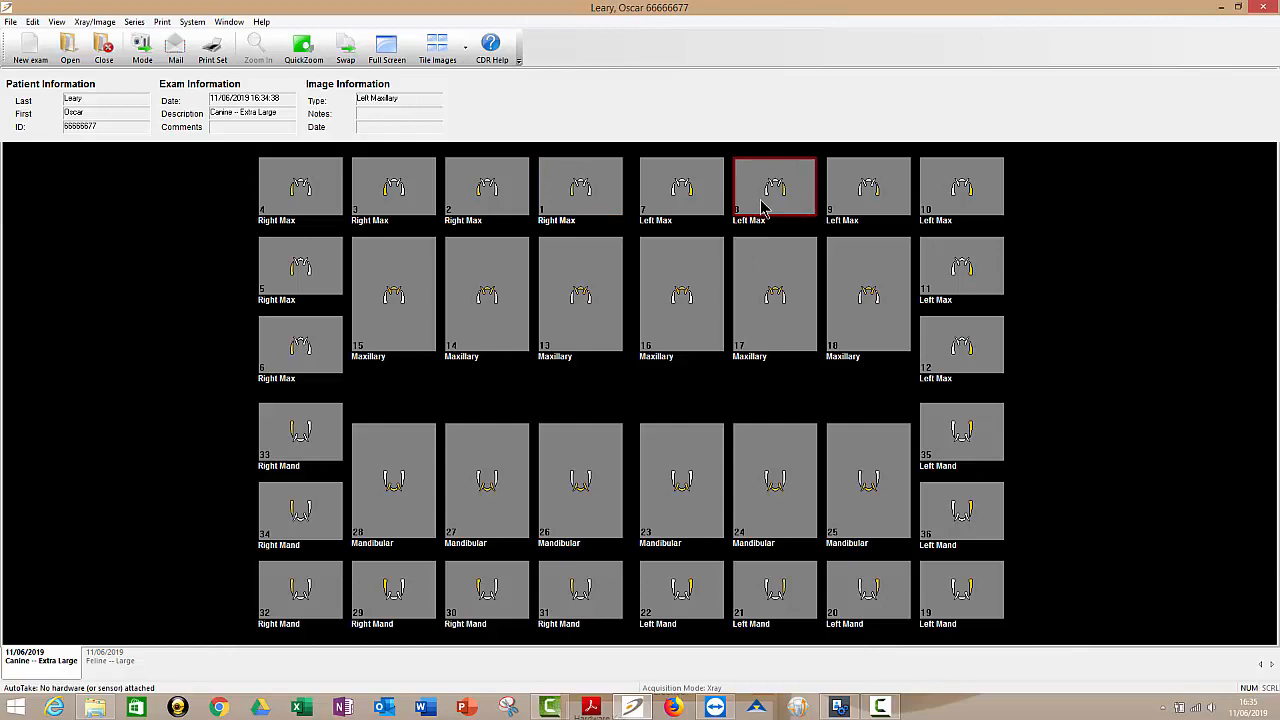
pyautogui.click(868, 188)
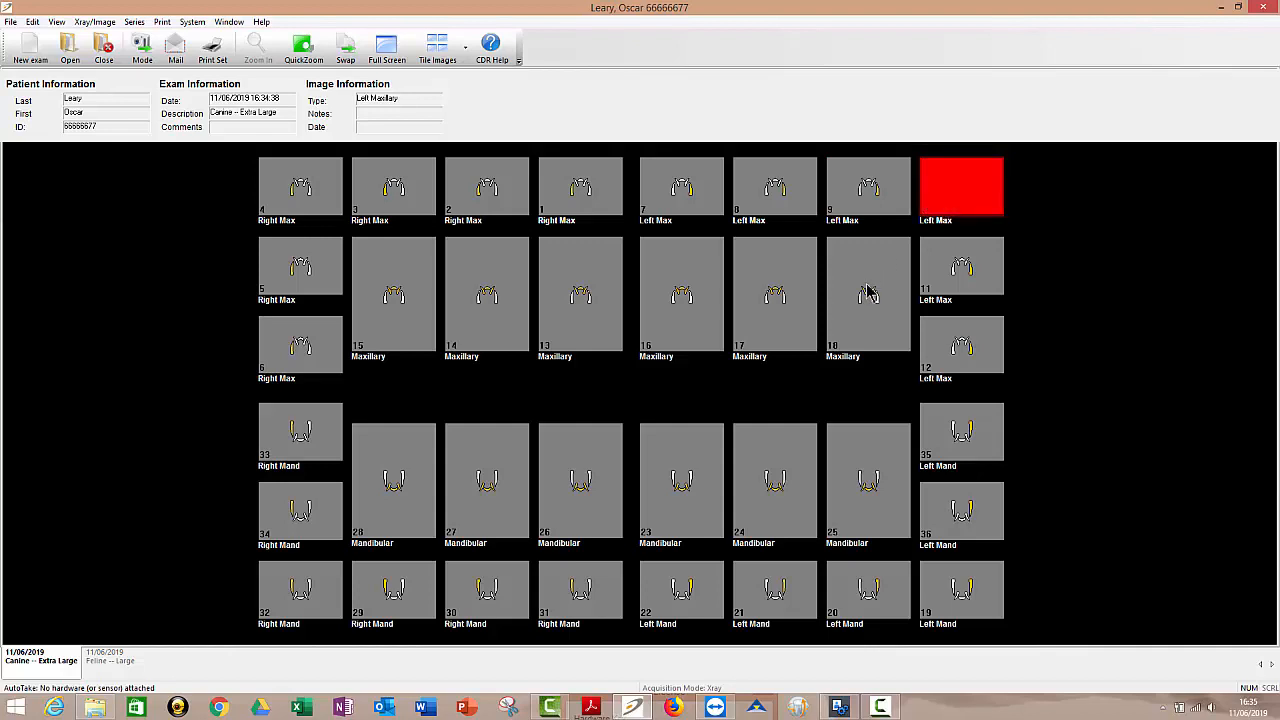
pyautogui.click(868, 292)
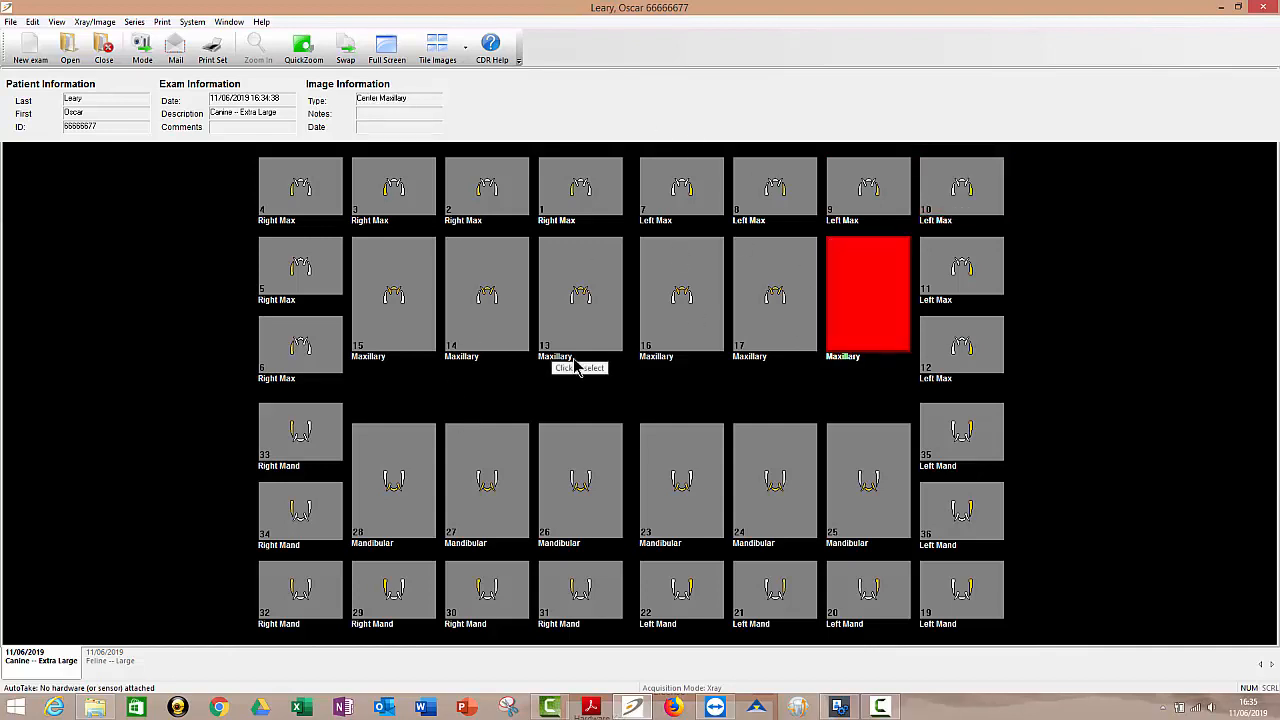
pyautogui.moveTo(612, 438)
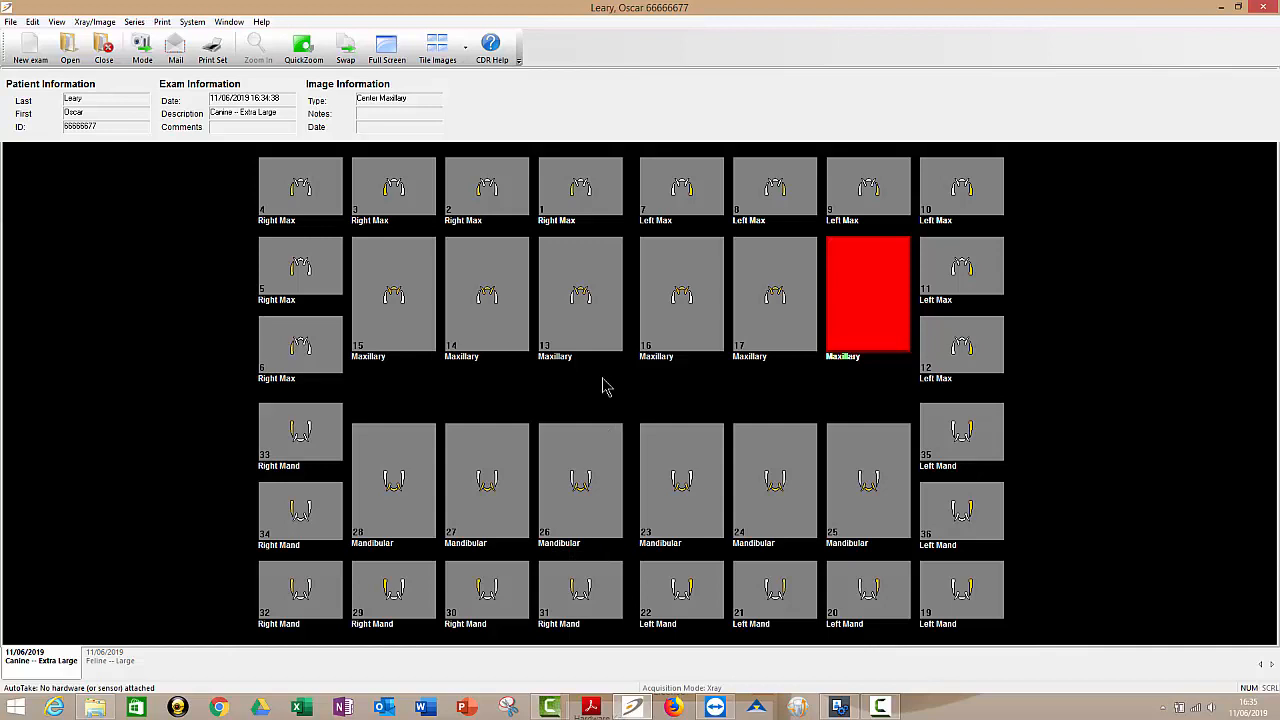
pyautogui.moveTo(678, 390)
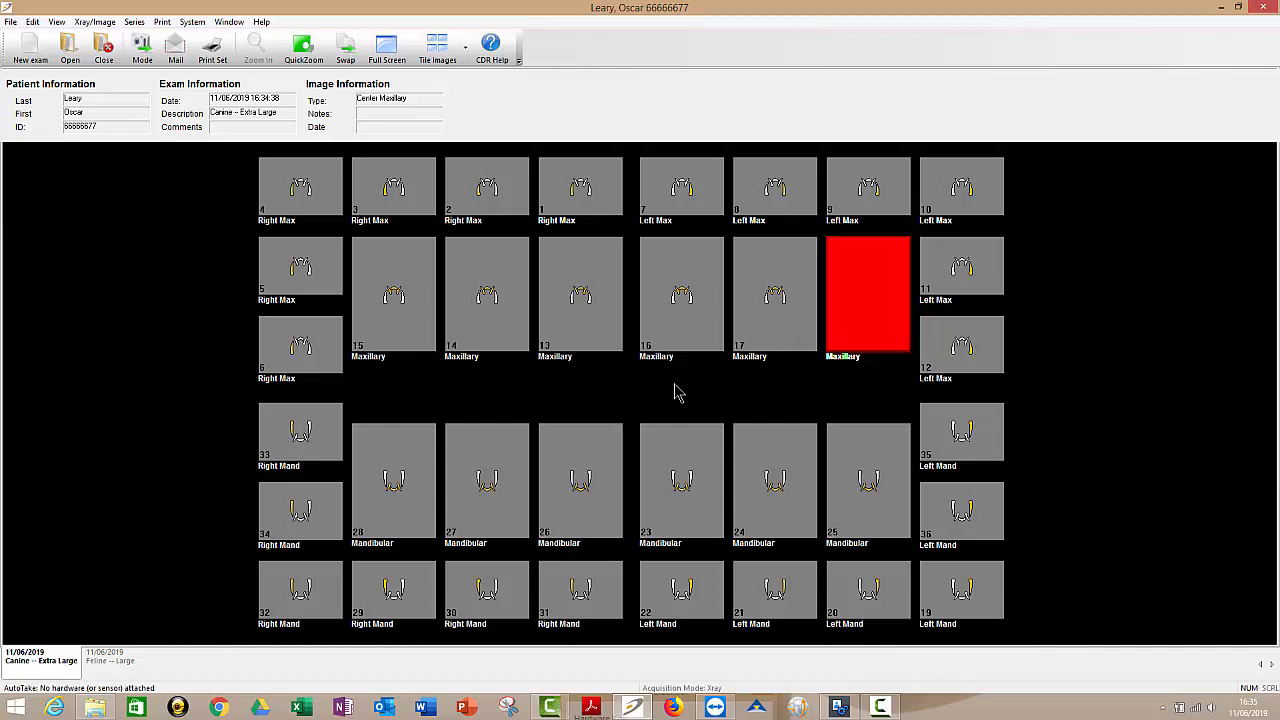
pyautogui.moveTo(448, 452)
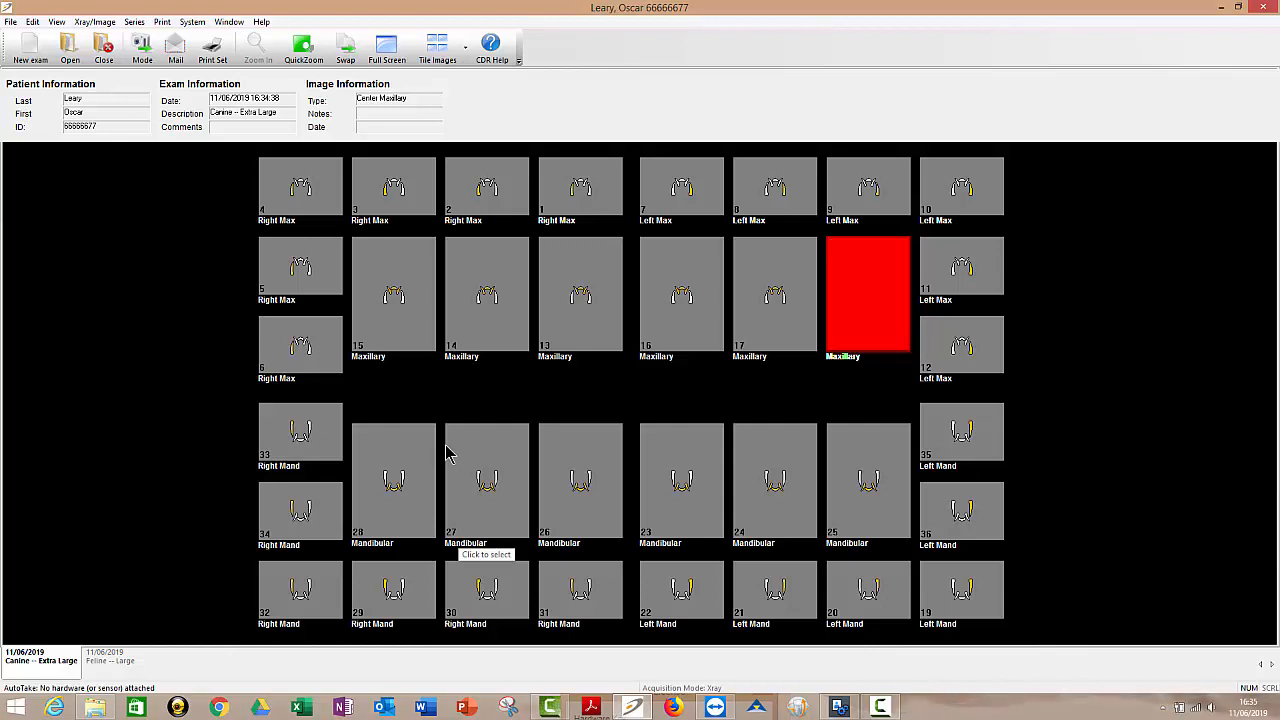
pyautogui.moveTo(250, 348)
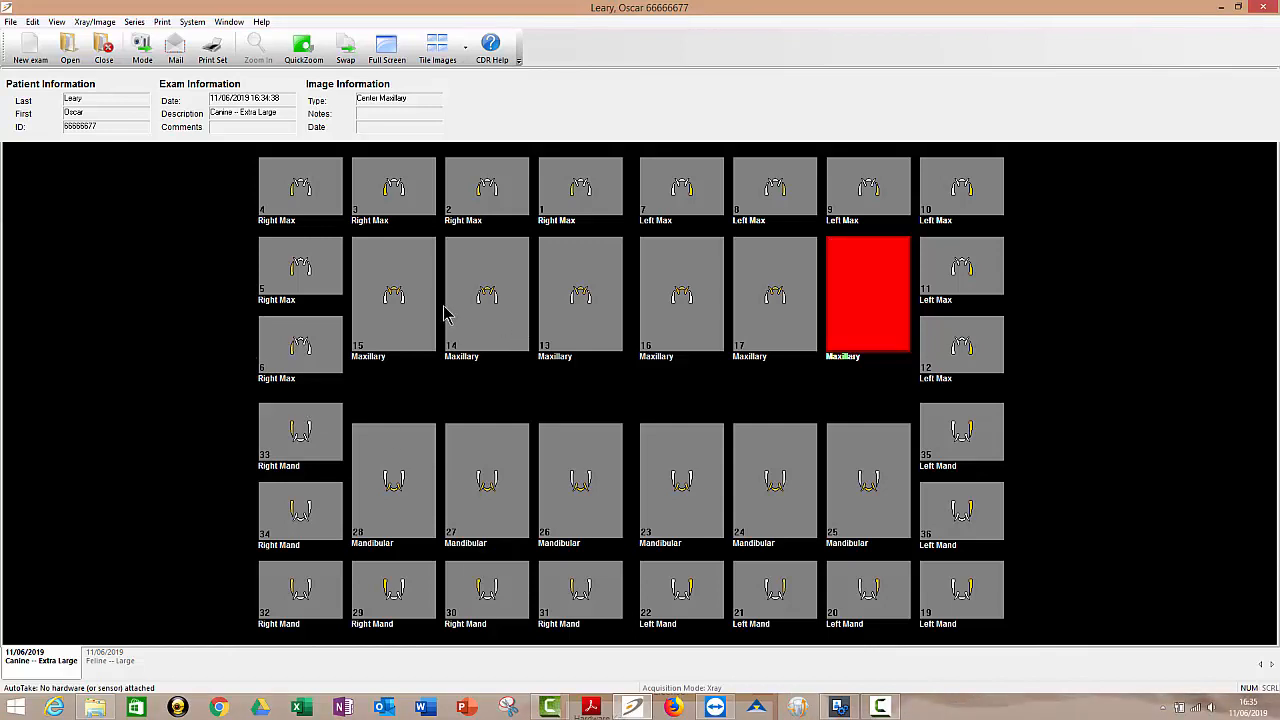
pyautogui.click(486, 296)
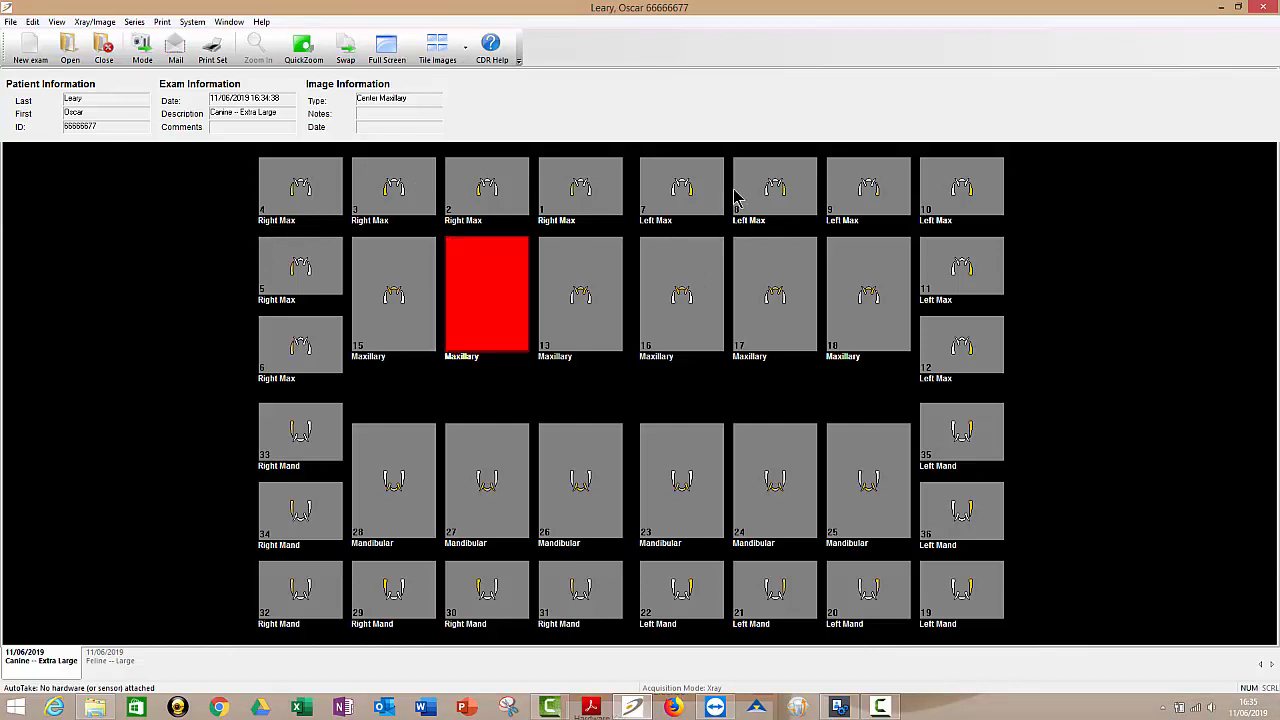
pyautogui.moveTo(716, 210)
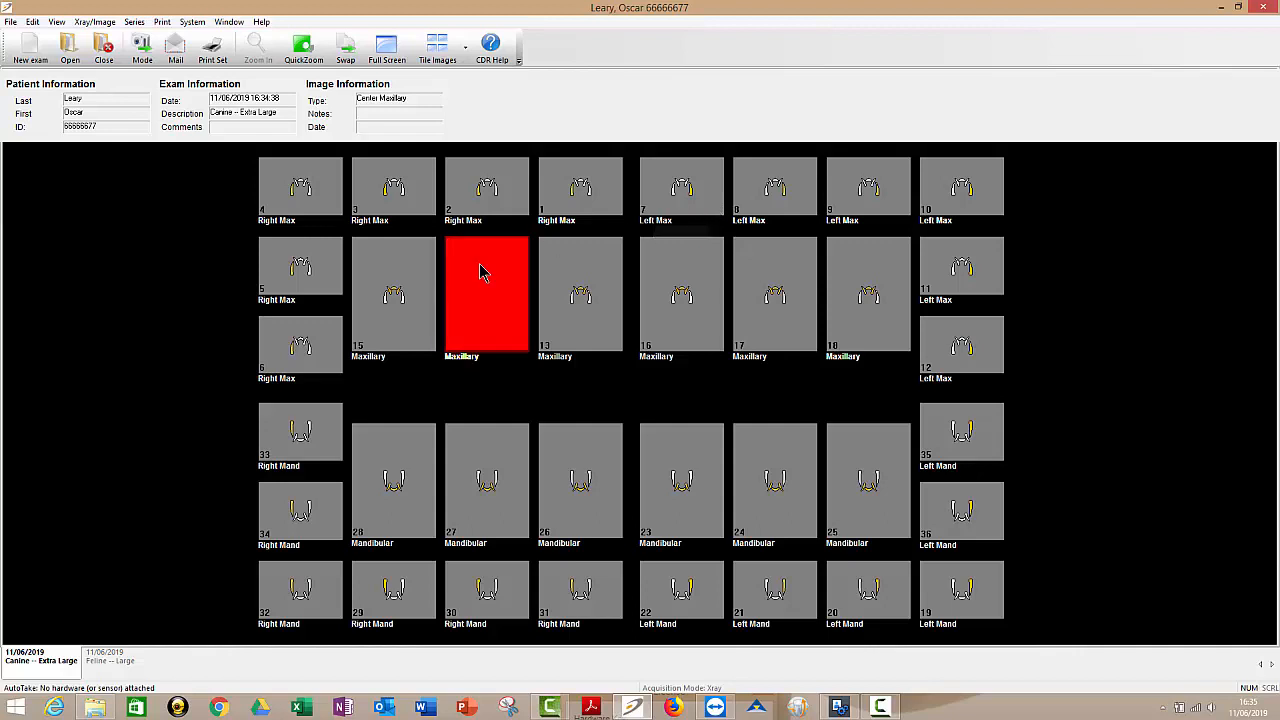
pyautogui.moveTo(530, 280)
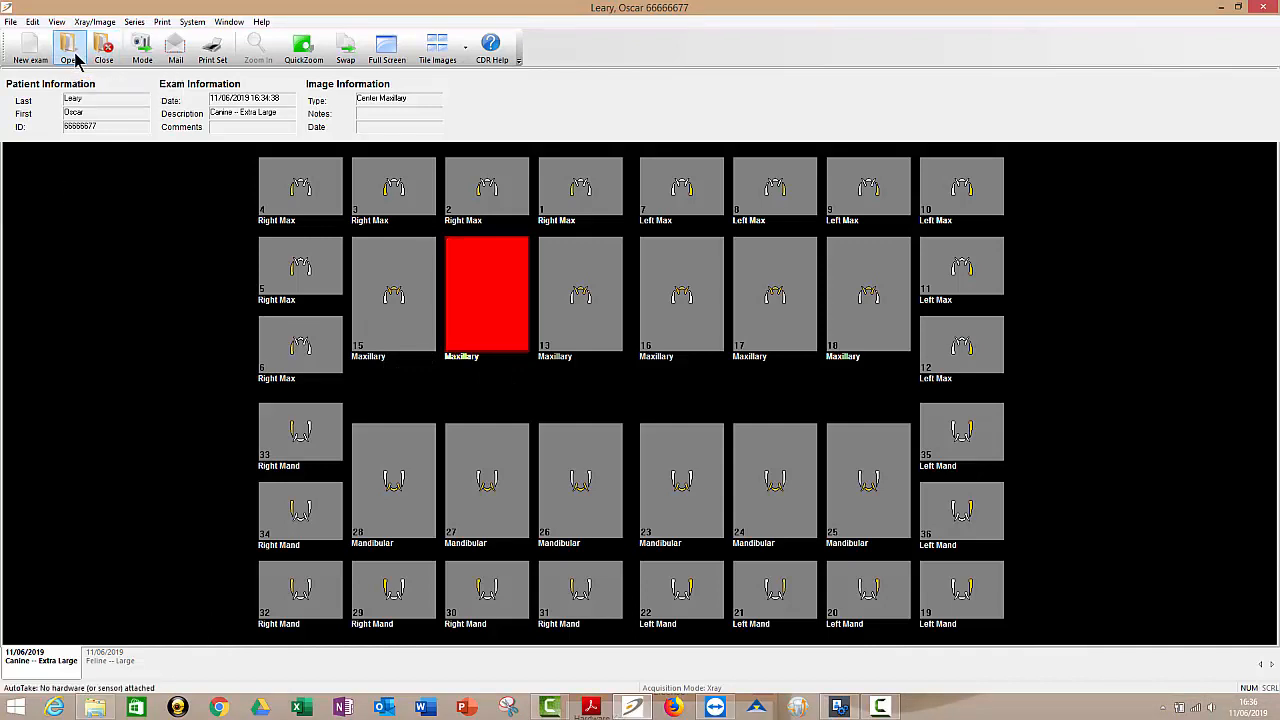
# - Load another patient's records and switch to their 21/05/2019 Feline – Large exam
pyautogui.click(68, 44)
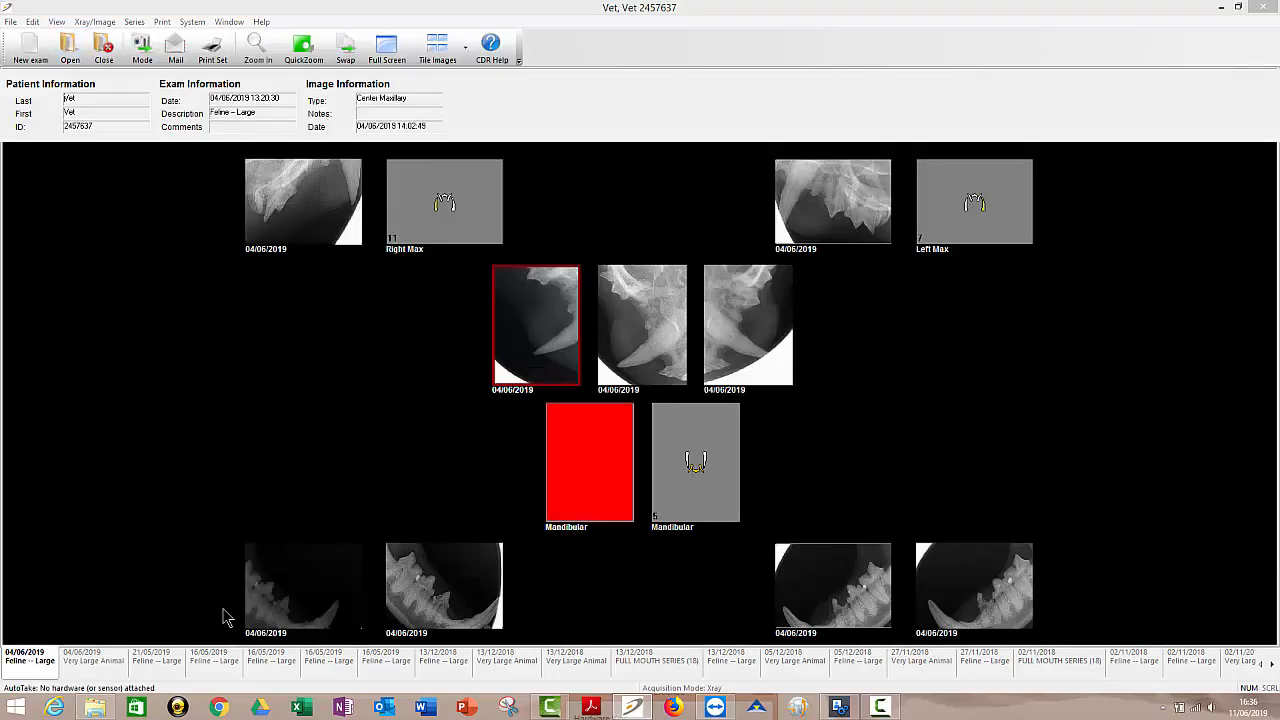
pyautogui.moveTo(90, 670)
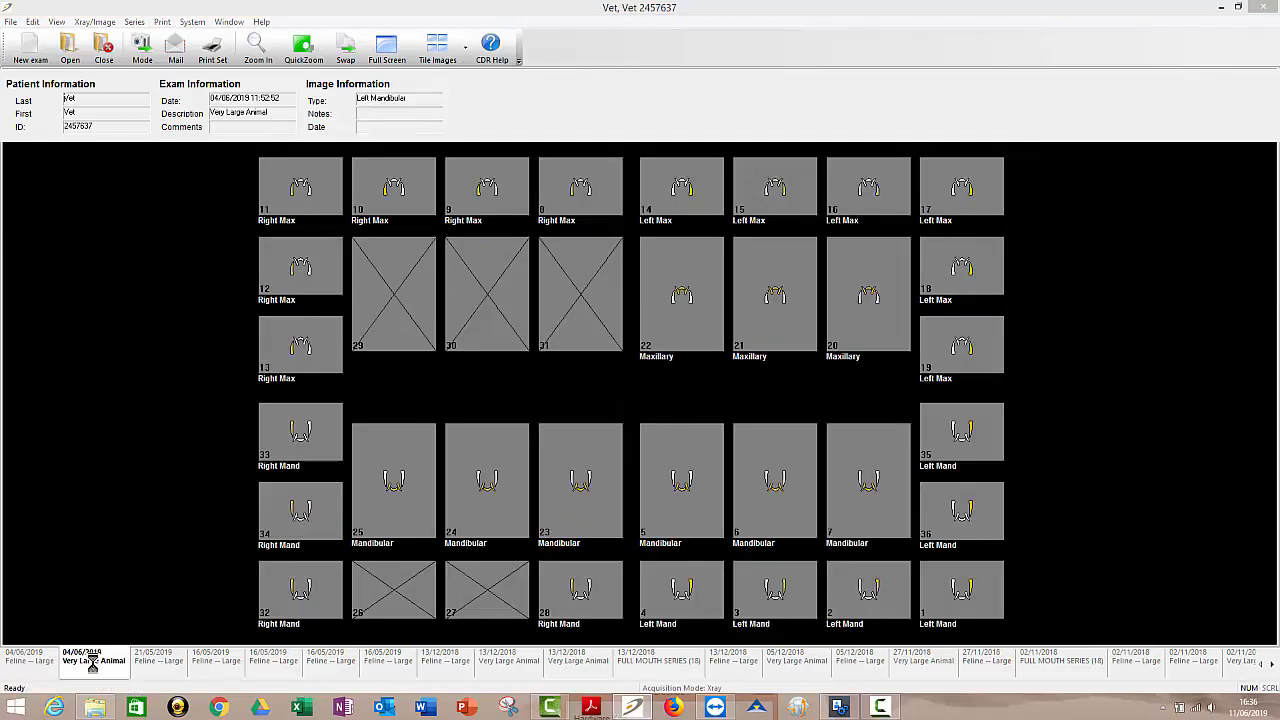
pyautogui.click(156, 656)
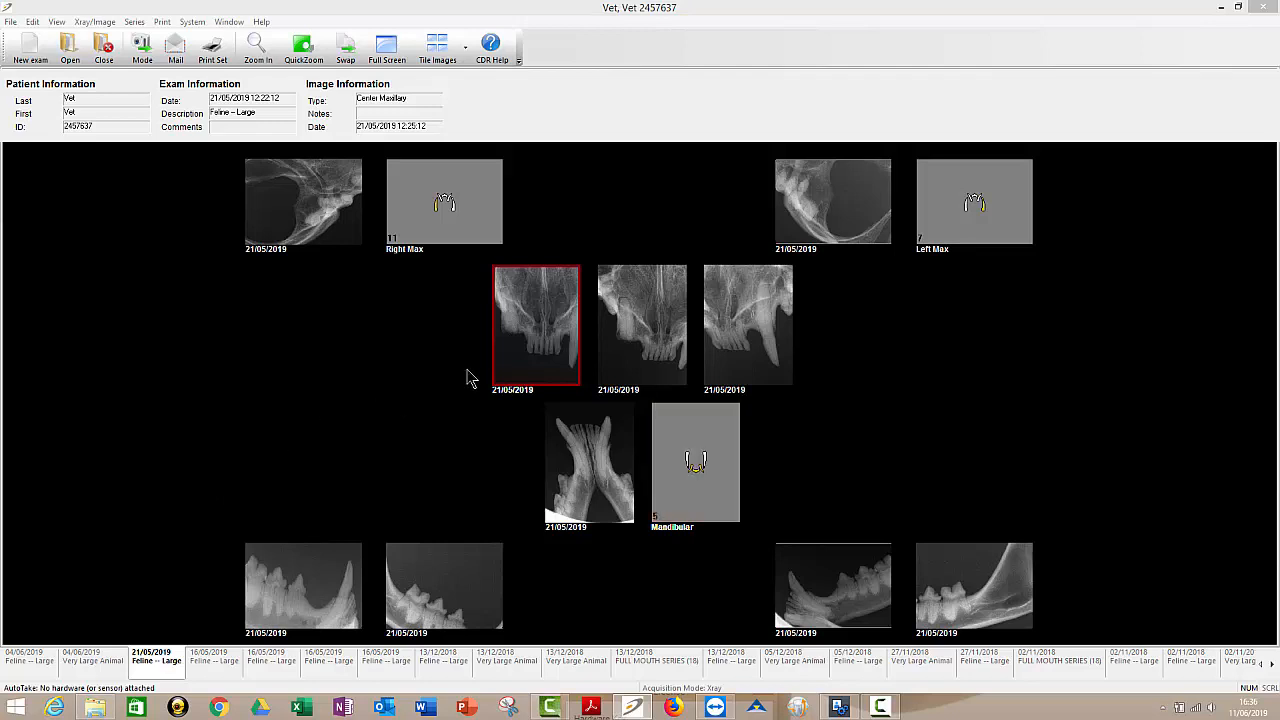
pyautogui.moveTo(436, 410)
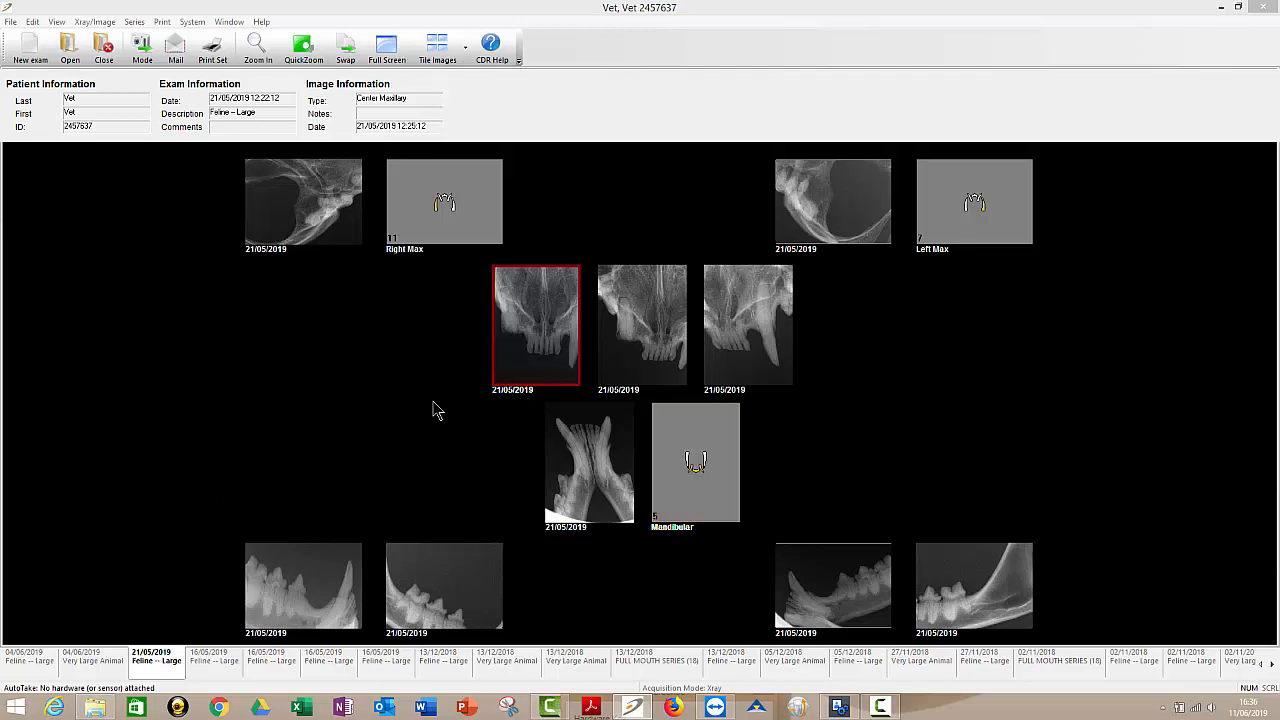
pyautogui.moveTo(548, 322)
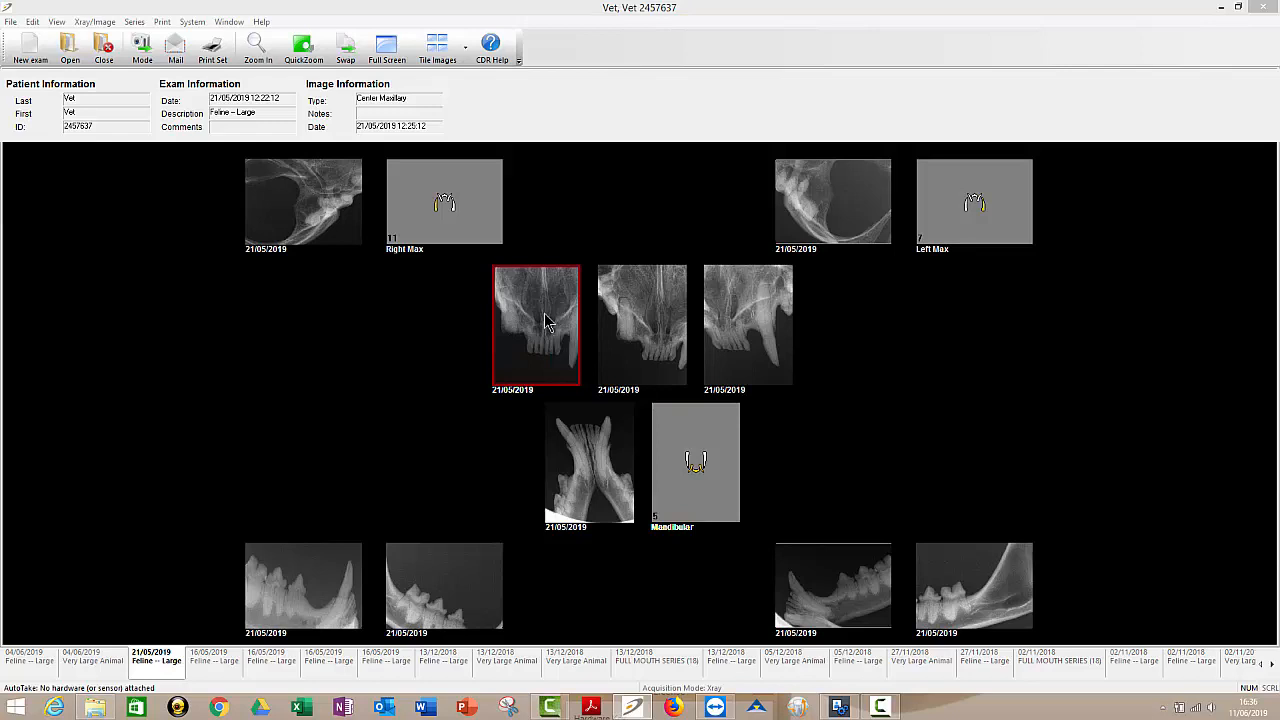
pyautogui.moveTo(644, 350)
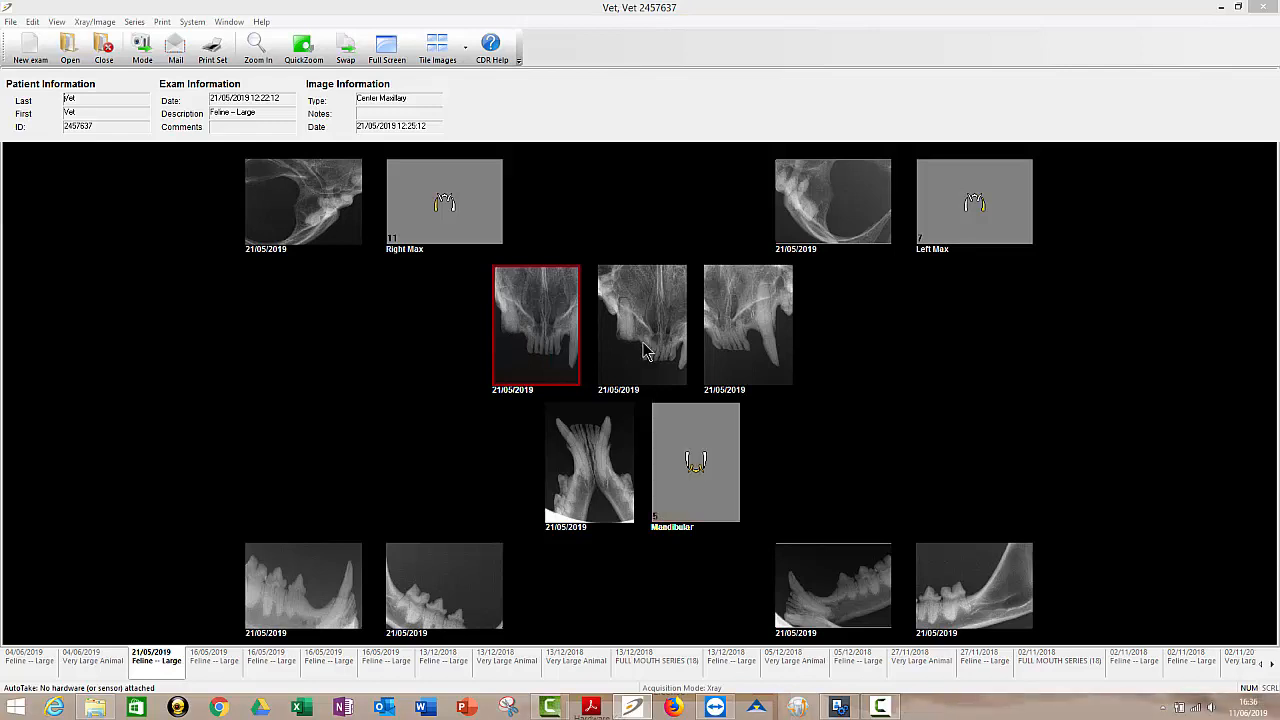
pyautogui.moveTo(648, 304)
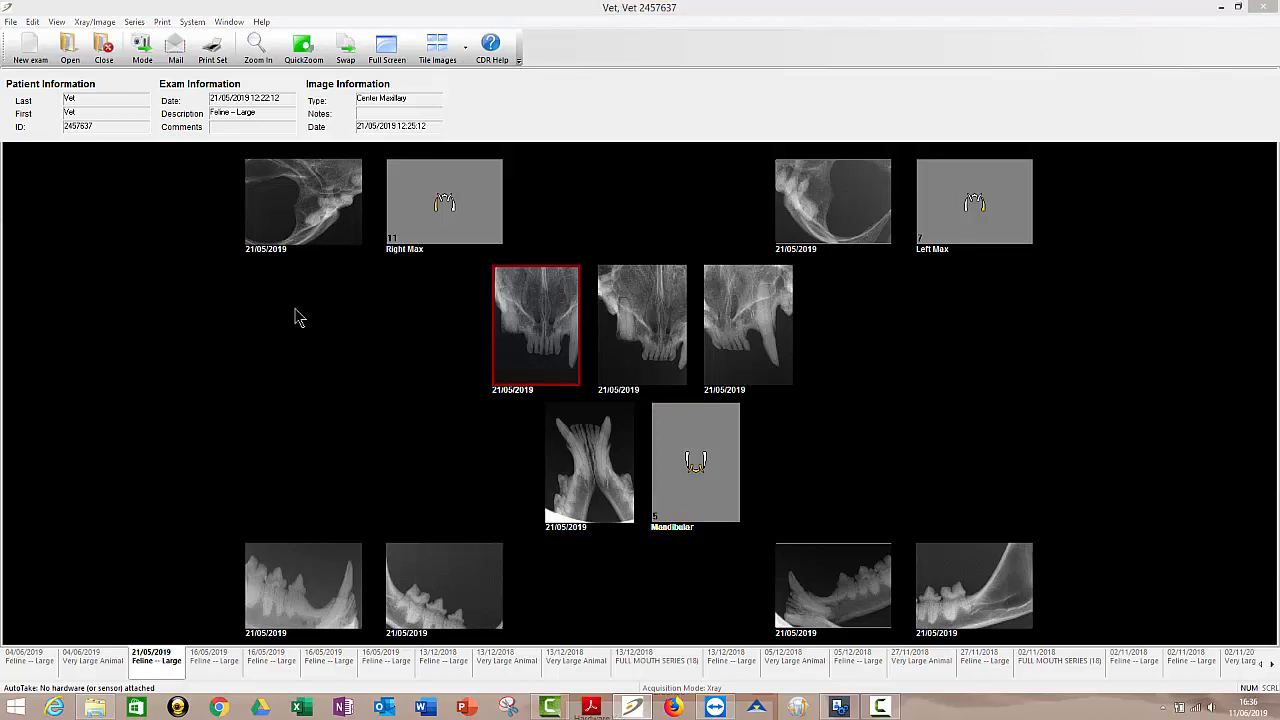
pyautogui.doubleClick(536, 324)
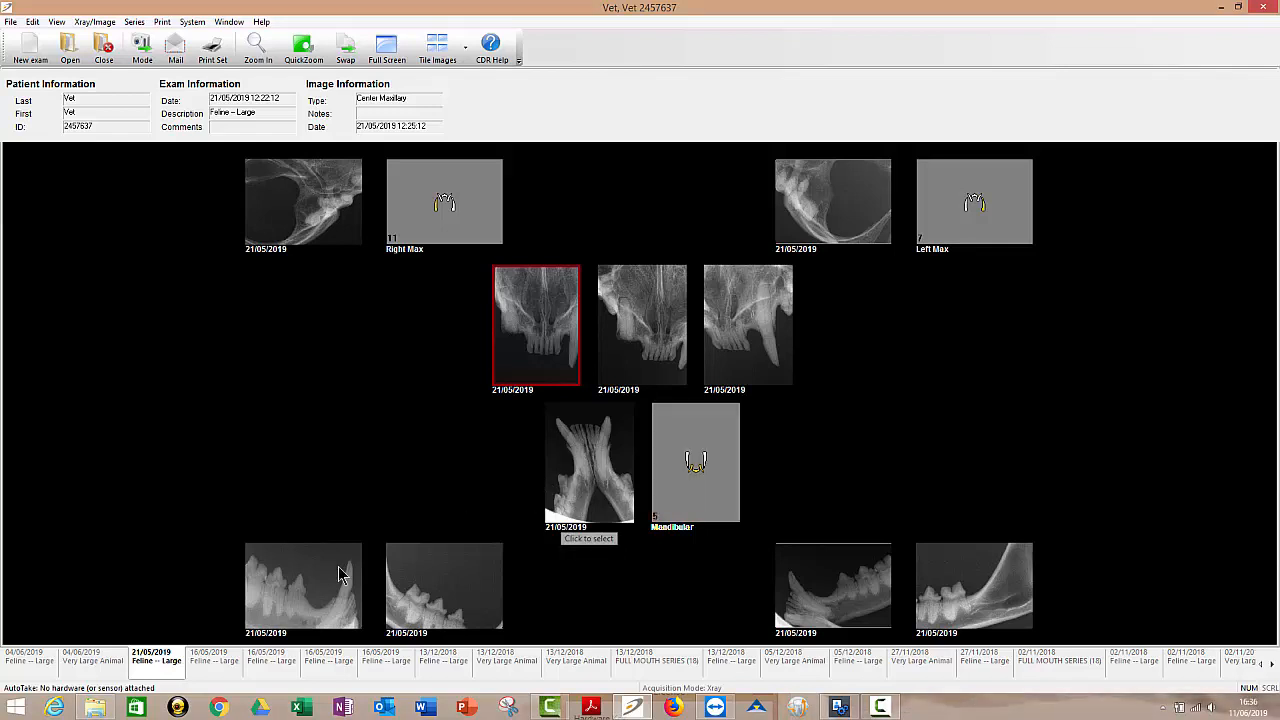
pyautogui.moveTo(322, 616)
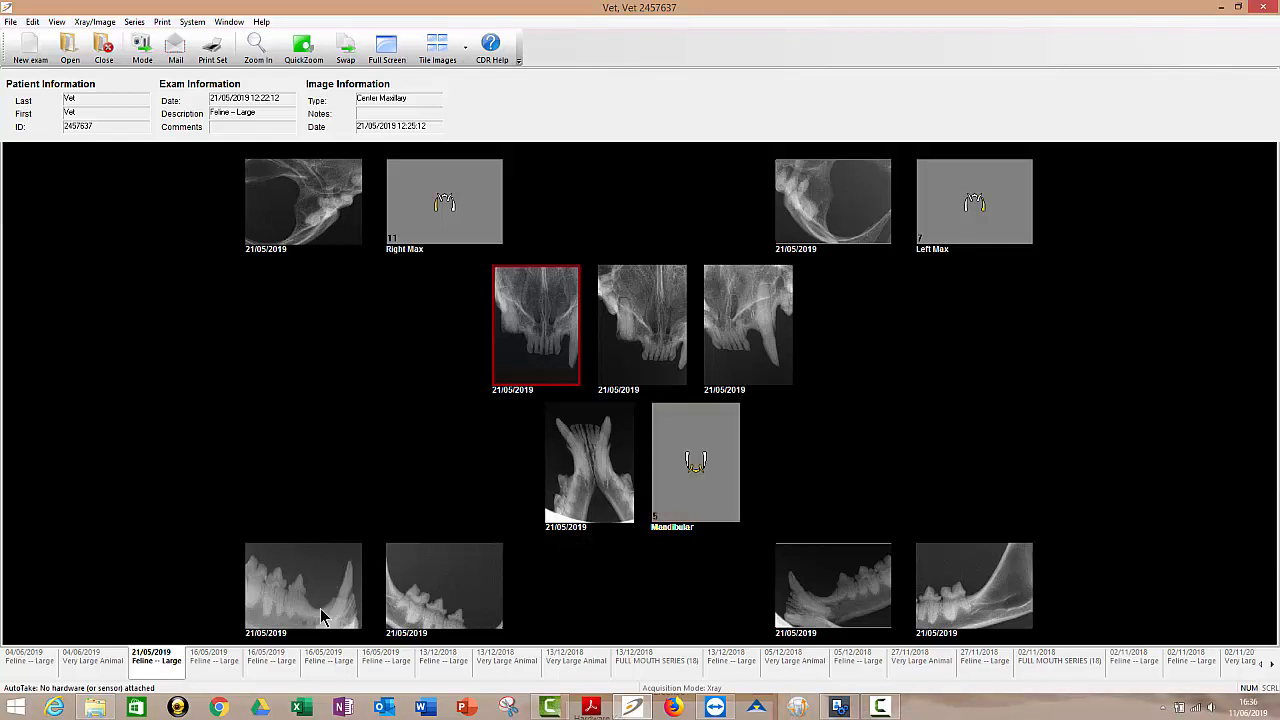
pyautogui.moveTo(588, 478)
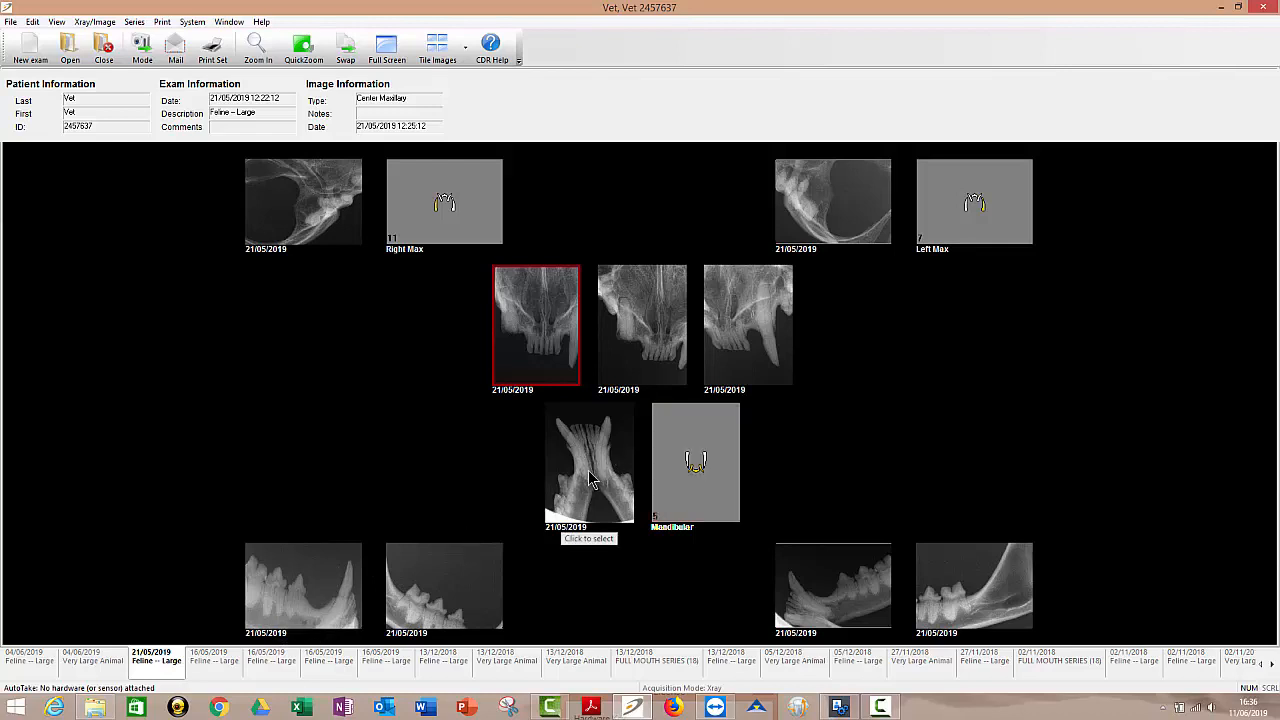
pyautogui.click(588, 462)
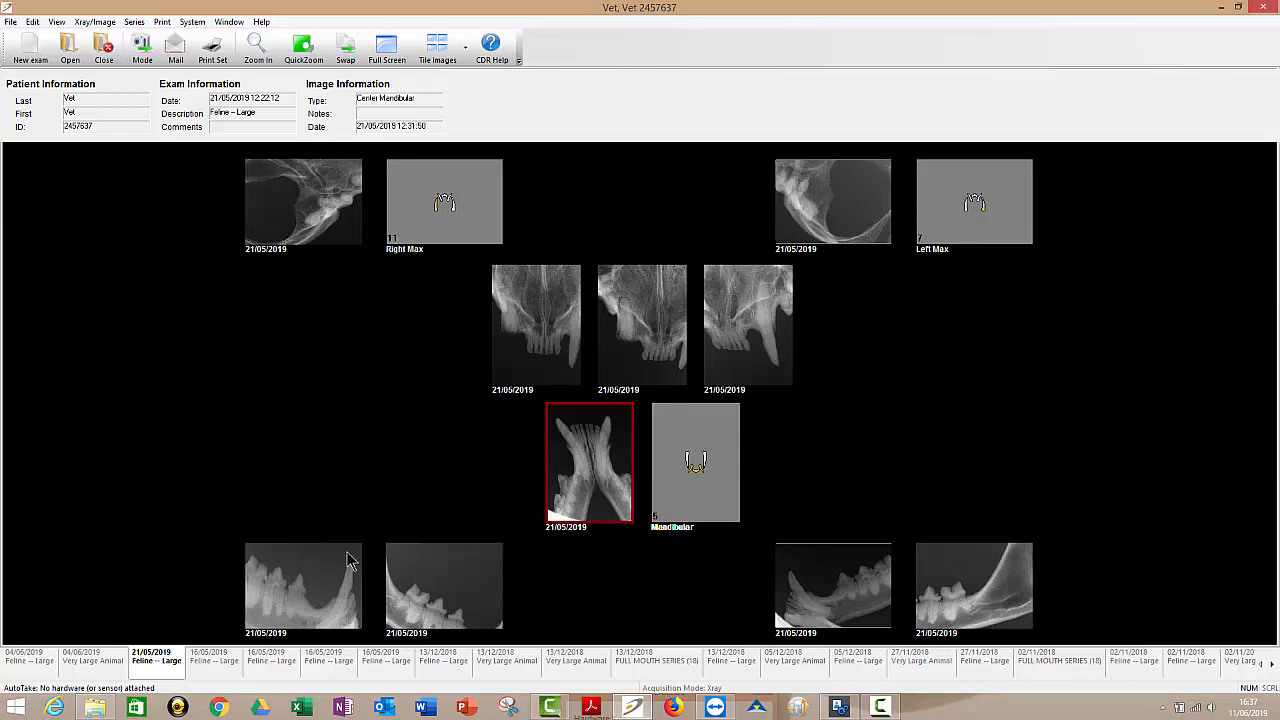
pyautogui.click(304, 584)
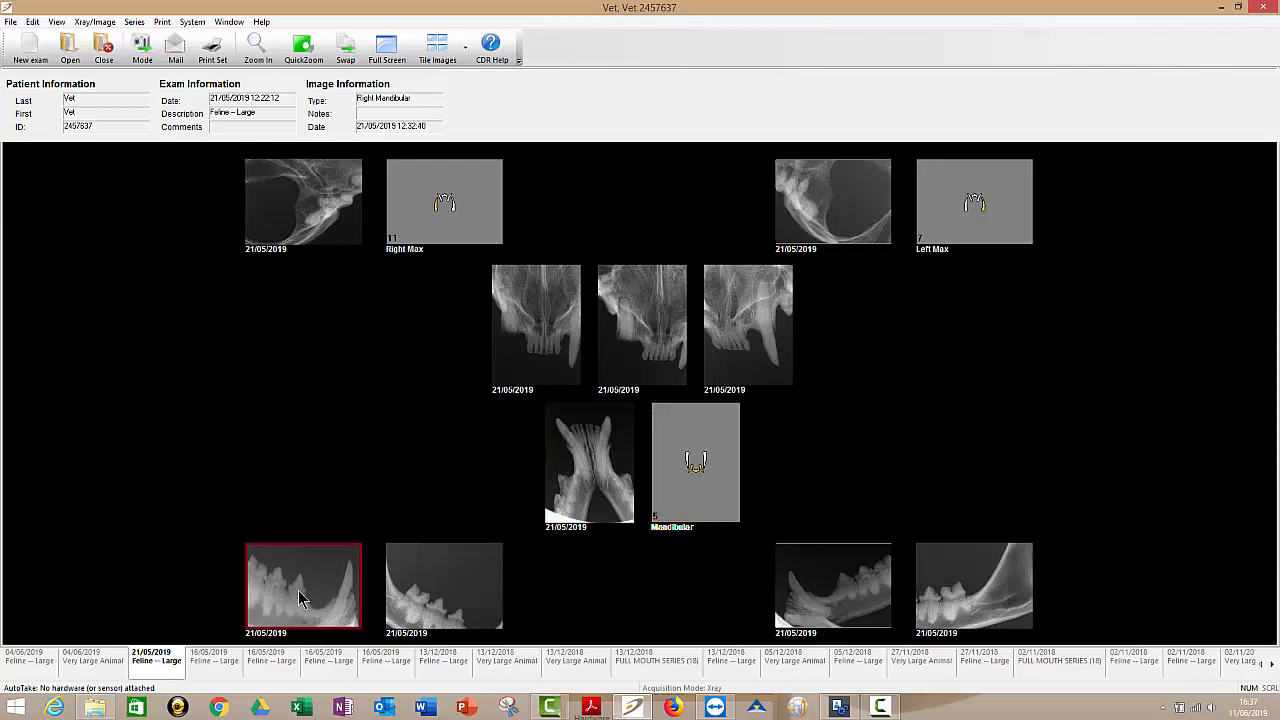
pyautogui.moveTo(528, 604)
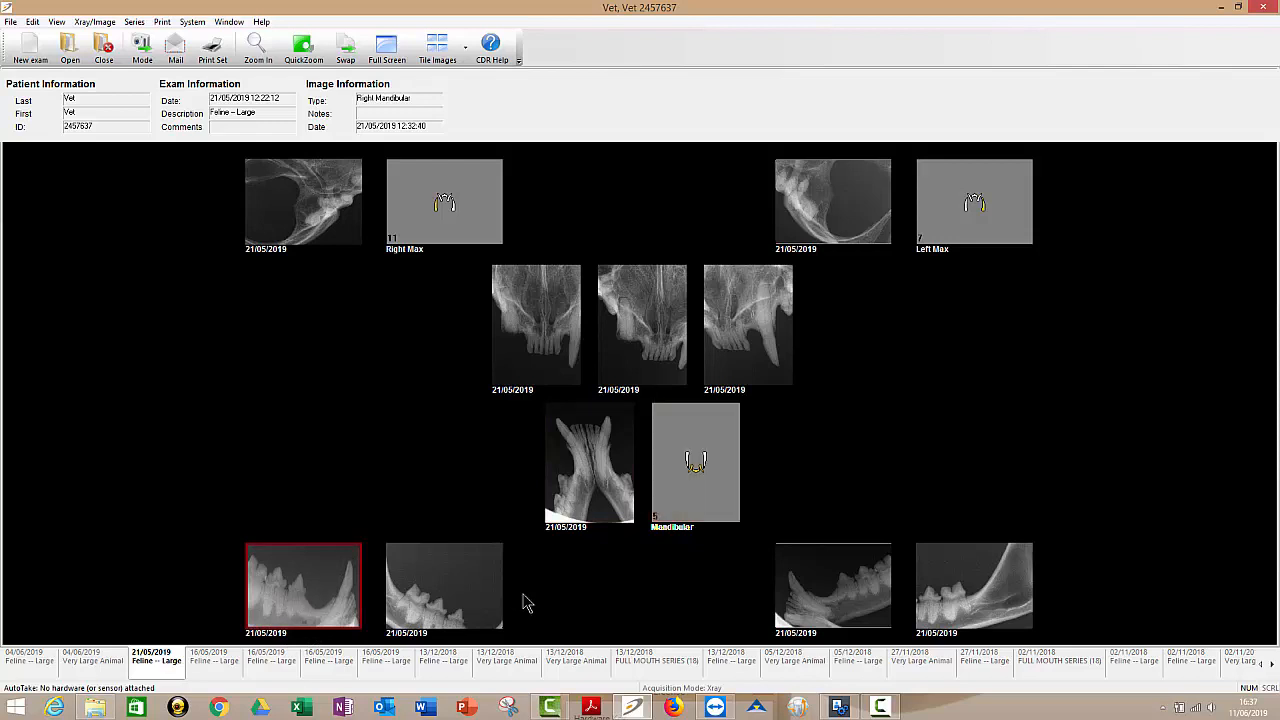
pyautogui.moveTo(836, 584)
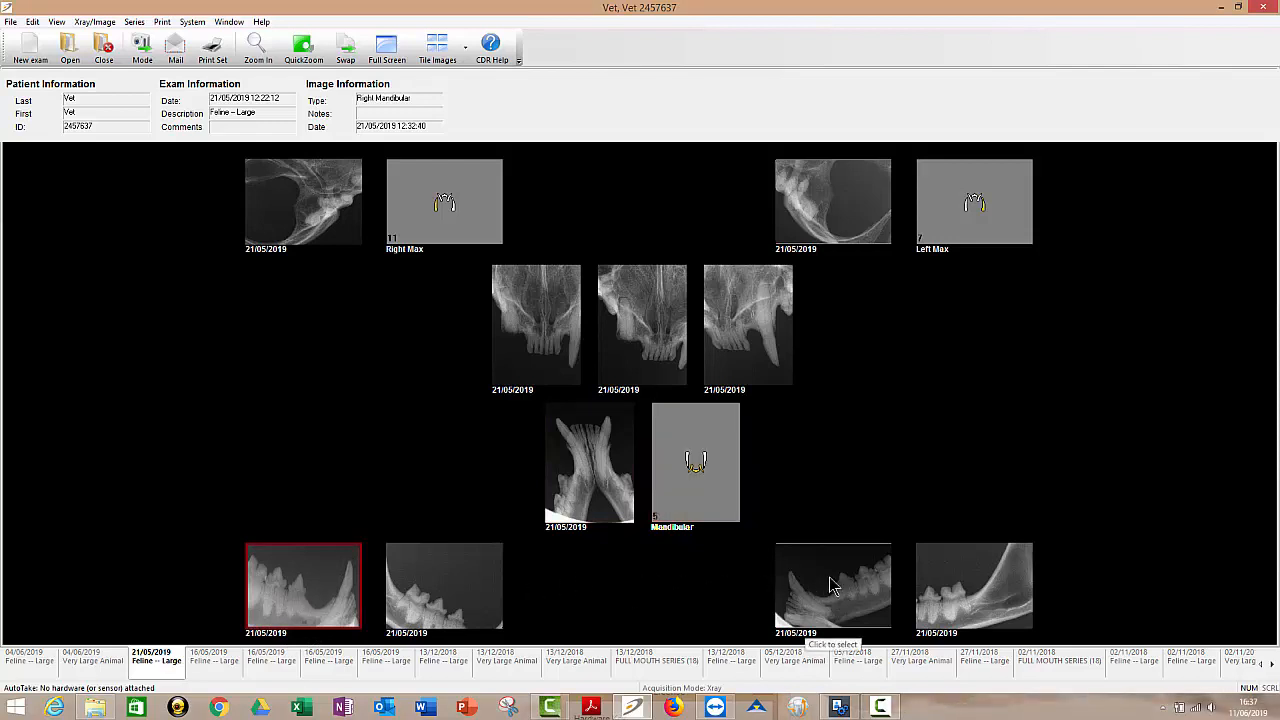
pyautogui.click(832, 588)
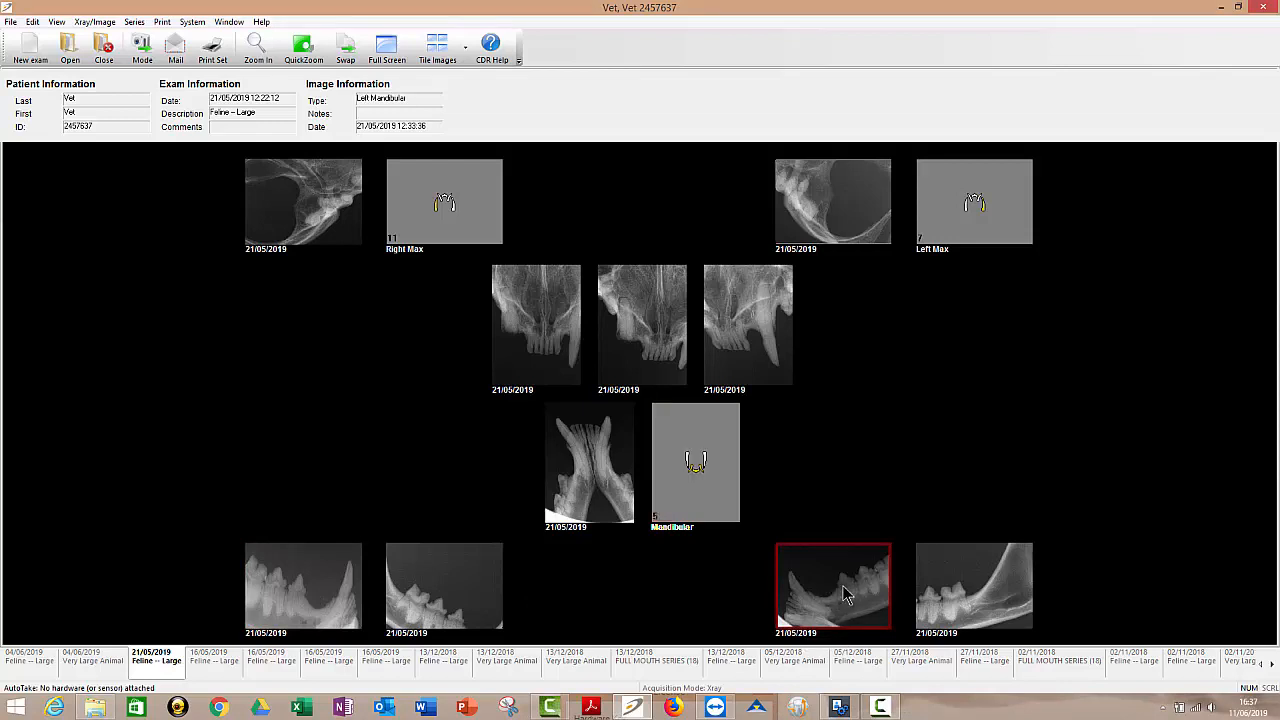
pyautogui.moveTo(848, 592)
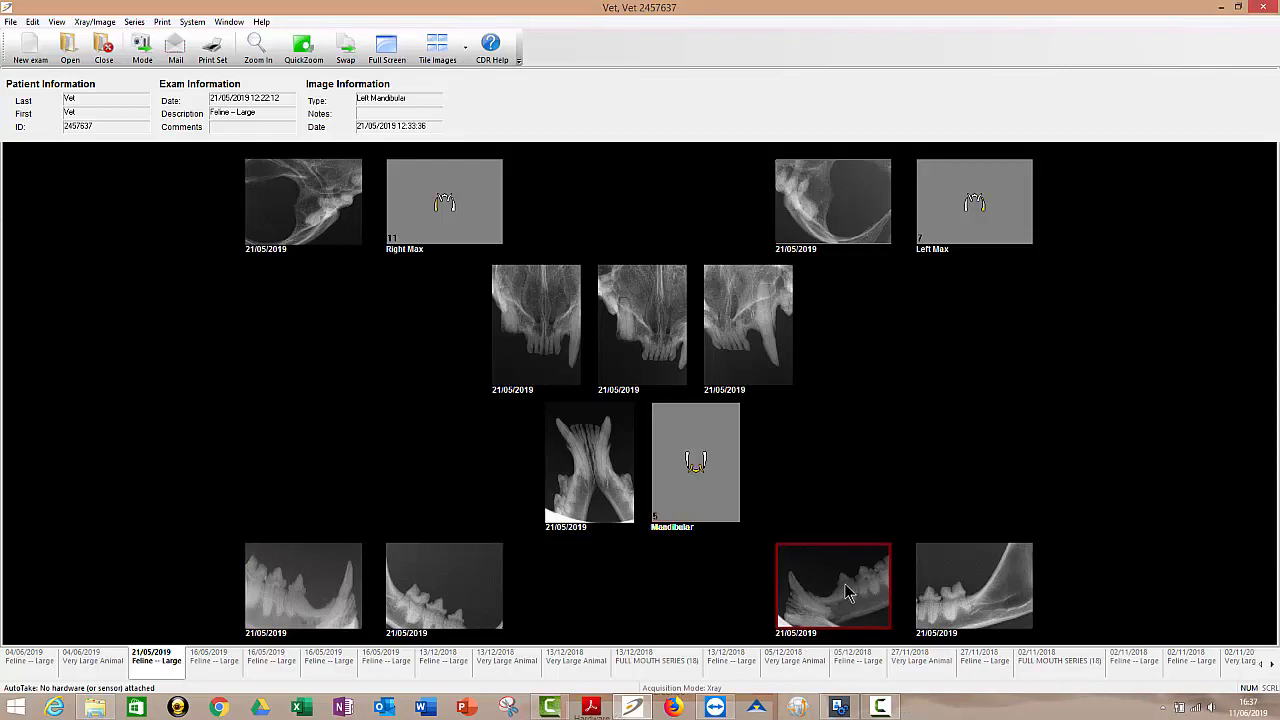
pyautogui.moveTo(612, 532)
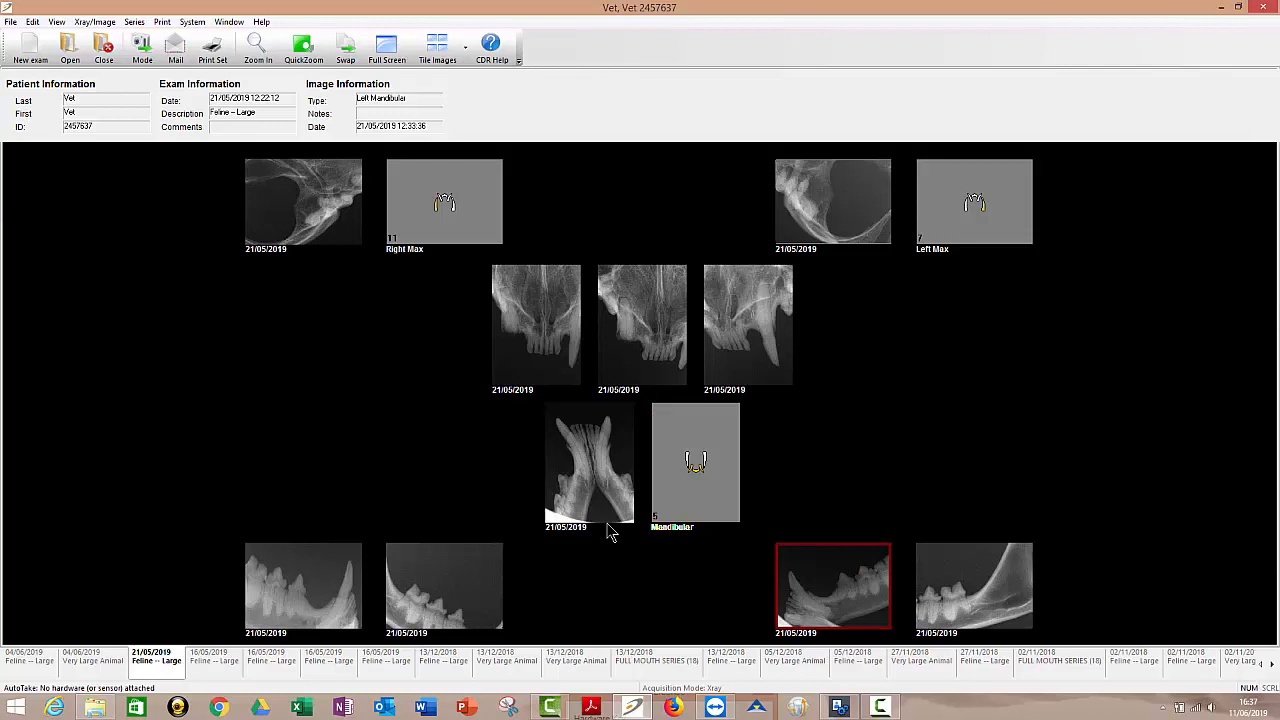
pyautogui.click(588, 464)
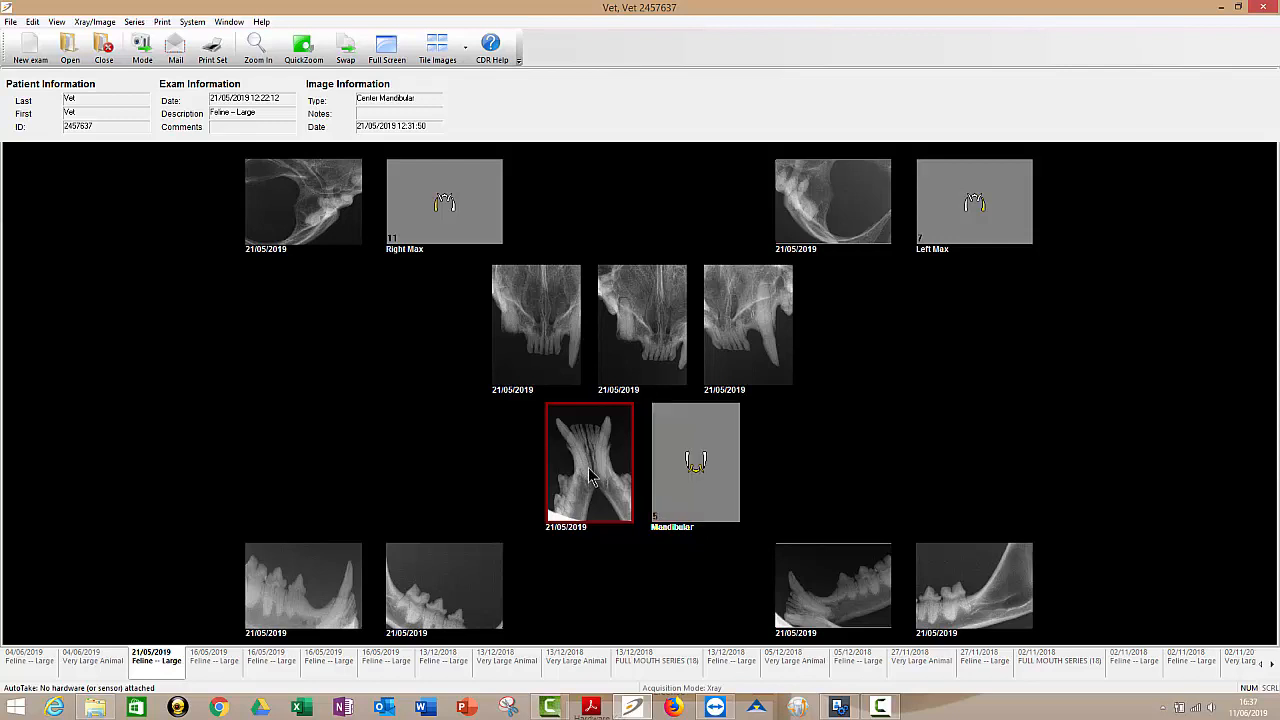
pyautogui.moveTo(576, 456)
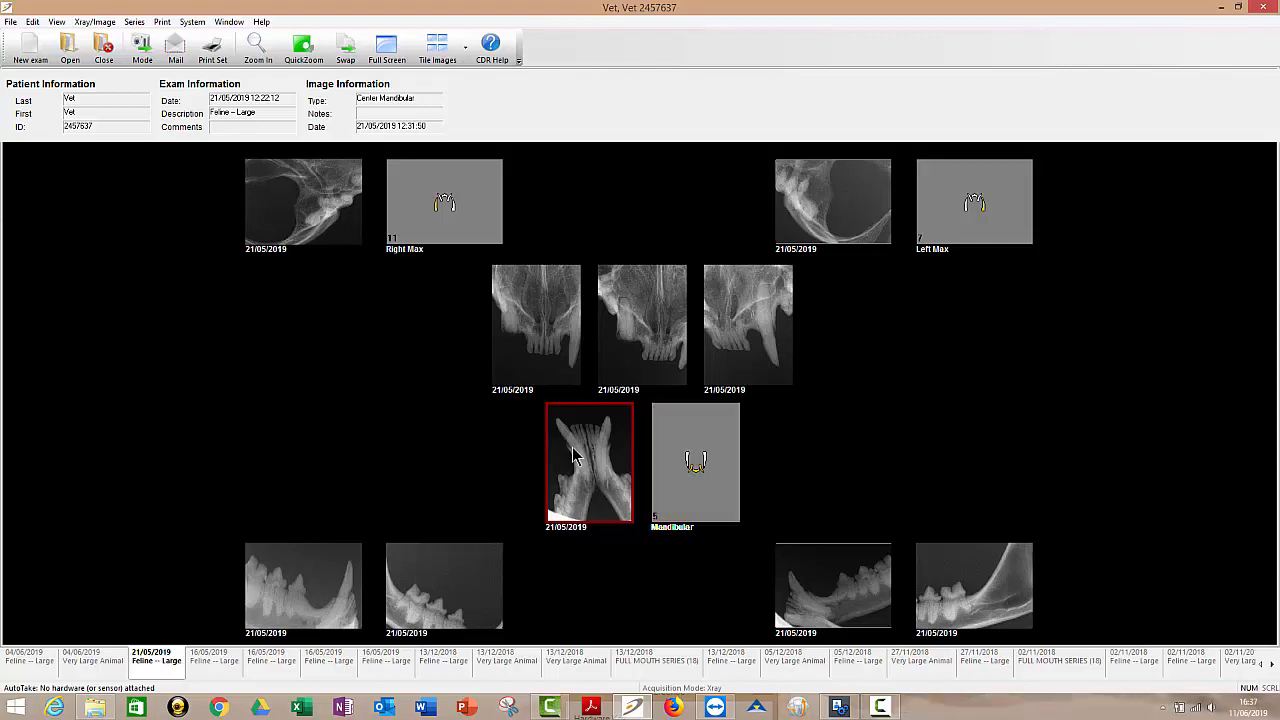
pyautogui.moveTo(588, 450)
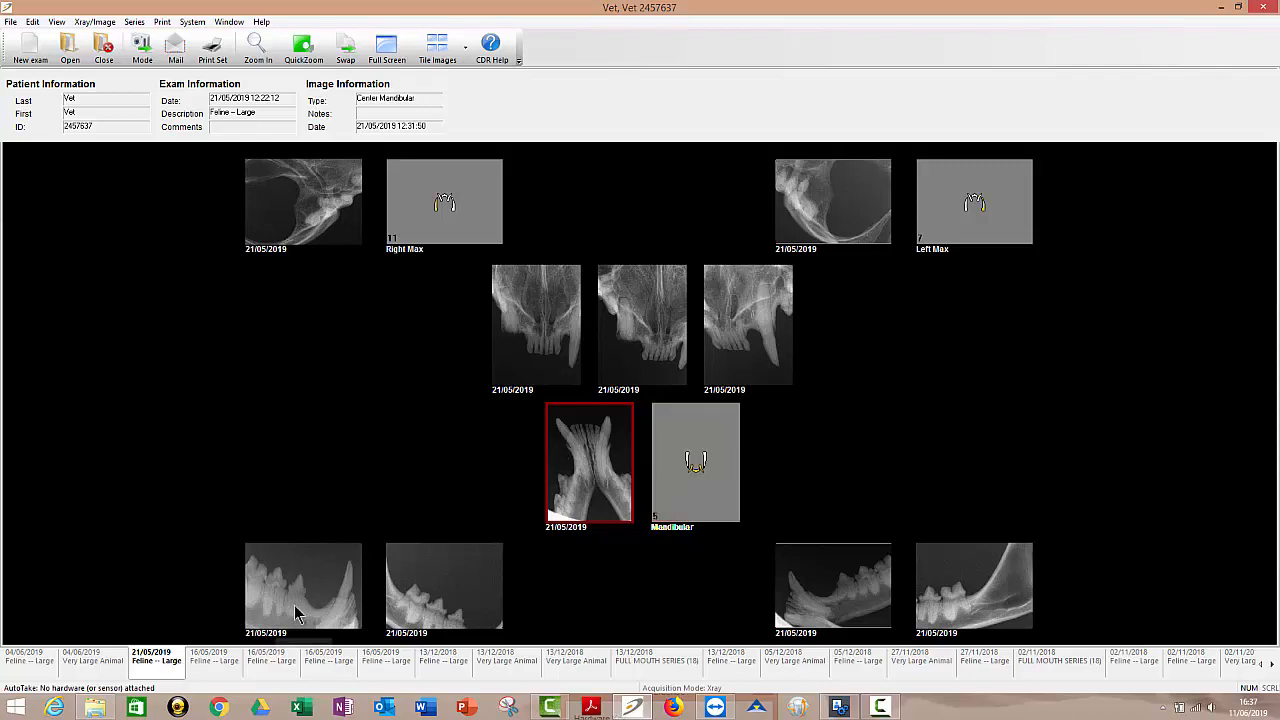
pyautogui.click(304, 588)
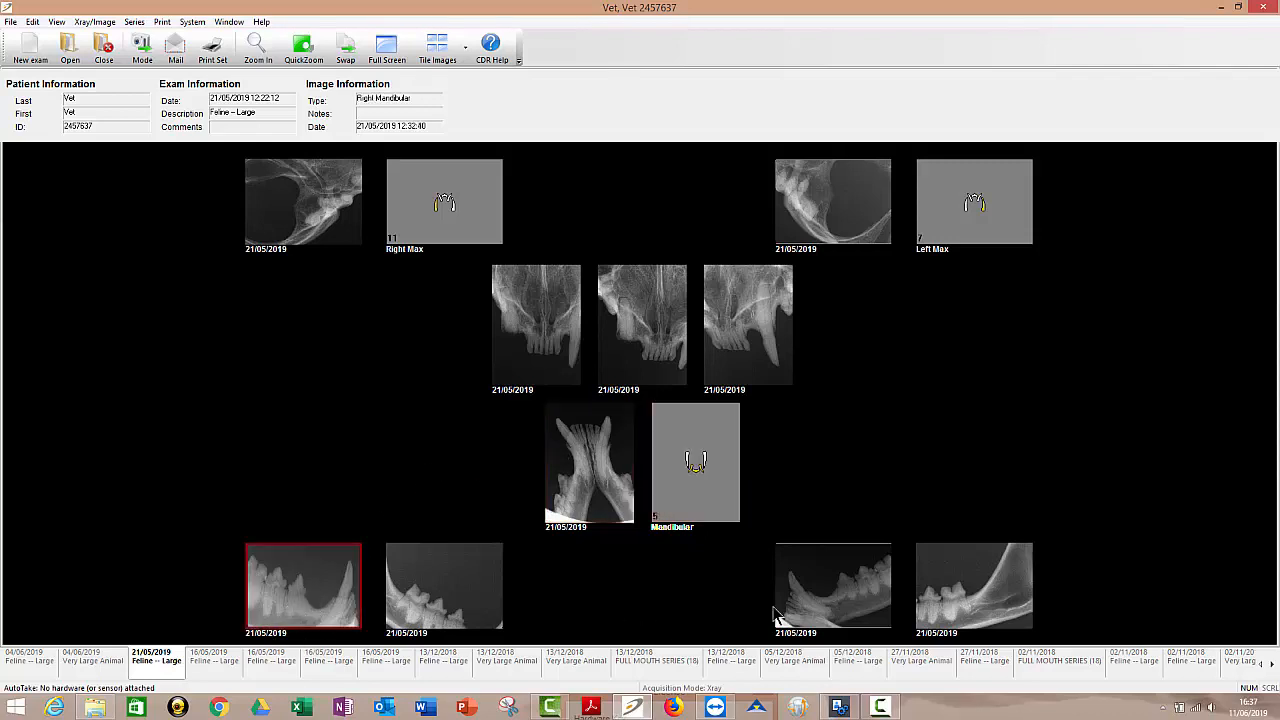
pyautogui.click(832, 586)
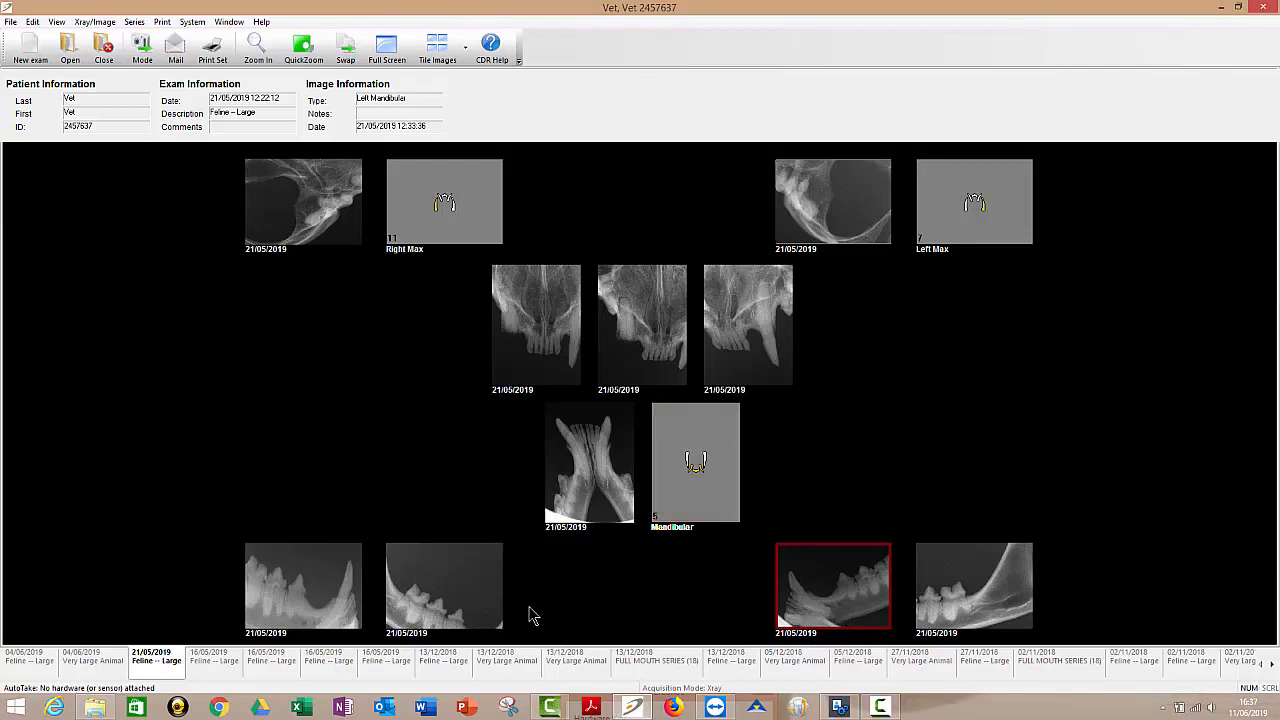
pyautogui.click(444, 586)
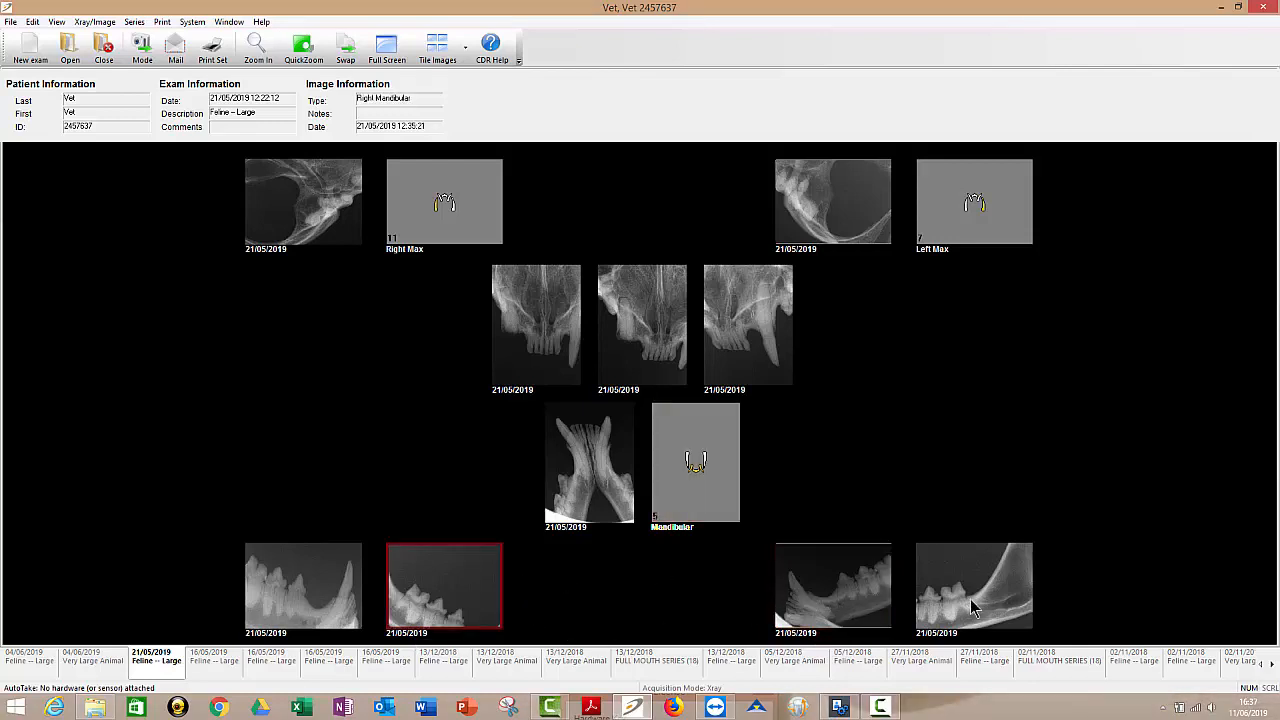
pyautogui.click(972, 586)
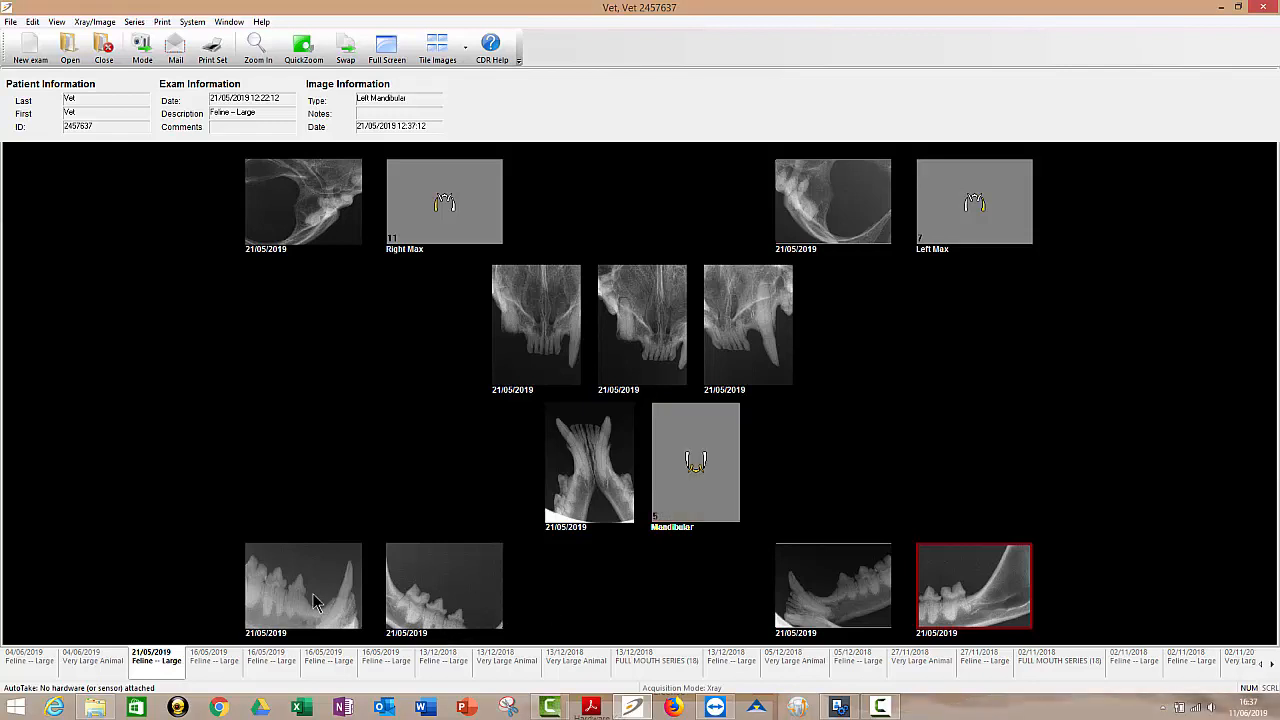
pyautogui.click(304, 588)
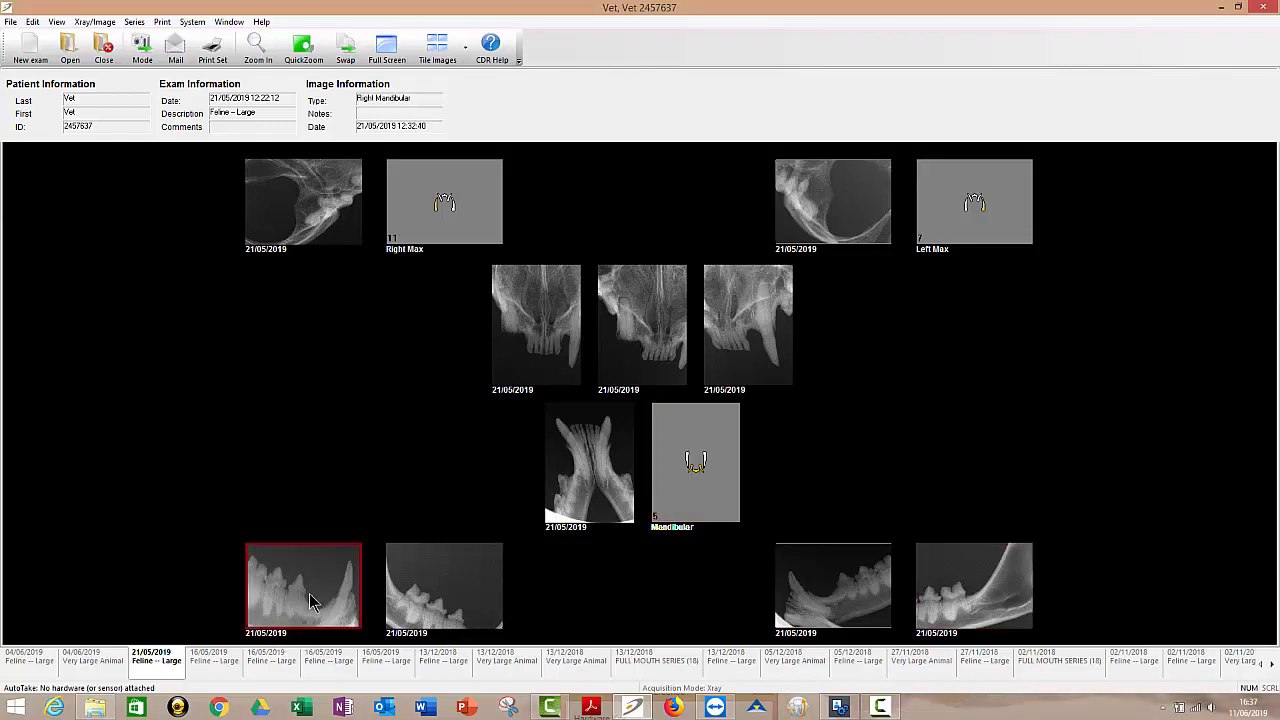
pyautogui.click(444, 584)
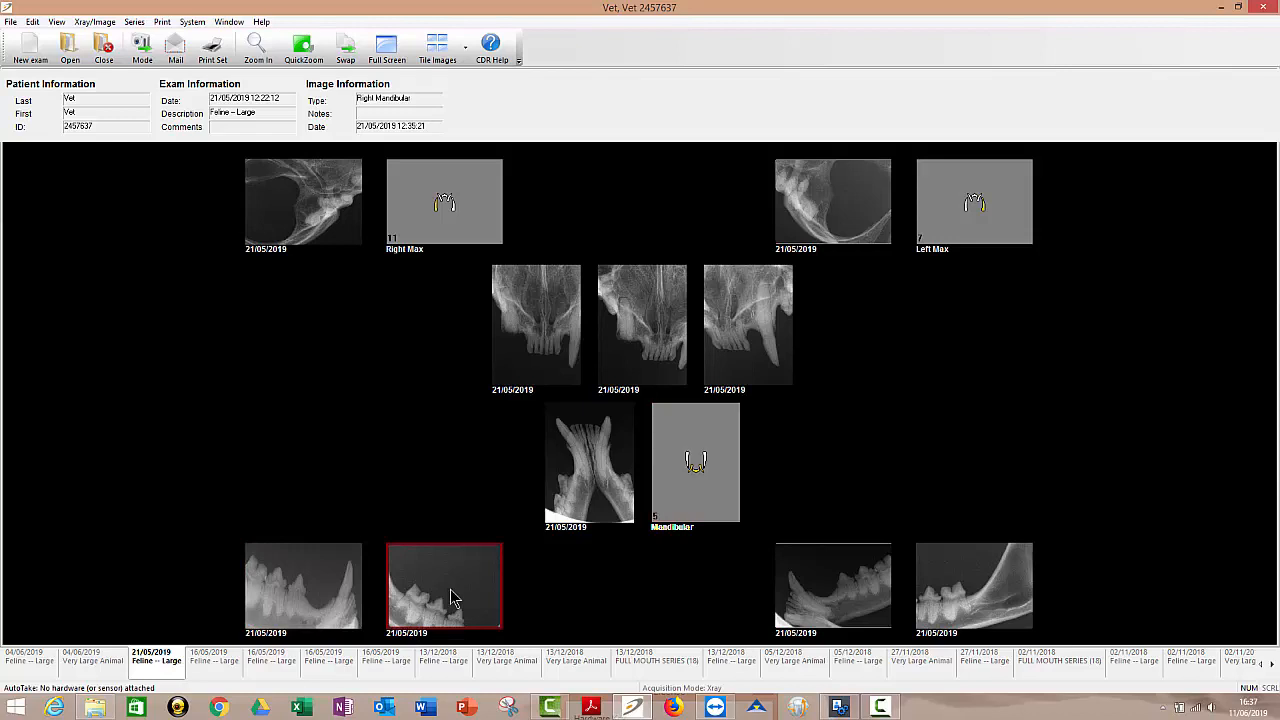
pyautogui.moveTo(558, 588)
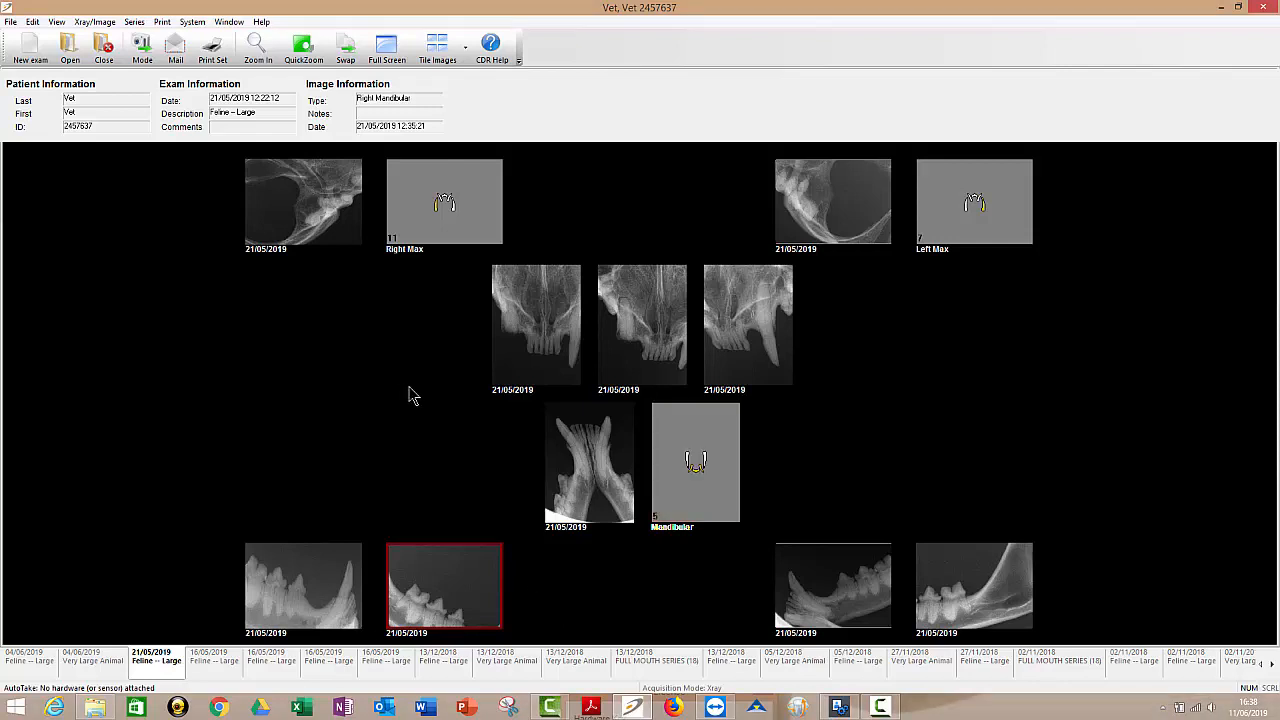
pyautogui.click(536, 324)
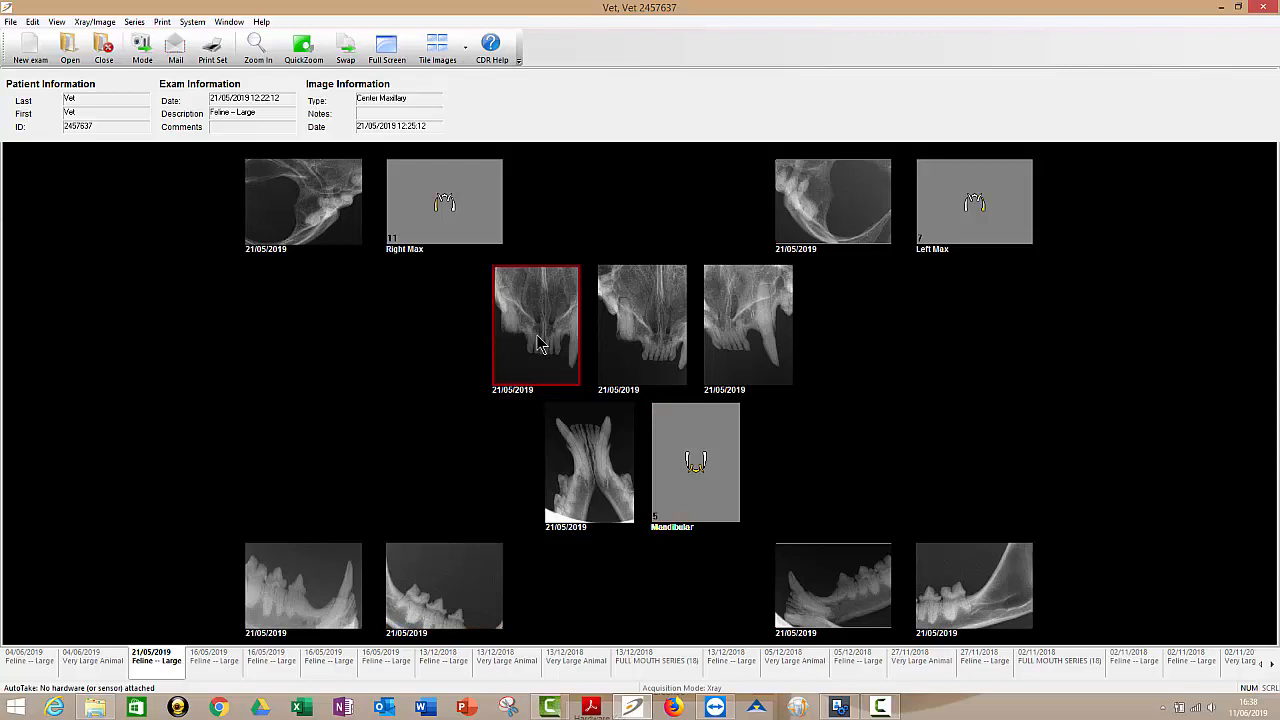
pyautogui.moveTo(616, 332)
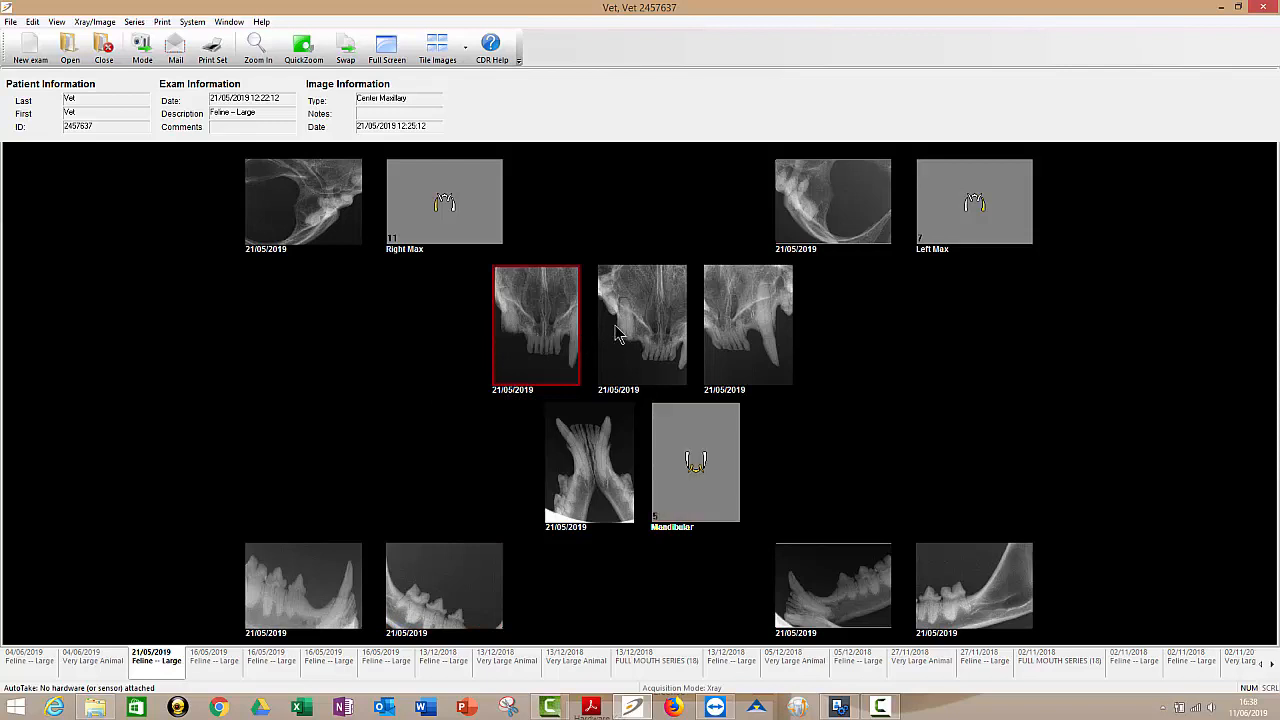
pyautogui.click(642, 324)
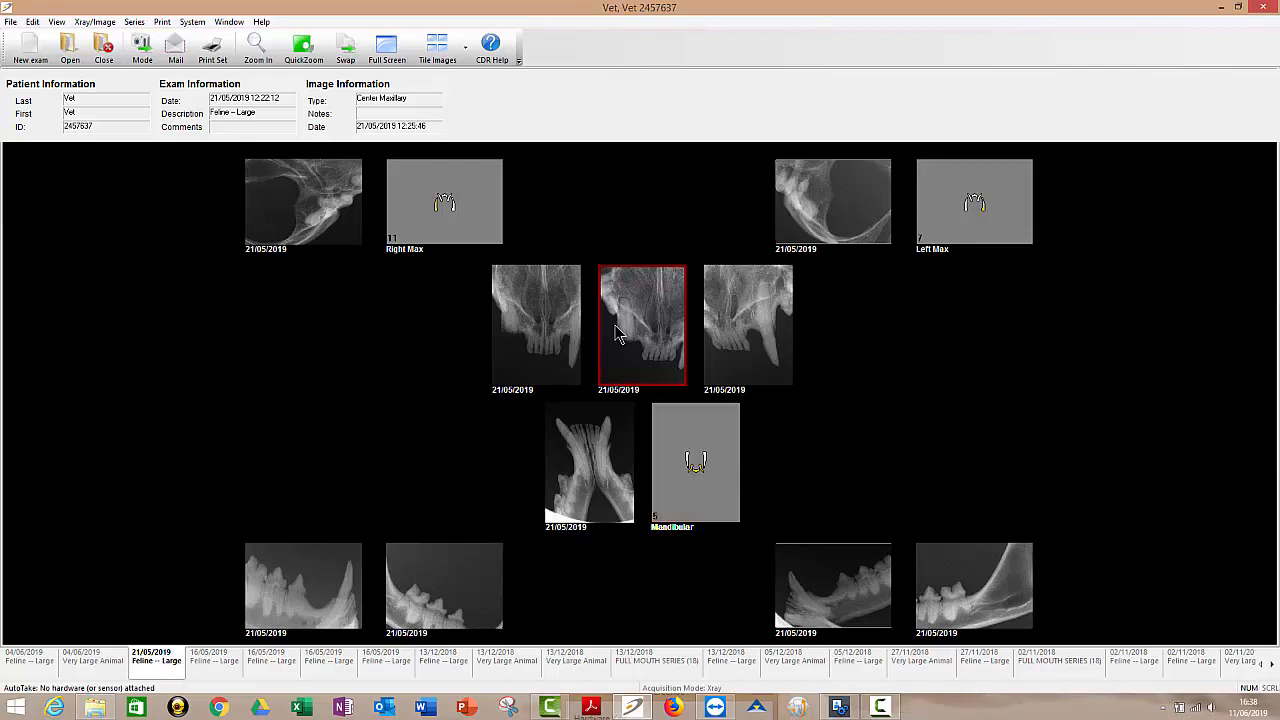
pyautogui.moveTo(584, 336)
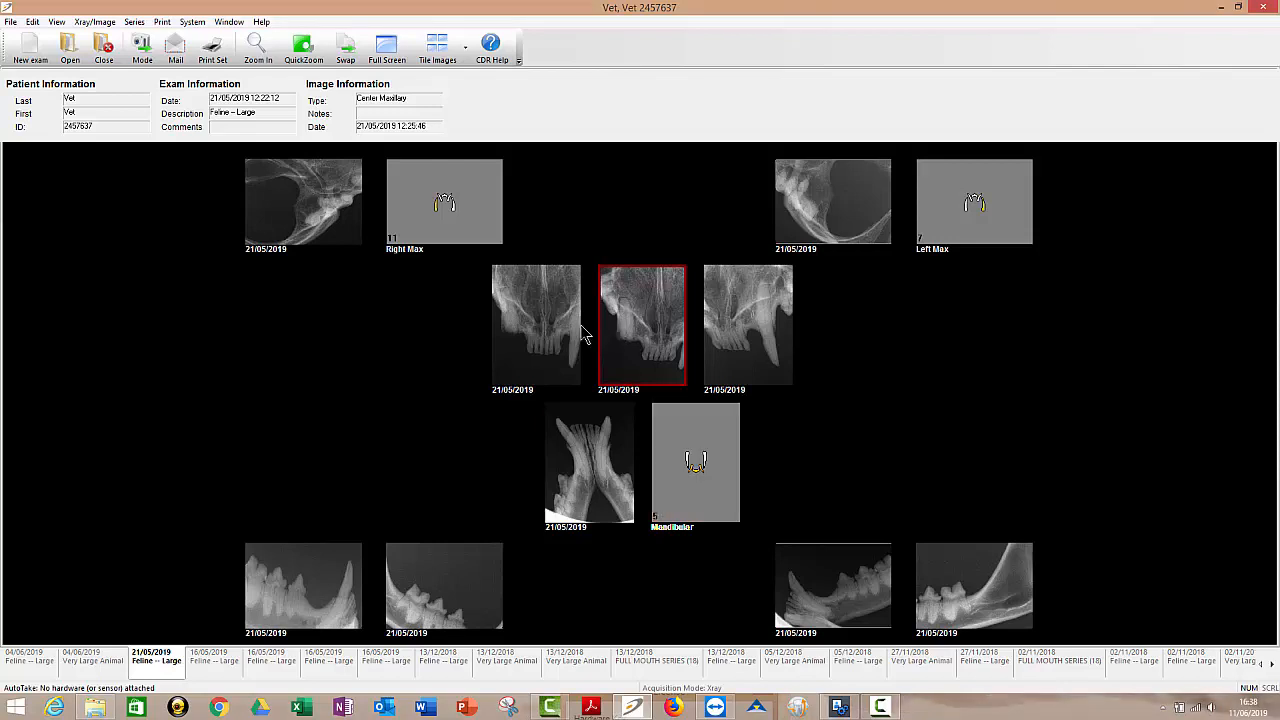
pyautogui.click(536, 324)
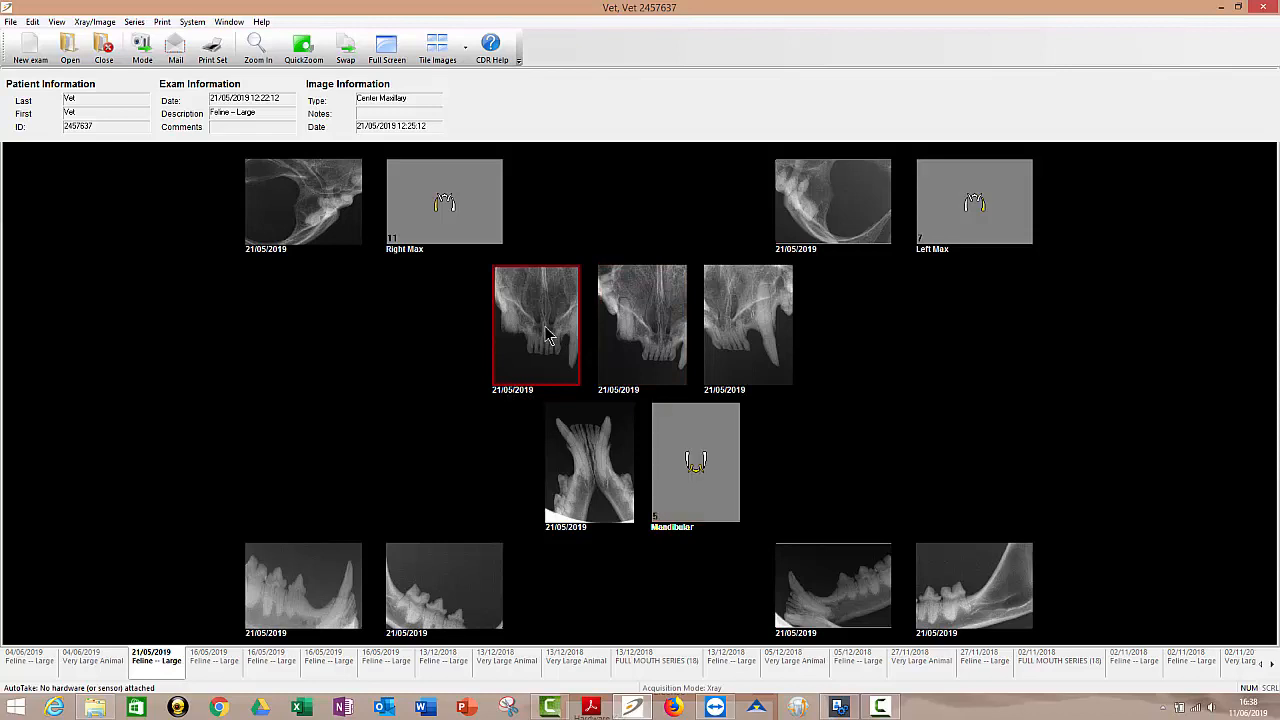
pyautogui.moveTo(516, 318)
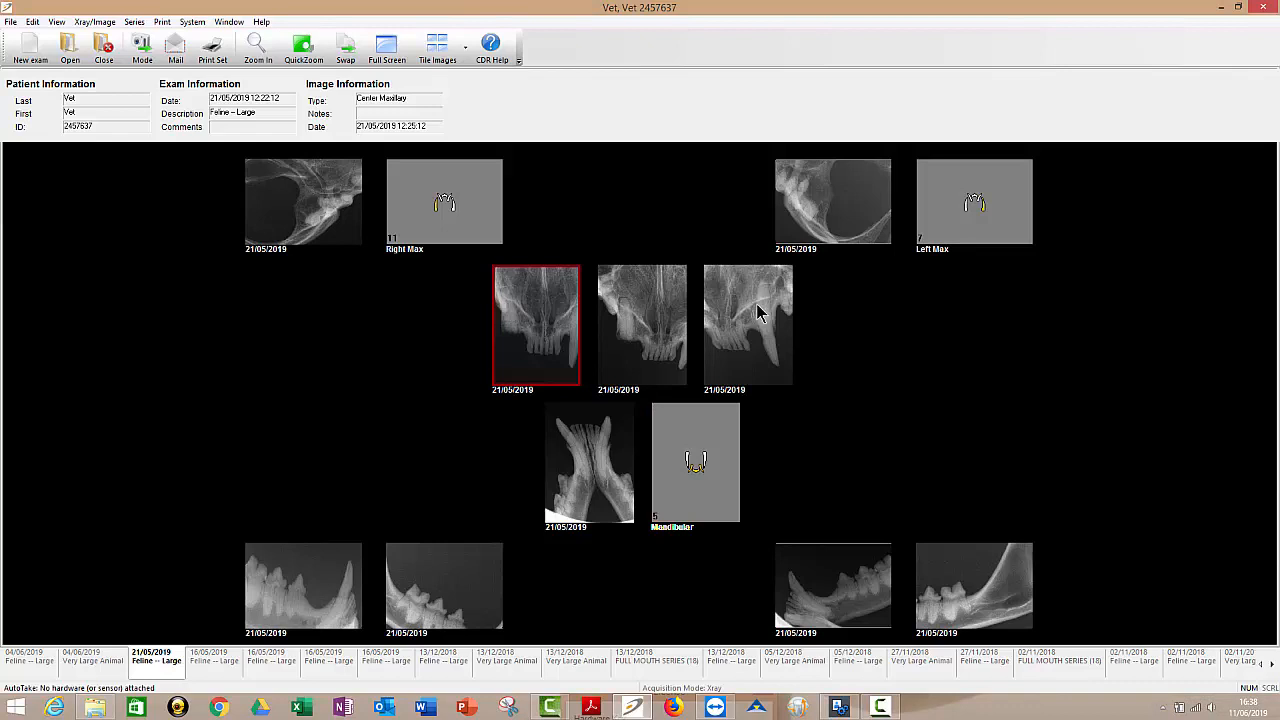
pyautogui.moveTo(760, 312)
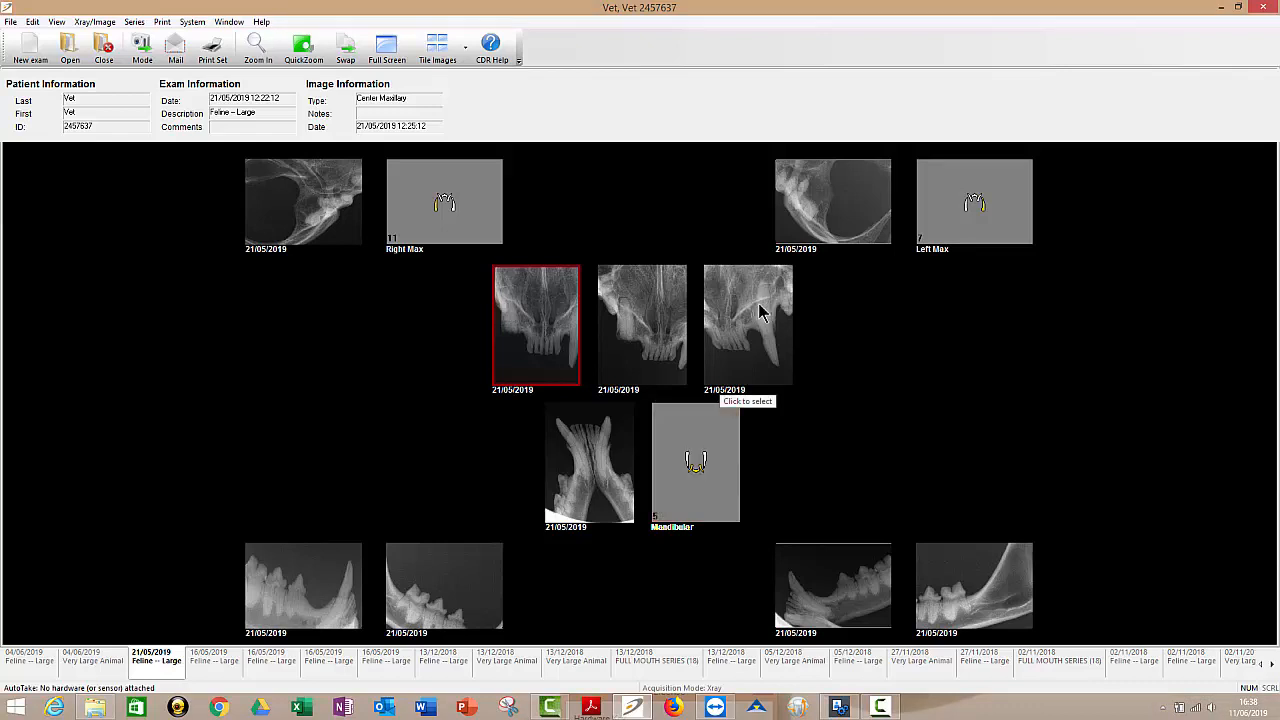
pyautogui.moveTo(620, 318)
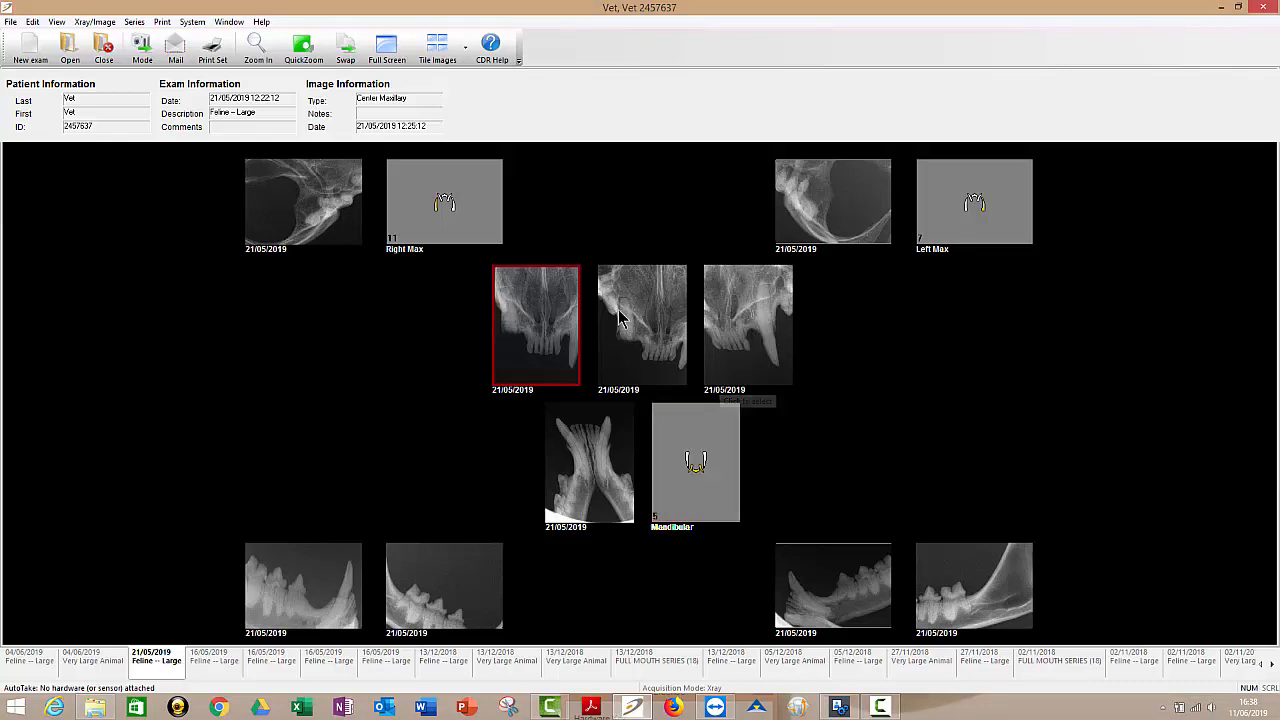
pyautogui.moveTo(556, 248)
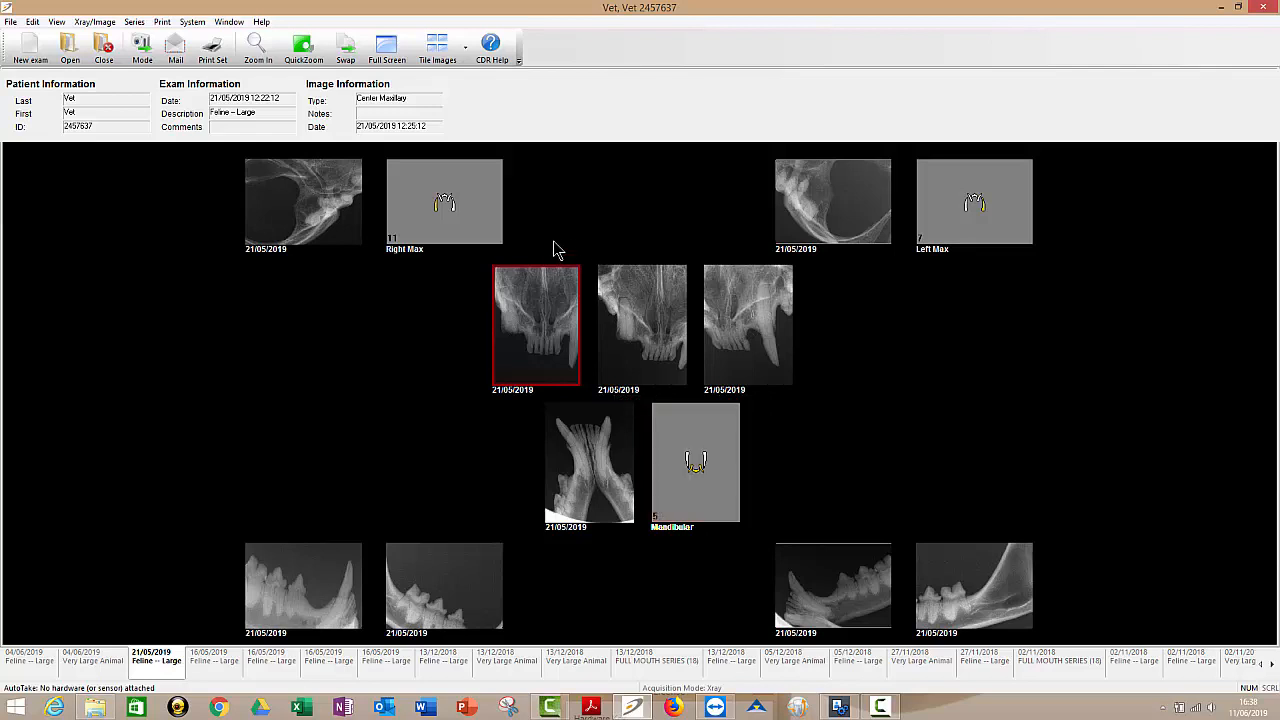
pyautogui.moveTo(310, 228)
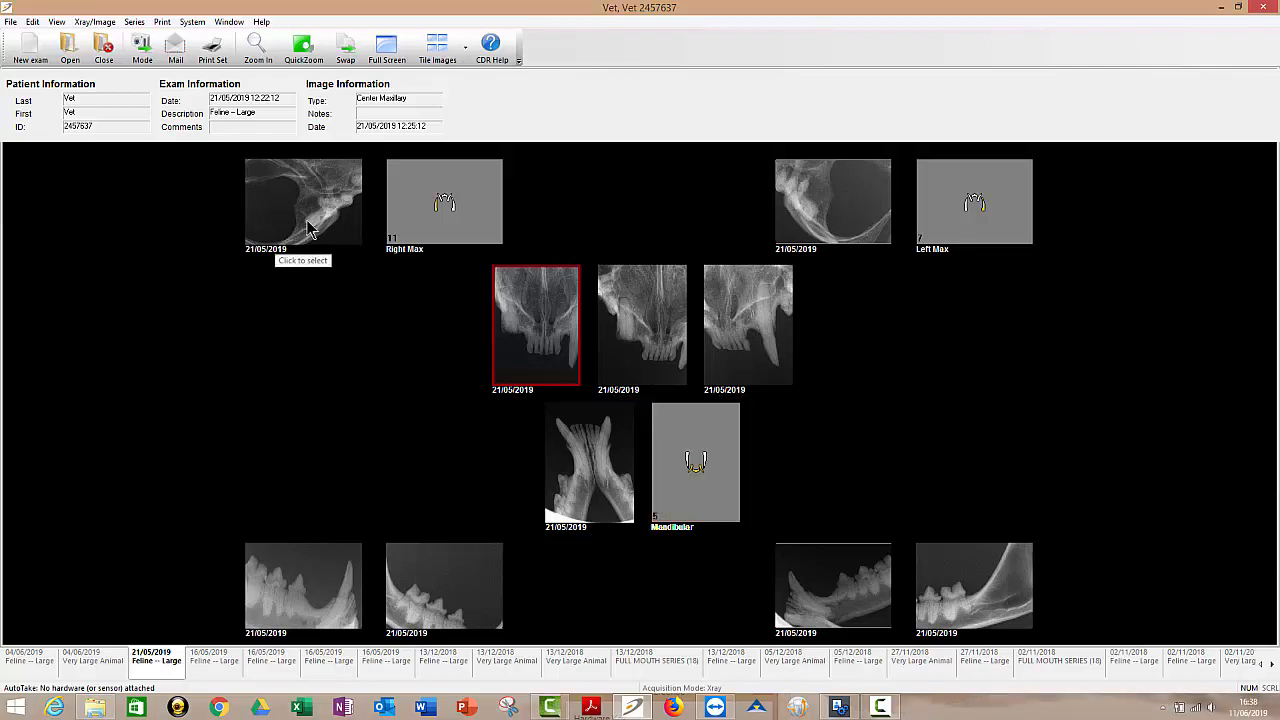
pyautogui.click(304, 202)
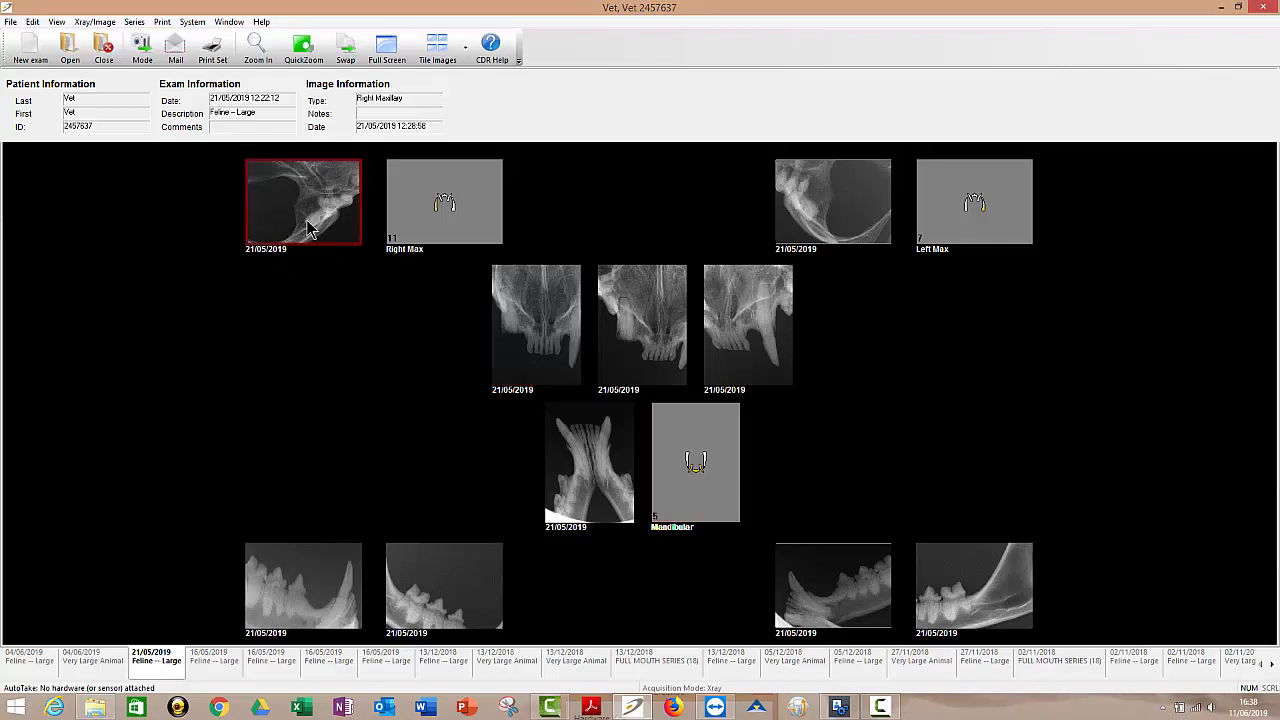
pyautogui.moveTo(730, 252)
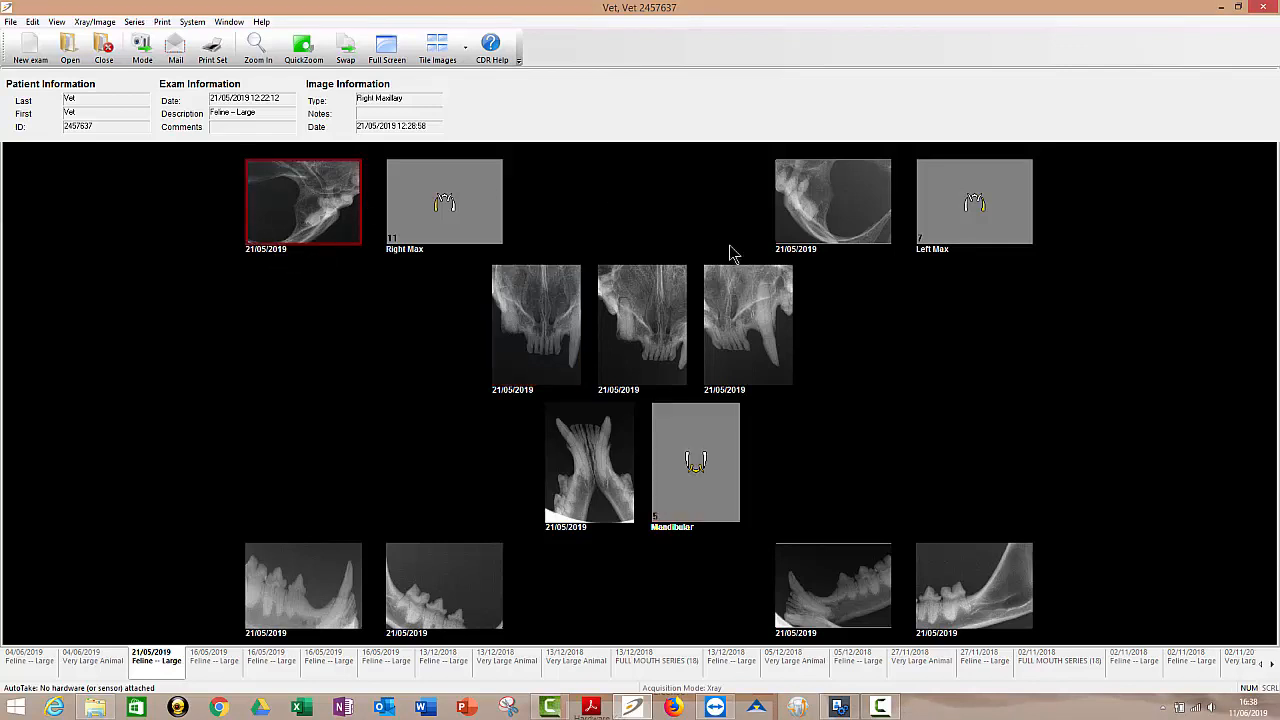
pyautogui.moveTo(676, 480)
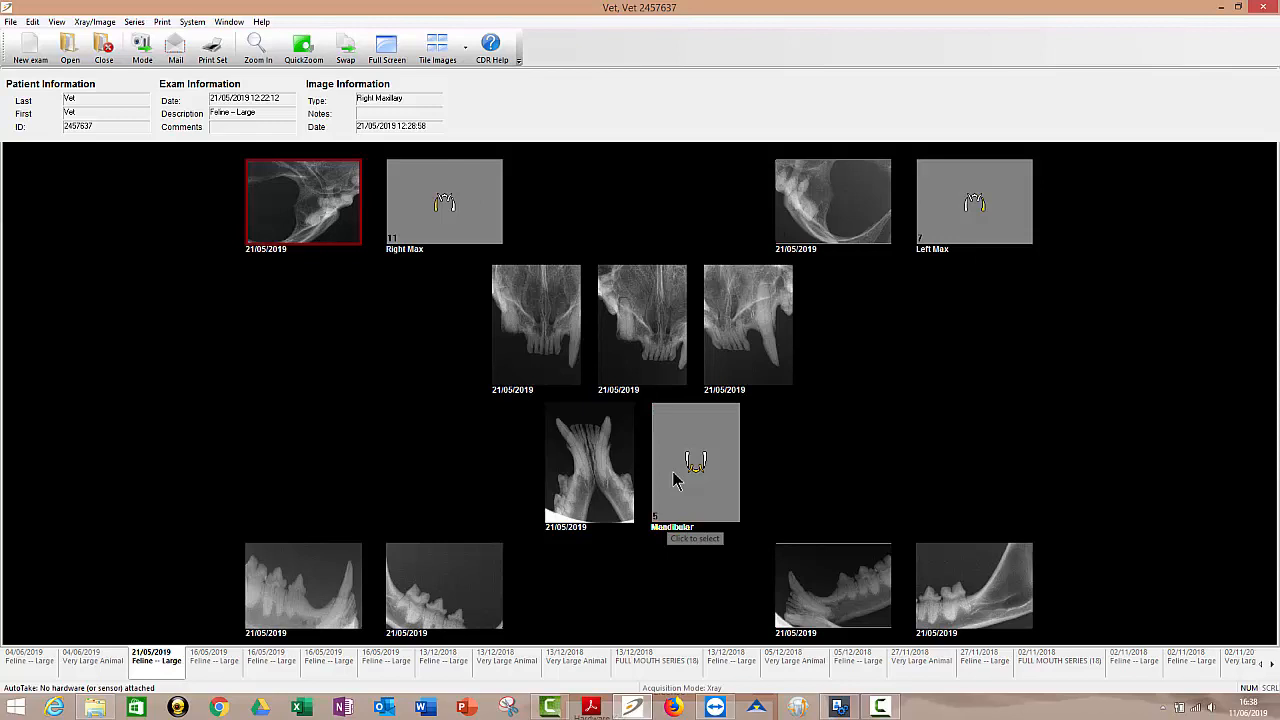
pyautogui.moveTo(536, 348)
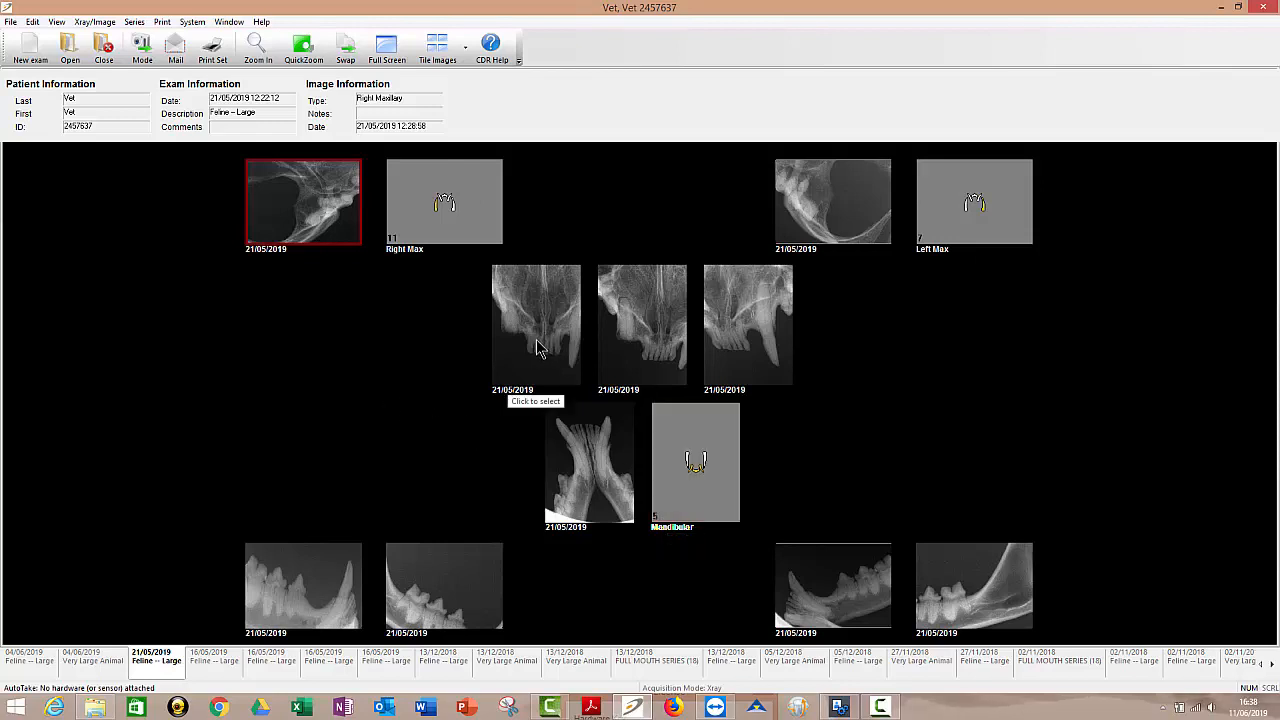
pyautogui.moveTo(632, 334)
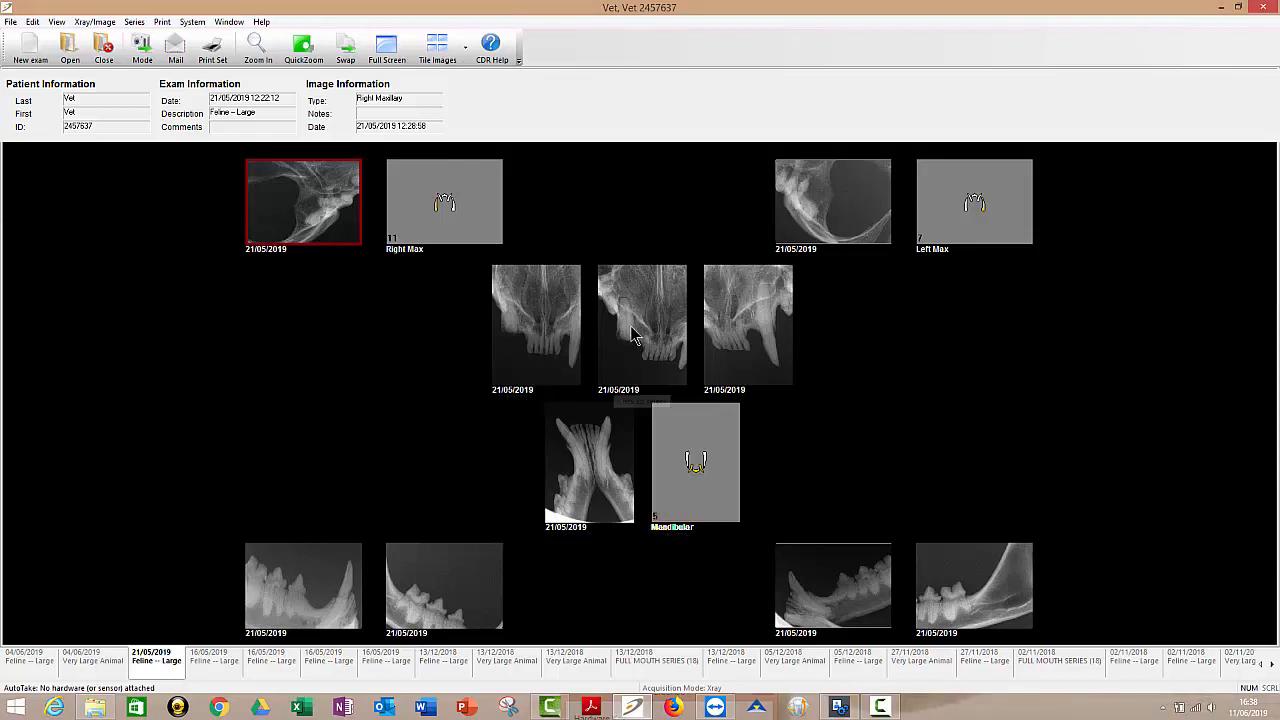
pyautogui.click(642, 324)
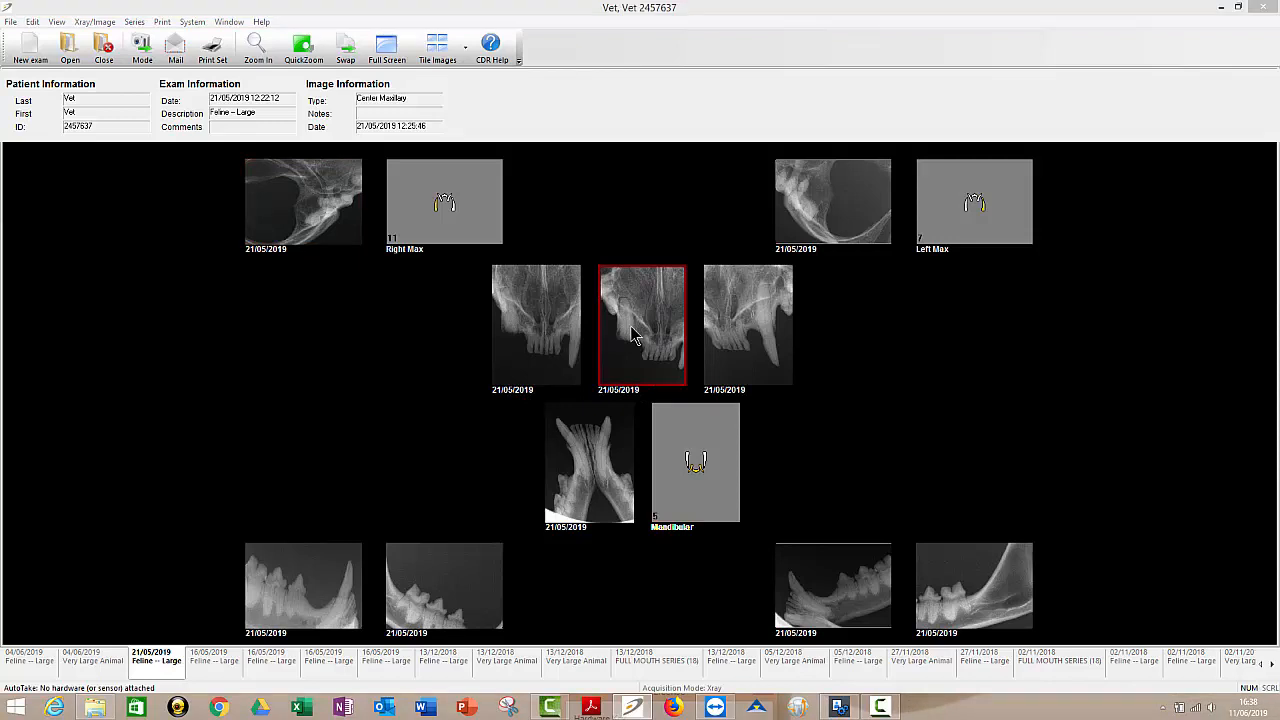
# - Show the Center Maxillary radiograph in the Zoomed Image window
pyautogui.doubleClick(640, 324)
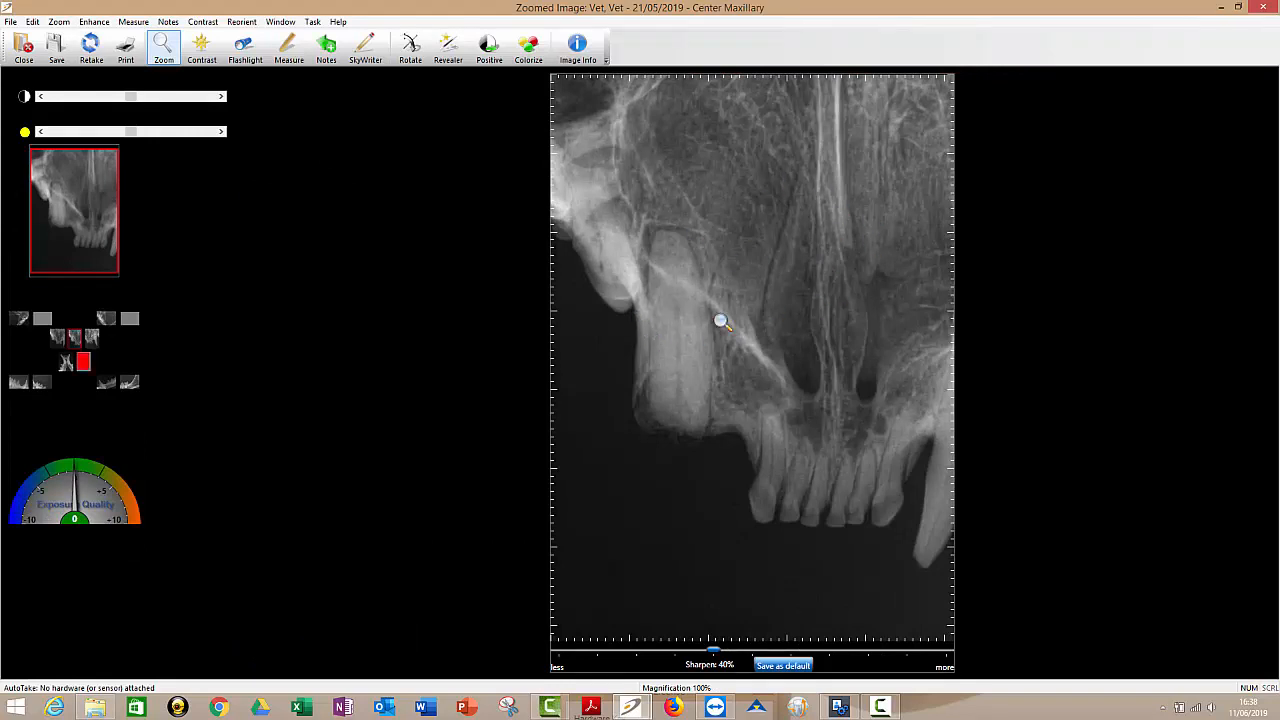
pyautogui.moveTo(608, 428)
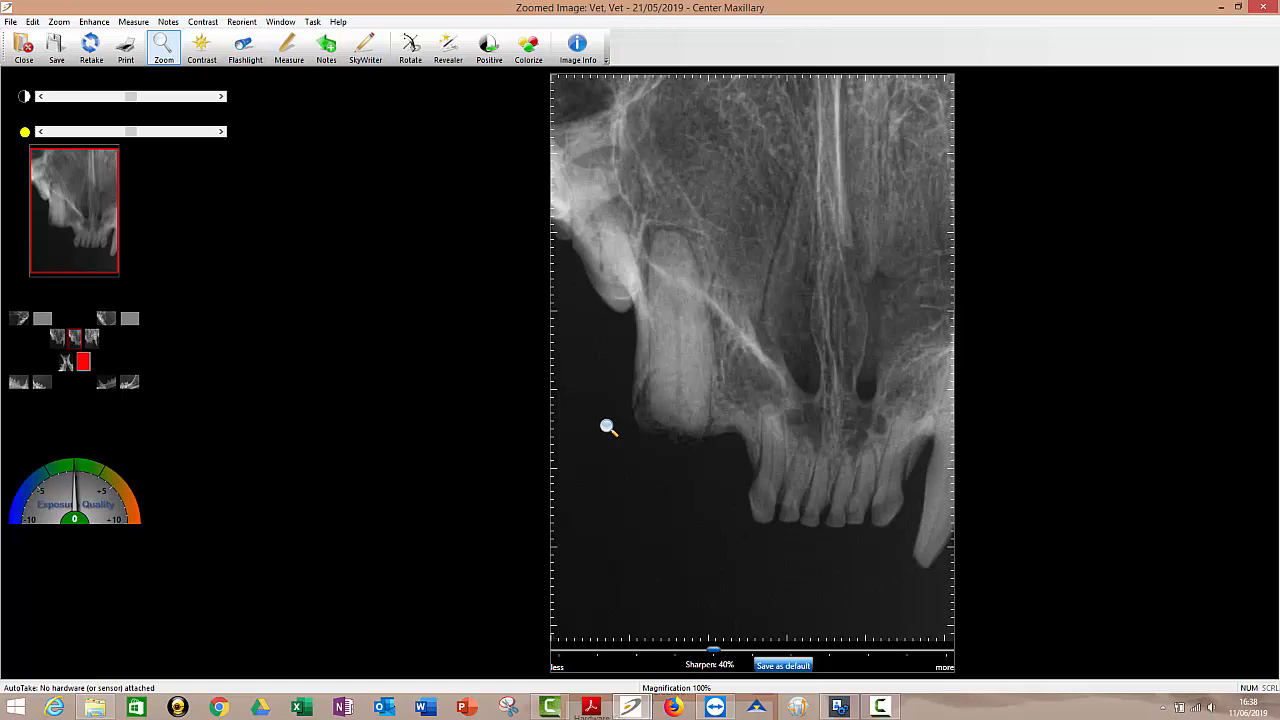
pyautogui.moveTo(710, 356)
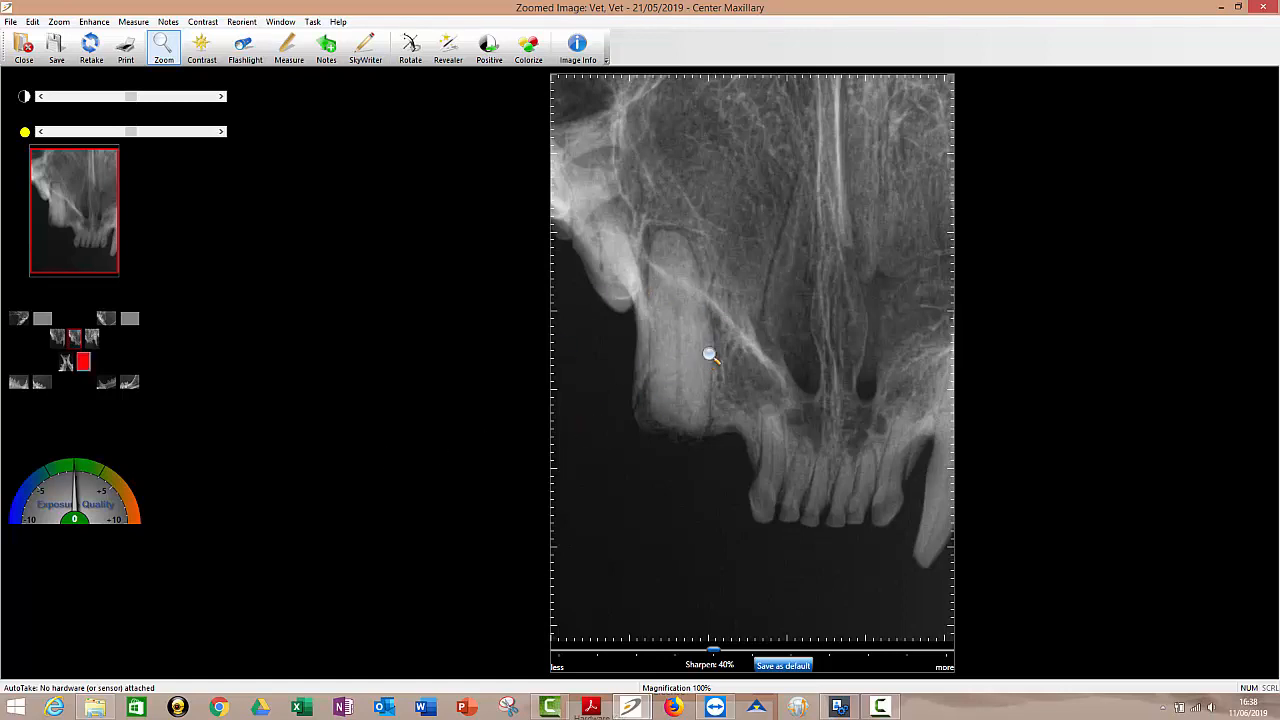
pyautogui.moveTo(622, 296)
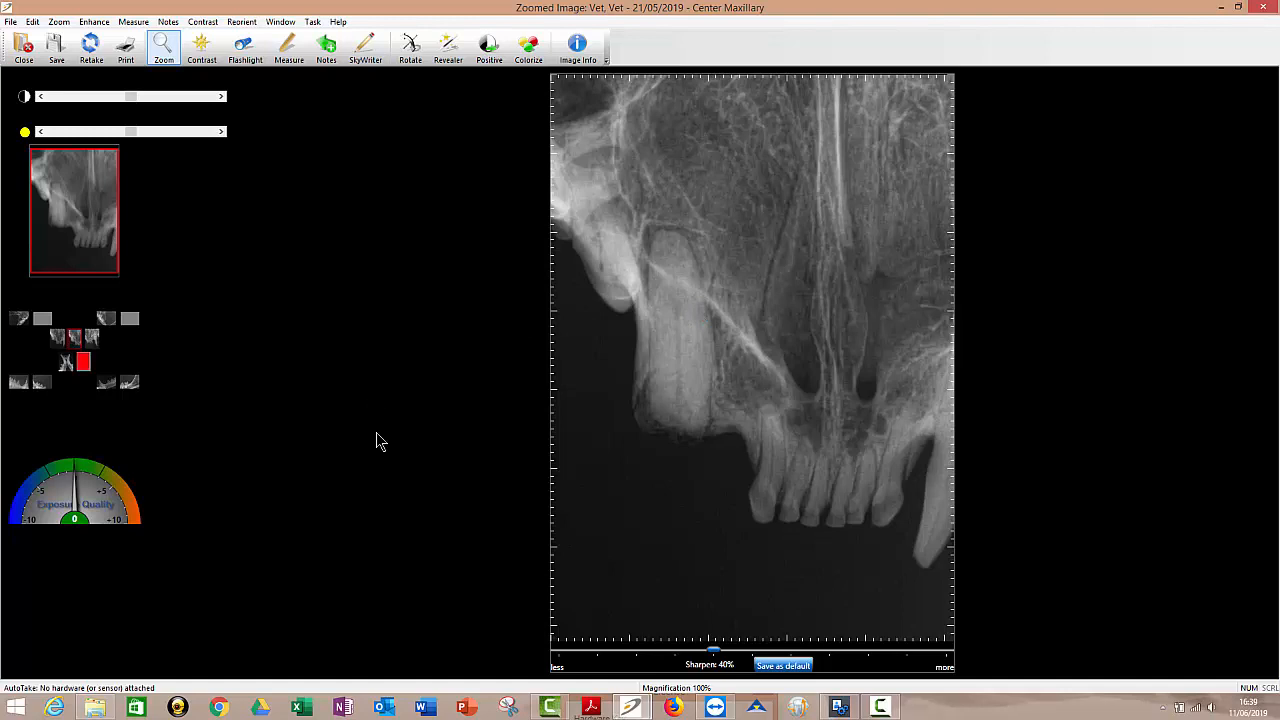
pyautogui.moveTo(128, 344)
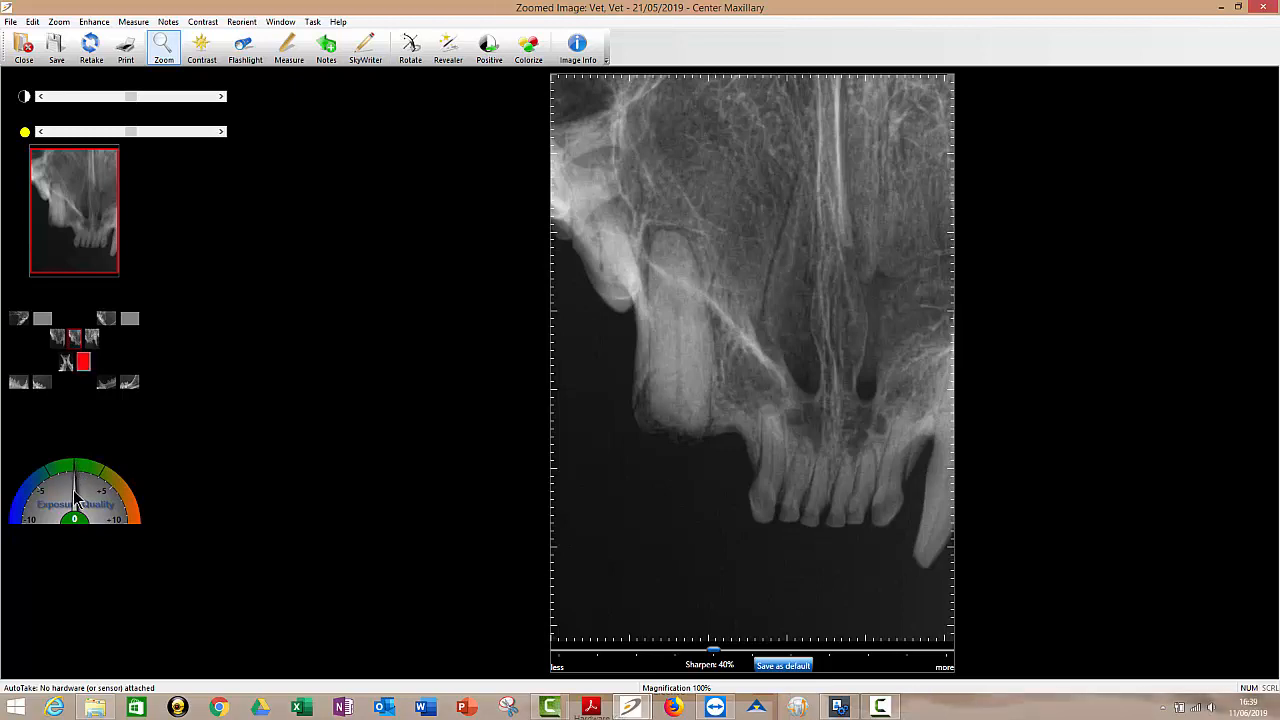
pyautogui.moveTo(78, 480)
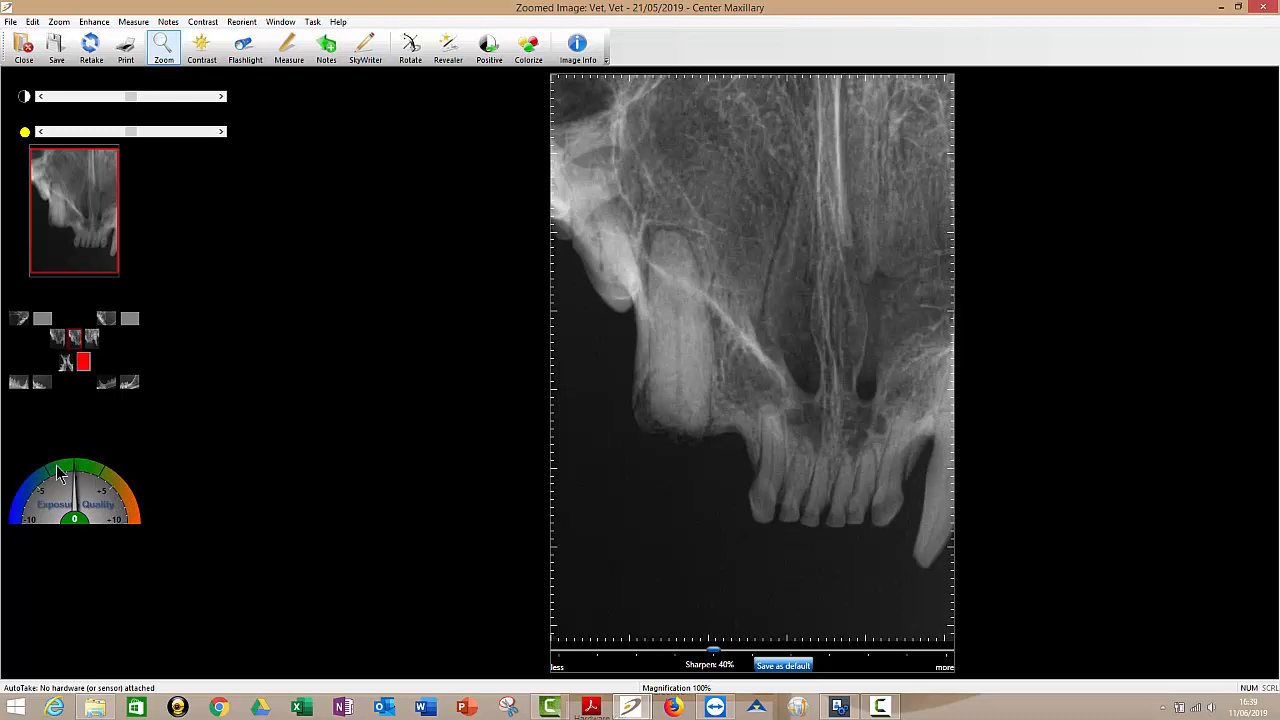
pyautogui.moveTo(80, 486)
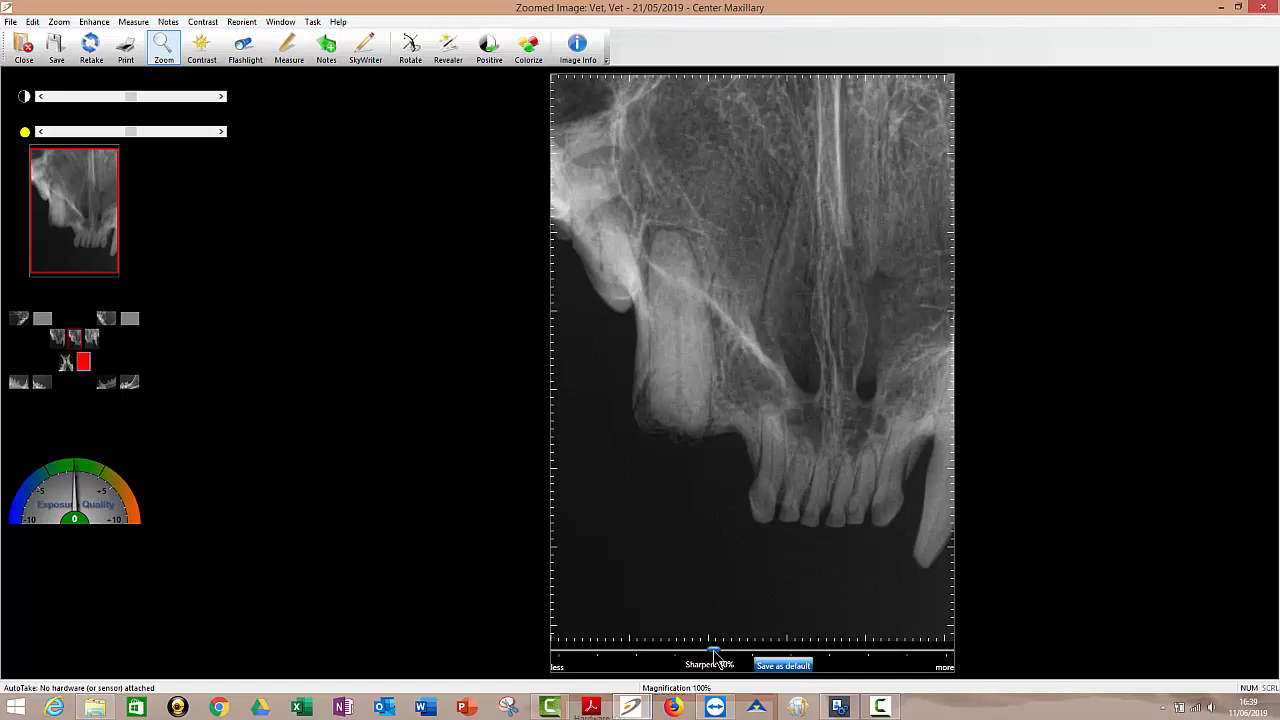
# - Adjust the Sharpen slider up and down, settling at 54%
pyautogui.moveTo(716, 652); pyautogui.dragTo(760, 652)
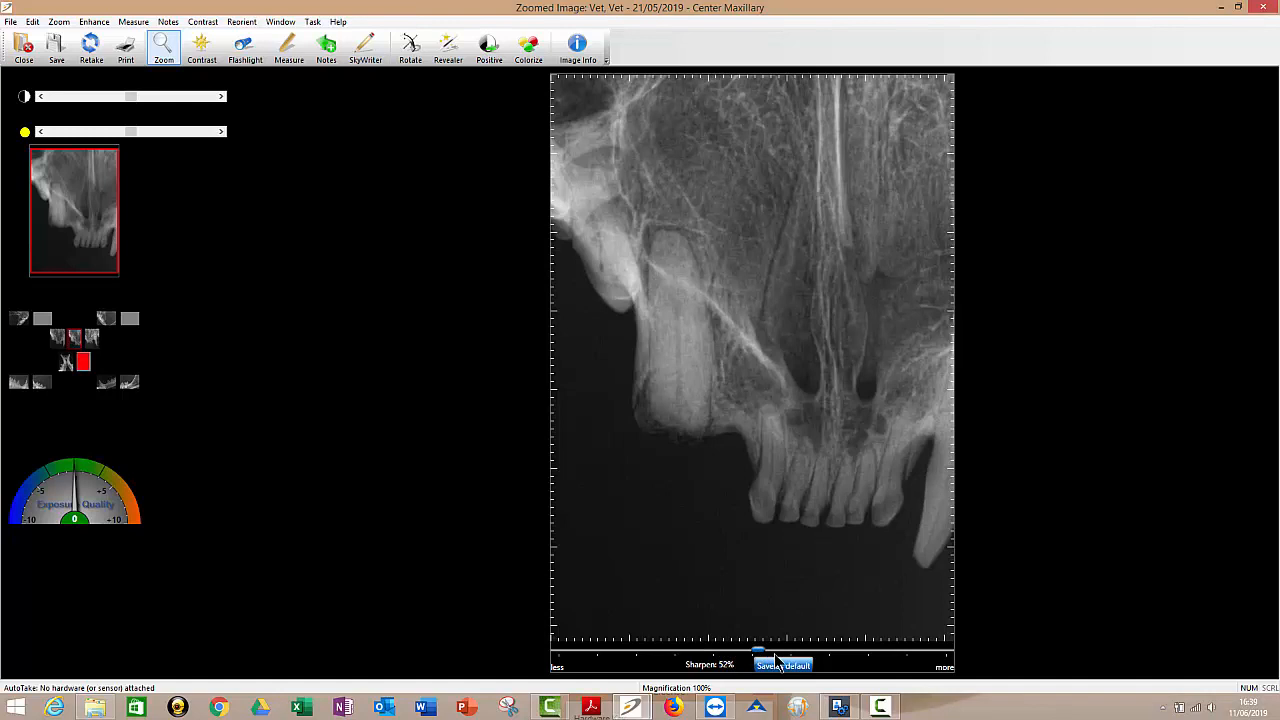
pyautogui.moveTo(756, 656); pyautogui.dragTo(732, 656)
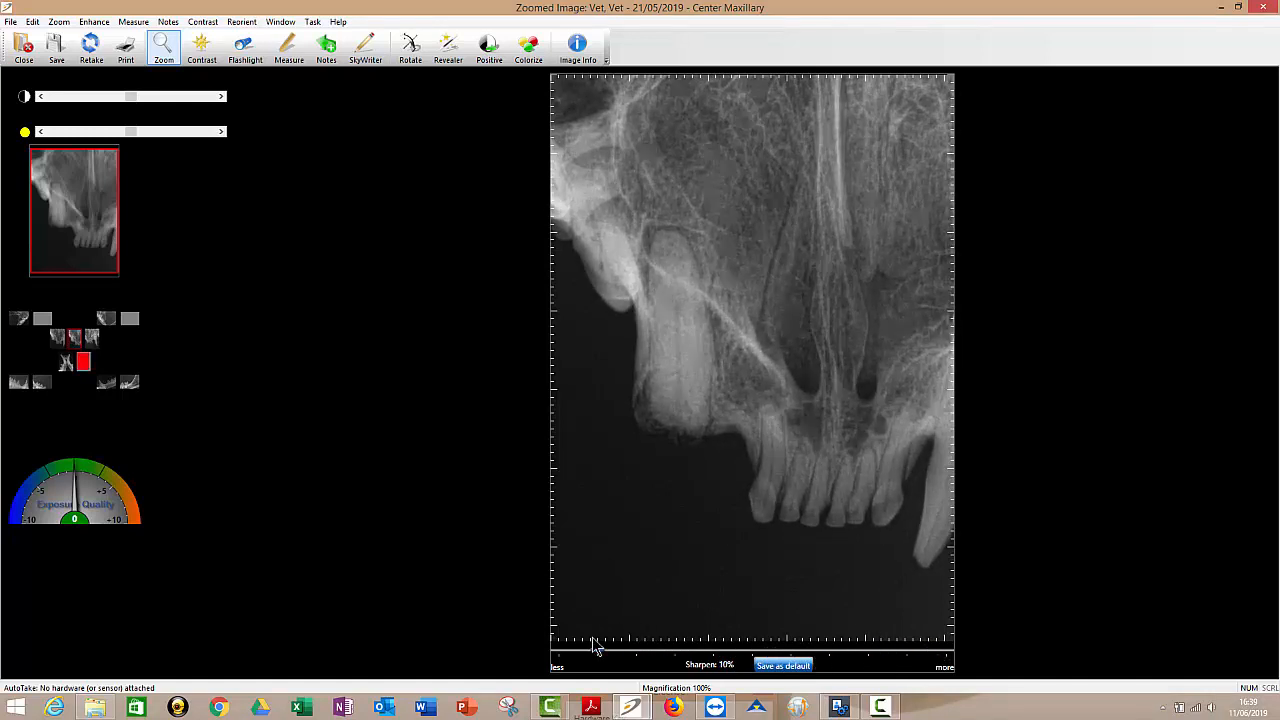
pyautogui.moveTo(596, 644); pyautogui.dragTo(784, 644)
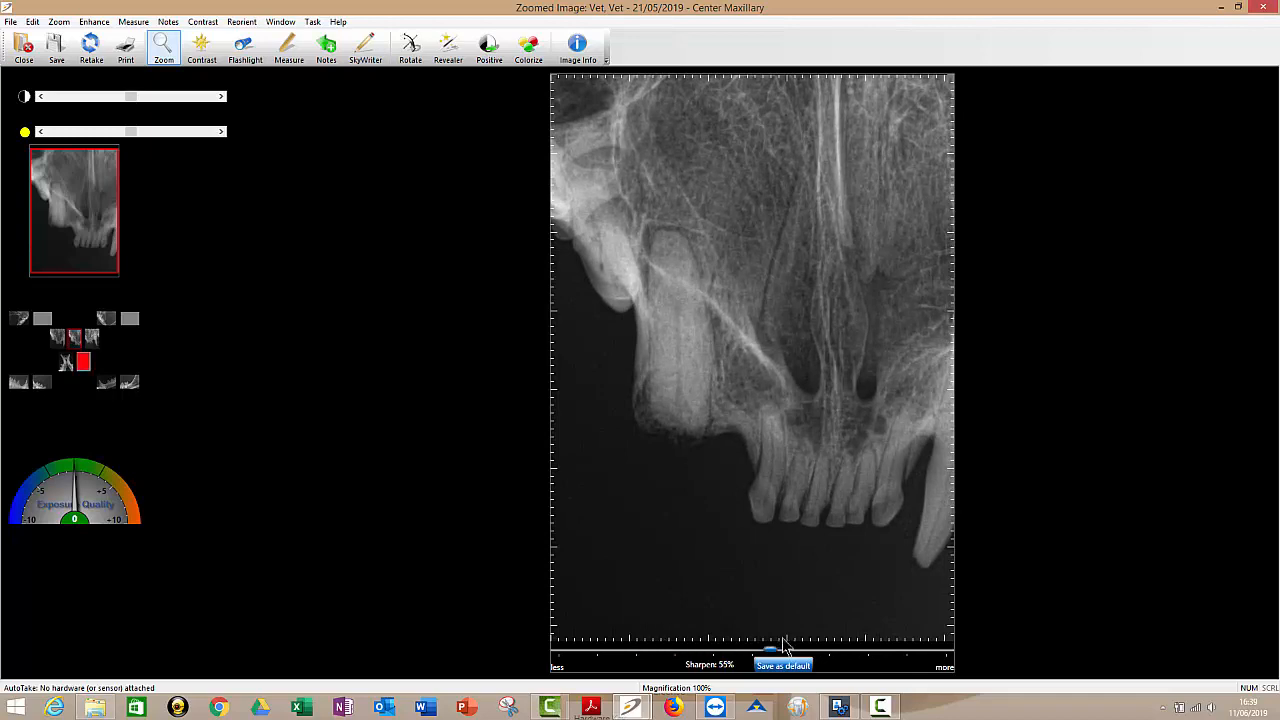
pyautogui.moveTo(782, 648); pyautogui.dragTo(776, 648)
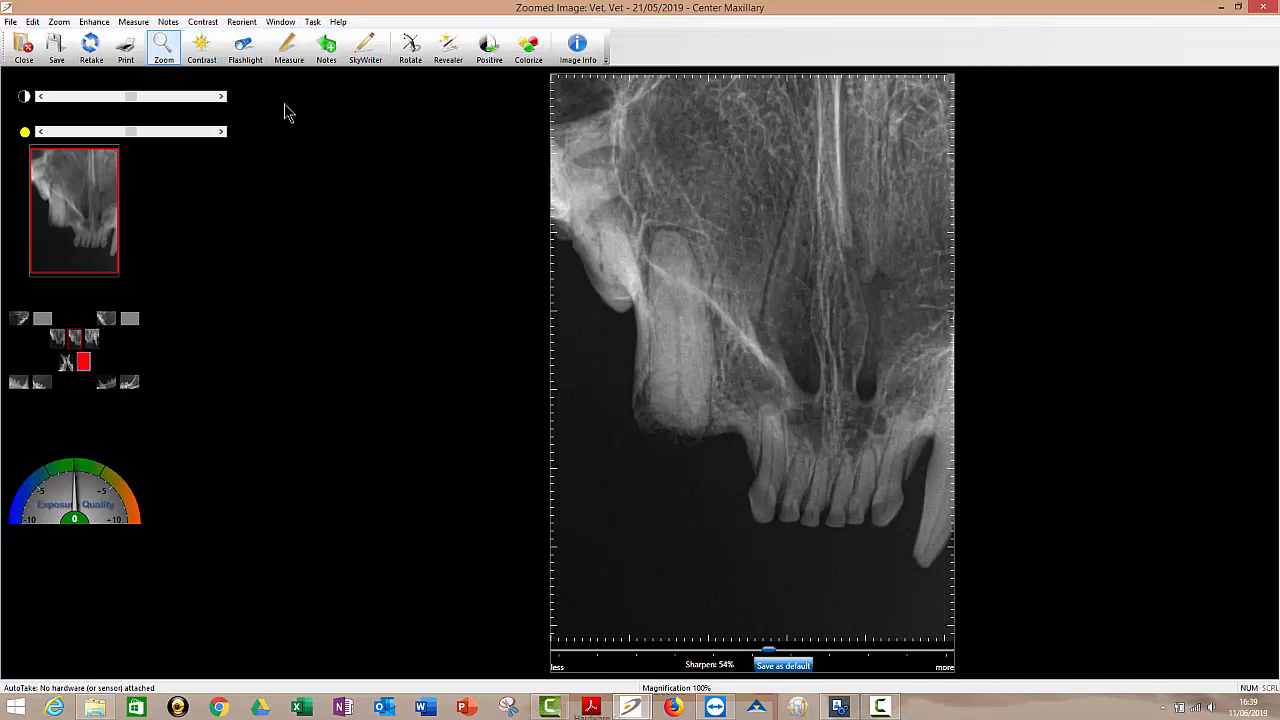
pyautogui.moveTo(240, 190)
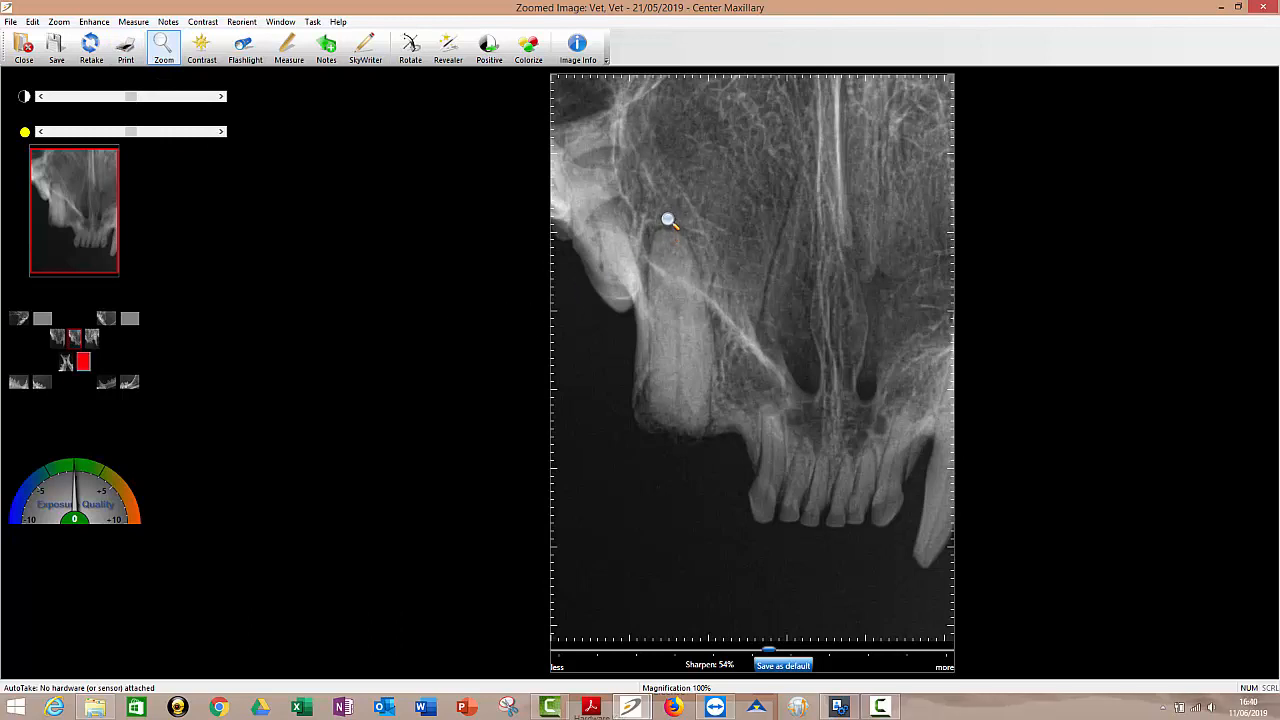
pyautogui.moveTo(668, 208)
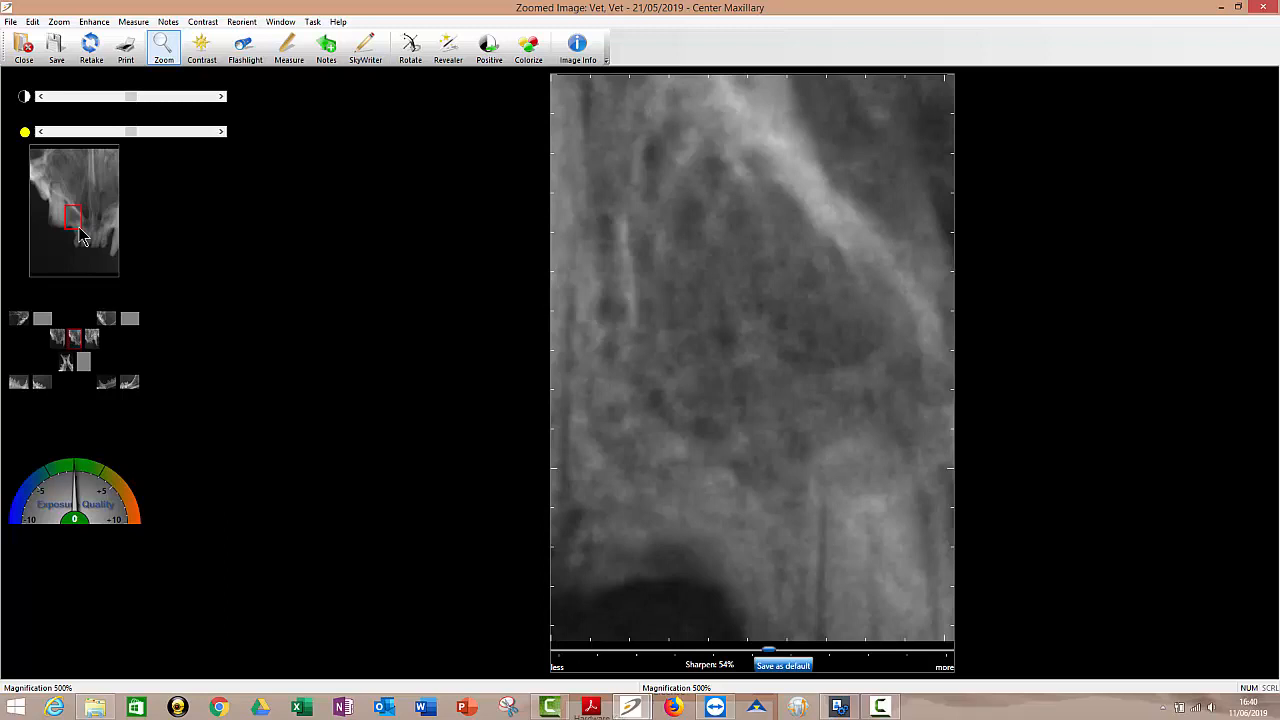
pyautogui.click(82, 360)
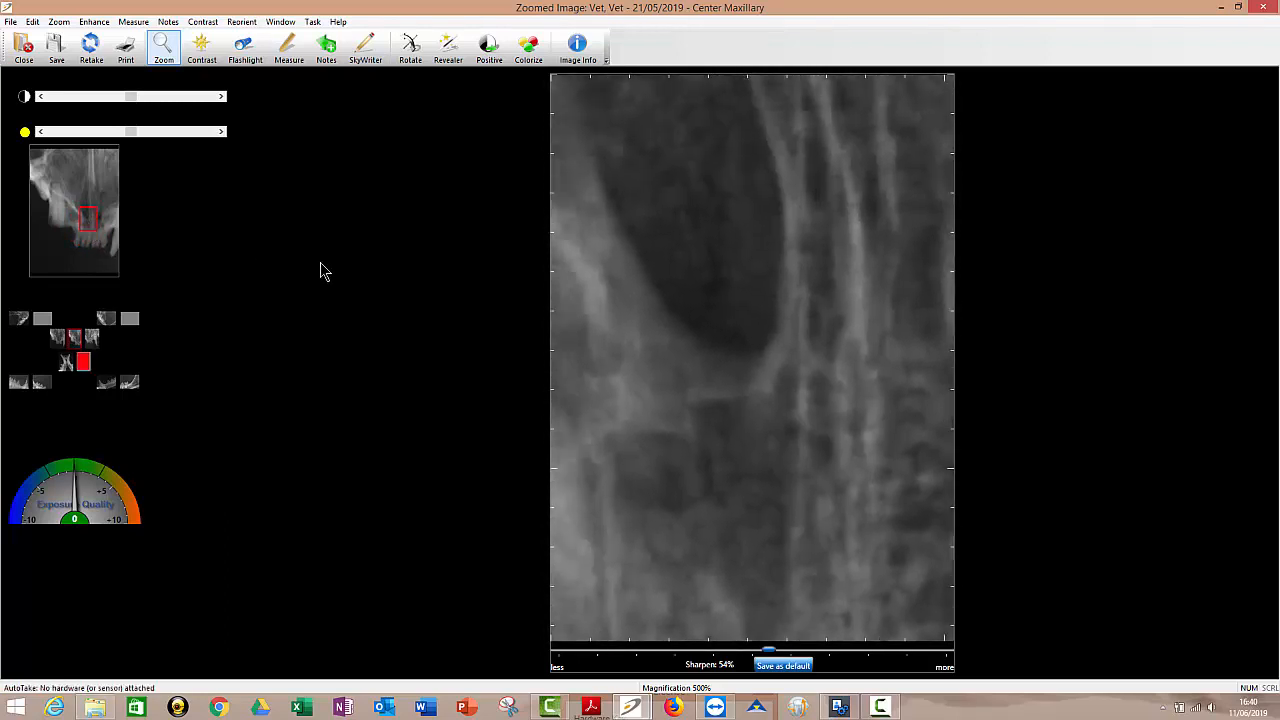
pyautogui.moveTo(716, 278)
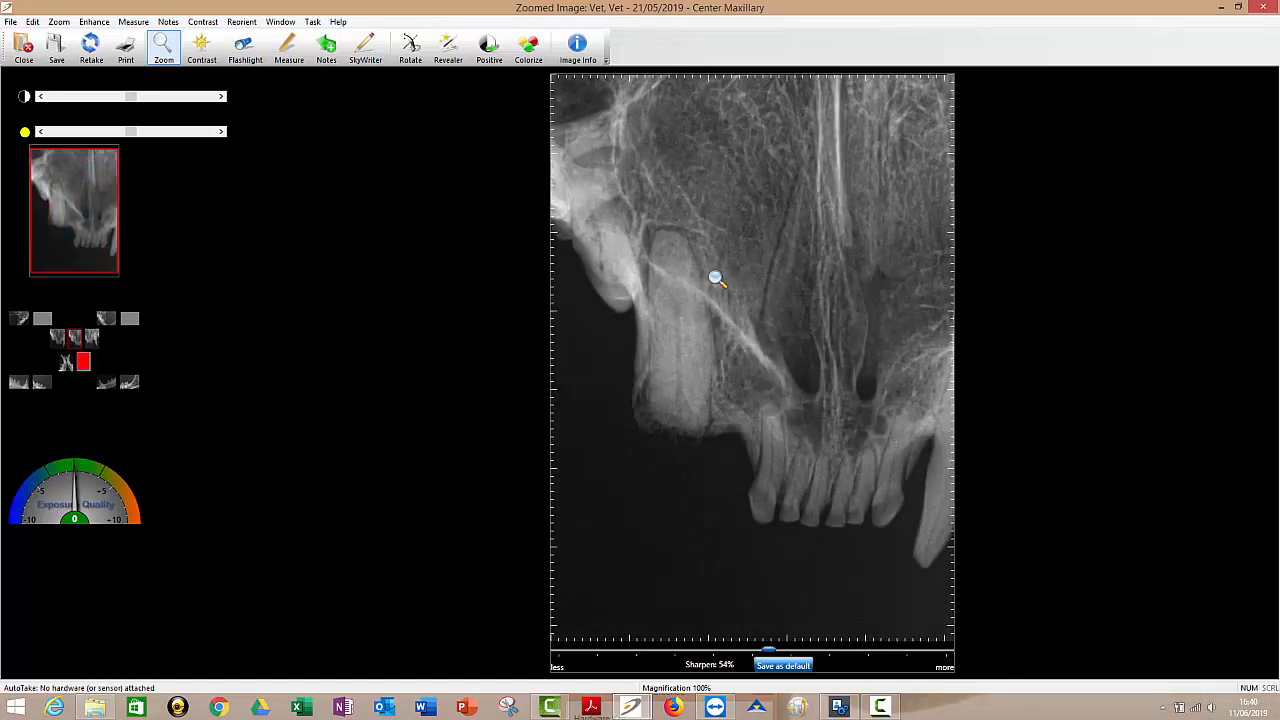
pyautogui.click(200, 44)
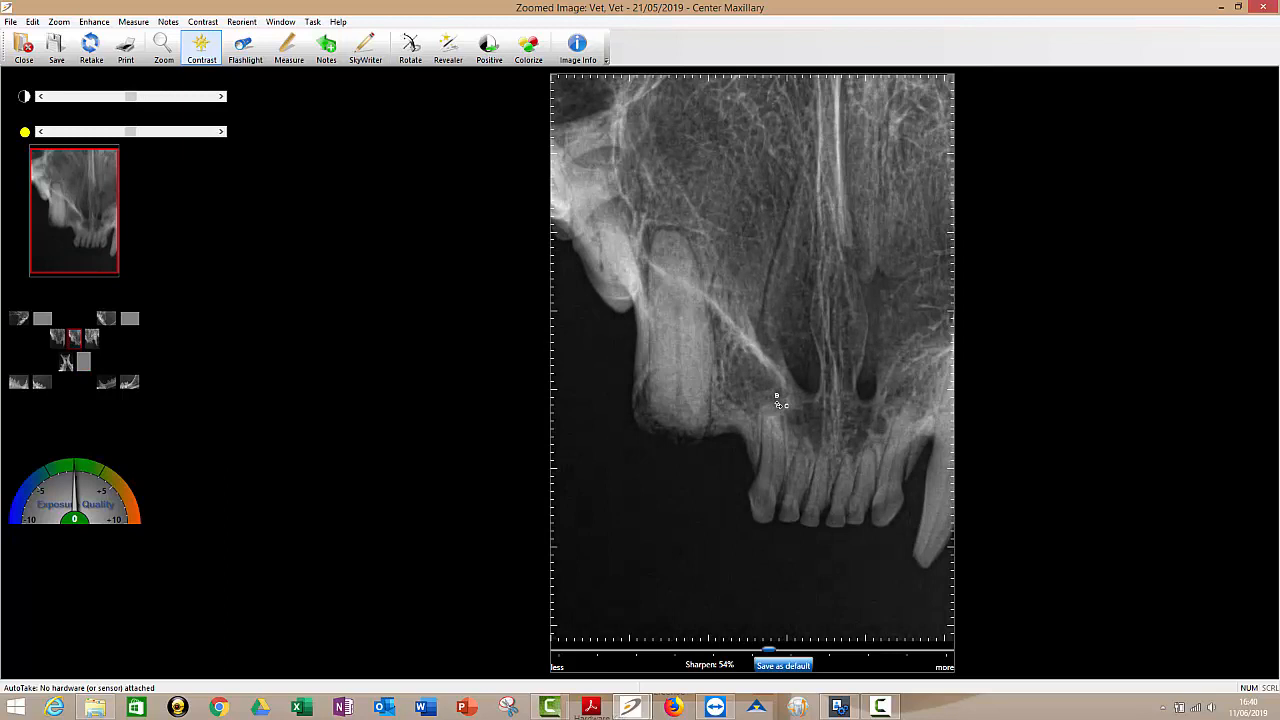
pyautogui.moveTo(740, 240)
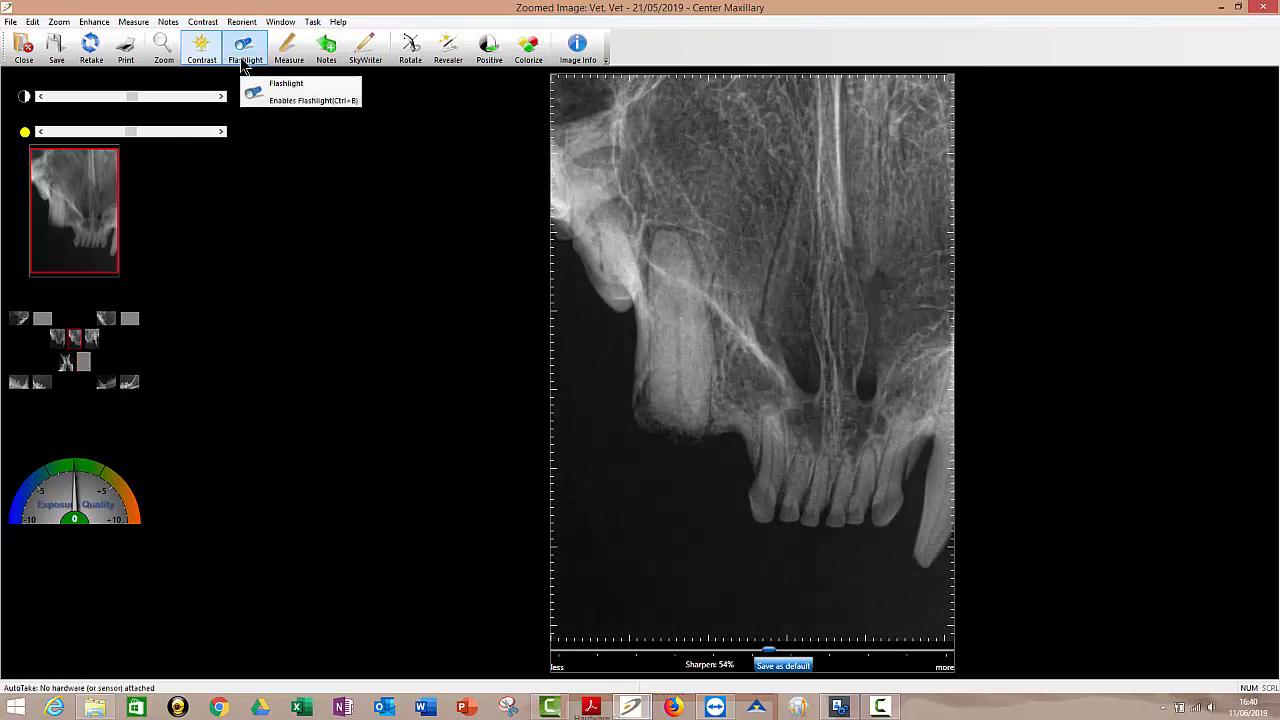
# - Sweep the flashlight lens over the nasal area, maxilla and canine crown, then bring up the beam-size options
pyautogui.click(244, 44)
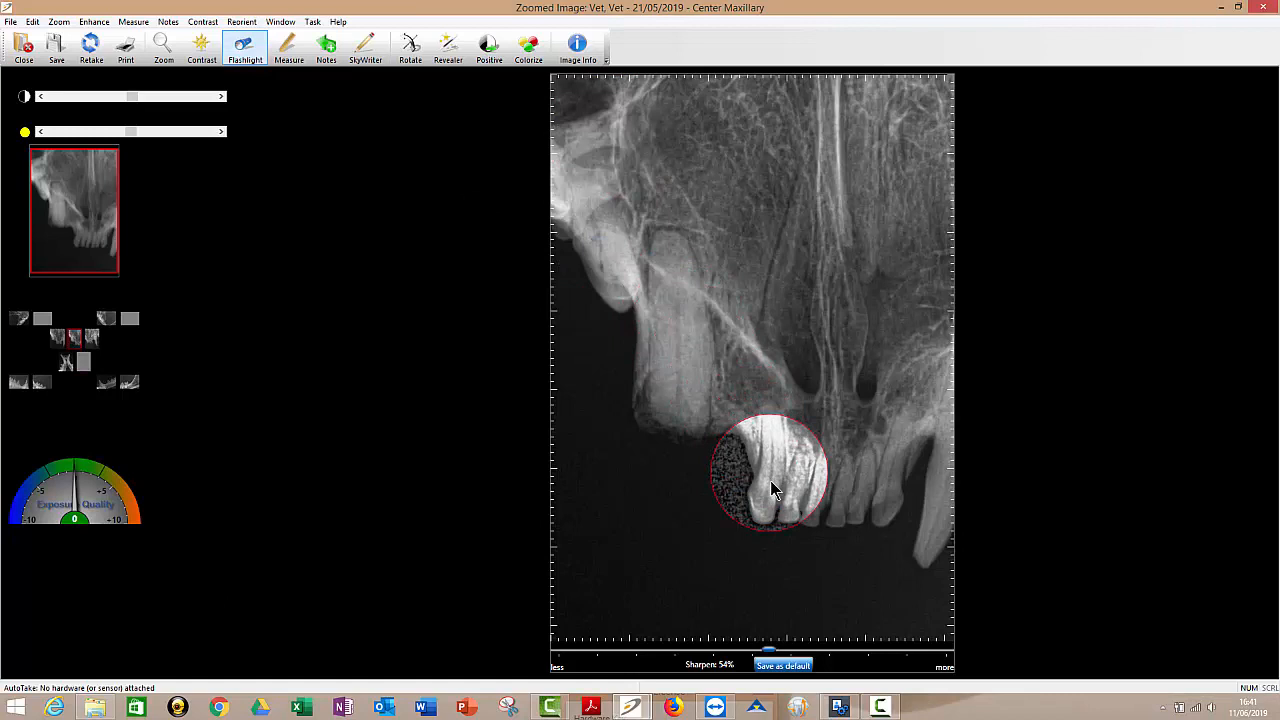
pyautogui.moveTo(890, 424)
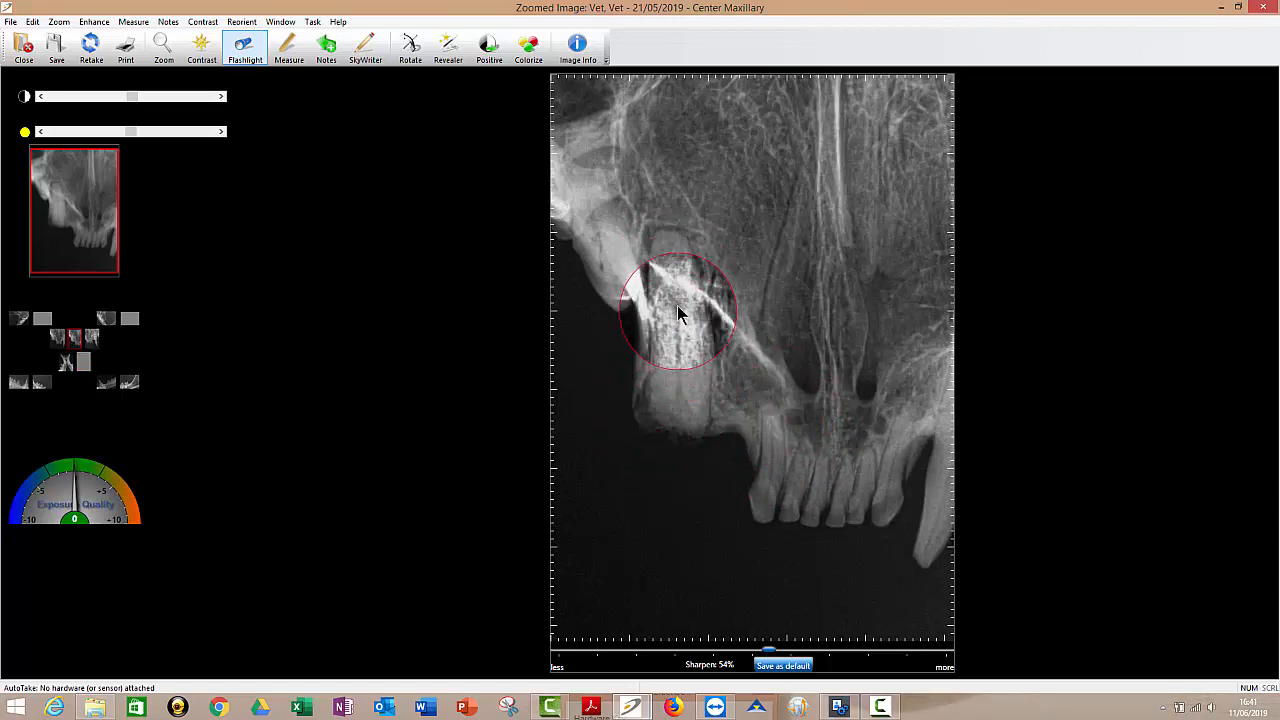
pyautogui.moveTo(680, 310); pyautogui.dragTo(796, 344)
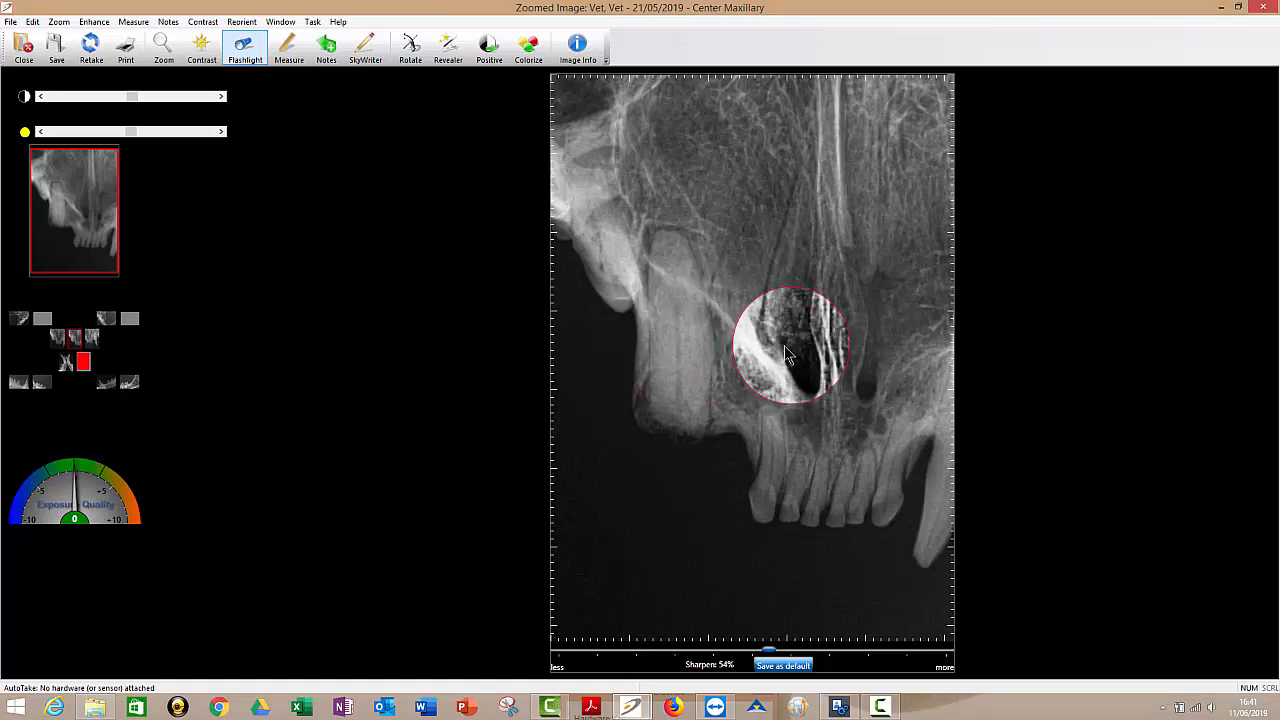
pyautogui.moveTo(796, 344); pyautogui.dragTo(650, 378)
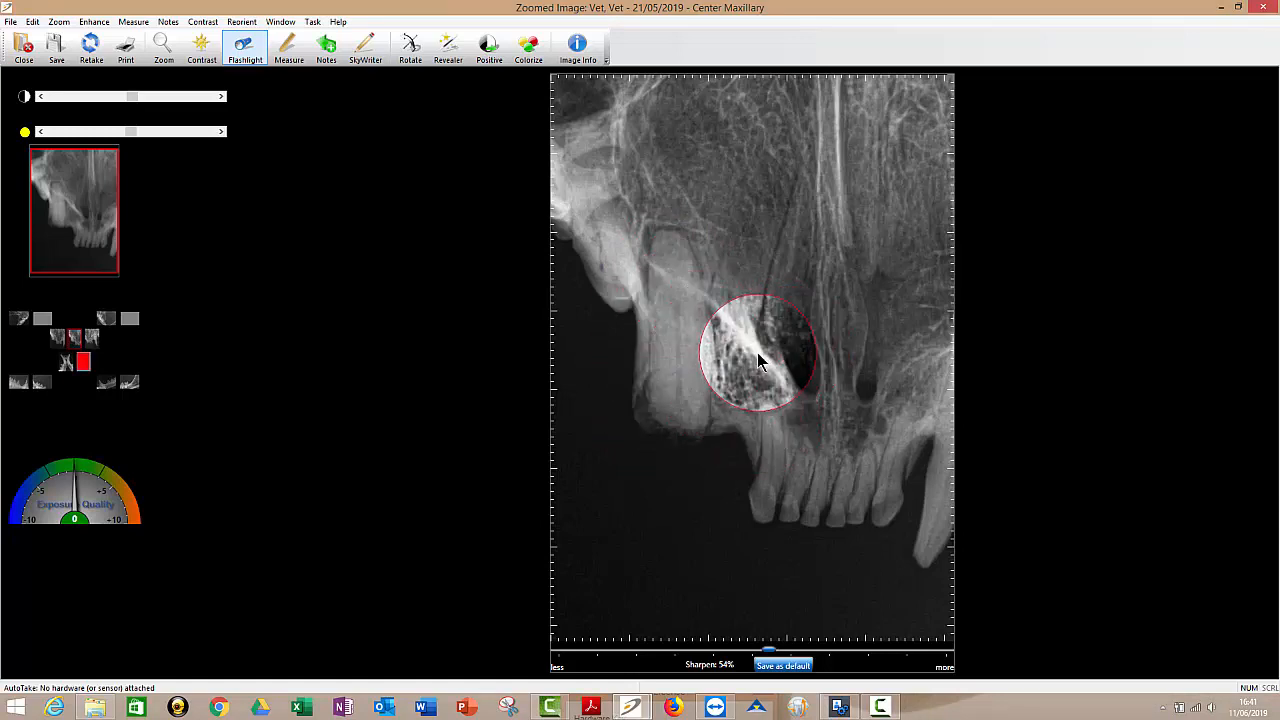
pyautogui.moveTo(760, 360); pyautogui.dragTo(684, 296)
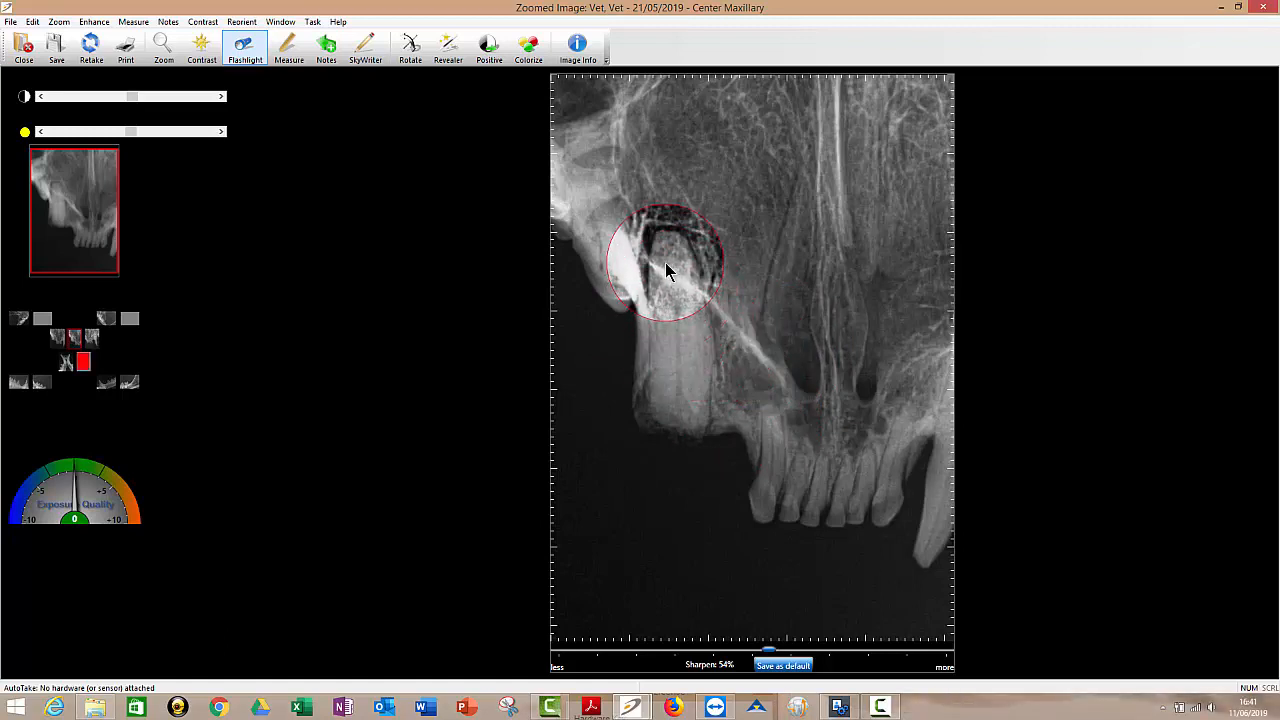
pyautogui.rightClick(670, 270)
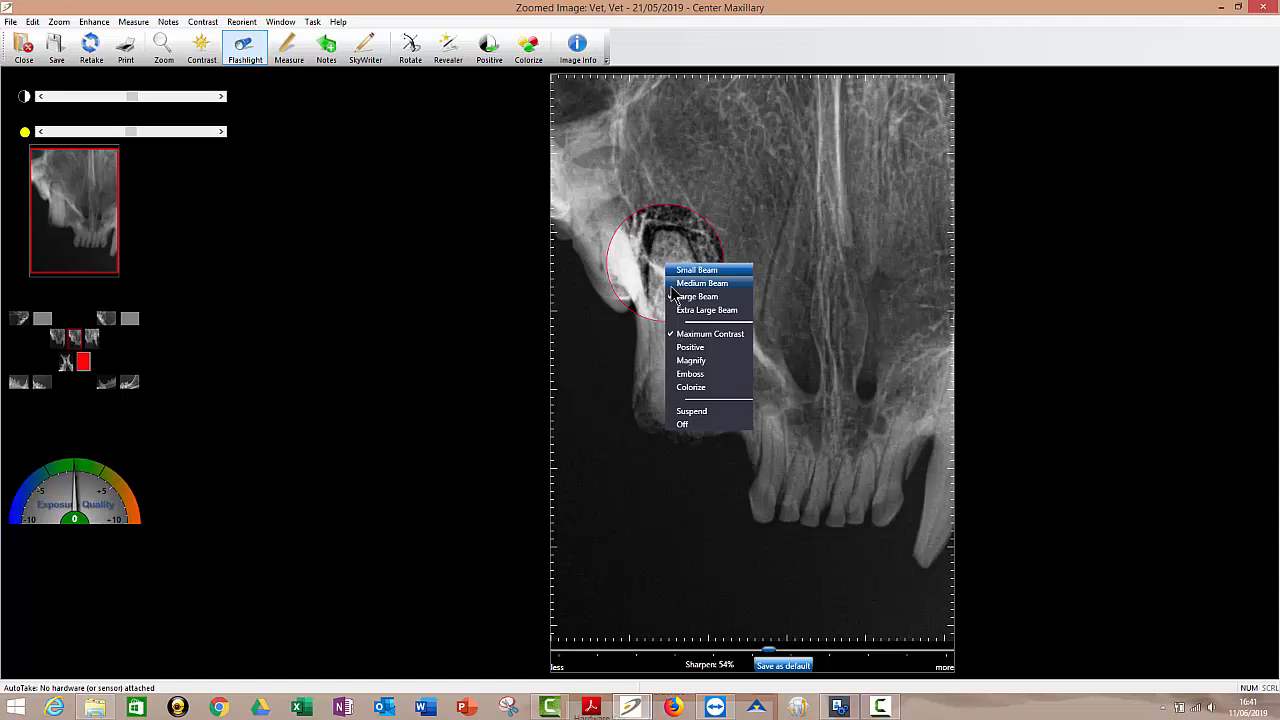
# - Use a Large Beam lens in Magnify then Emboss mode over the canine and incisor roots
pyautogui.click(698, 296)
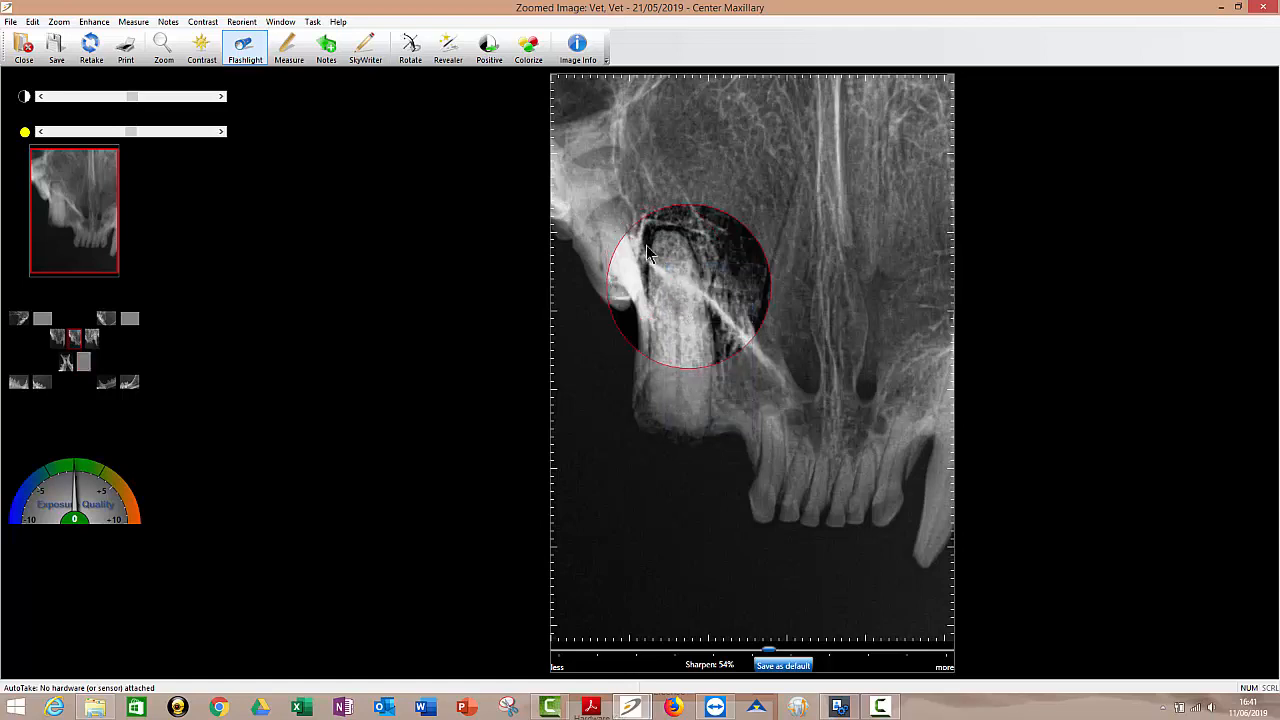
pyautogui.rightClick(680, 240)
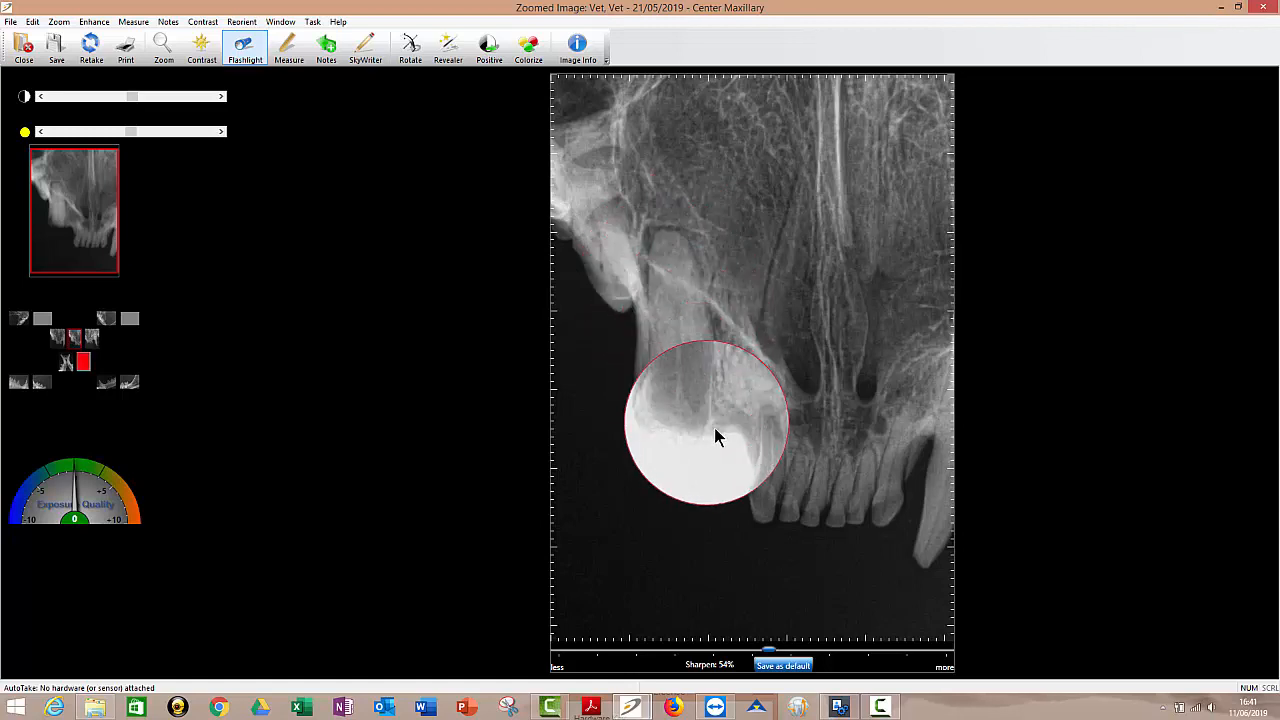
pyautogui.moveTo(716, 436); pyautogui.dragTo(744, 444)
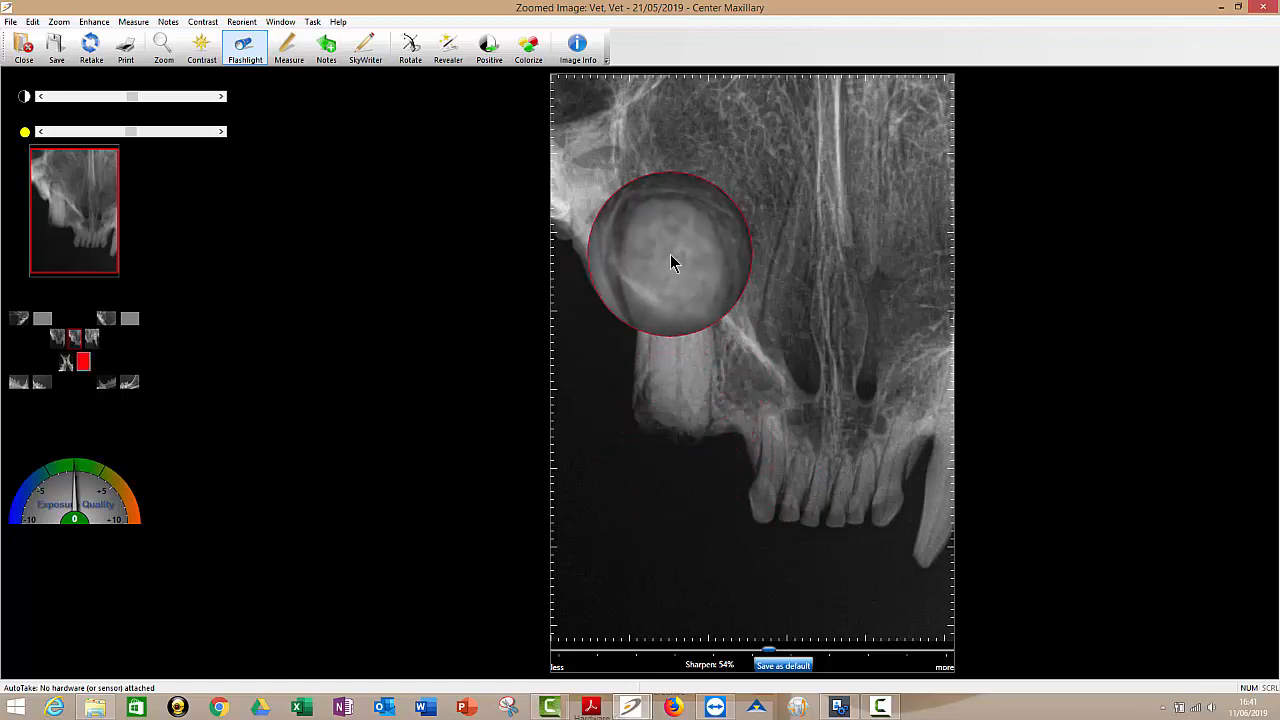
pyautogui.rightClick(670, 262)
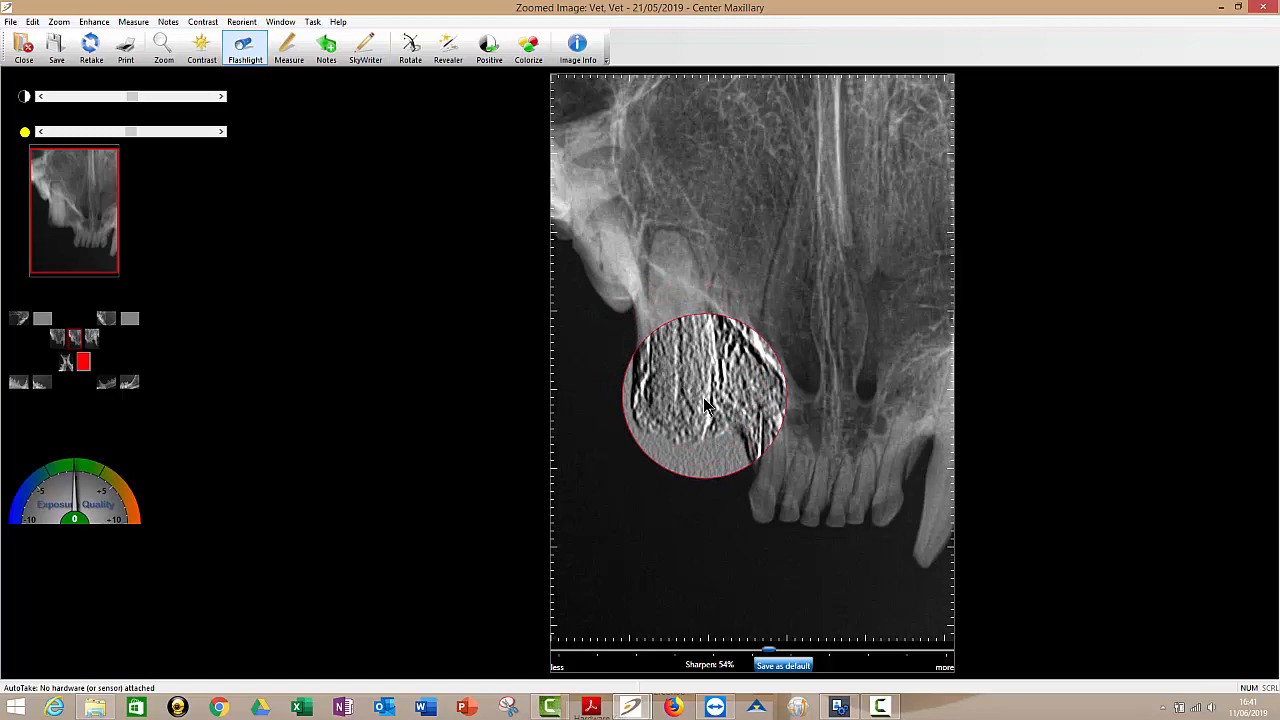
pyautogui.moveTo(704, 400); pyautogui.dragTo(856, 464)
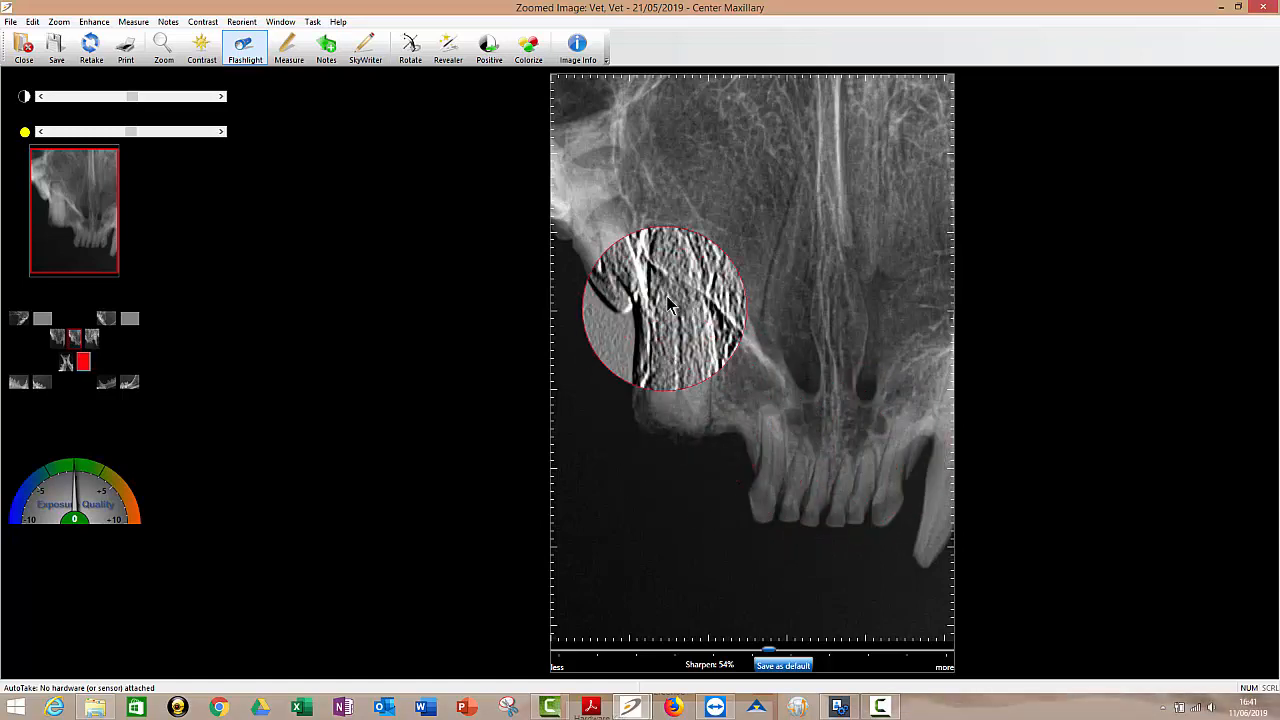
pyautogui.moveTo(670, 304); pyautogui.dragTo(756, 430)
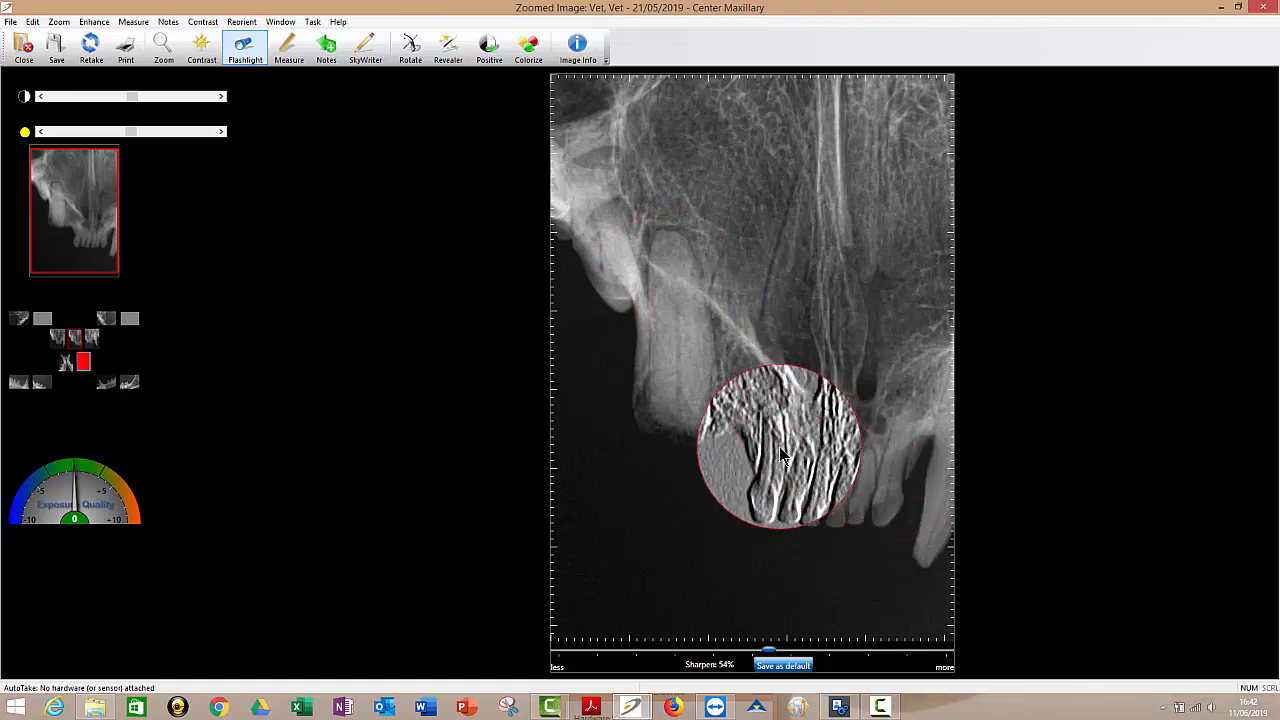
pyautogui.moveTo(784, 456); pyautogui.dragTo(670, 316)
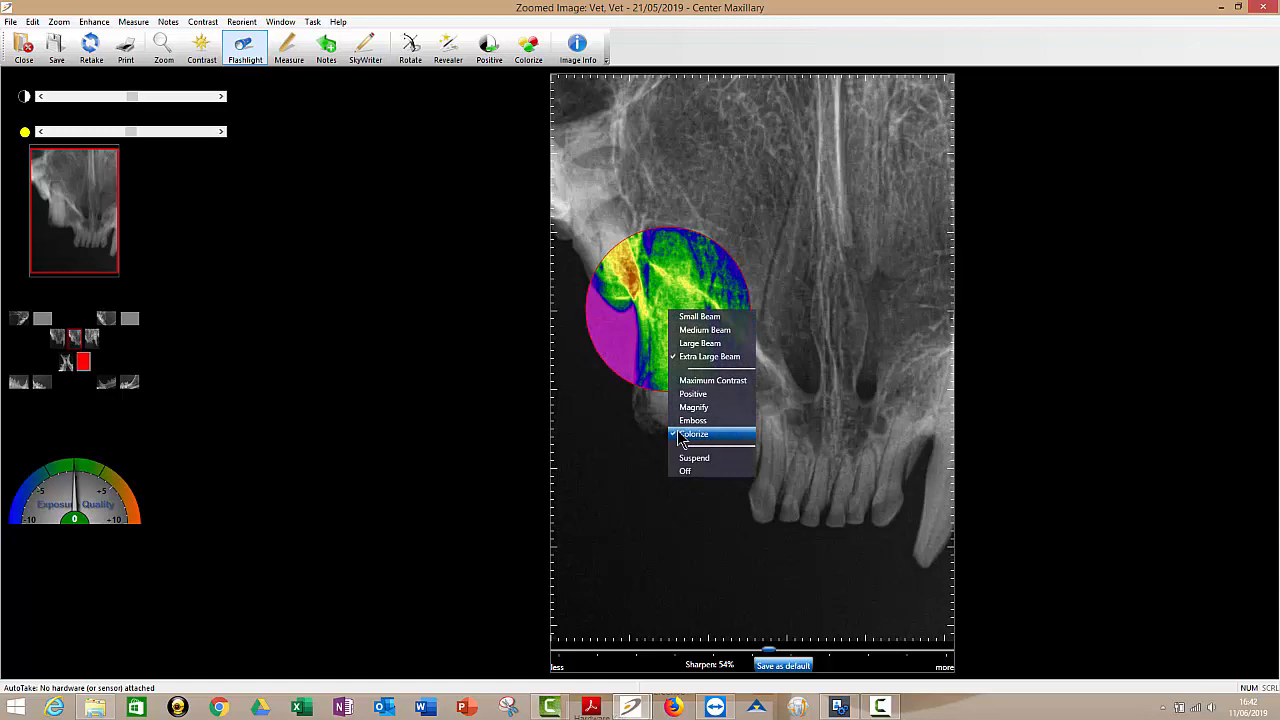
# - Switch the lens to Colorize density view over the canine, then turn the flashlight Off
pyautogui.click(694, 434)
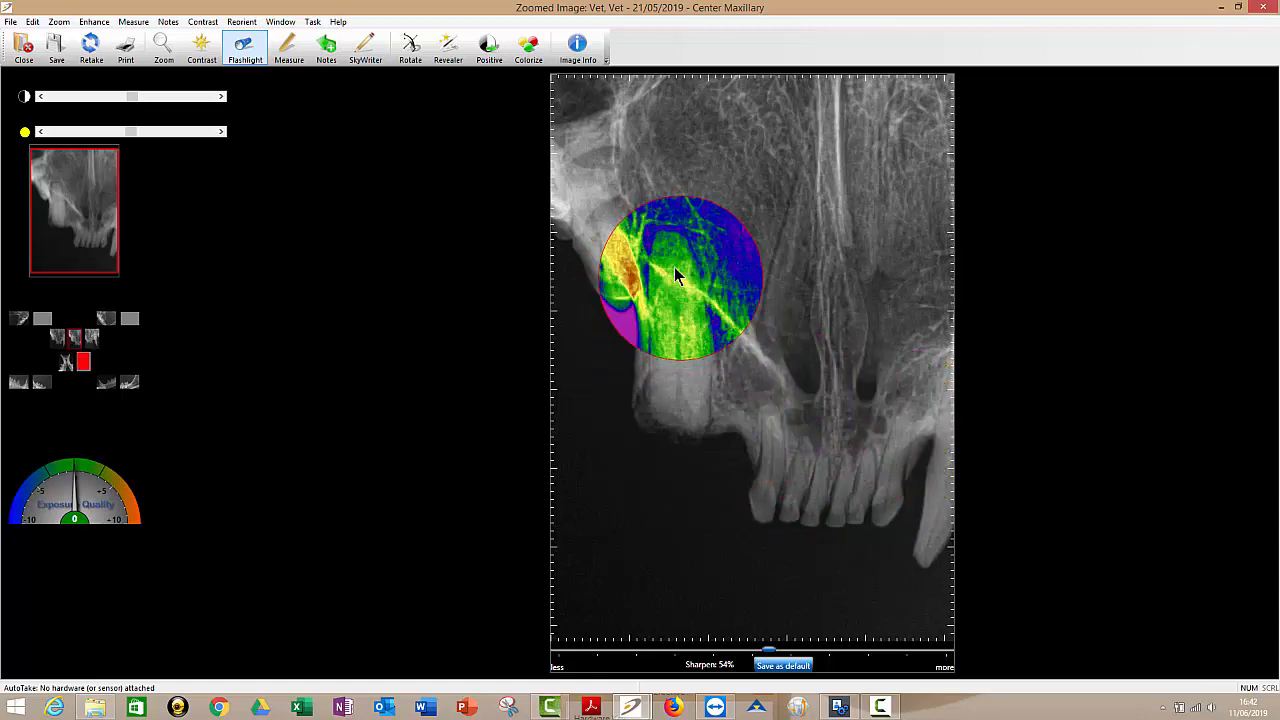
pyautogui.moveTo(680, 276); pyautogui.dragTo(670, 264)
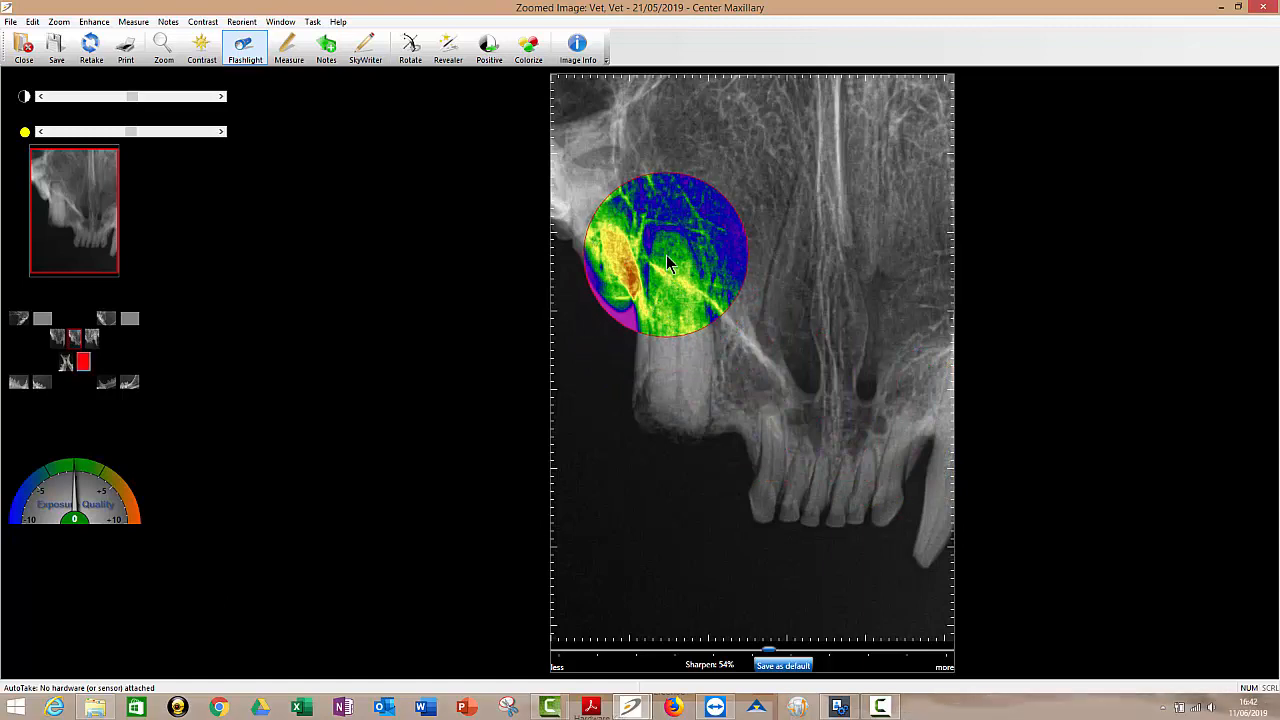
pyautogui.rightClick(670, 264)
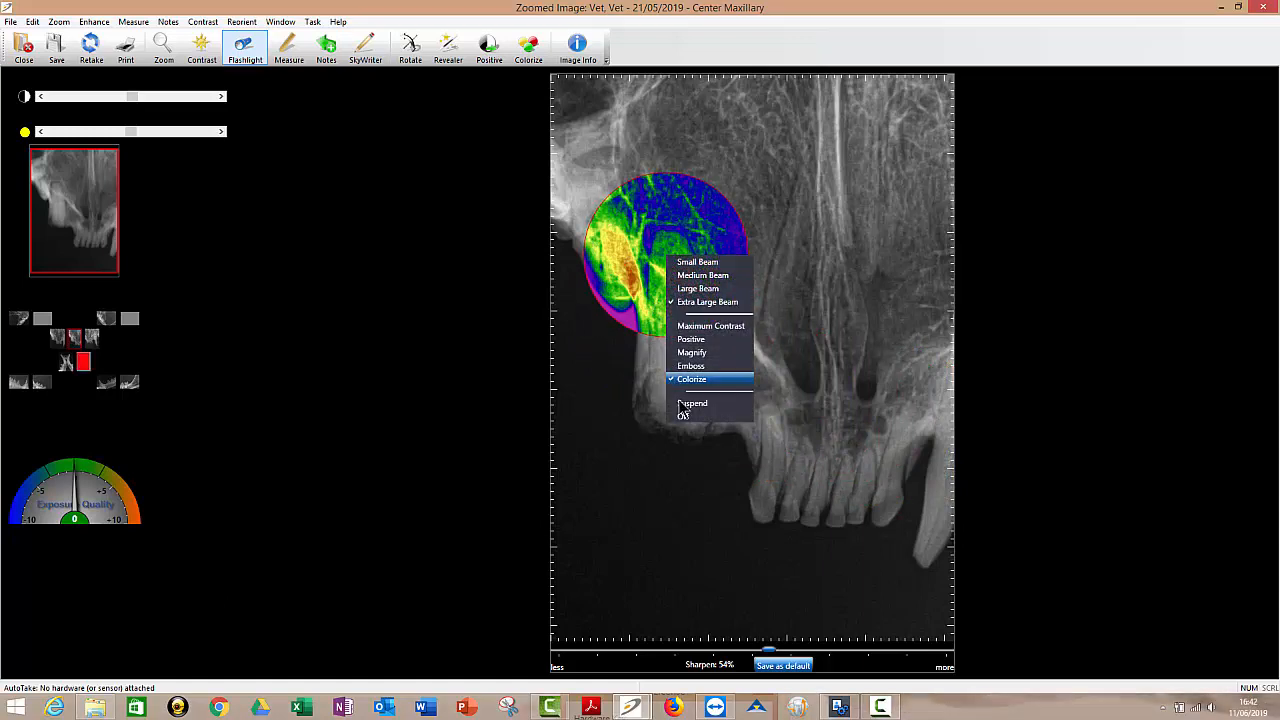
pyautogui.click(164, 44)
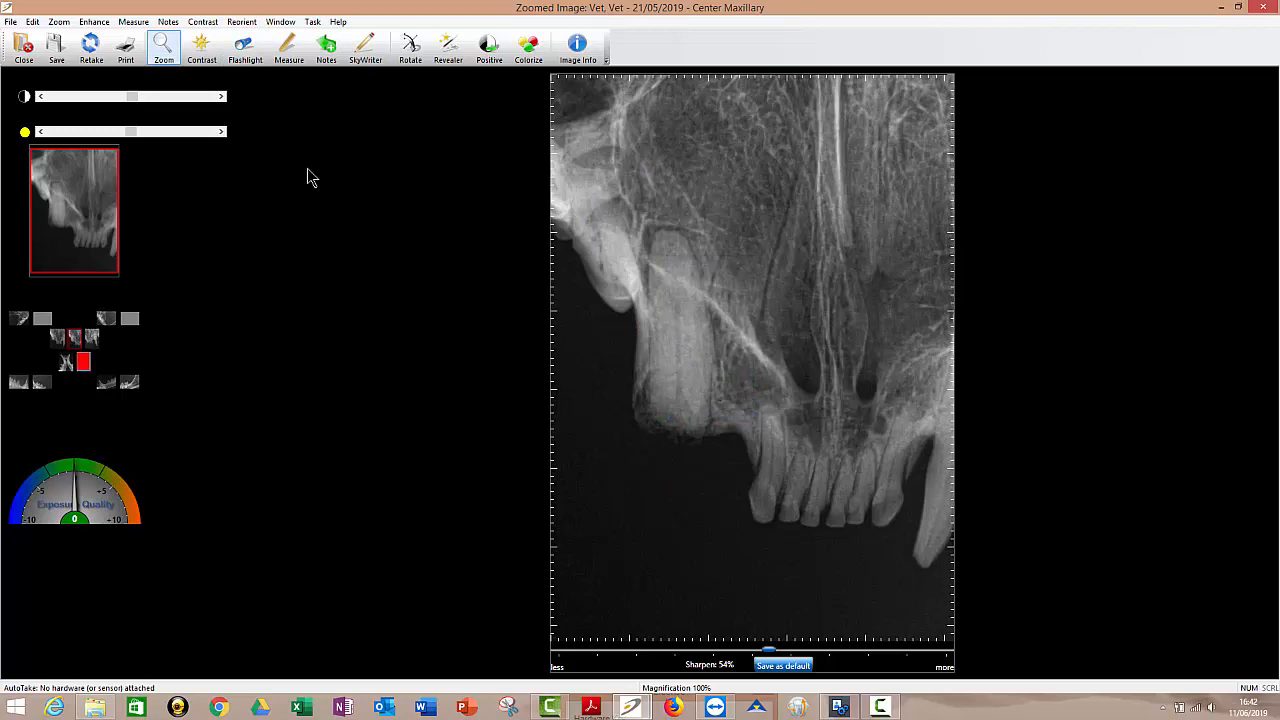
pyautogui.click(288, 44)
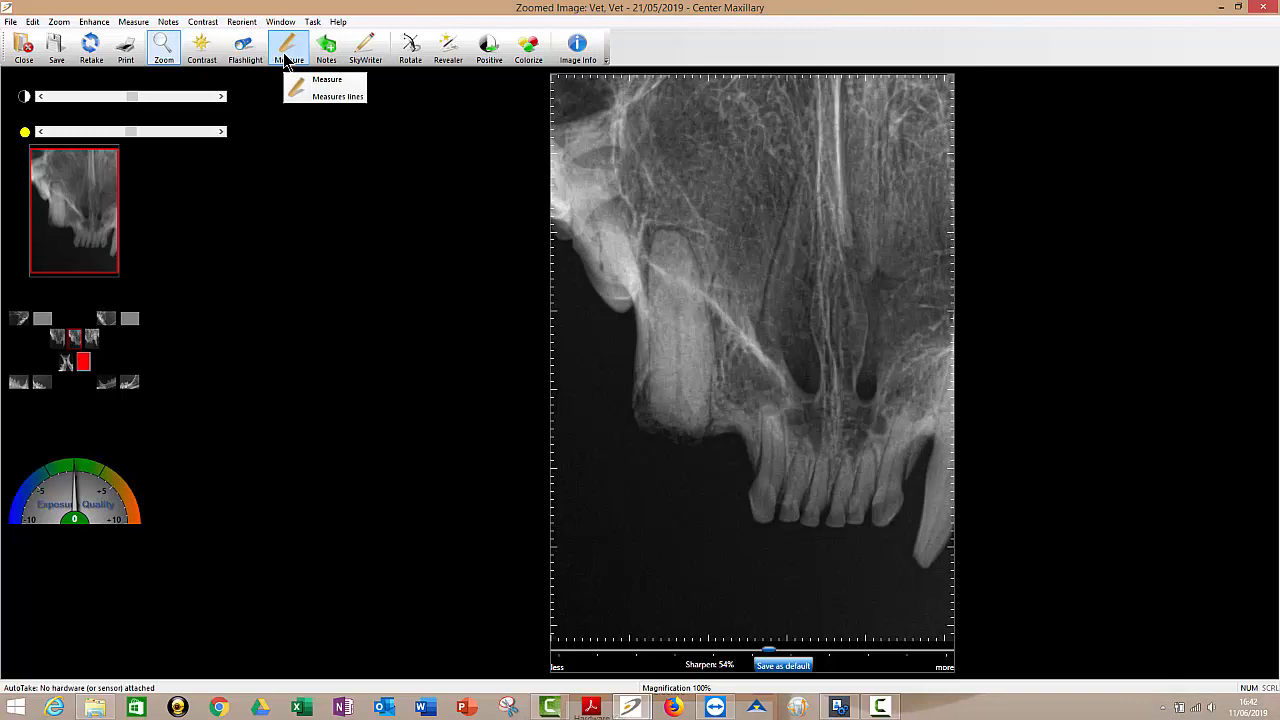
pyautogui.moveTo(310, 52)
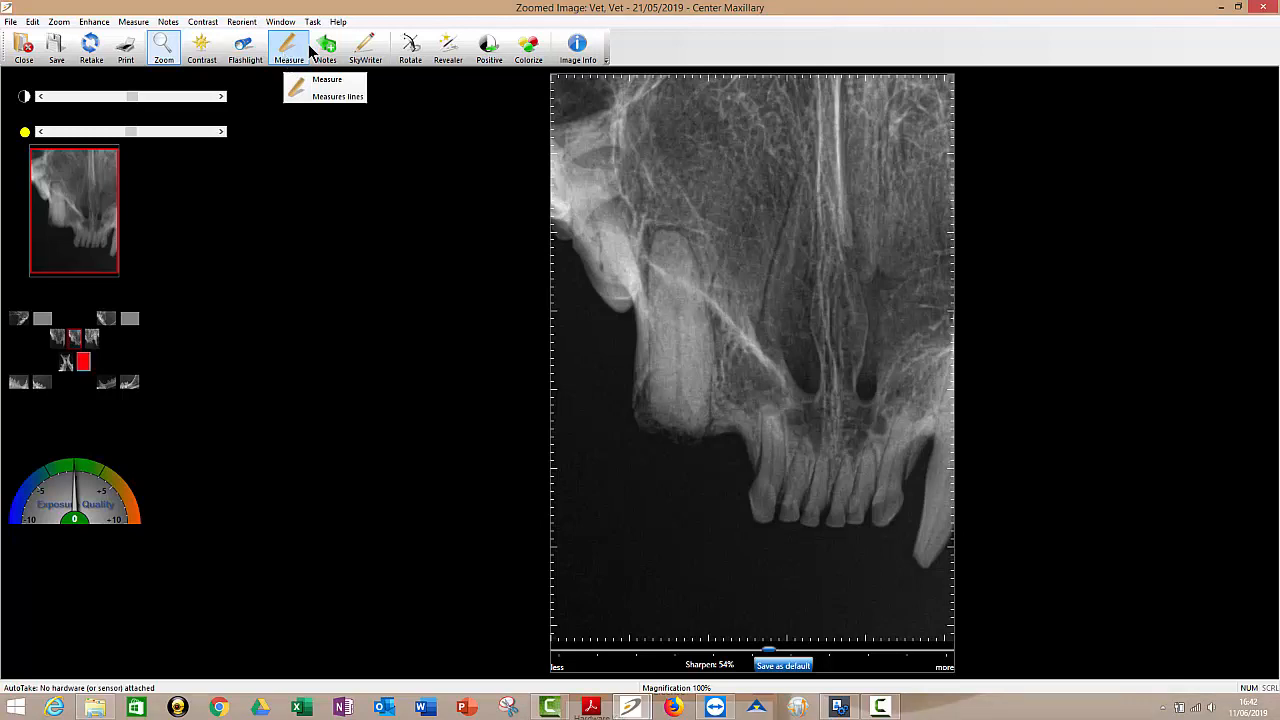
# - Pin a first numbered note reading 'dfgafgeg' on the upper skull area
pyautogui.click(324, 44)
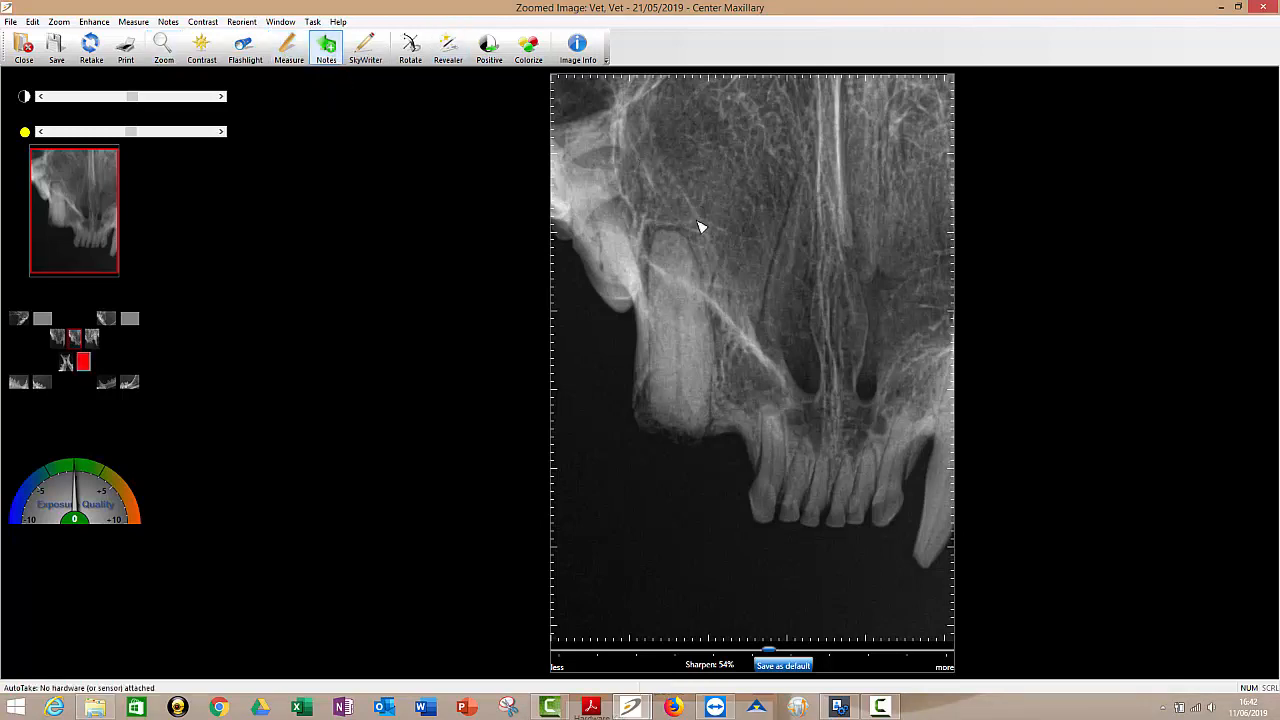
pyautogui.click(324, 44)
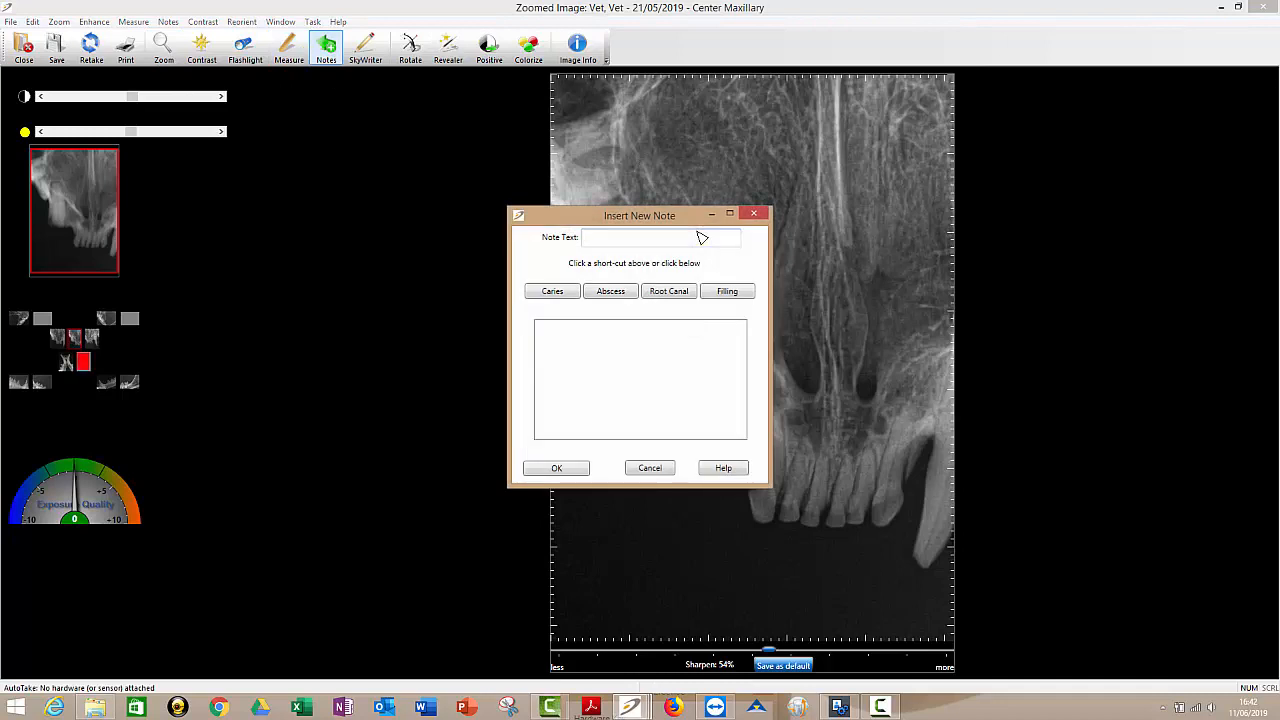
pyautogui.write('dfgafgeg')
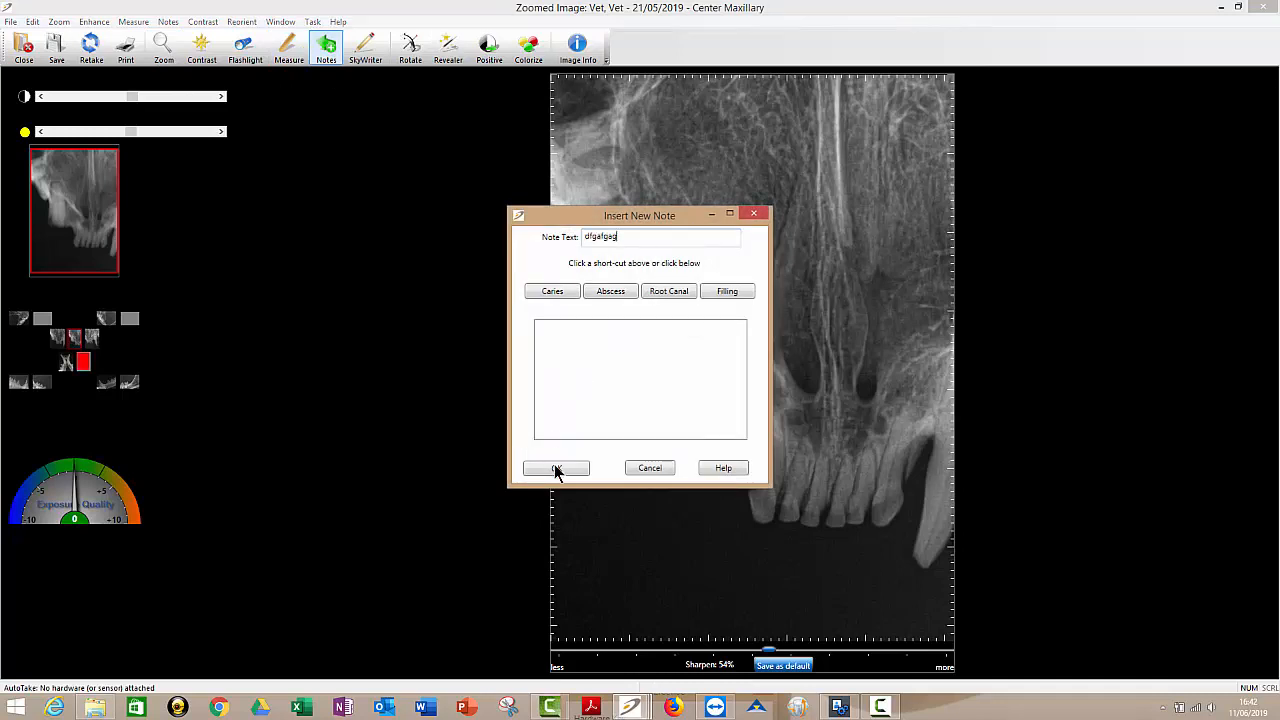
pyautogui.click(556, 468)
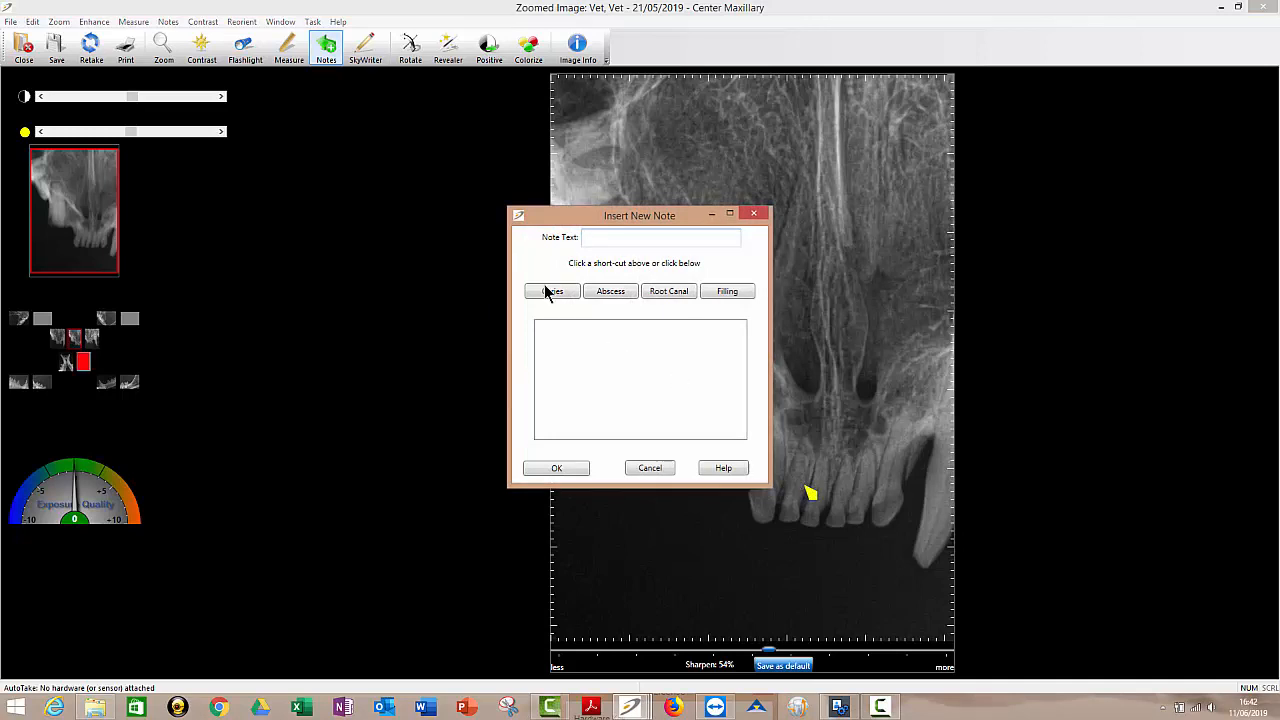
# - Pin a second note using the Abscess shortcut text on a front incisor
pyautogui.click(610, 292)
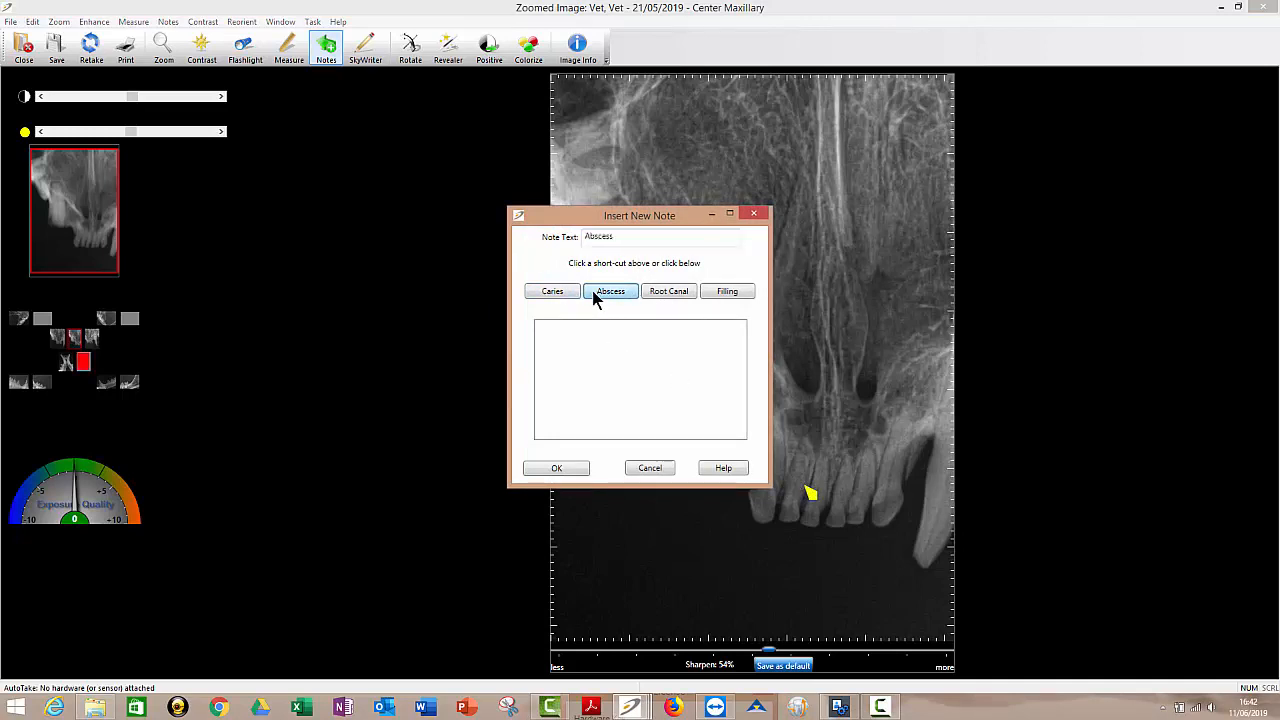
pyautogui.click(556, 468)
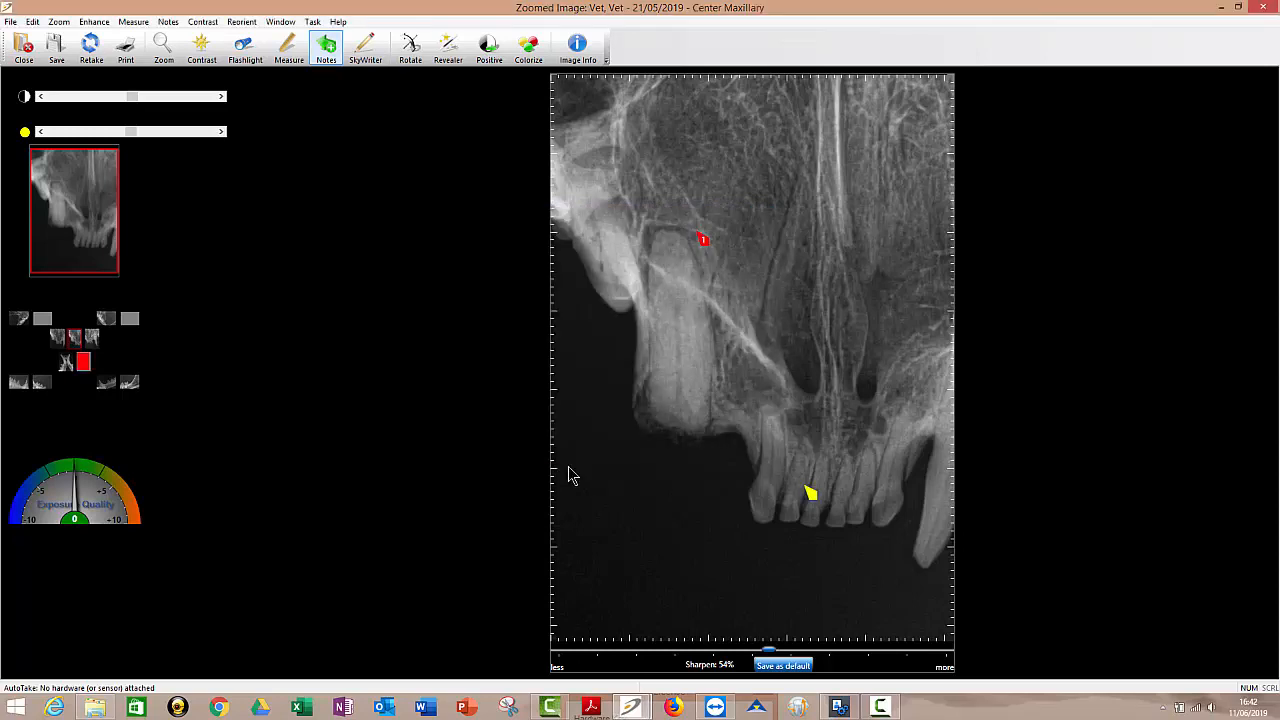
pyautogui.moveTo(812, 494)
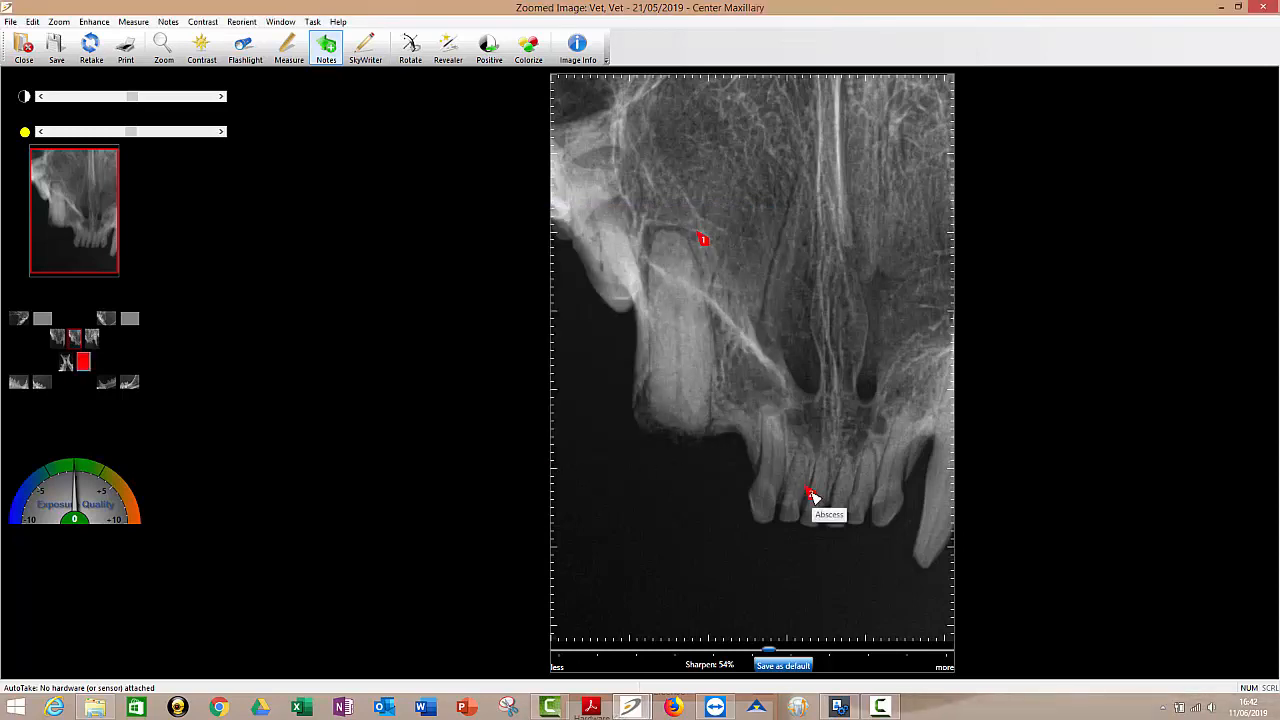
pyautogui.moveTo(704, 244)
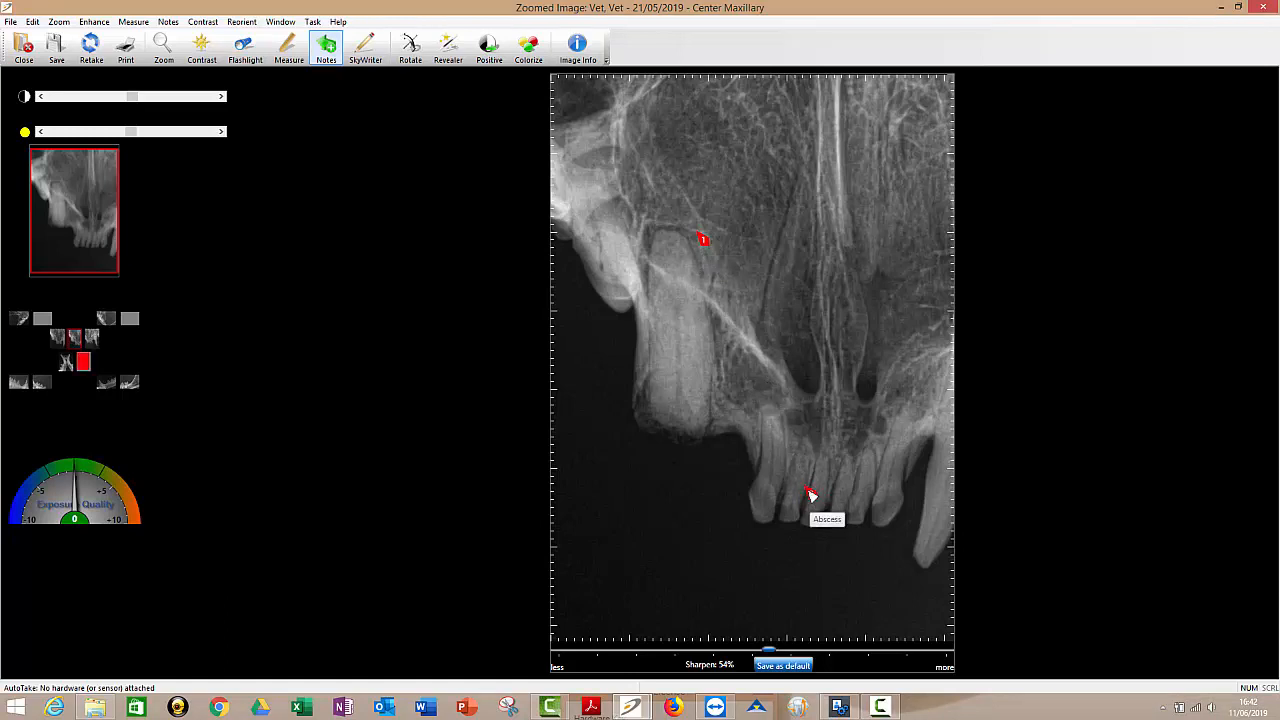
pyautogui.click(810, 492)
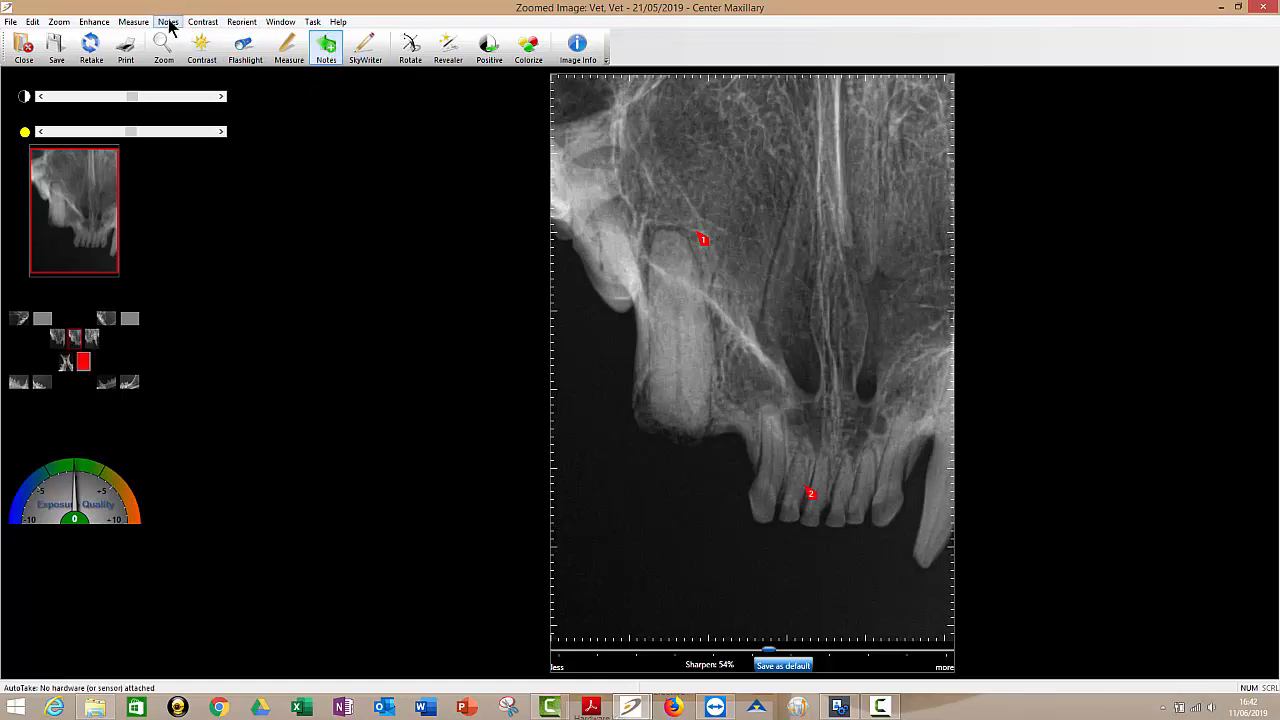
# - Hide the note flags via Notes > Hide Flags, then delete the Abscess note through the Delete Flagged Note dialog
pyautogui.click(168, 20)
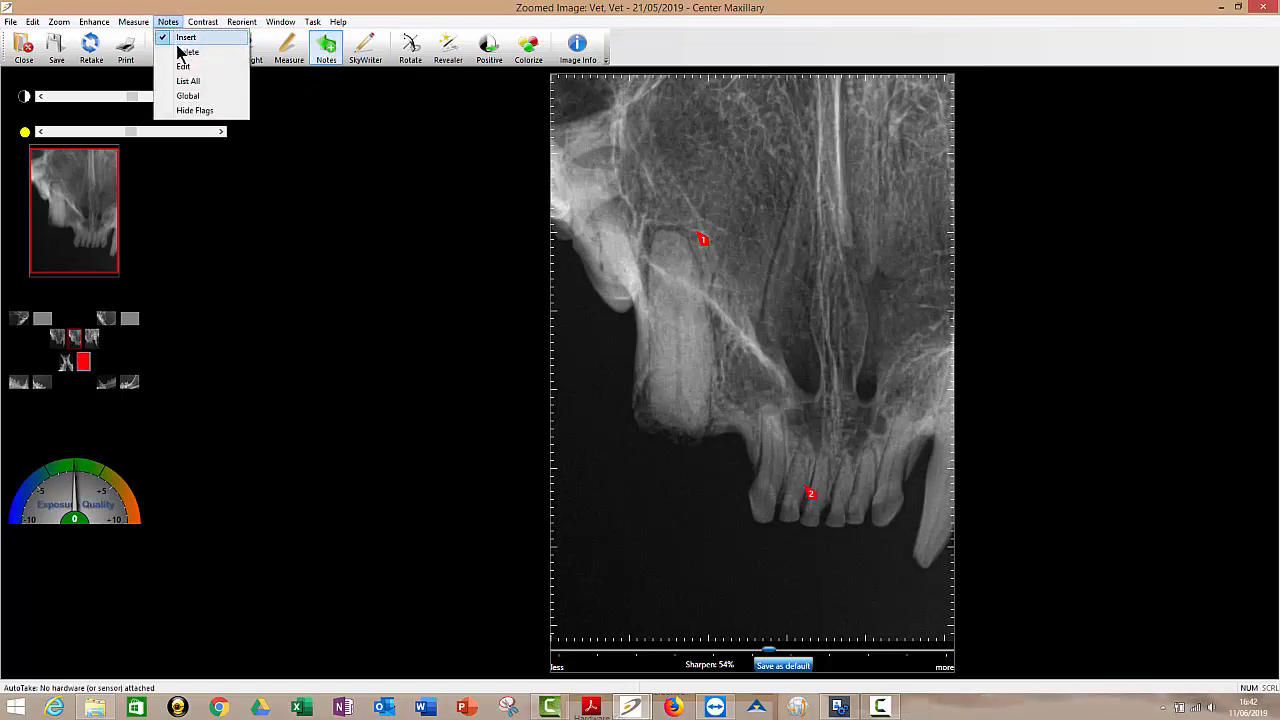
pyautogui.moveTo(196, 110)
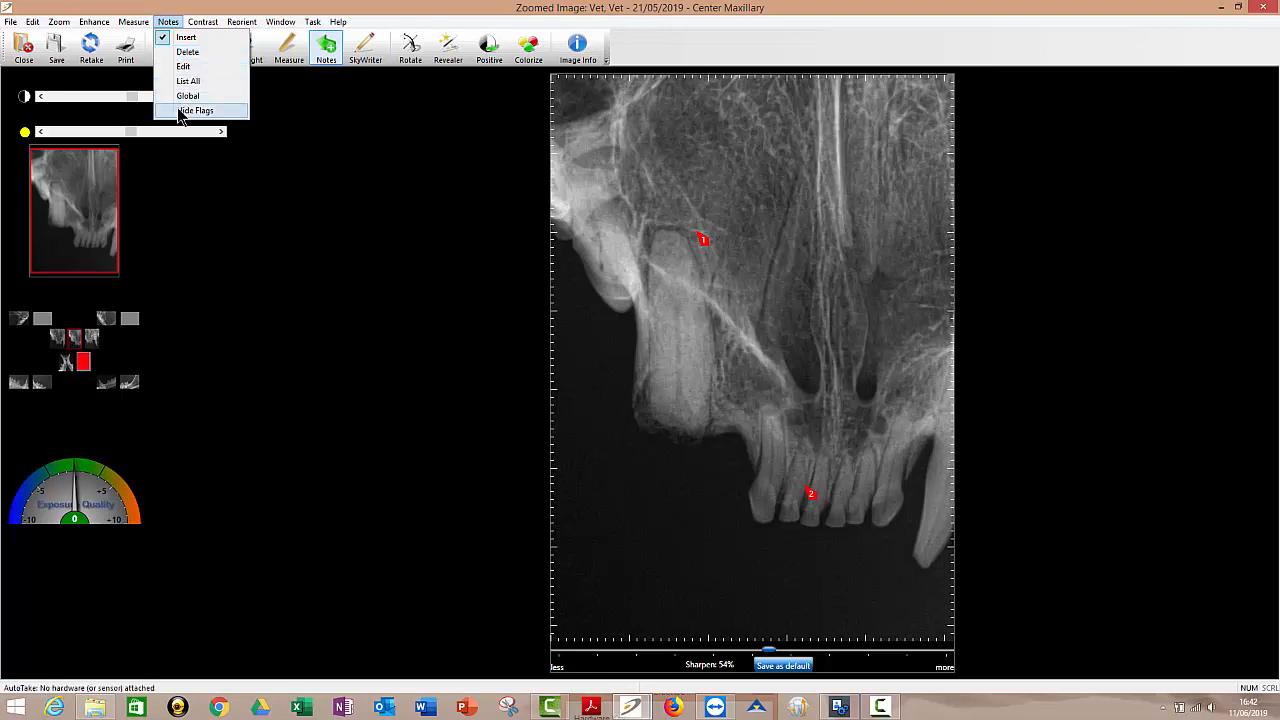
pyautogui.click(196, 110)
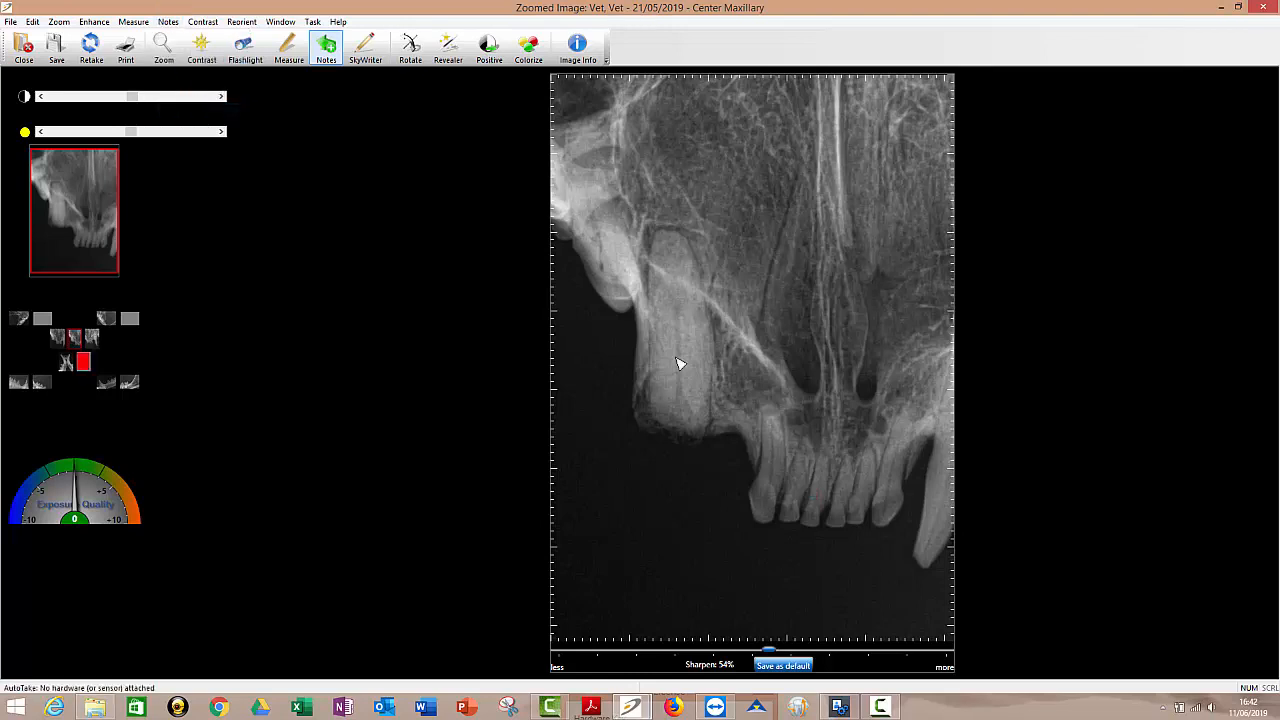
pyautogui.moveTo(178, 18)
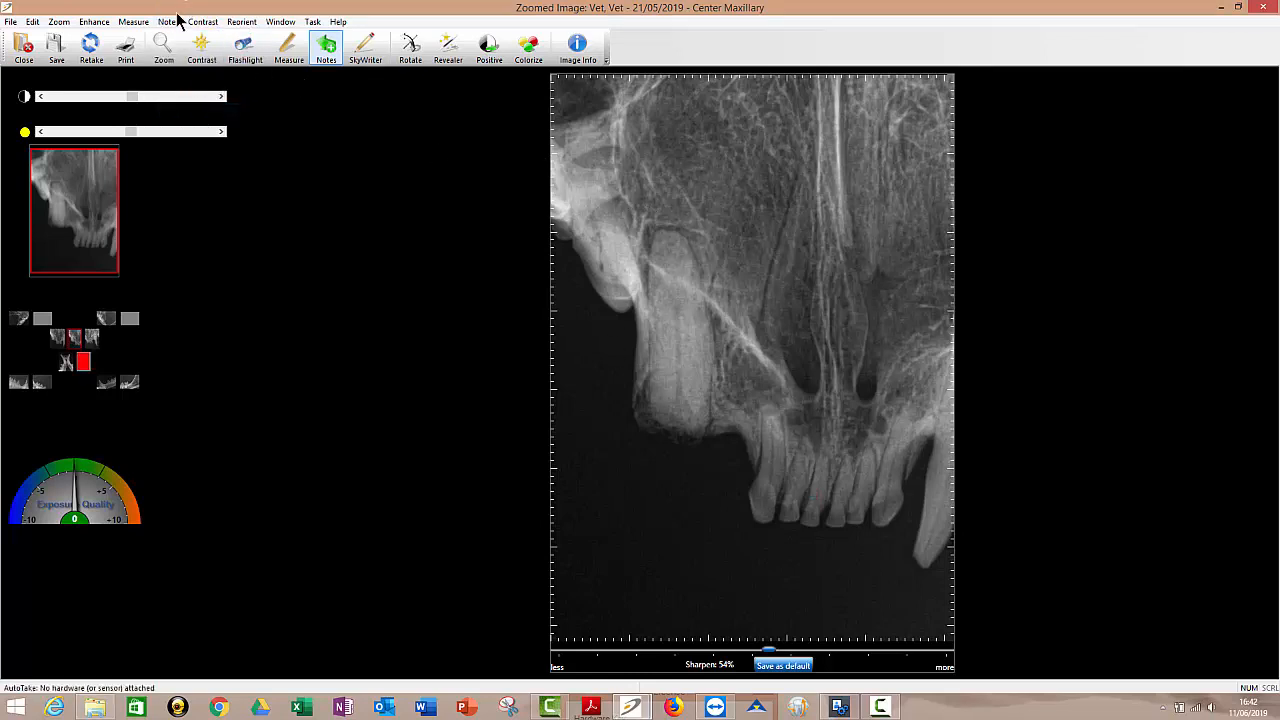
pyautogui.click(168, 20)
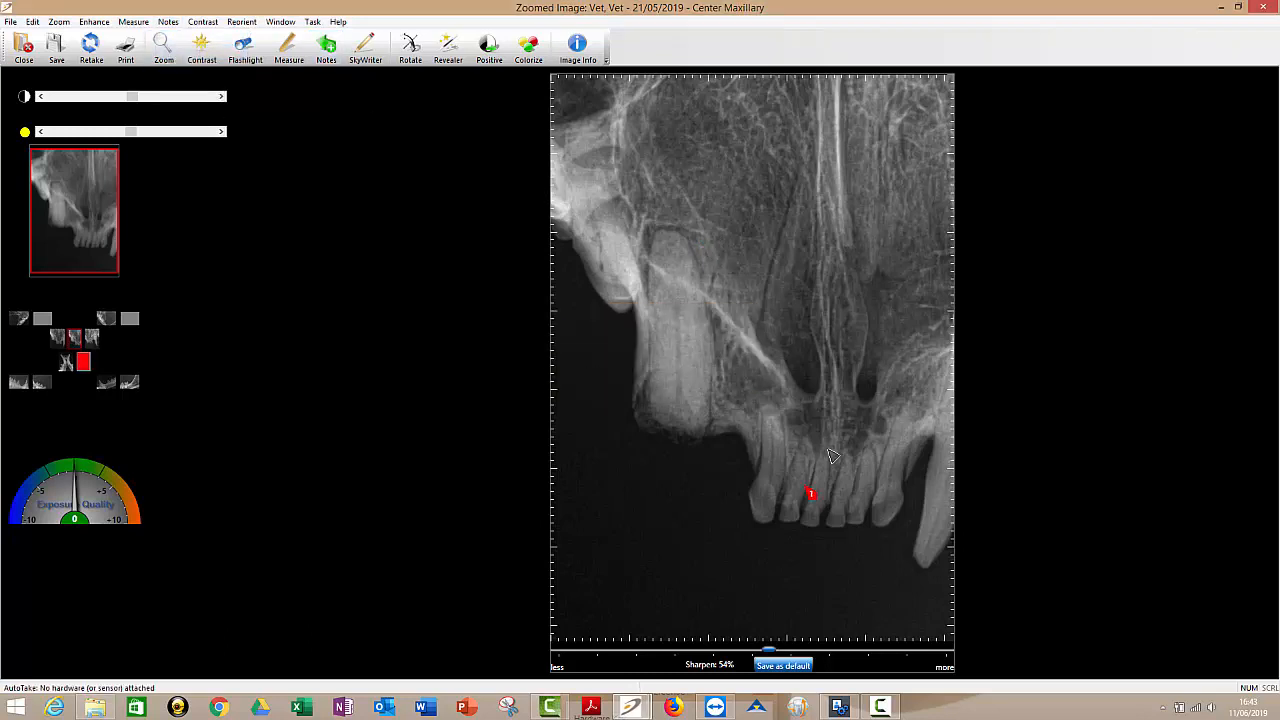
pyautogui.click(810, 494)
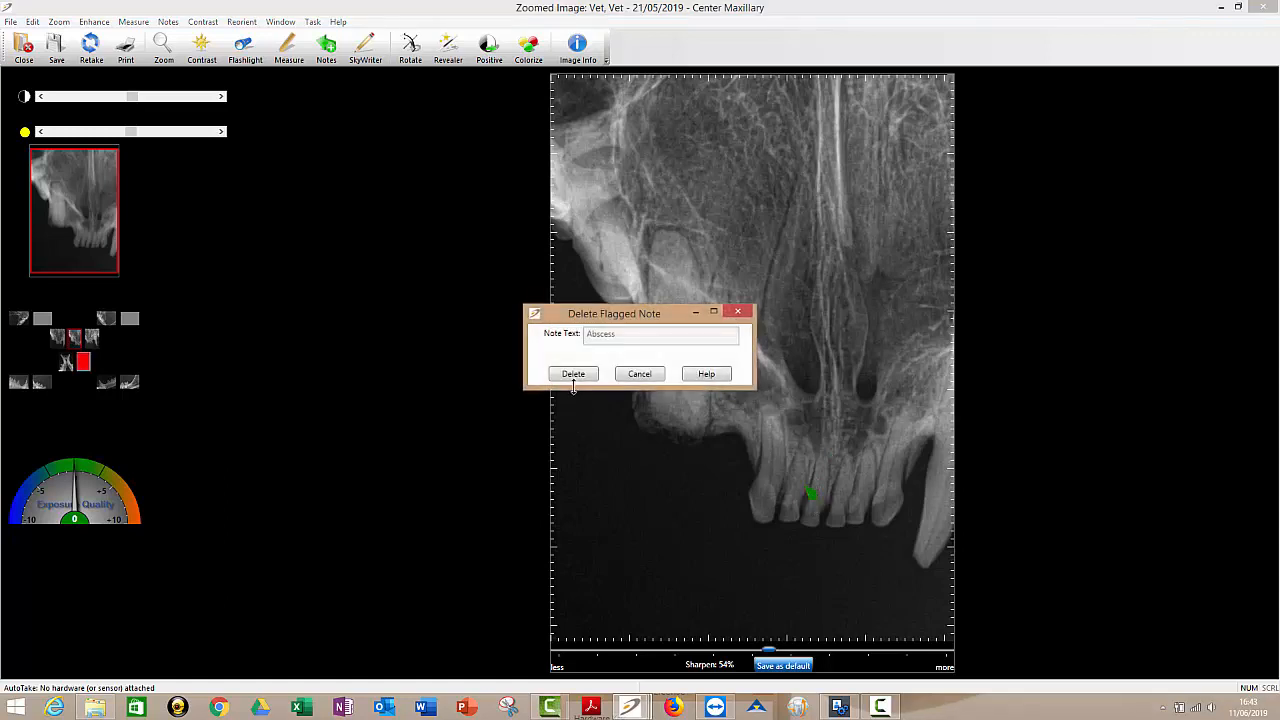
pyautogui.click(572, 374)
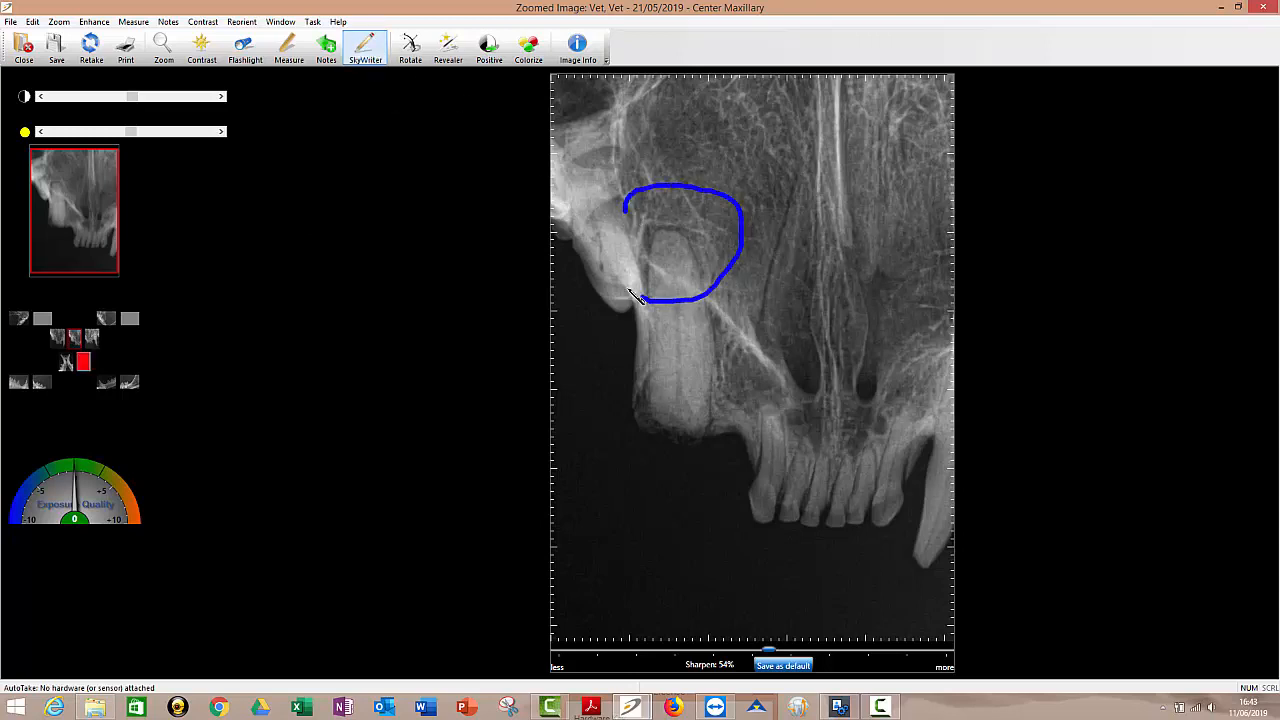
pyautogui.moveTo(630, 300); pyautogui.dragTo(640, 204)
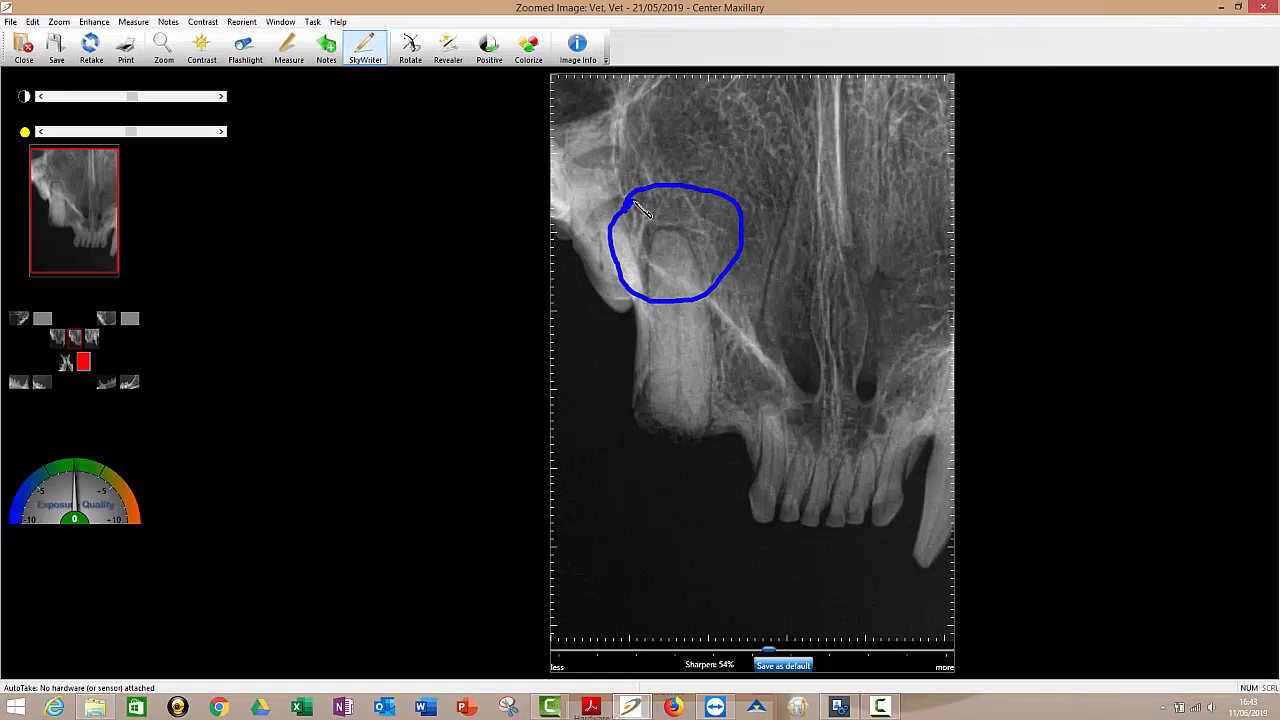
pyautogui.rightClick(636, 210)
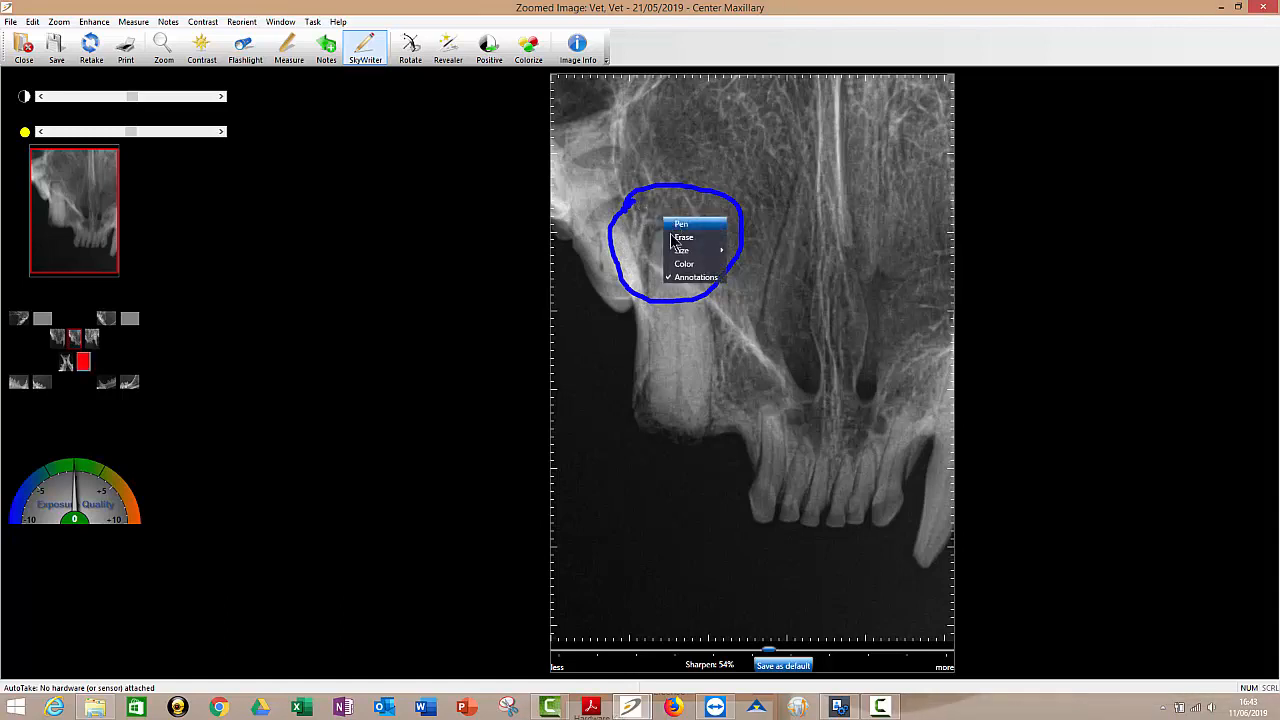
pyautogui.click(364, 118)
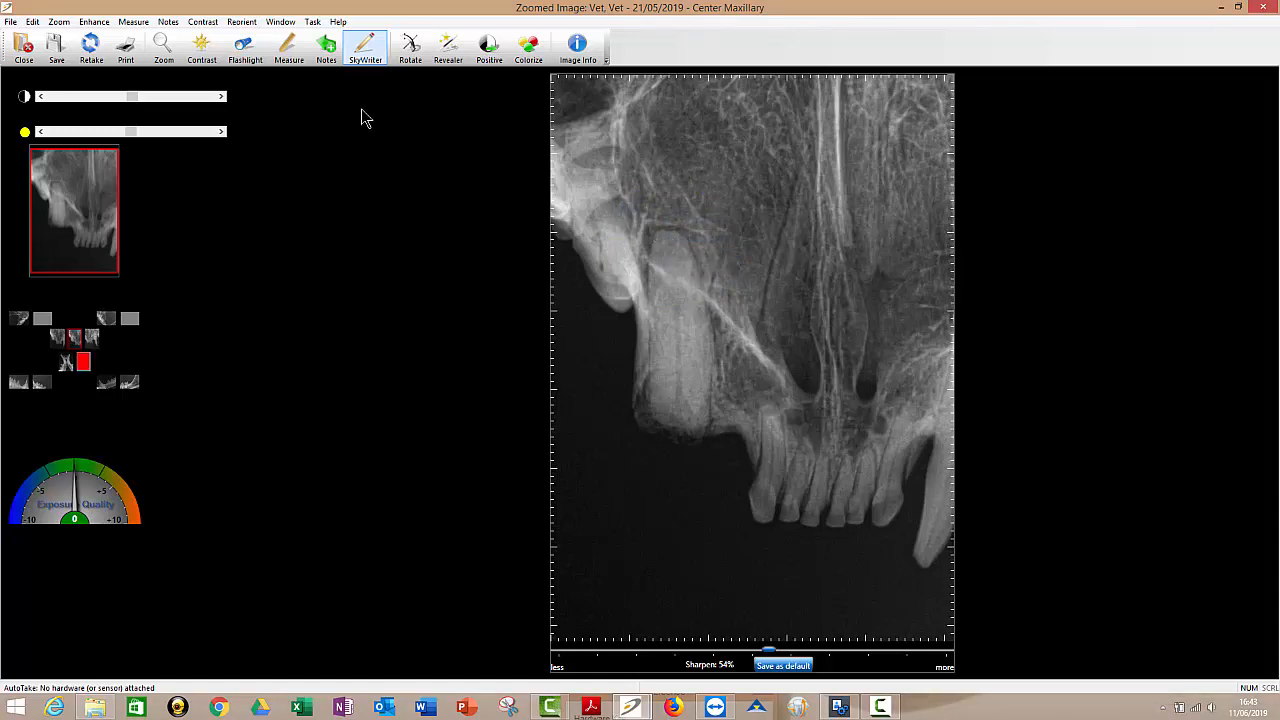
pyautogui.click(410, 44)
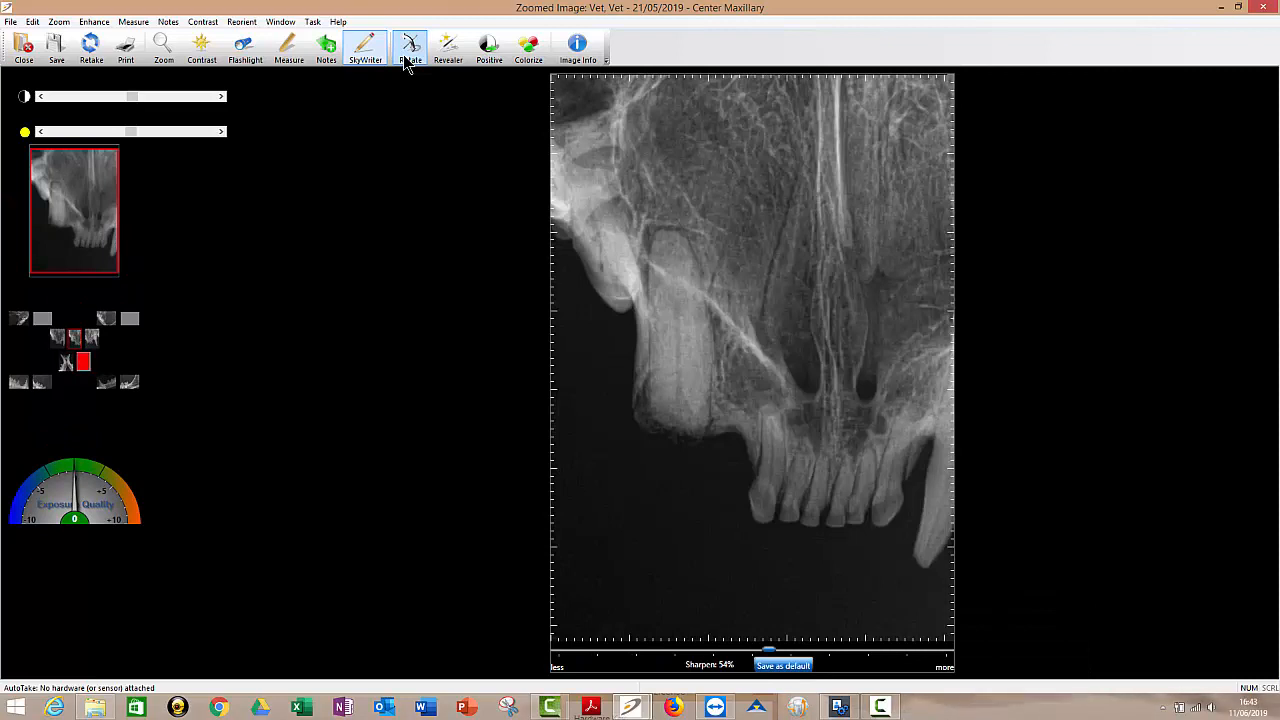
# - Invert the image shading twice and restore Positive, dismiss Colorize unused, and close the image to reach the save prompt
pyautogui.click(448, 44)
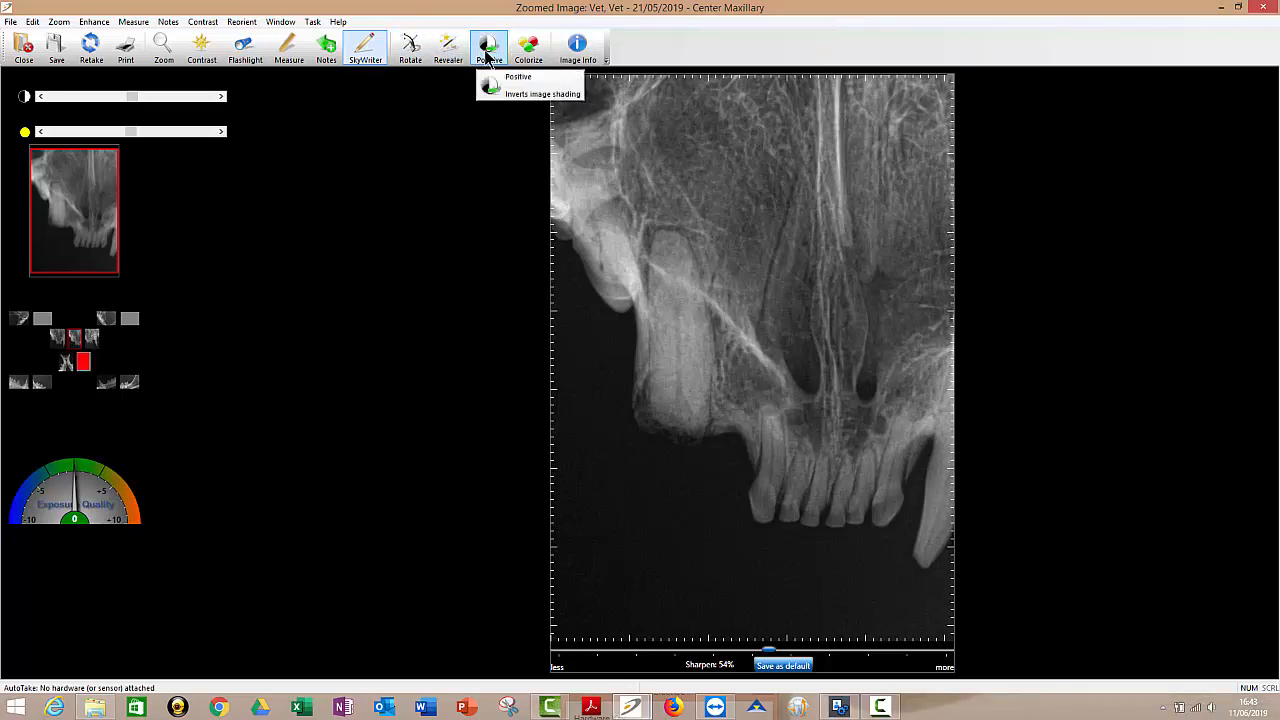
pyautogui.click(516, 76)
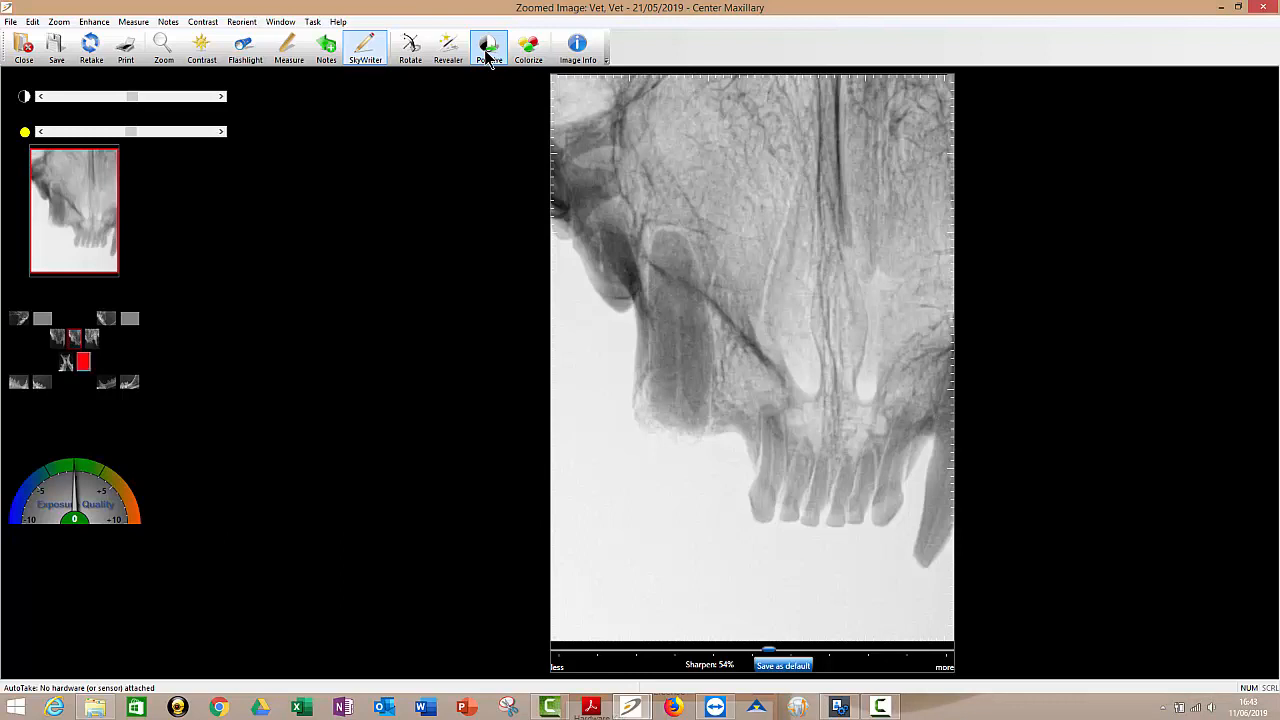
pyautogui.click(488, 44)
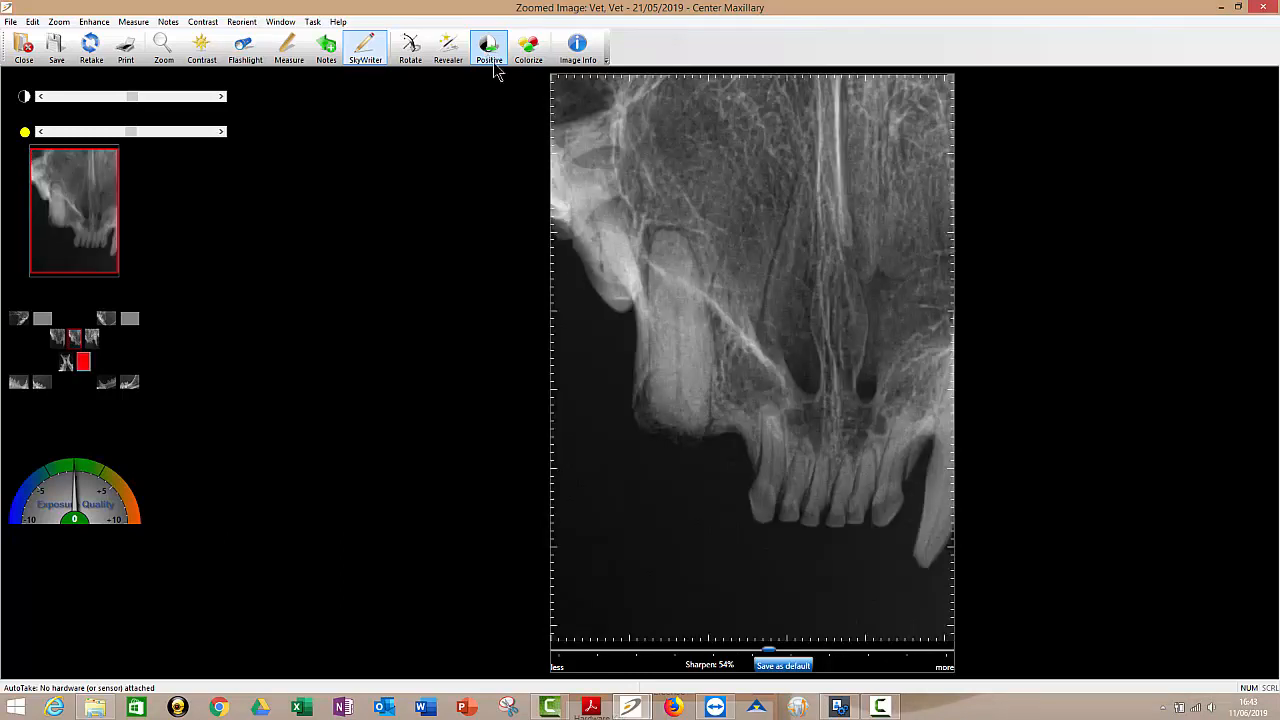
pyautogui.click(488, 44)
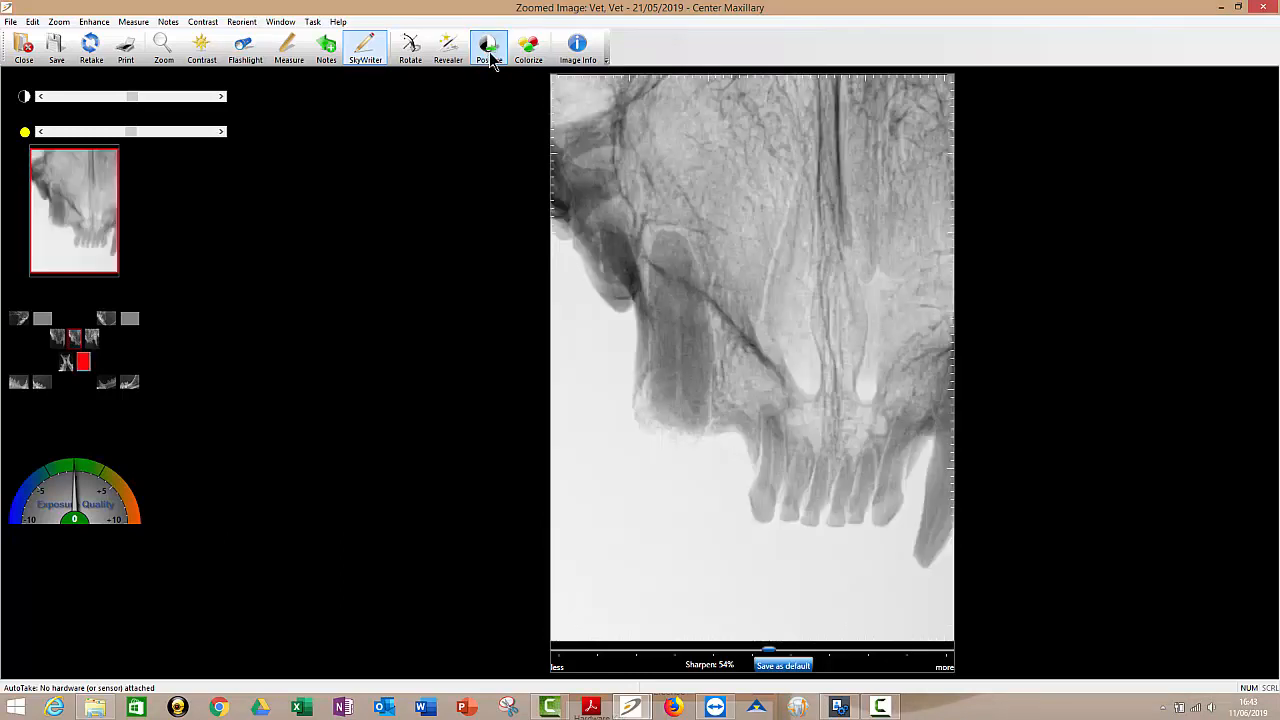
pyautogui.click(528, 44)
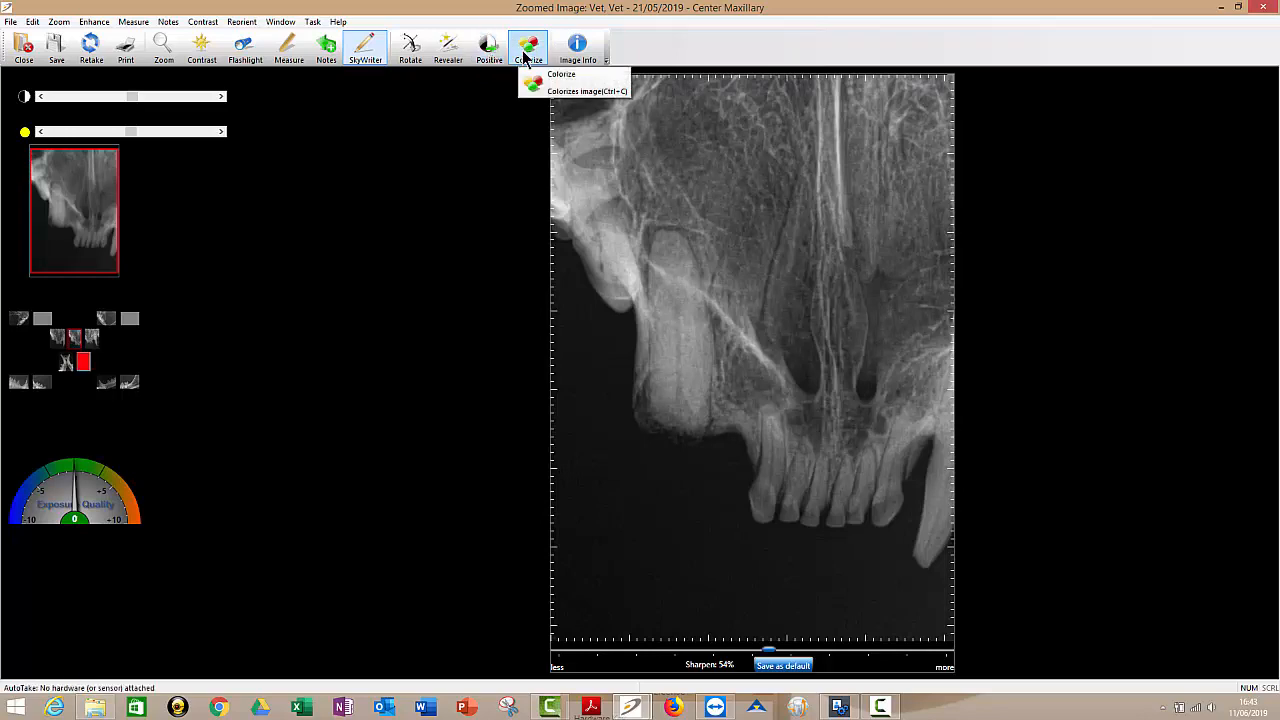
pyautogui.click(528, 46)
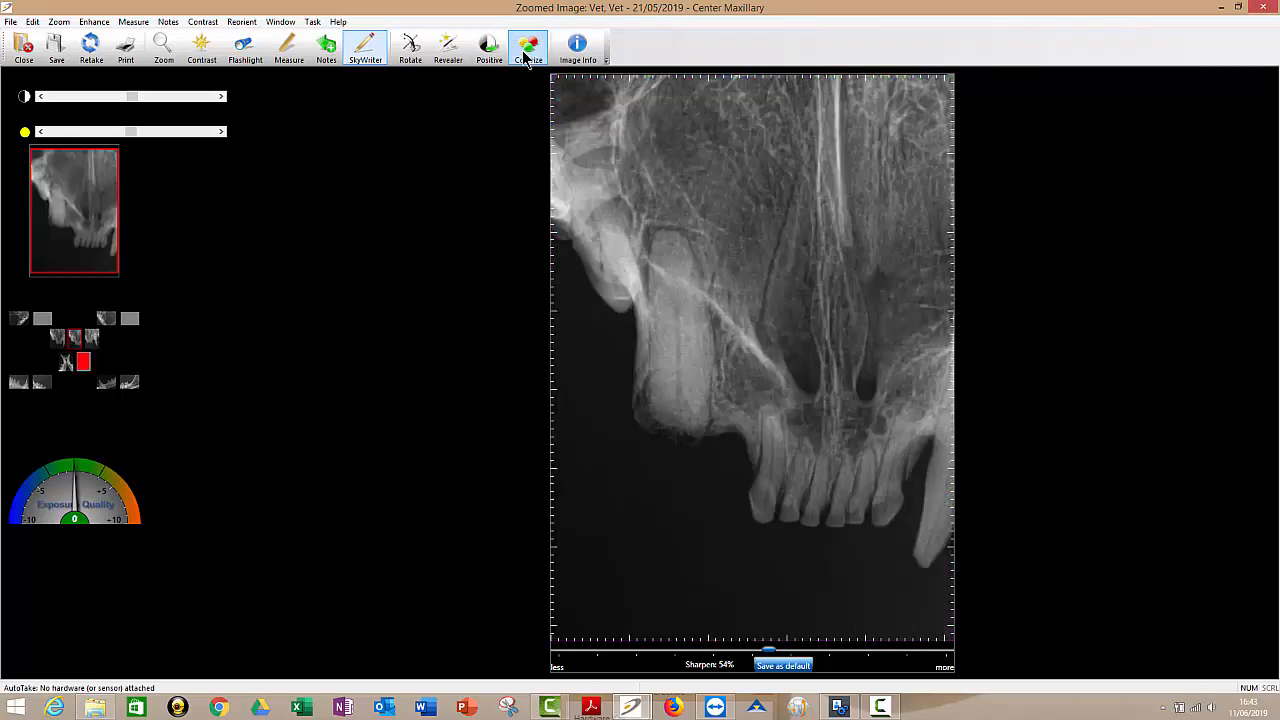
pyautogui.click(528, 44)
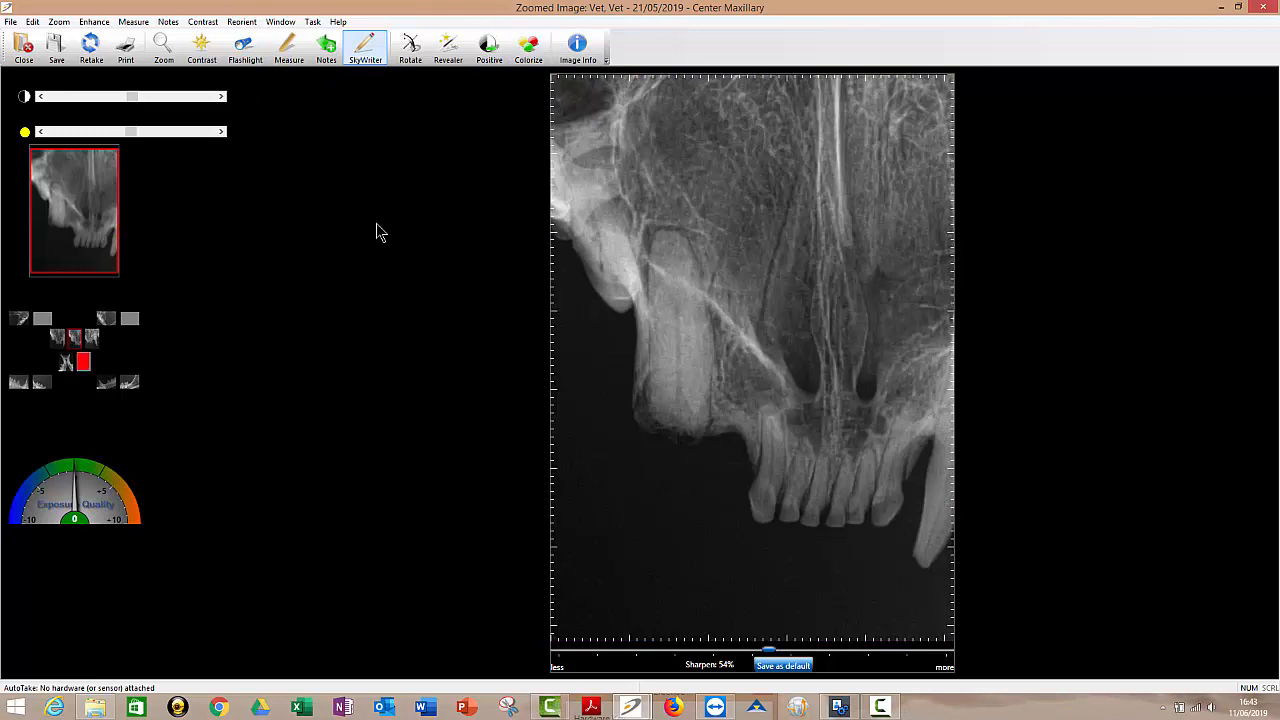
pyautogui.moveTo(456, 100)
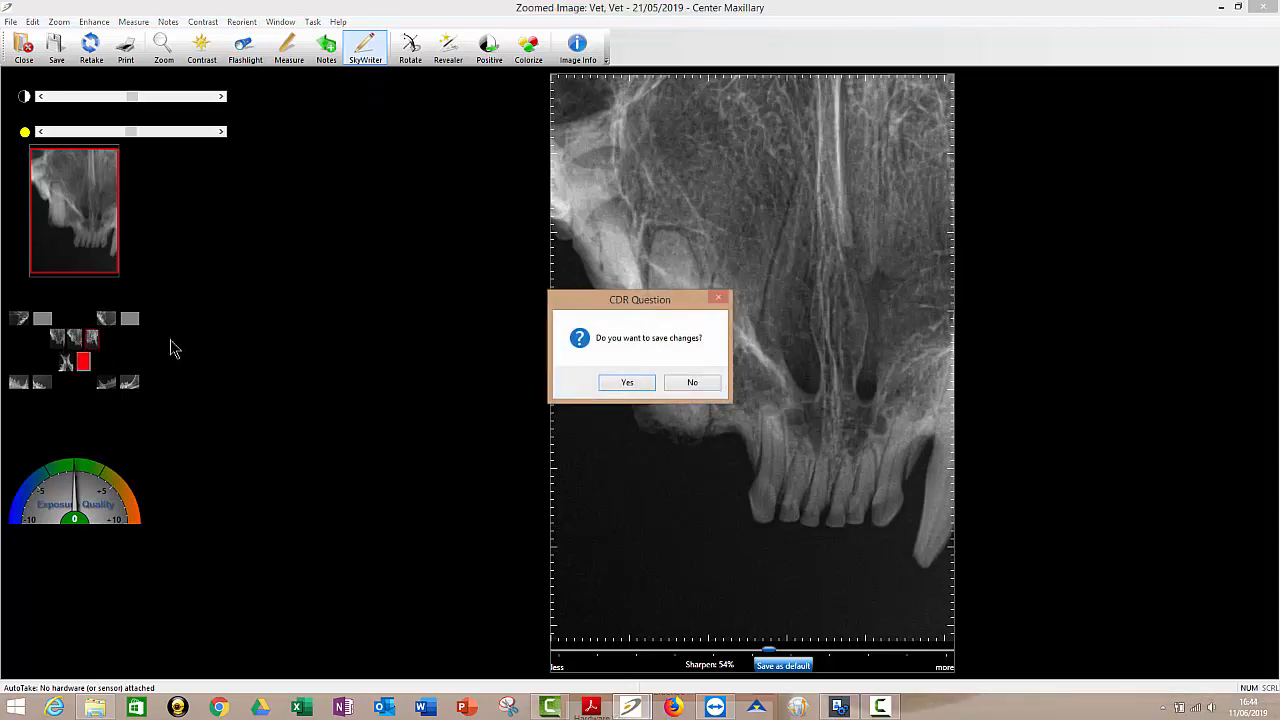
# - Answer the save-changes prompt and open the Right Mandibular radiograph from the exam
pyautogui.click(626, 382)
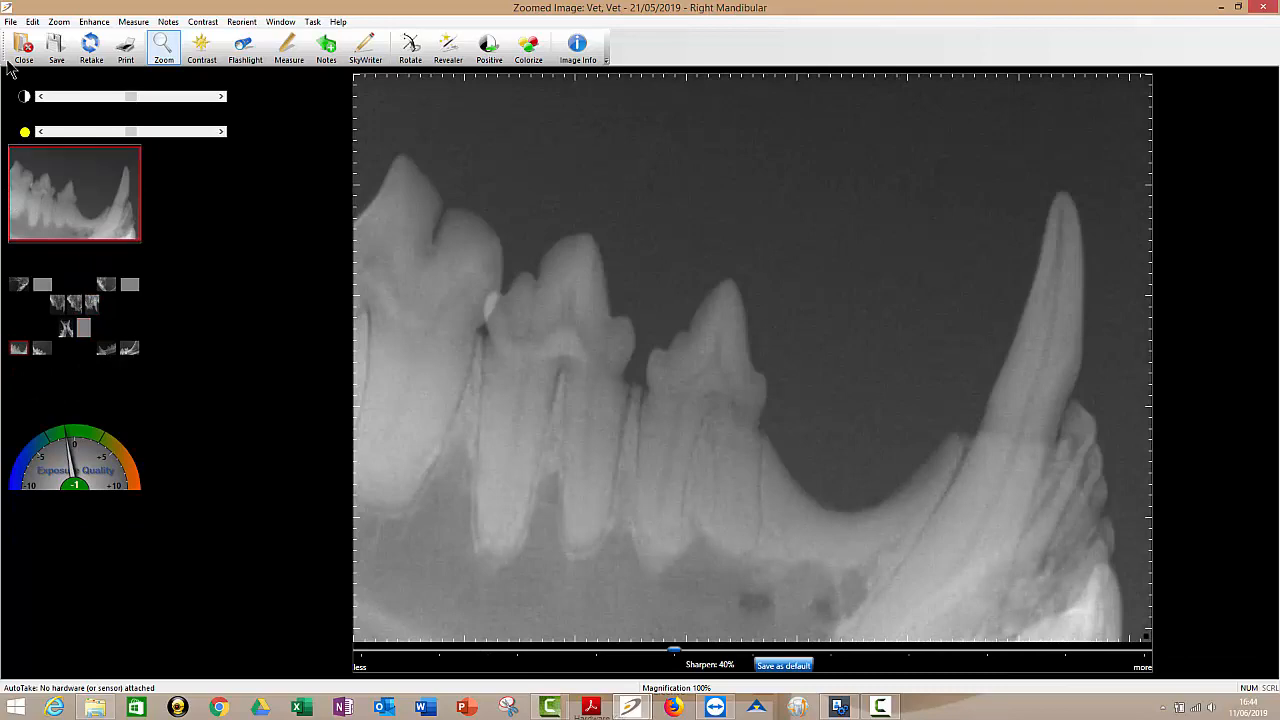
pyautogui.click(84, 328)
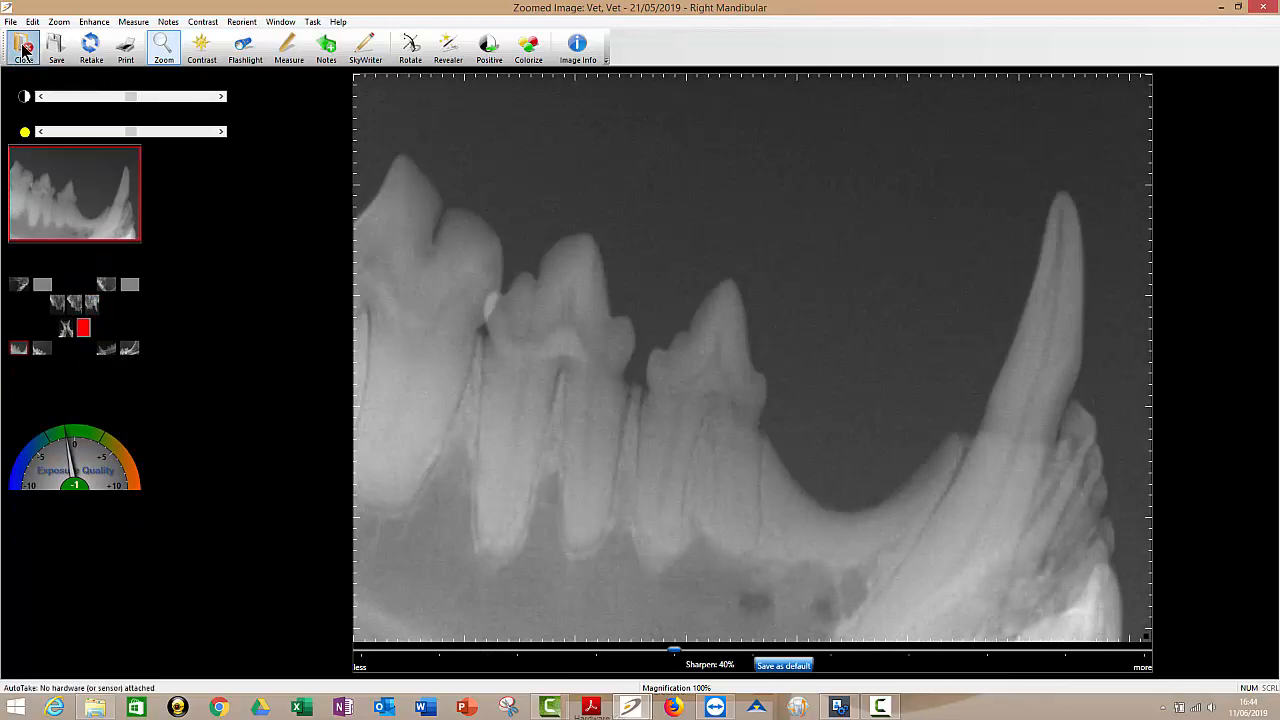
# - Return to the exam layout and Ctrl-select the left and right centre-row maxillary thumbnails together
pyautogui.click(24, 44)
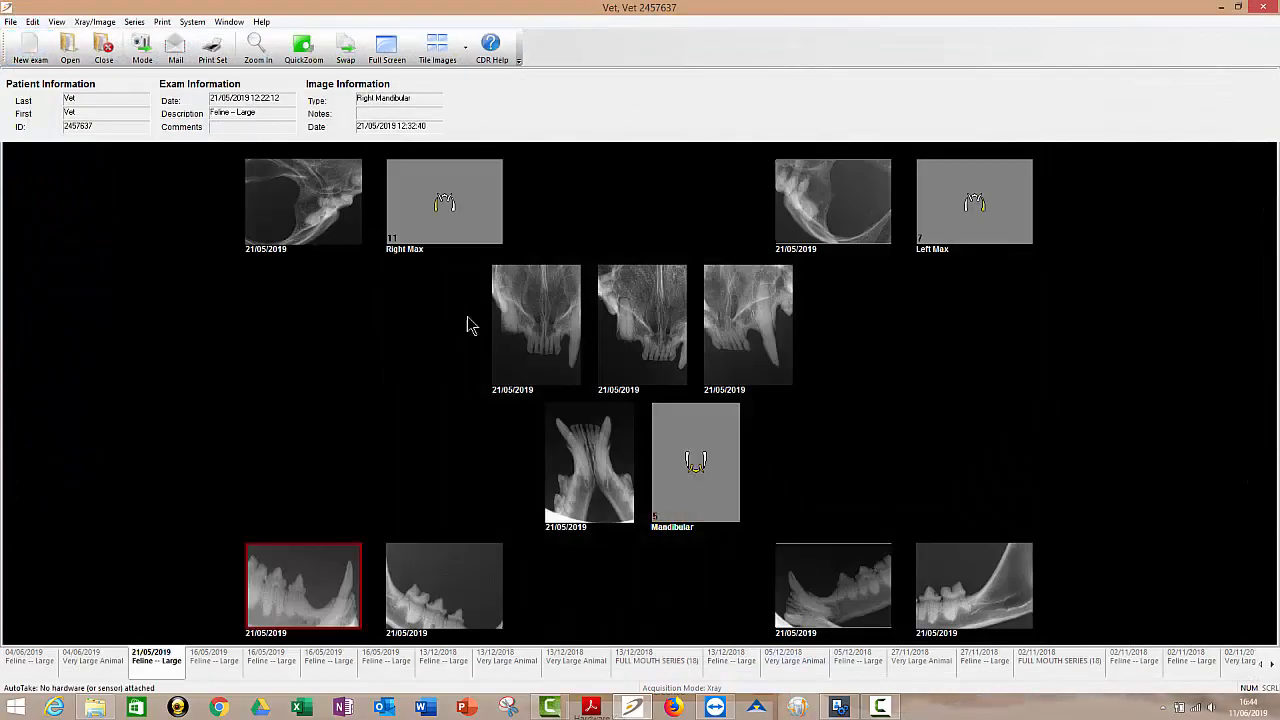
pyautogui.moveTo(536, 350)
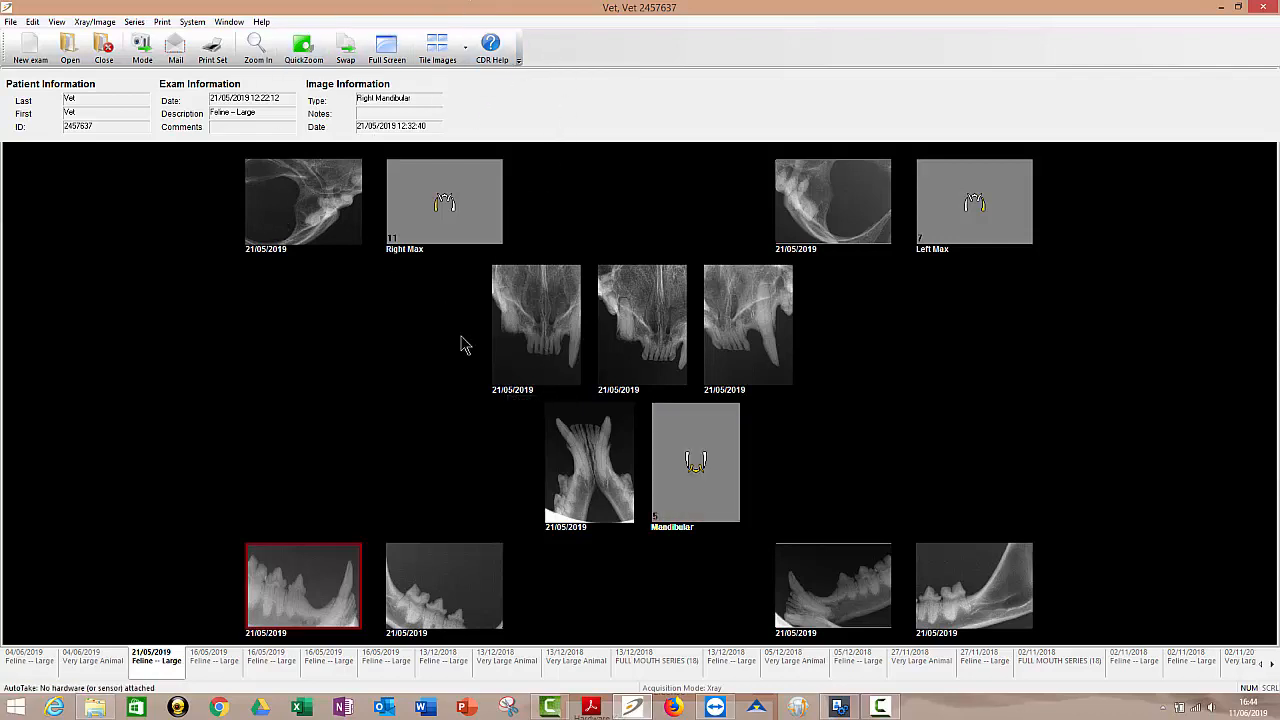
pyautogui.moveTo(780, 328)
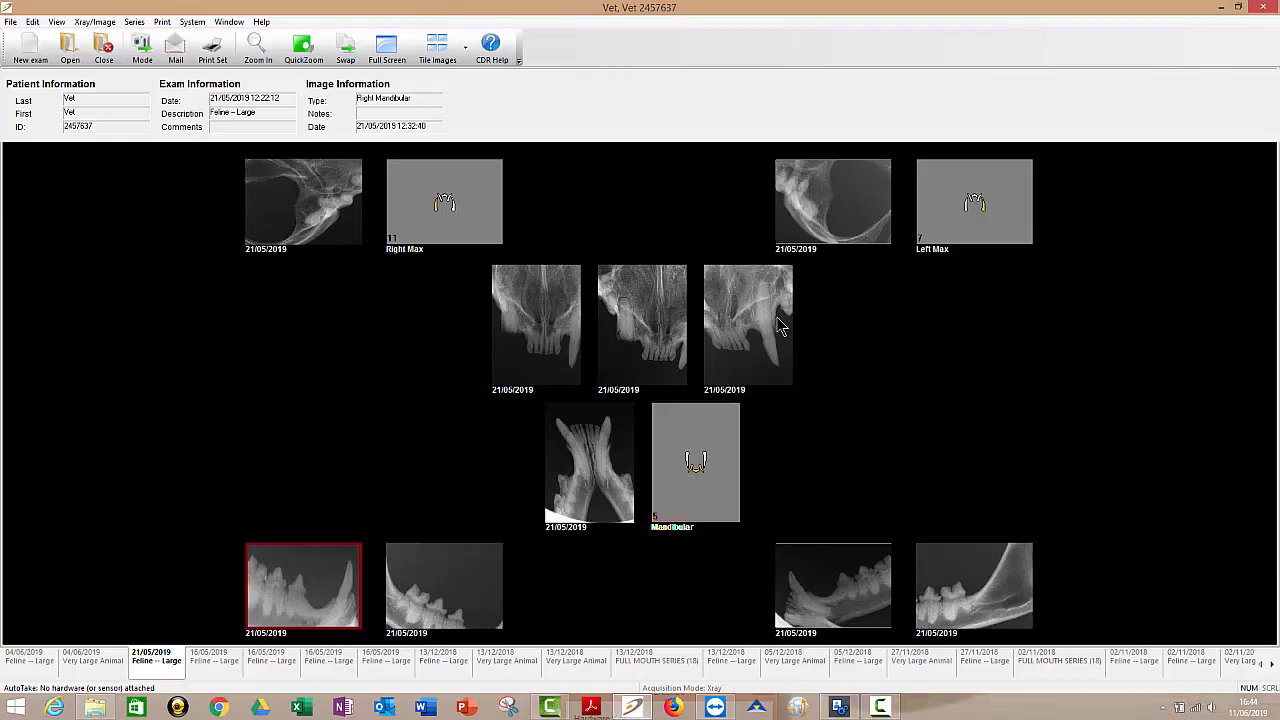
pyautogui.moveTo(688, 390)
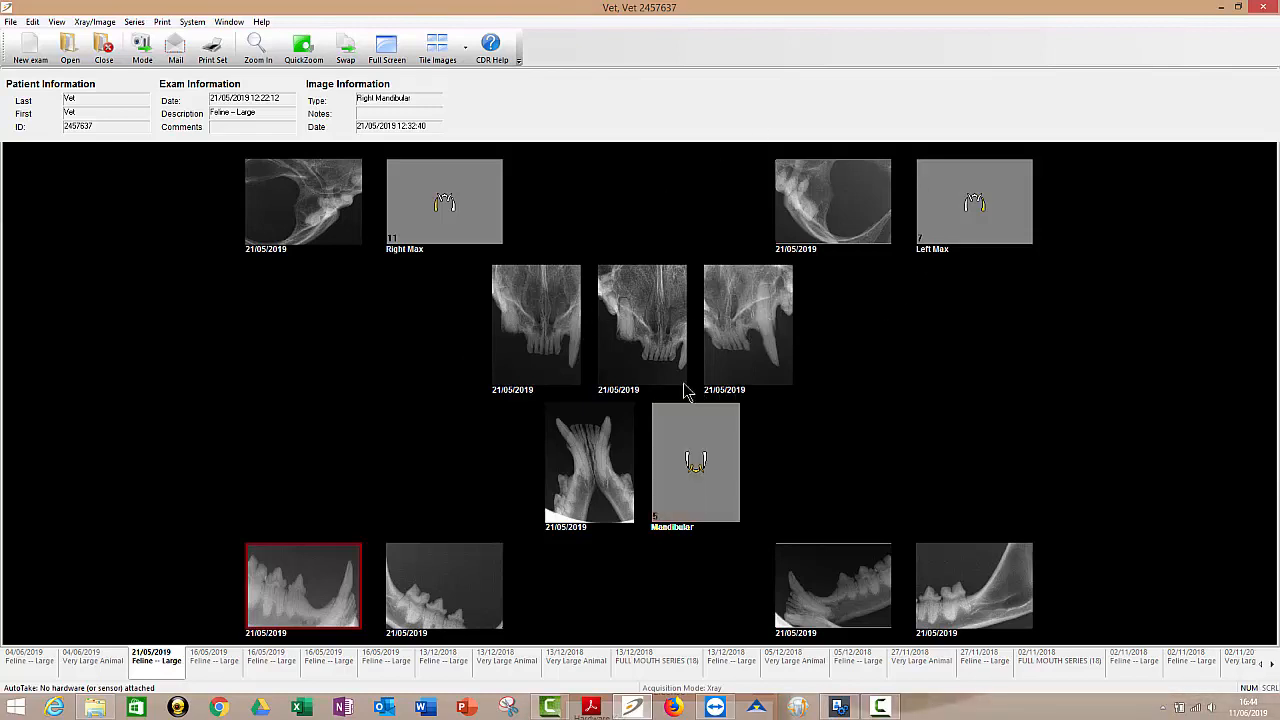
pyautogui.click(536, 324)
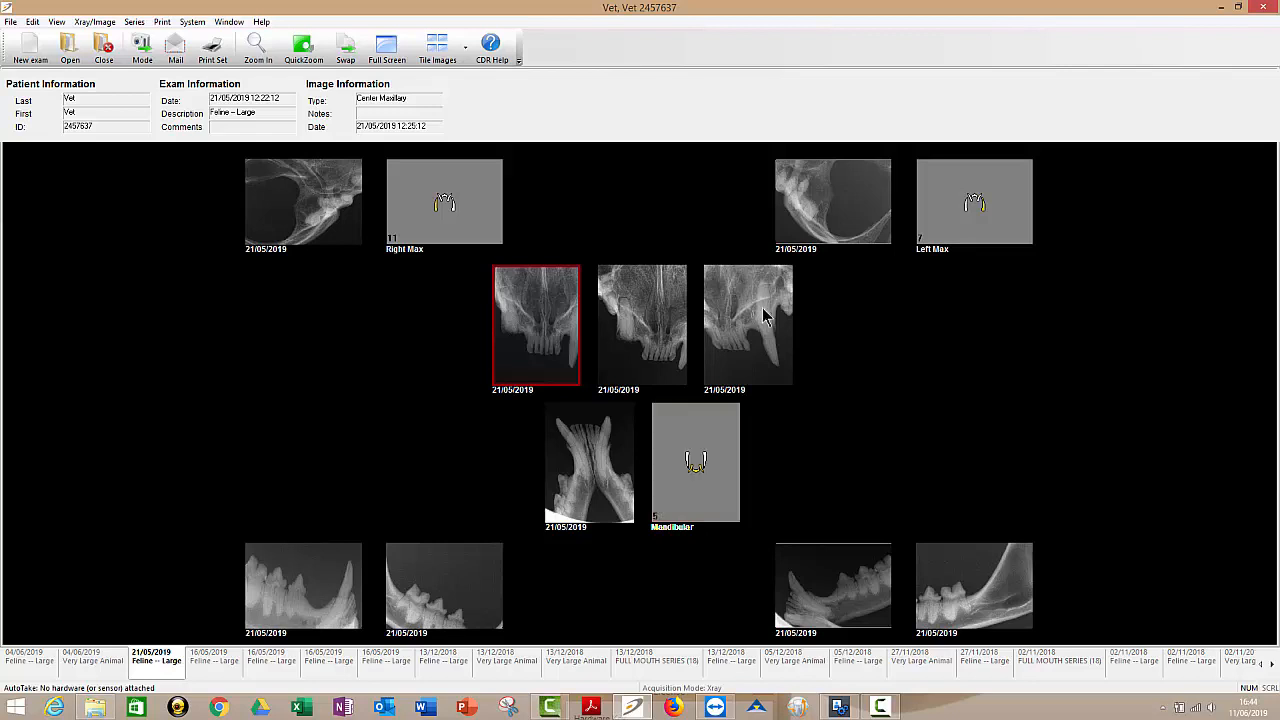
pyautogui.moveTo(540, 318)
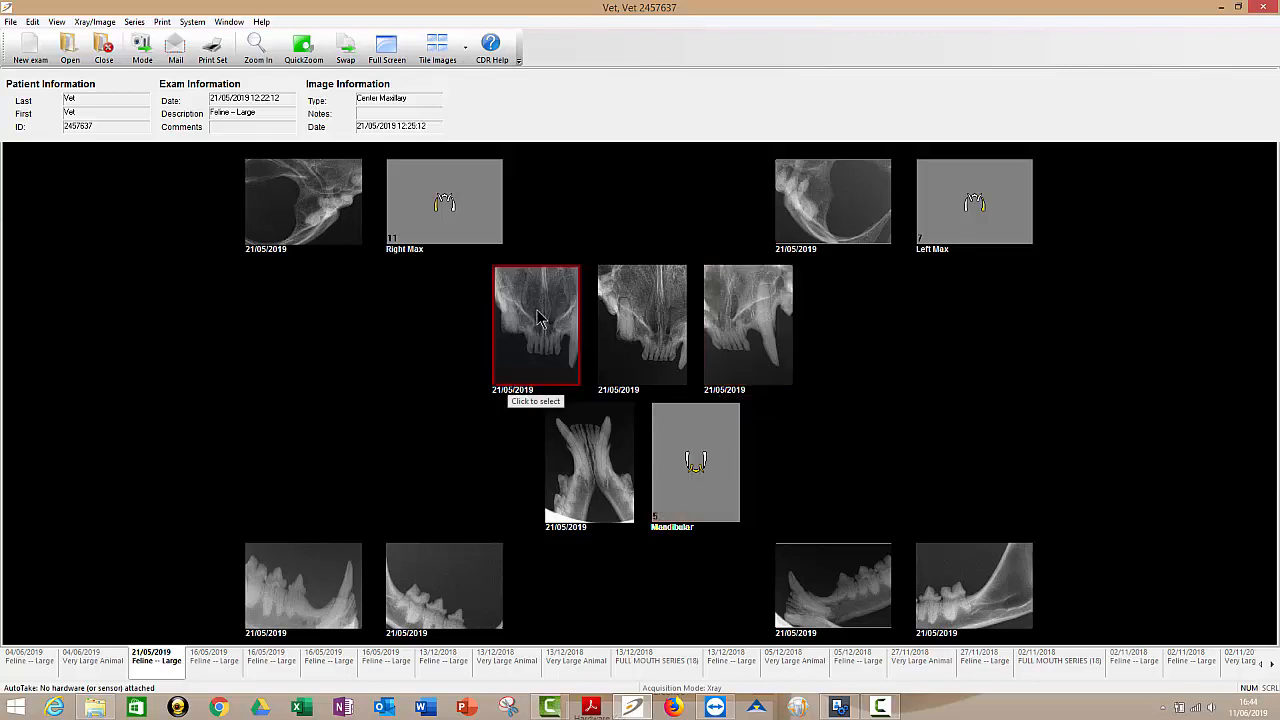
pyautogui.click(748, 324)
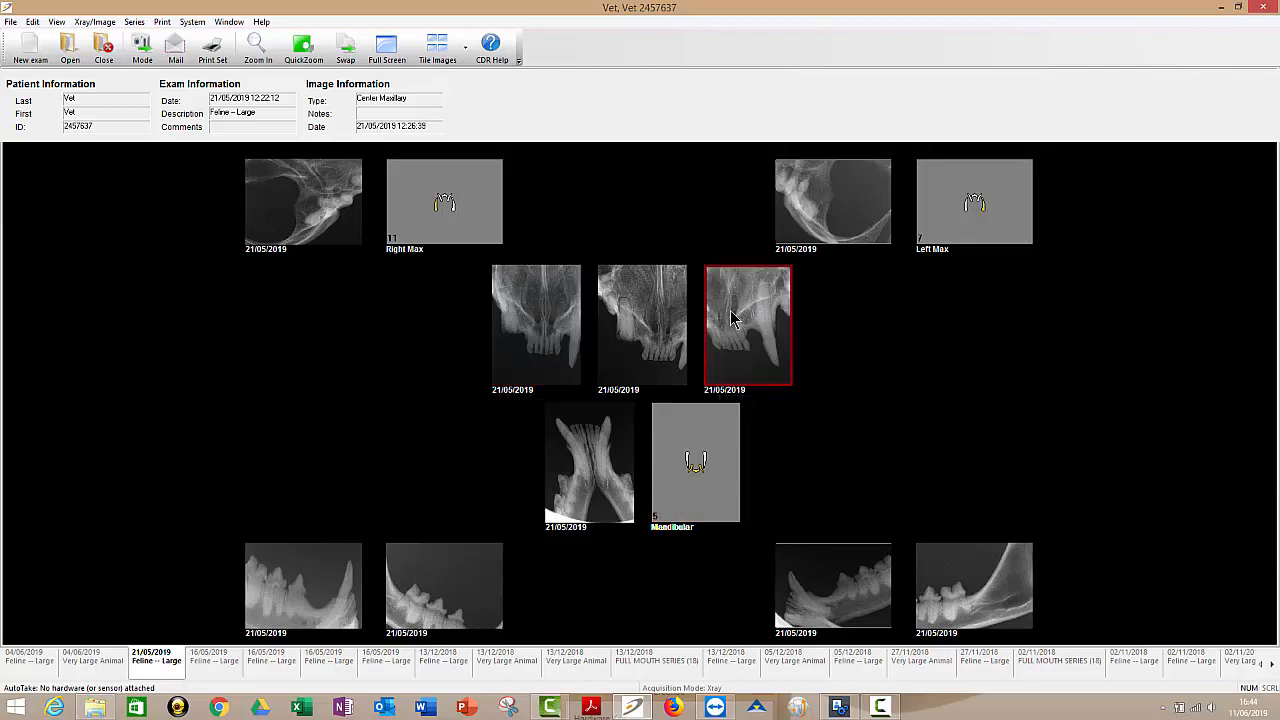
pyautogui.click(536, 324)
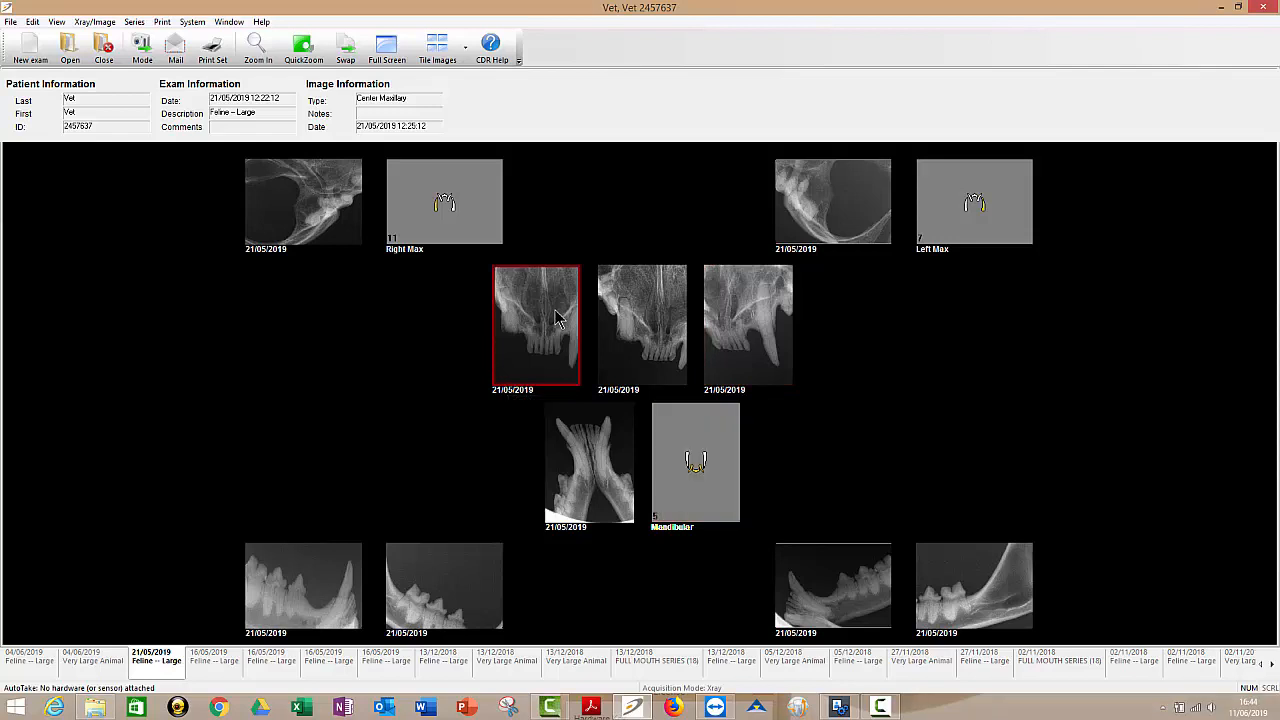
pyautogui.click(748, 324)
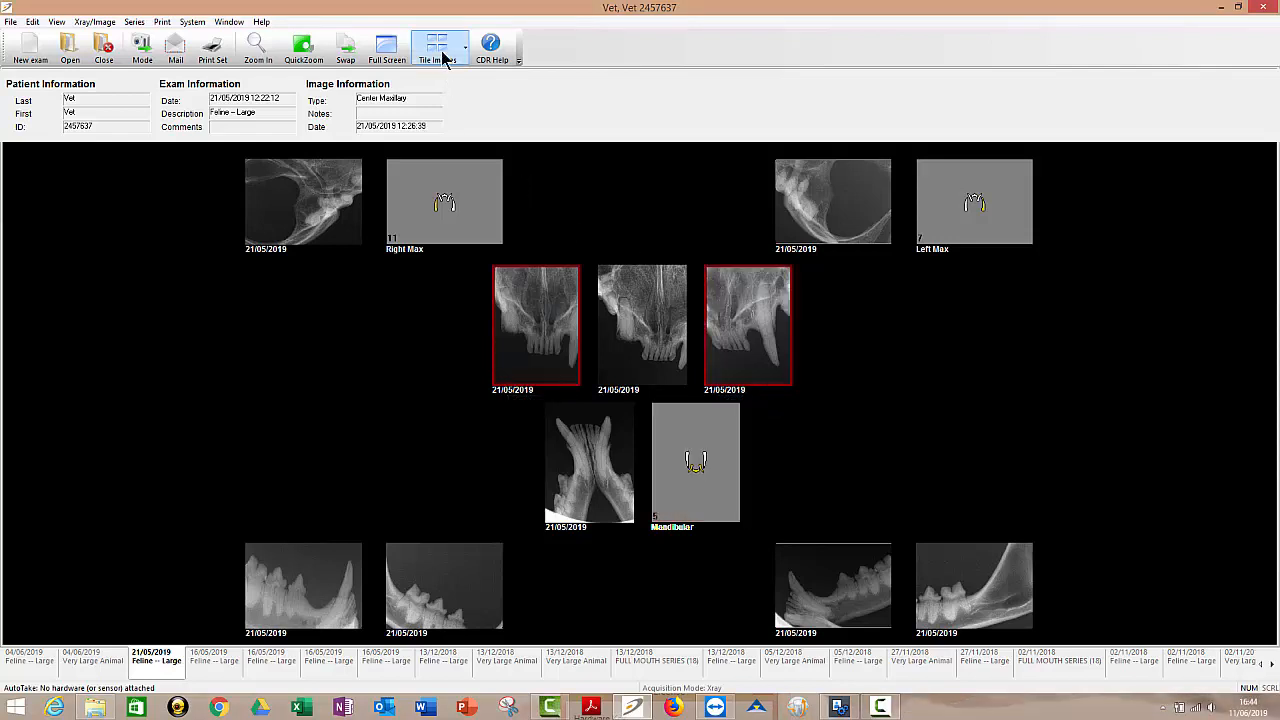
pyautogui.click(440, 44)
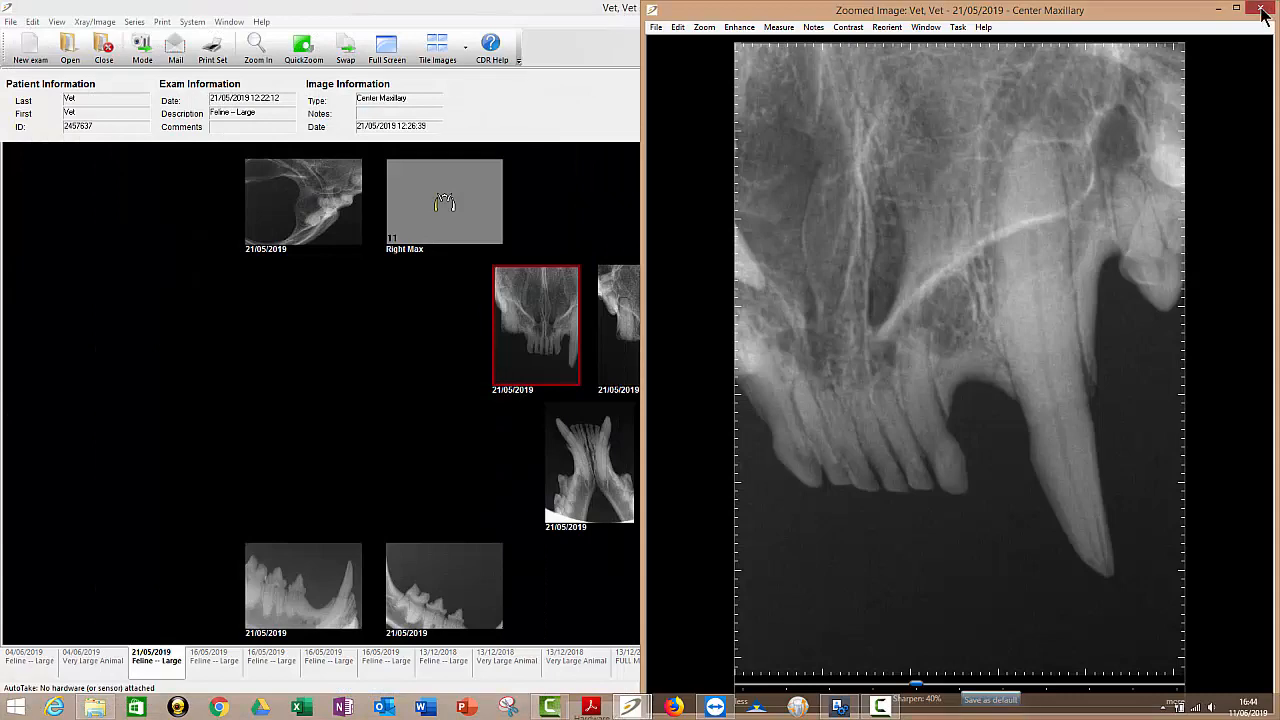
pyautogui.click(1262, 10)
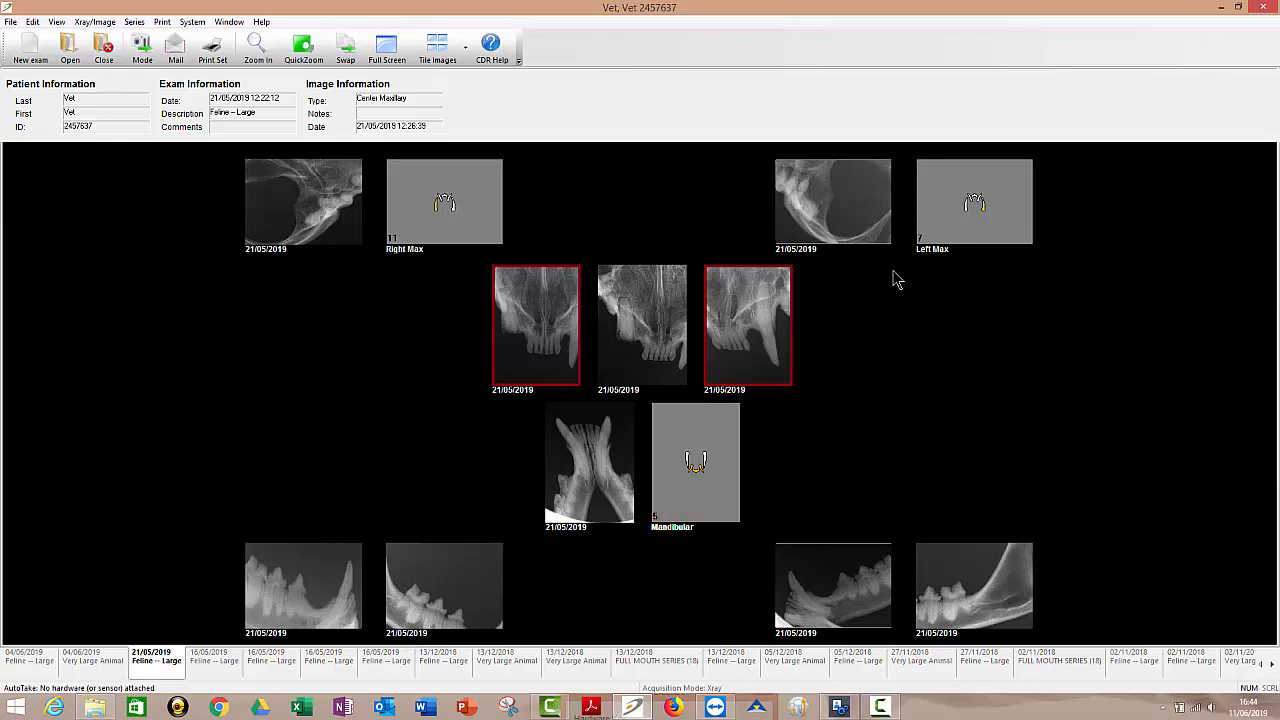
pyautogui.click(588, 462)
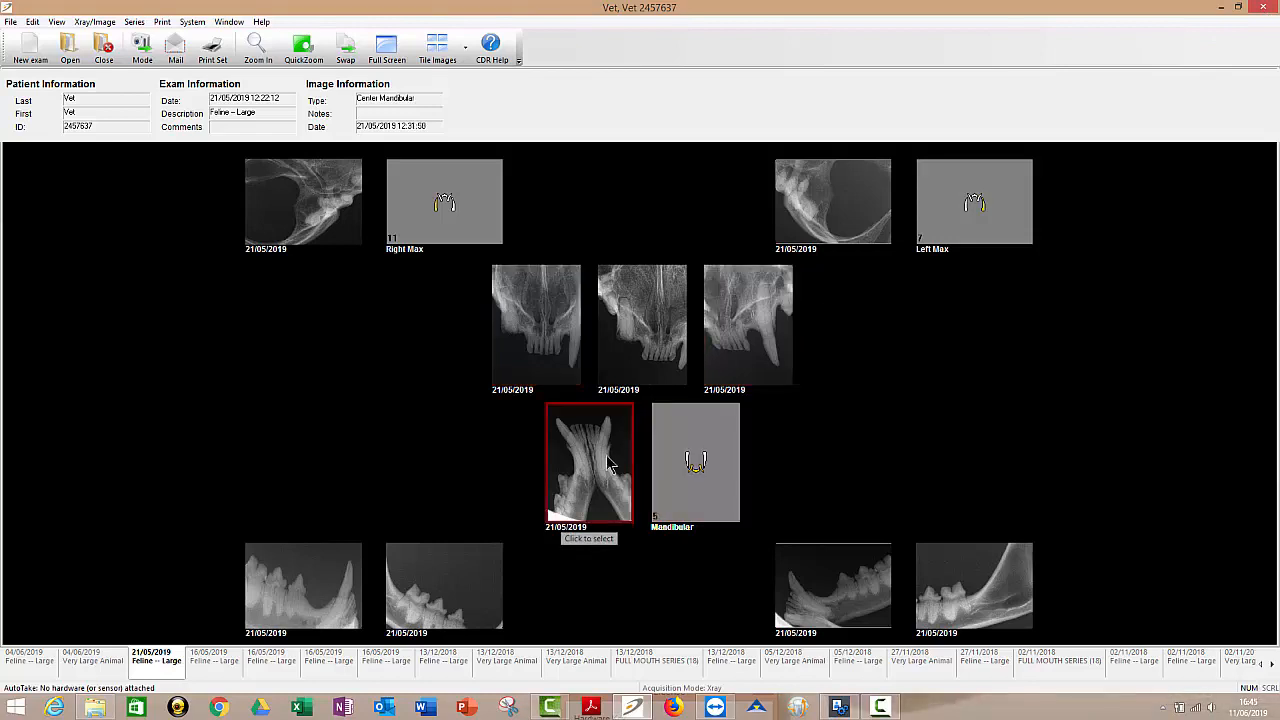
pyautogui.moveTo(976, 212)
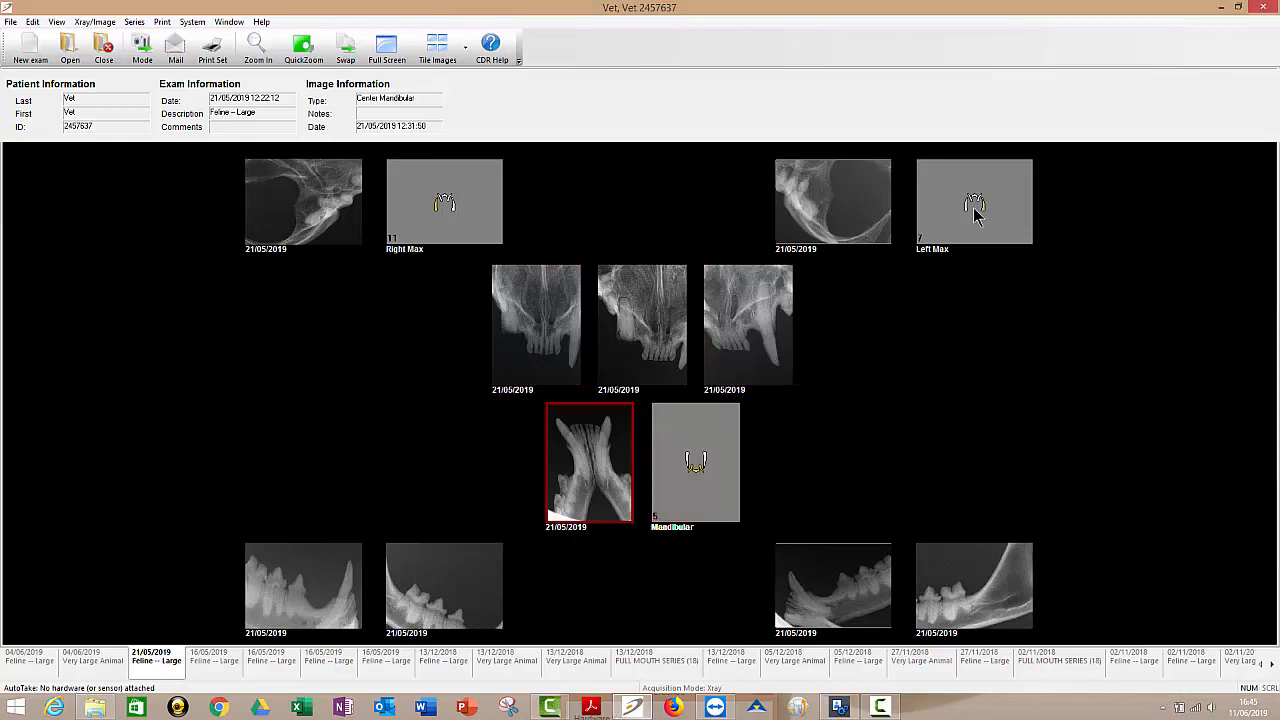
pyautogui.moveTo(974, 200)
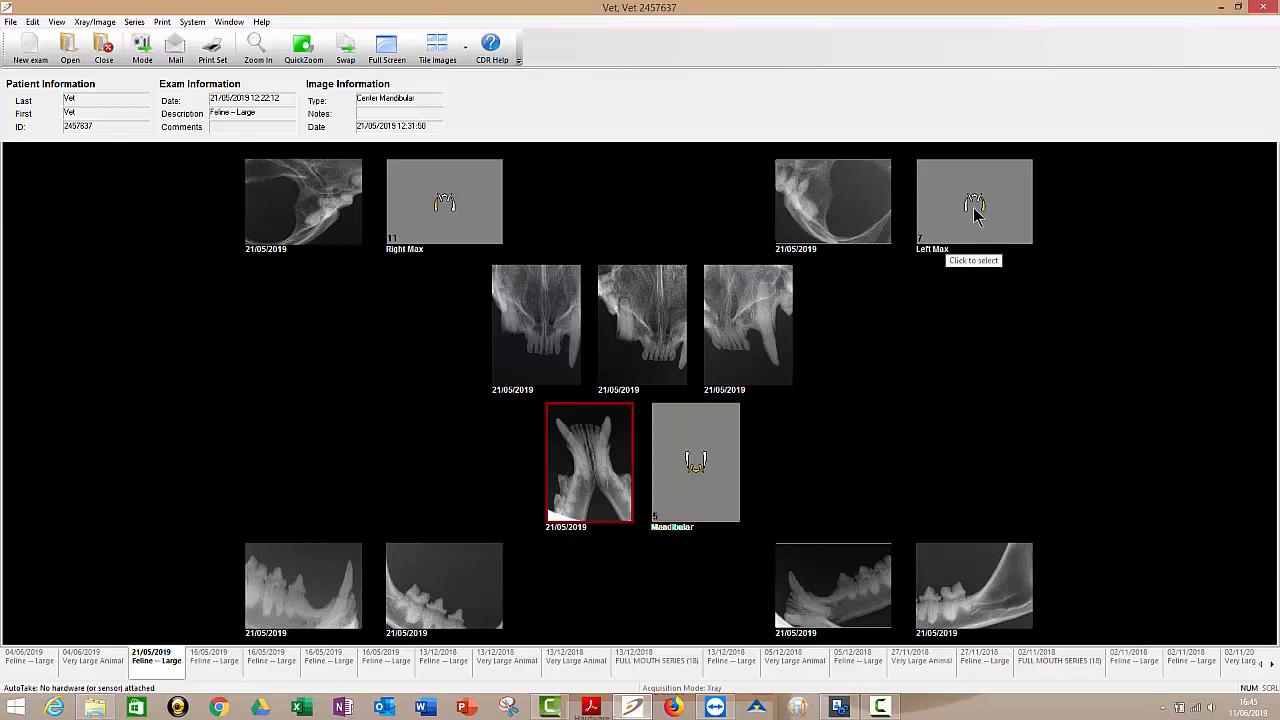
pyautogui.click(974, 200)
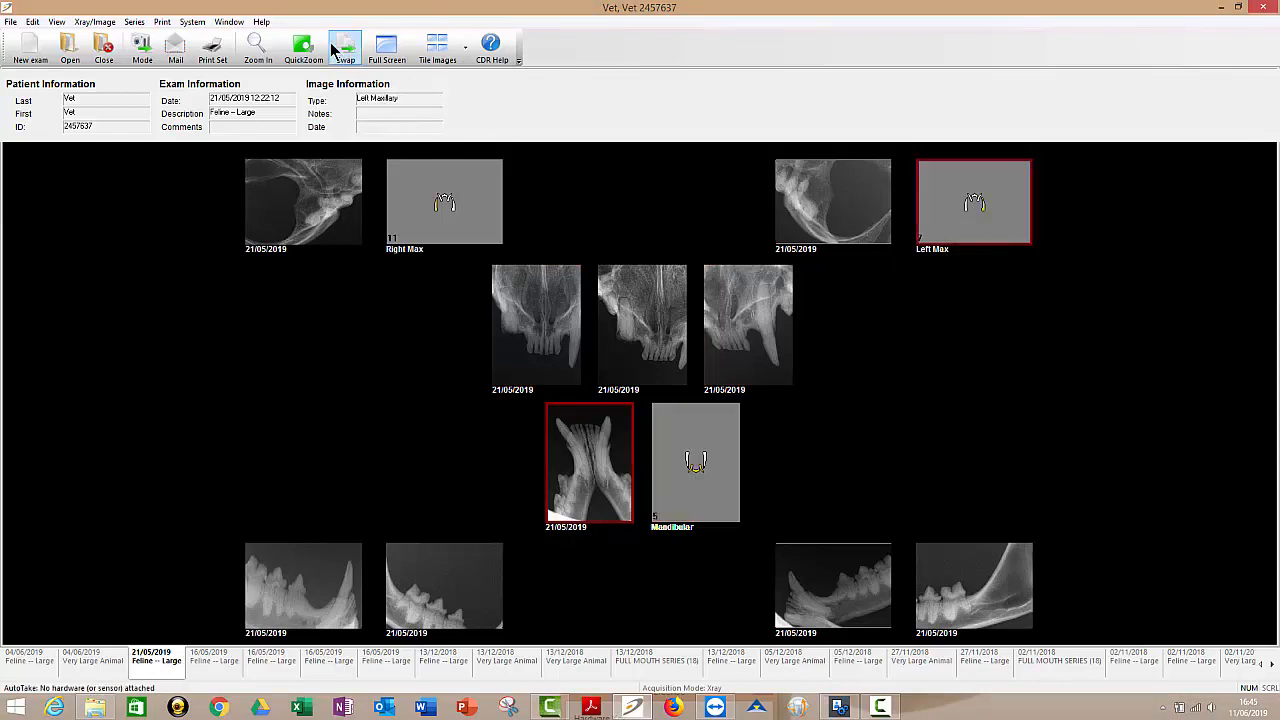
pyautogui.click(344, 44)
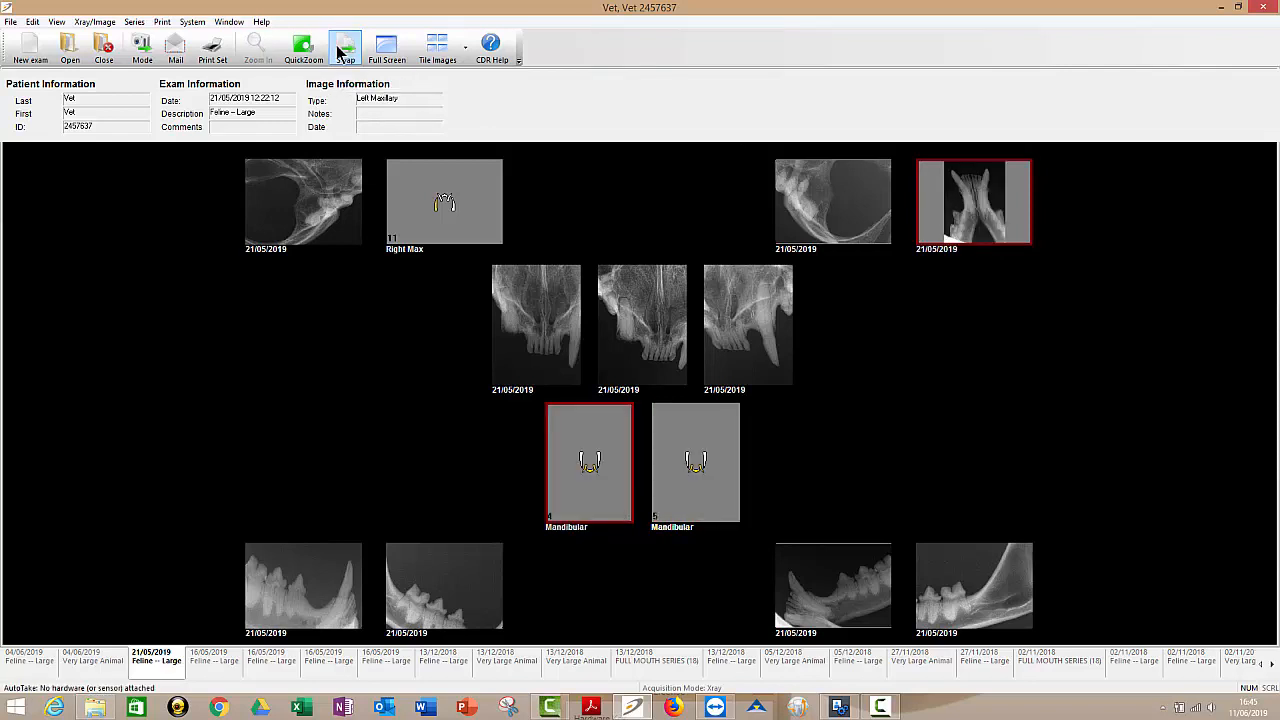
pyautogui.click(696, 460)
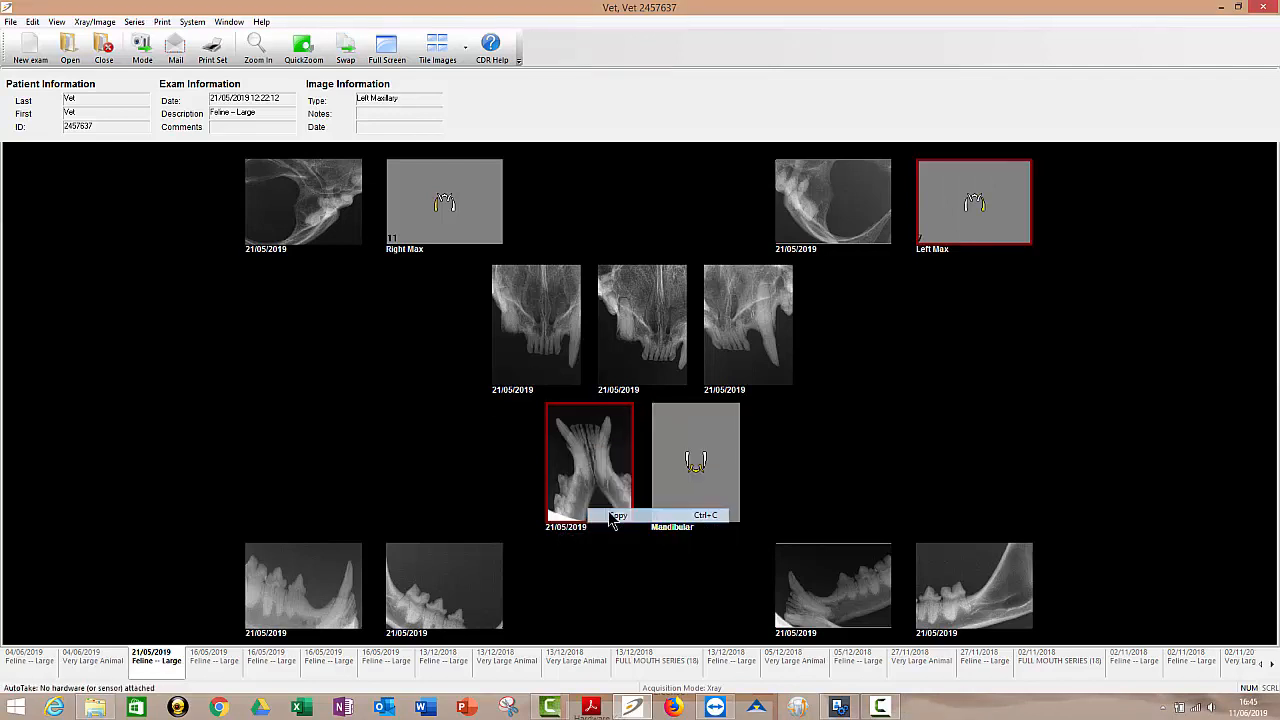
pyautogui.rightClick(972, 200)
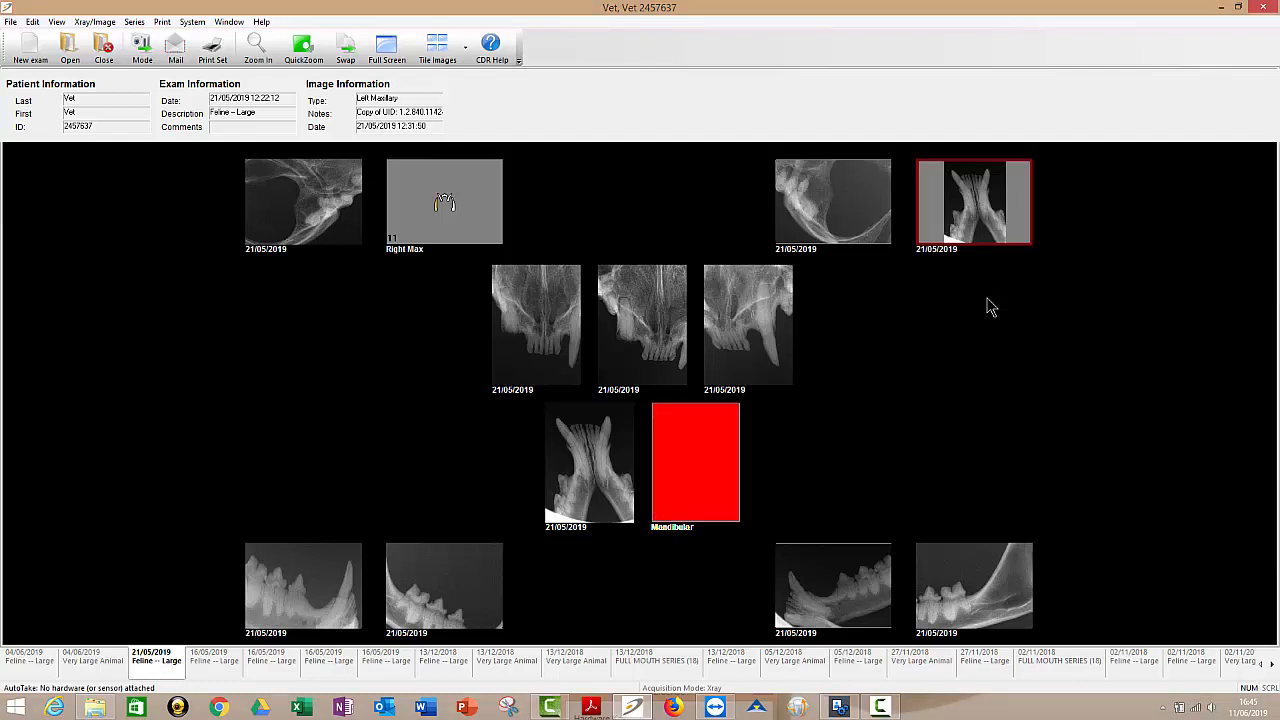
pyautogui.moveTo(938, 206)
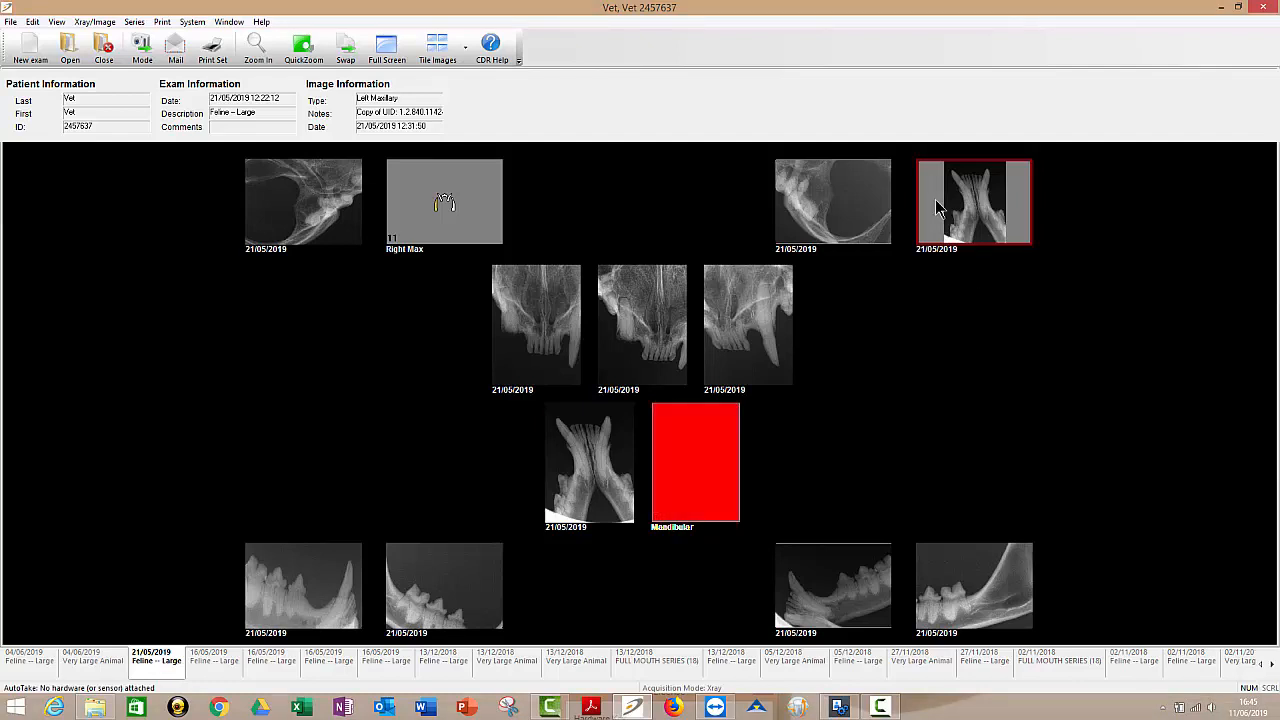
pyautogui.rightClick(974, 200)
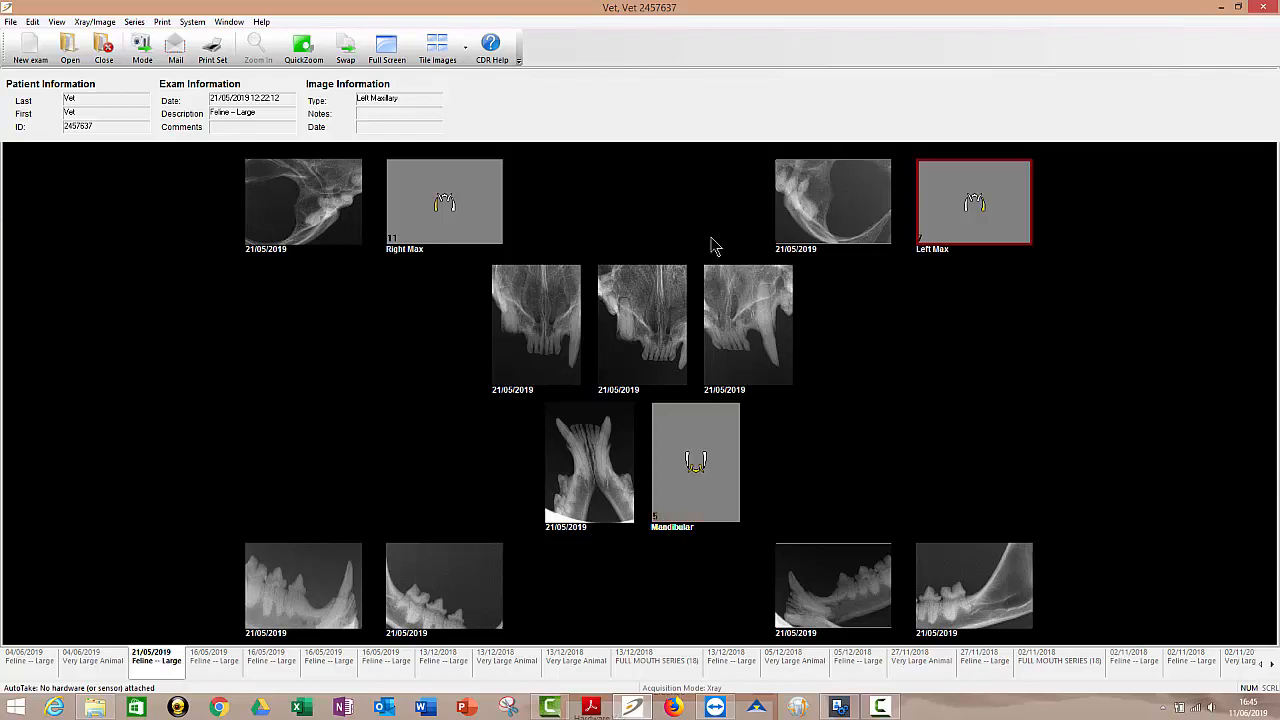
pyautogui.moveTo(392, 376)
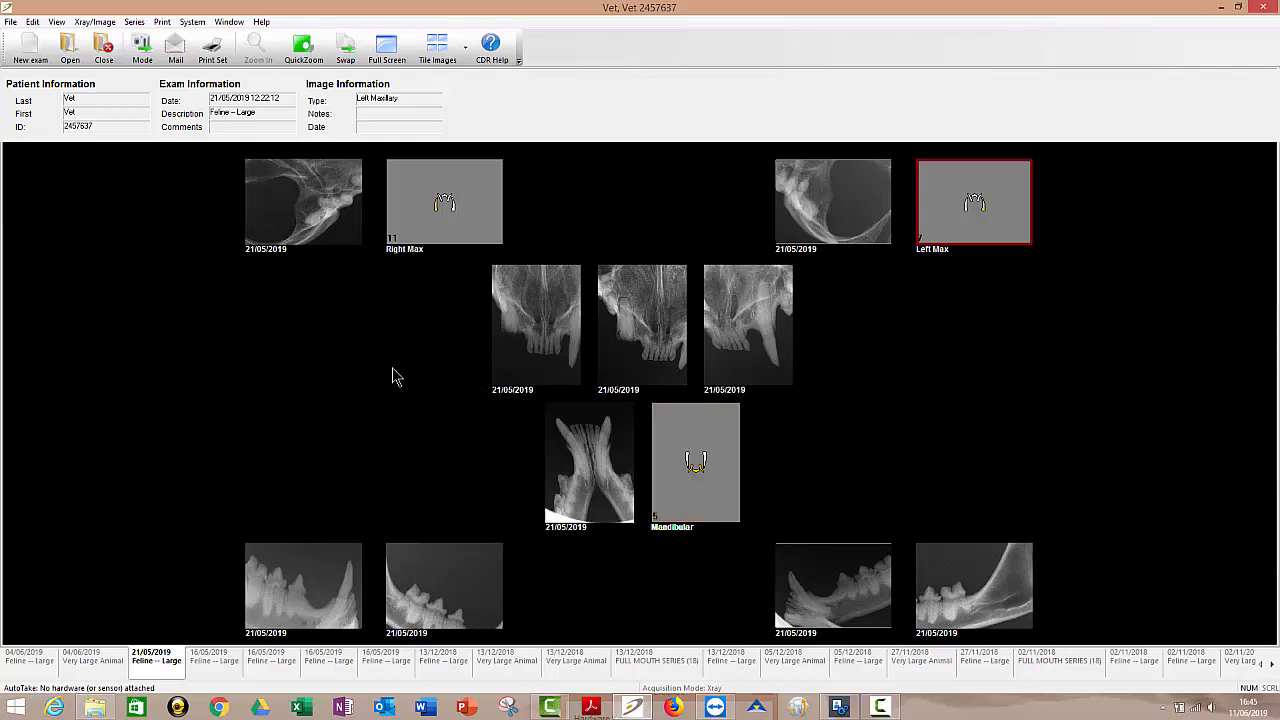
pyautogui.click(696, 460)
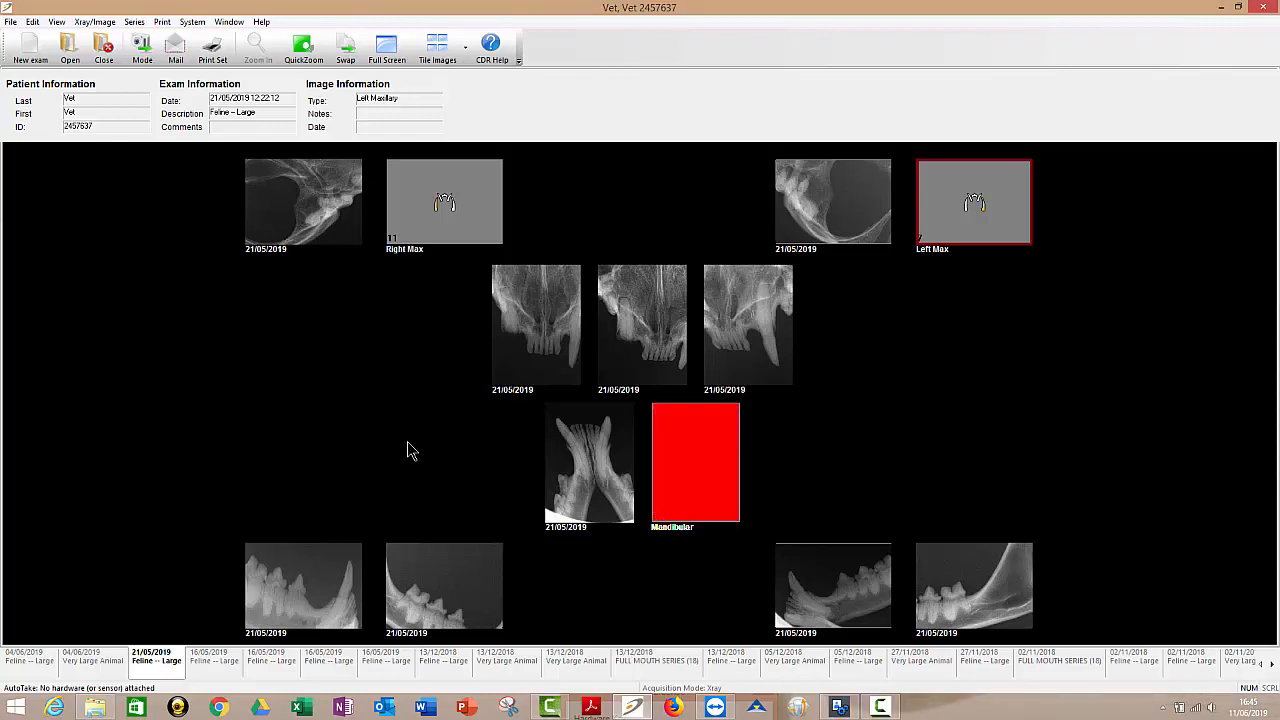
pyautogui.moveTo(378, 374)
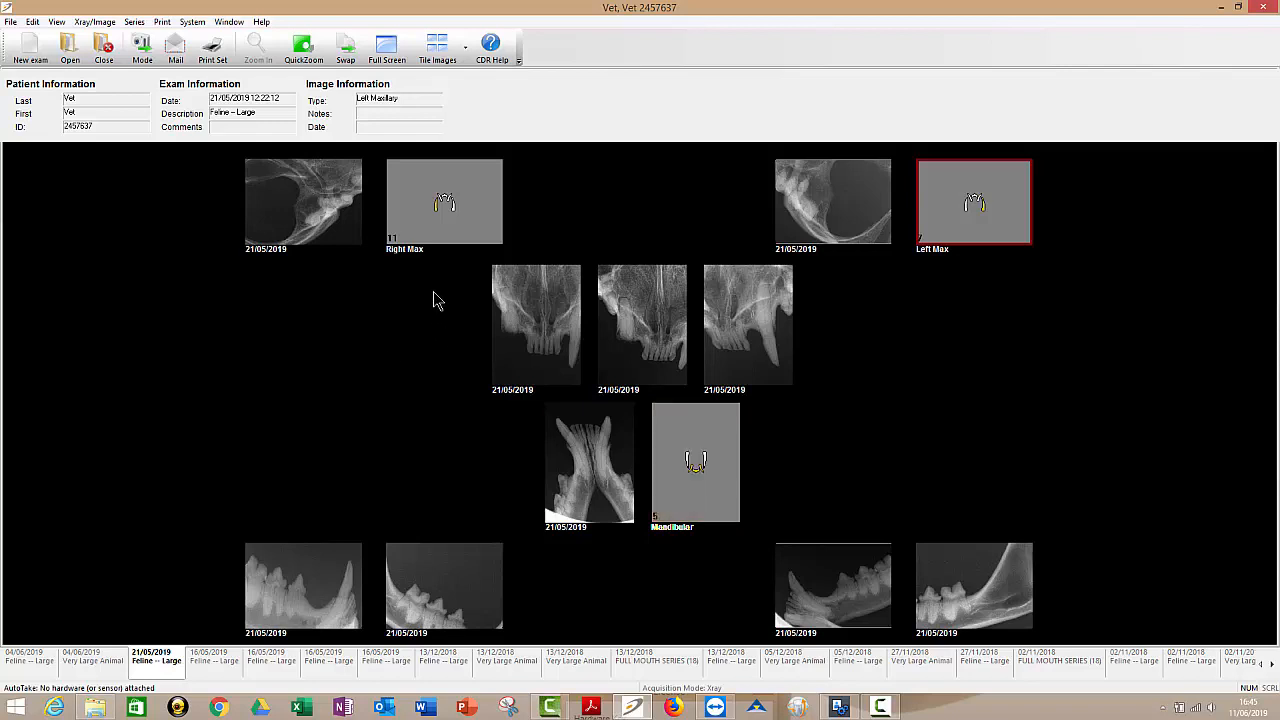
pyautogui.click(696, 460)
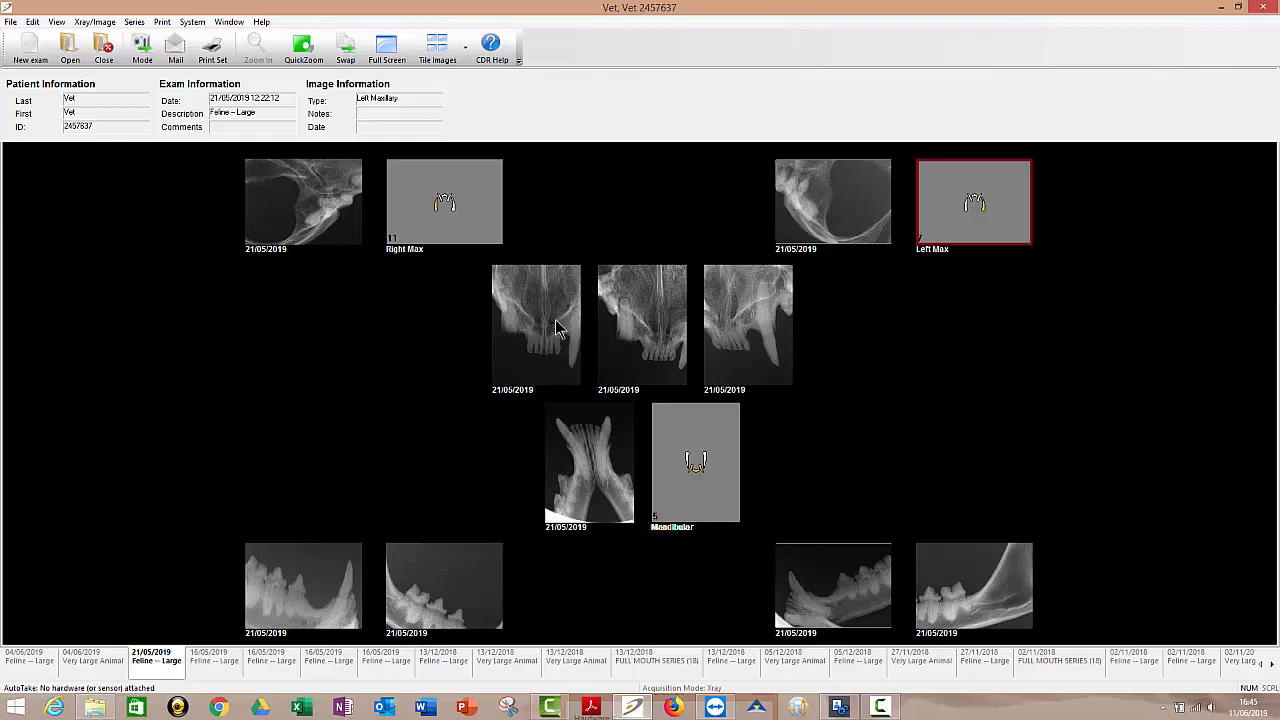
pyautogui.click(642, 324)
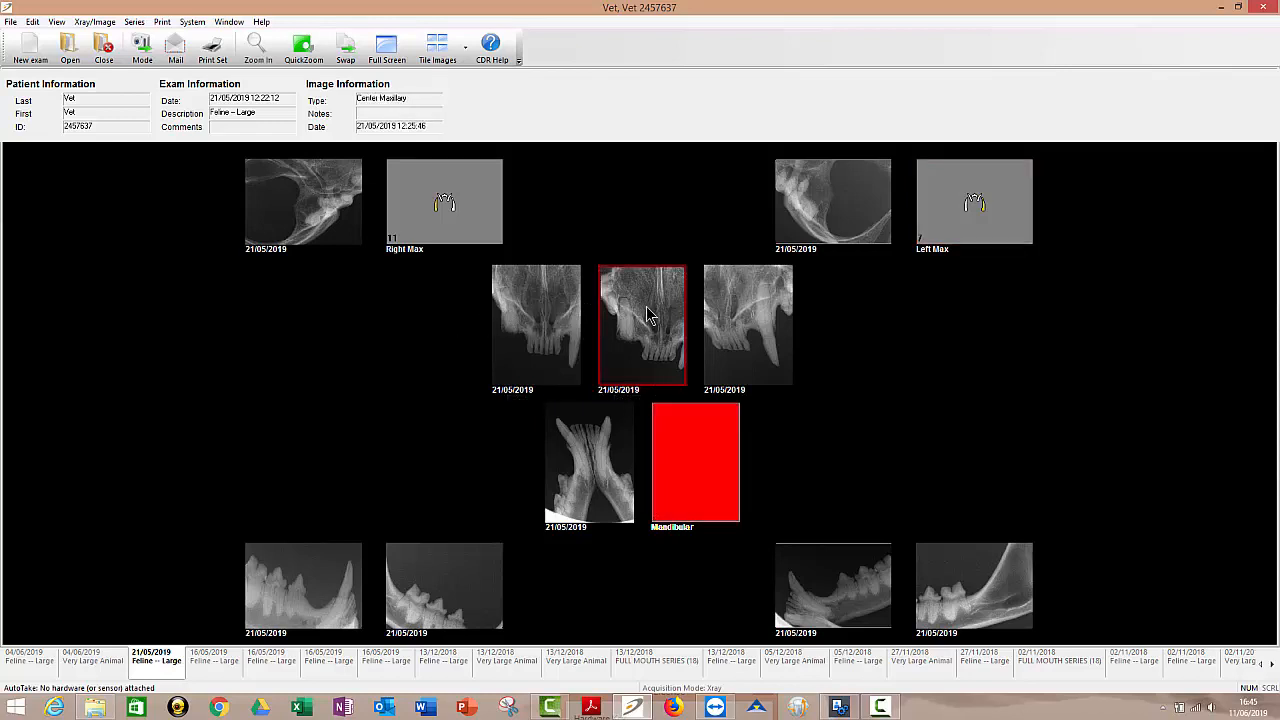
pyautogui.click(94, 20)
pyautogui.write('UR canine')
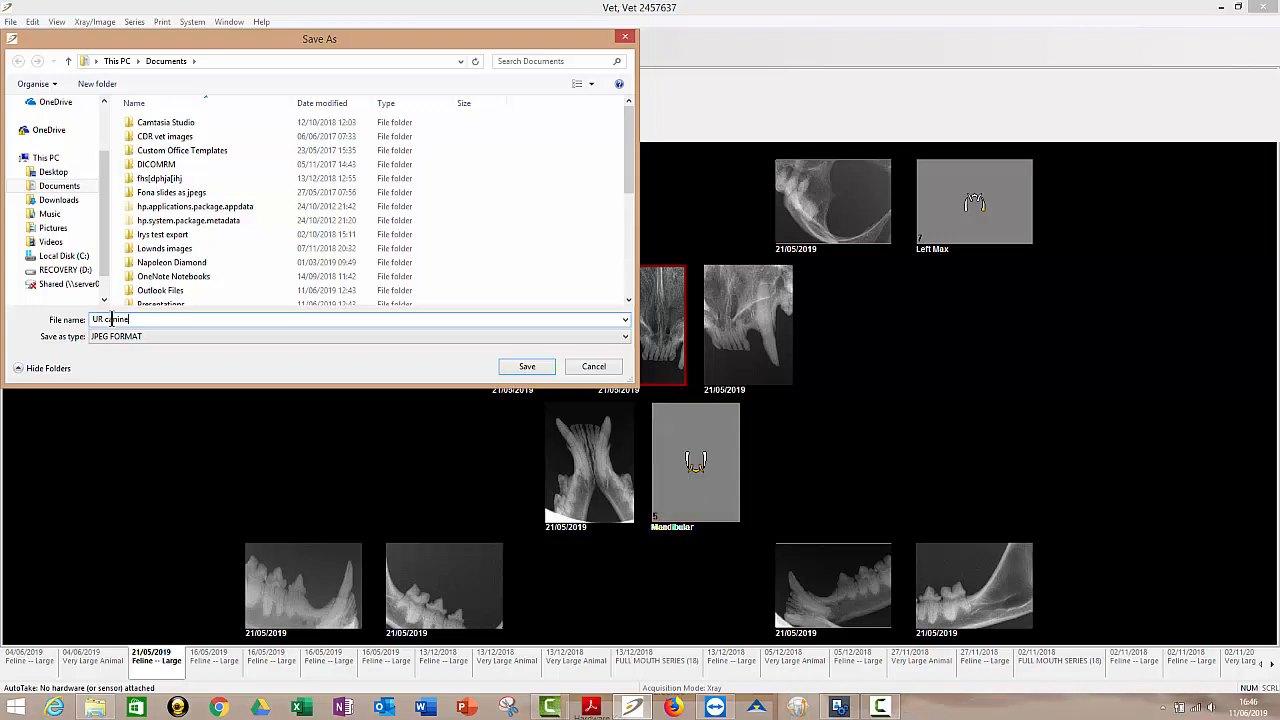
pyautogui.click(54, 172)
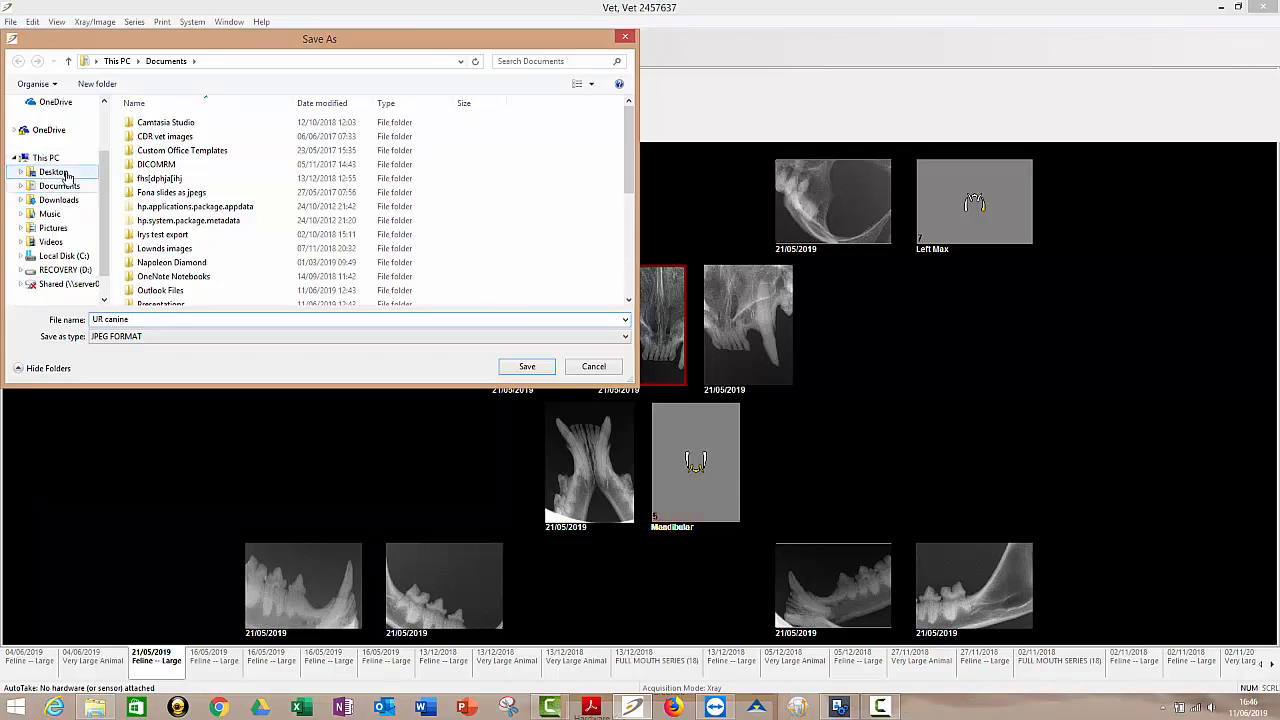
pyautogui.click(52, 172)
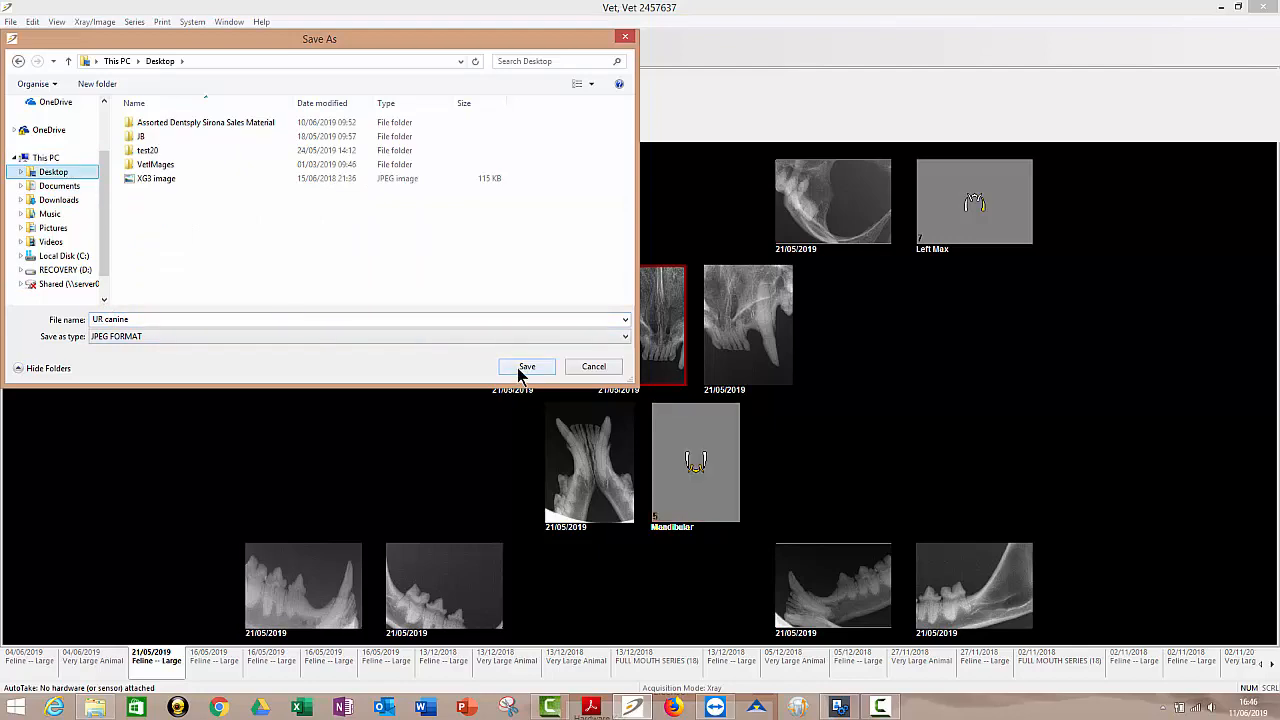
pyautogui.click(528, 366)
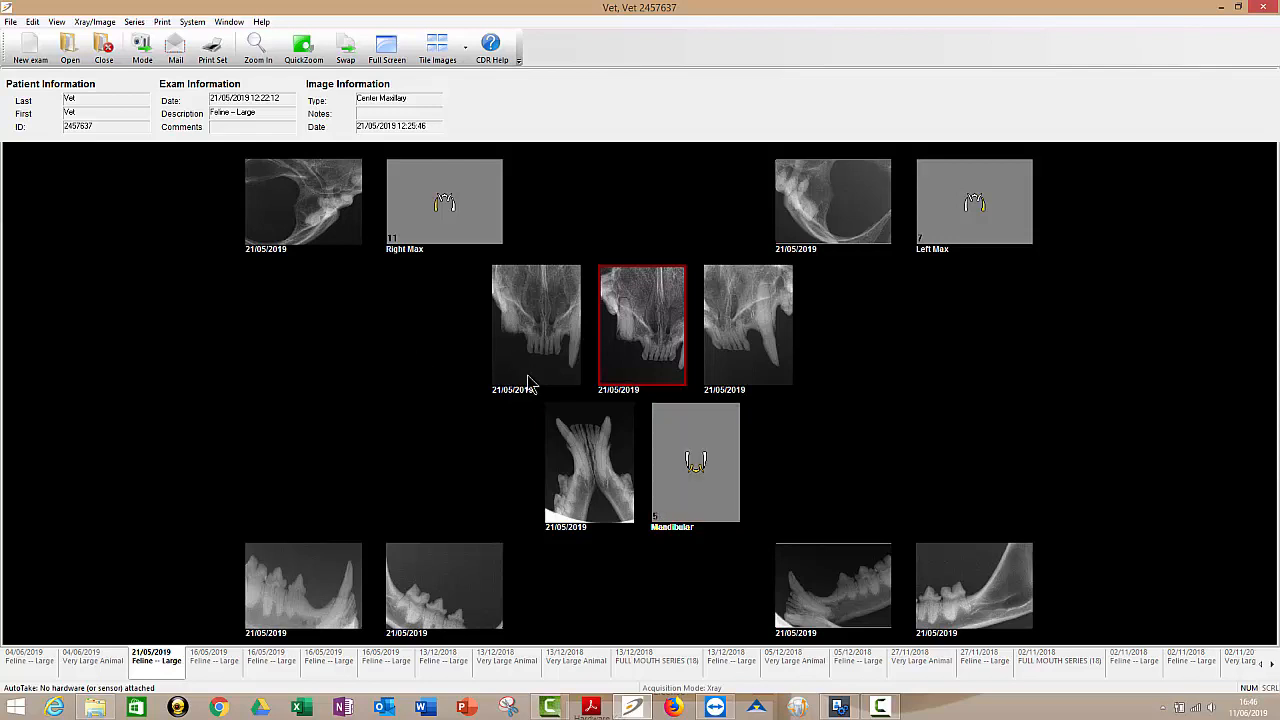
pyautogui.moveTo(620, 336)
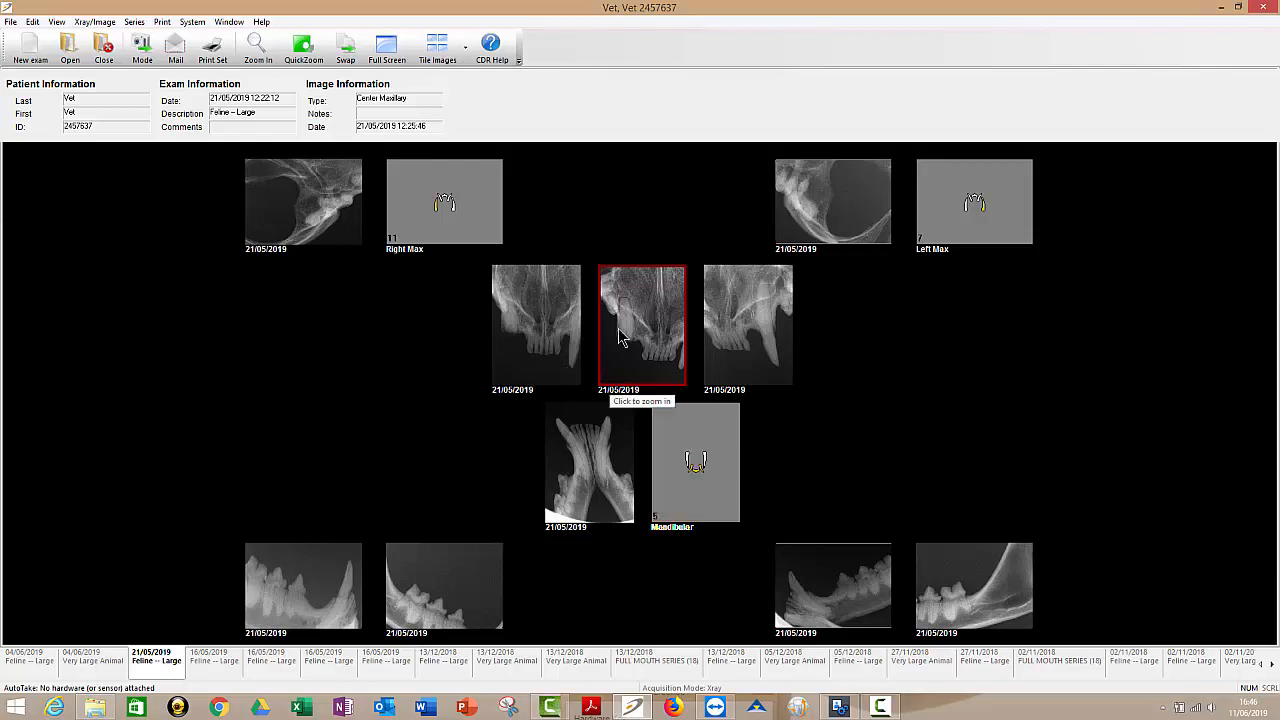
pyautogui.moveTo(604, 318)
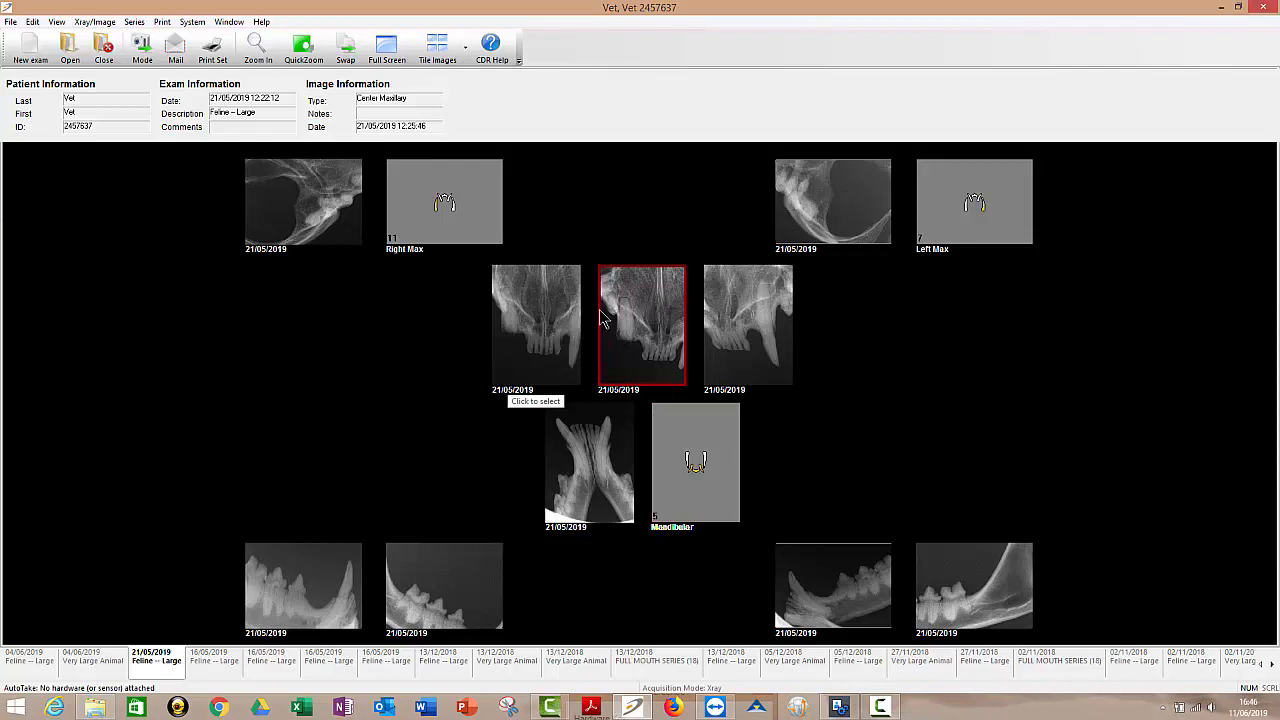
pyautogui.moveTo(584, 316)
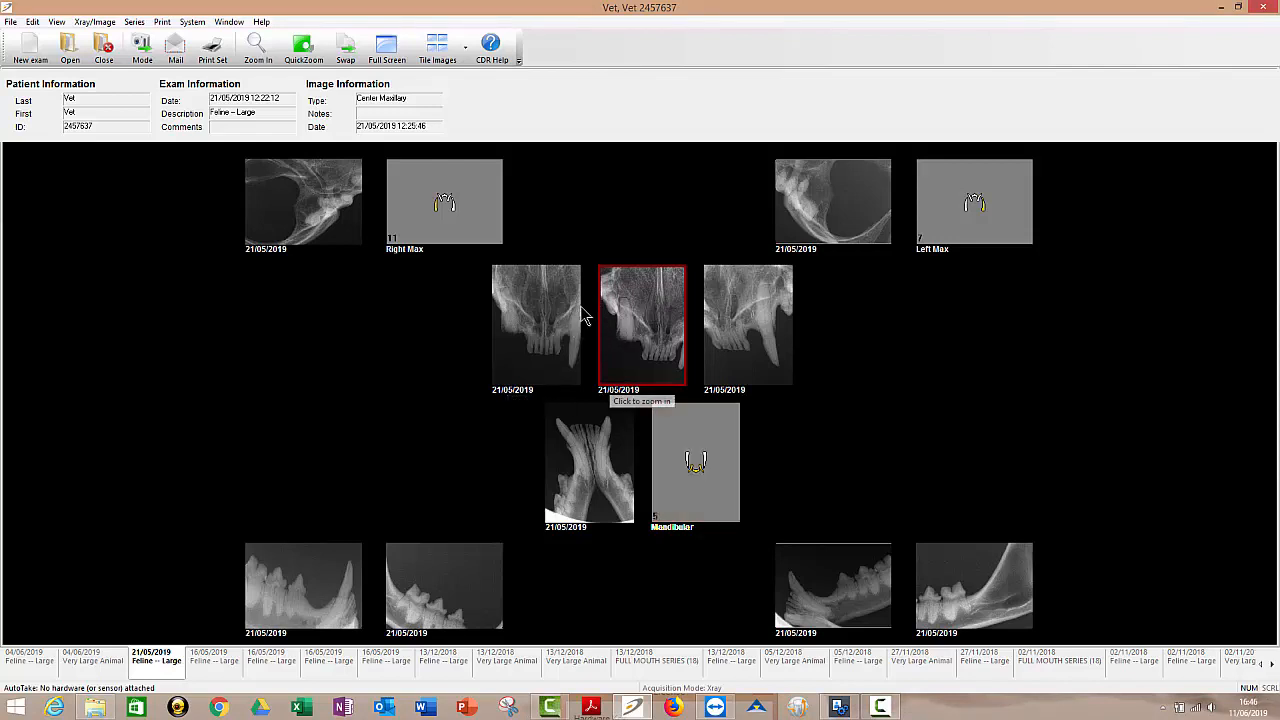
pyautogui.moveTo(156, 124)
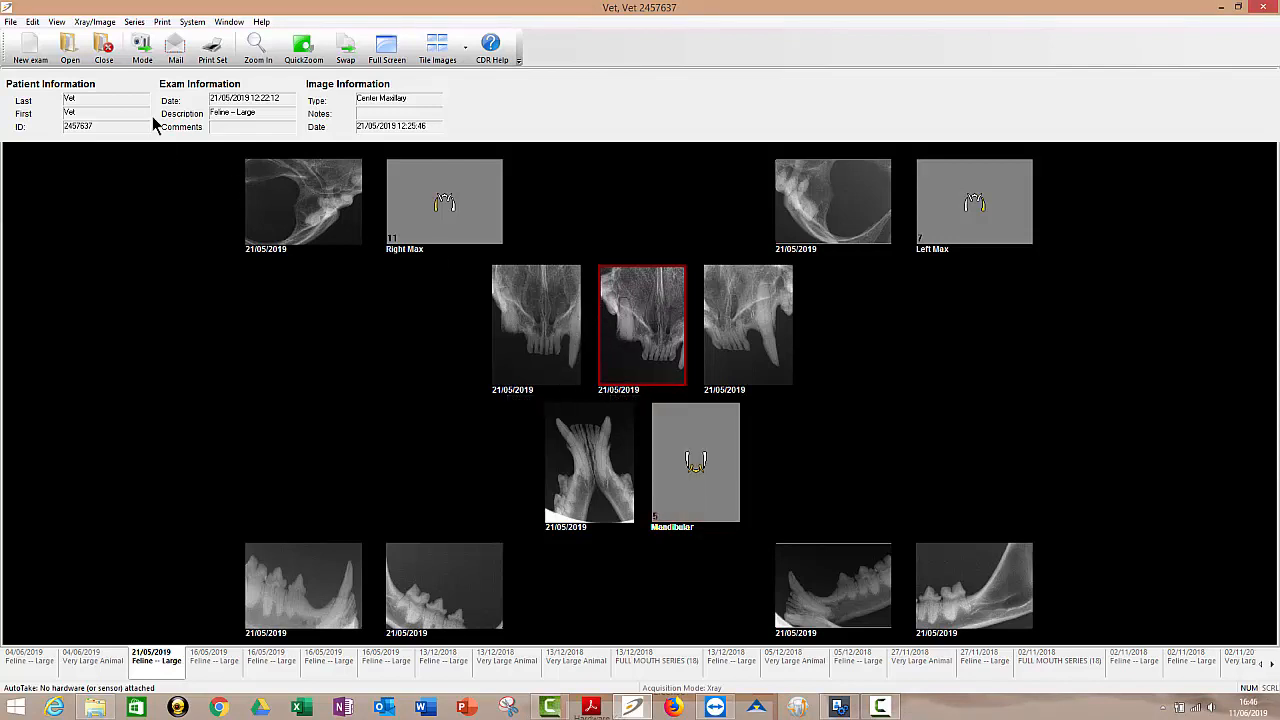
# - Start the Mail export for the Entire Examination and settle on JPEG format after trying Postcard
pyautogui.click(142, 44)
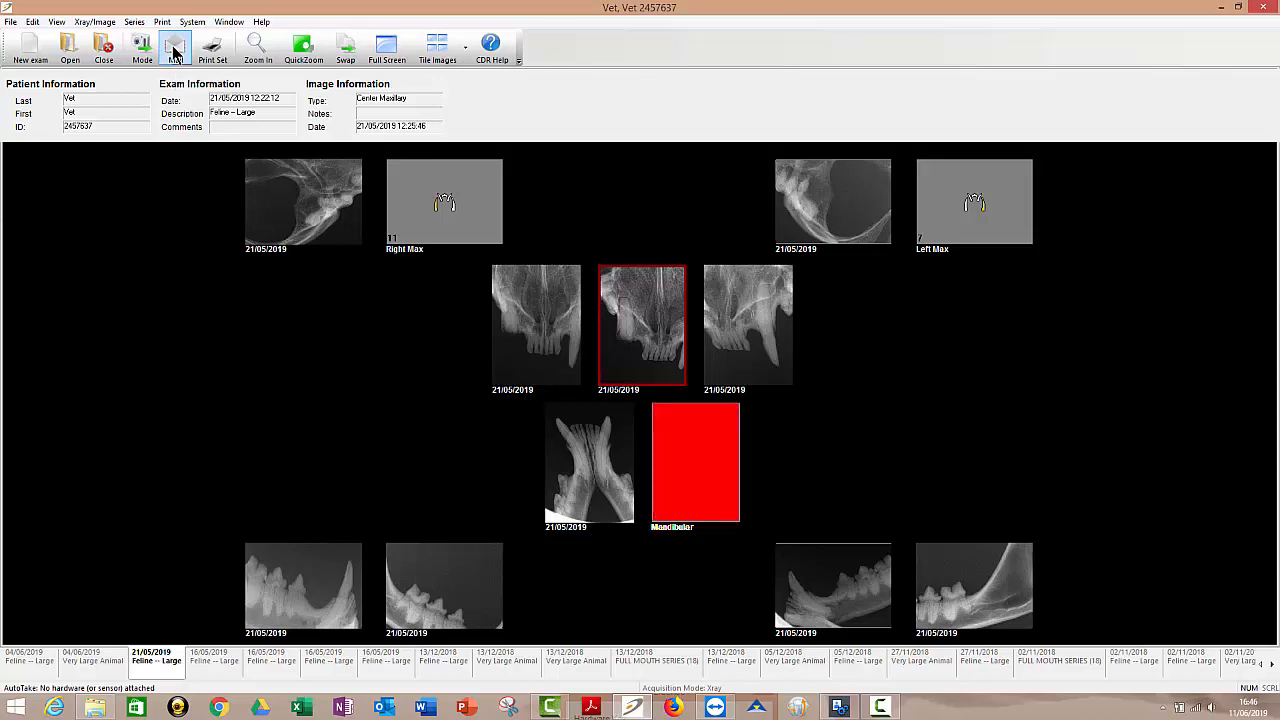
pyautogui.click(174, 44)
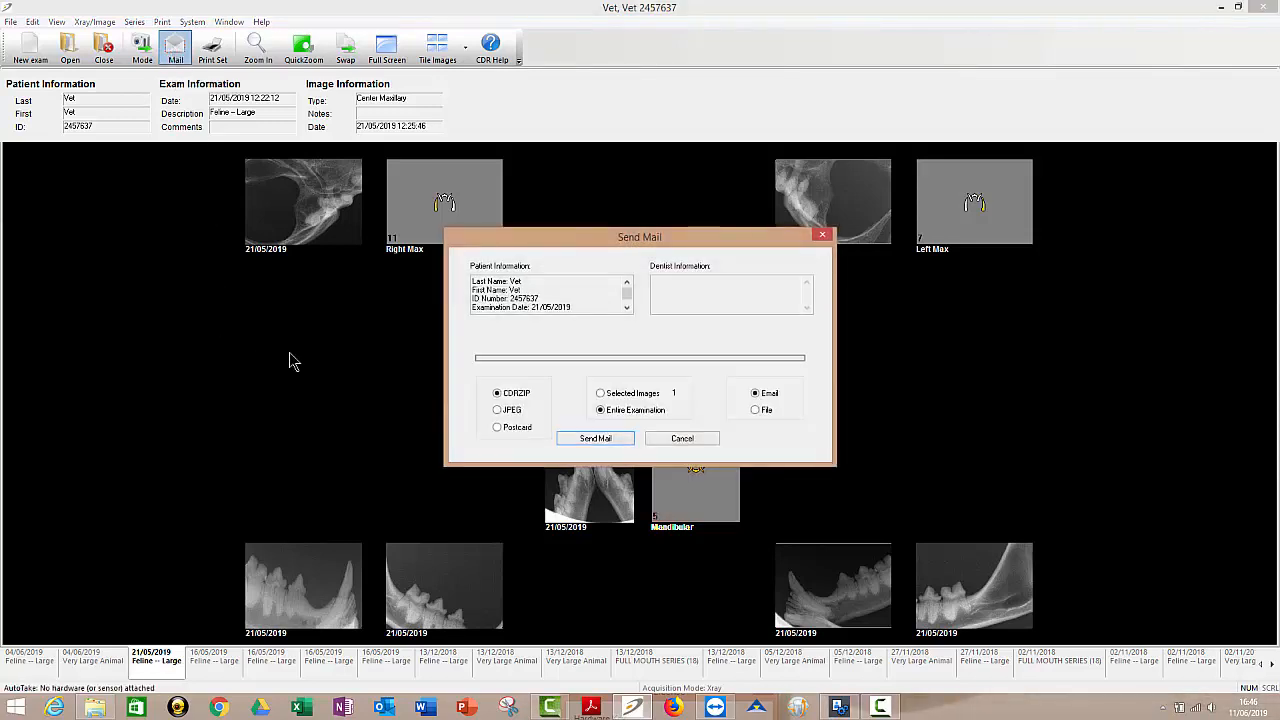
pyautogui.moveTo(600, 360)
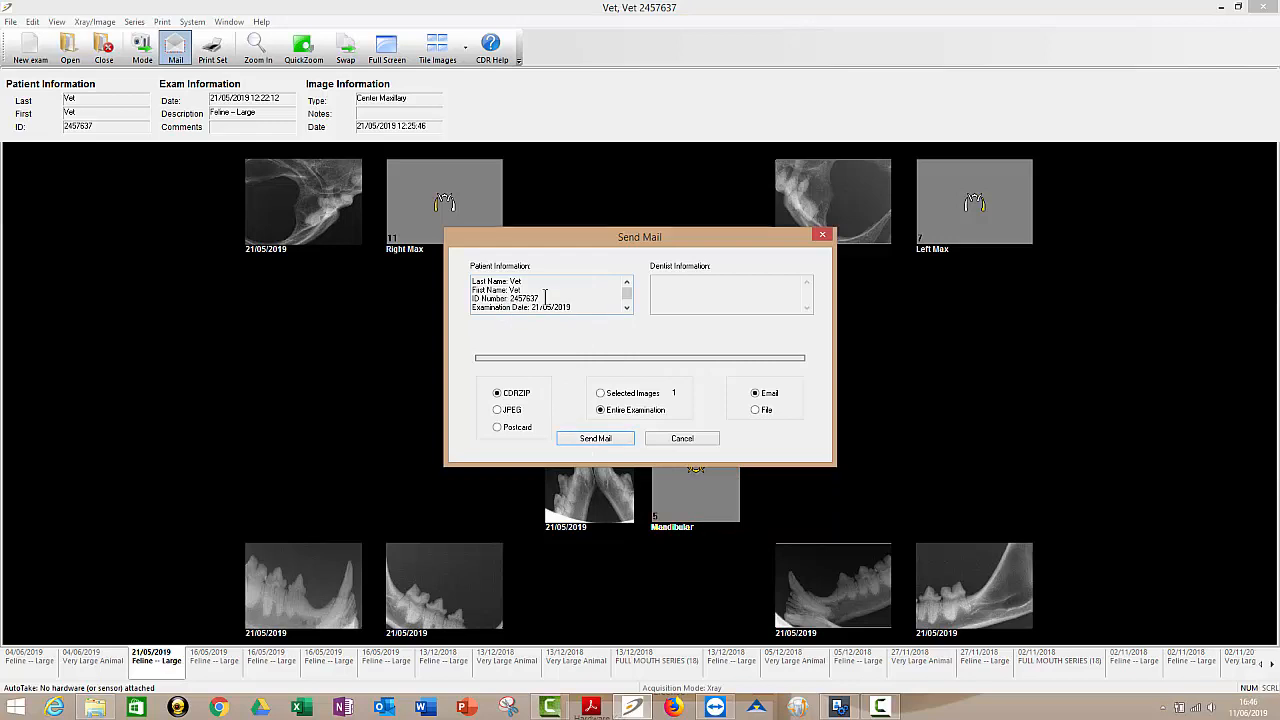
pyautogui.moveTo(514, 328)
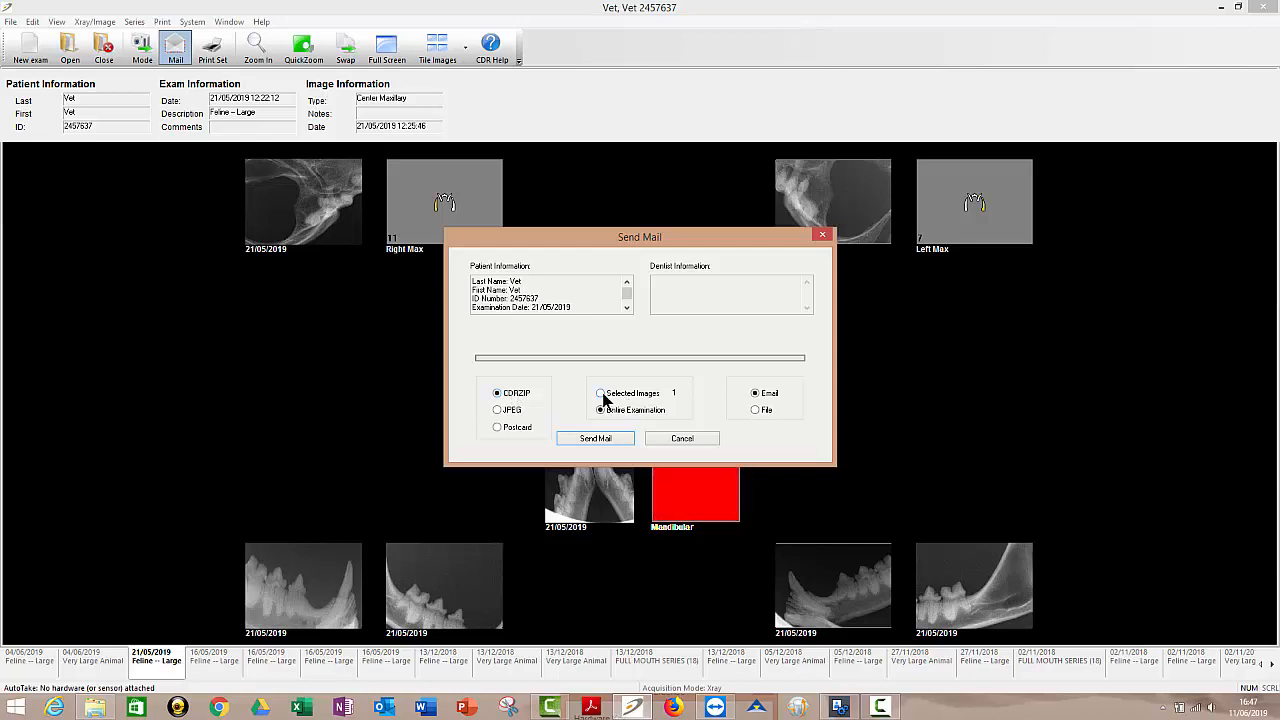
pyautogui.click(600, 392)
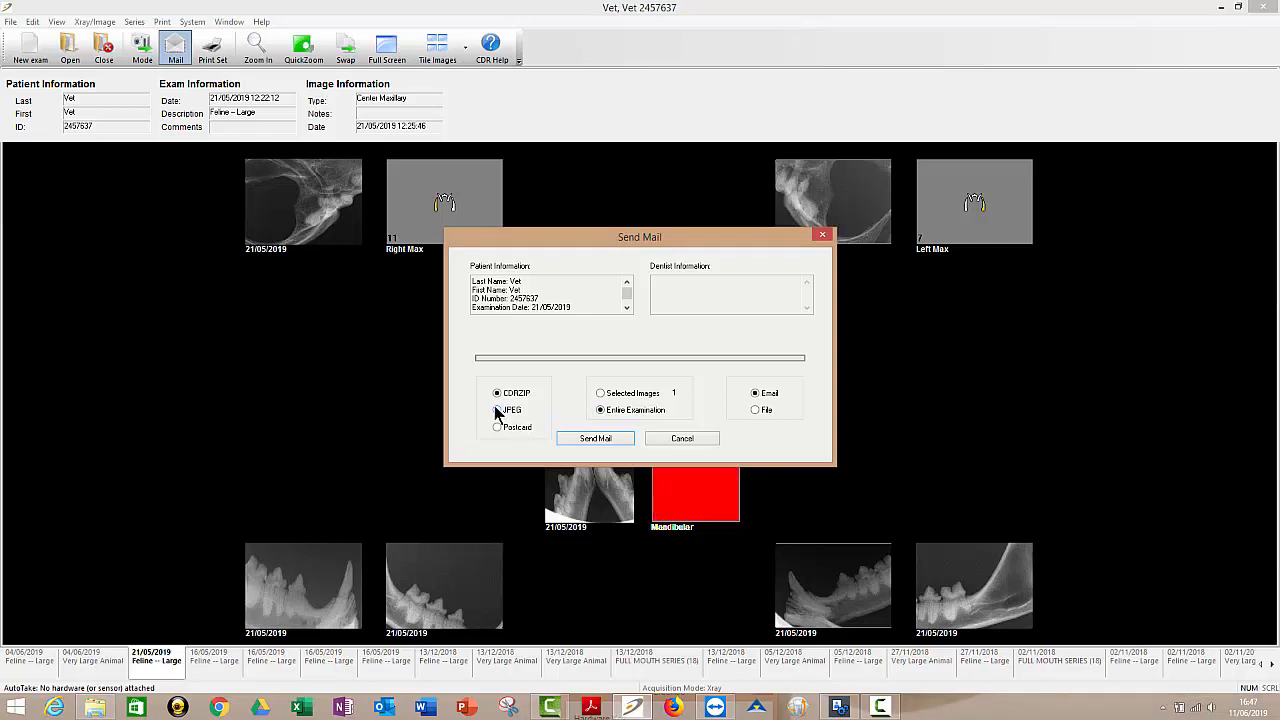
pyautogui.click(496, 410)
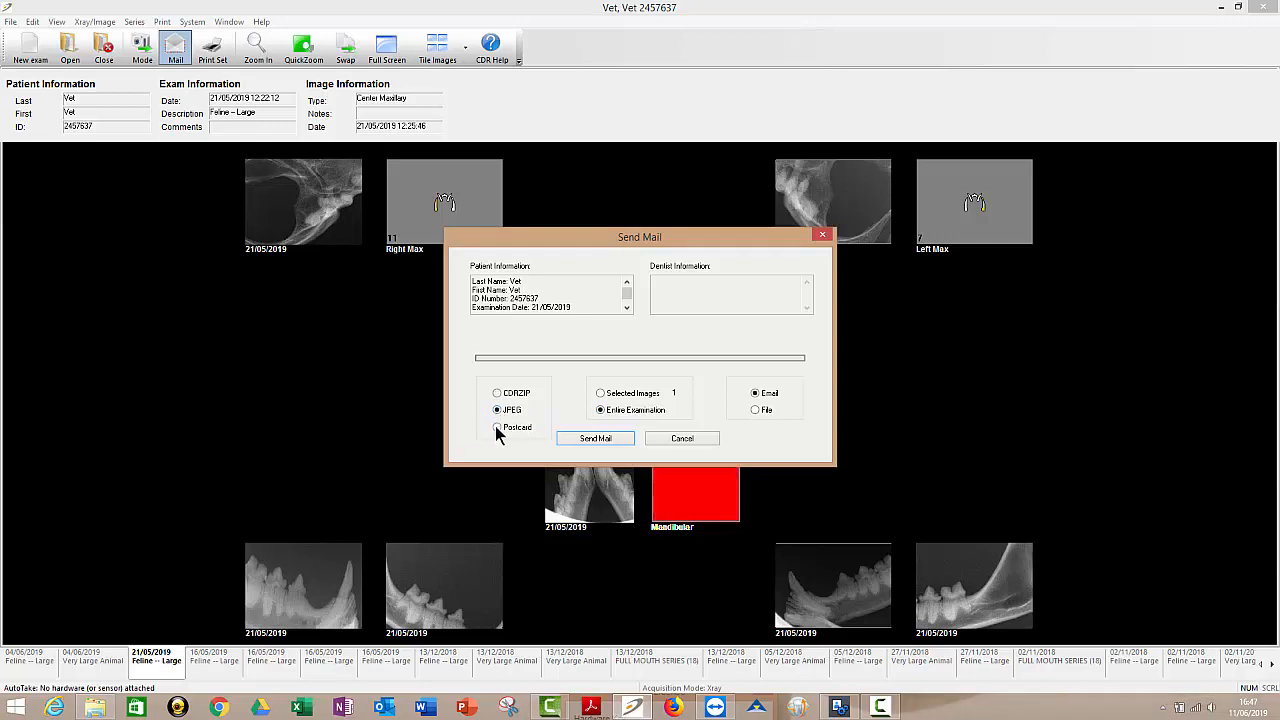
pyautogui.click(496, 428)
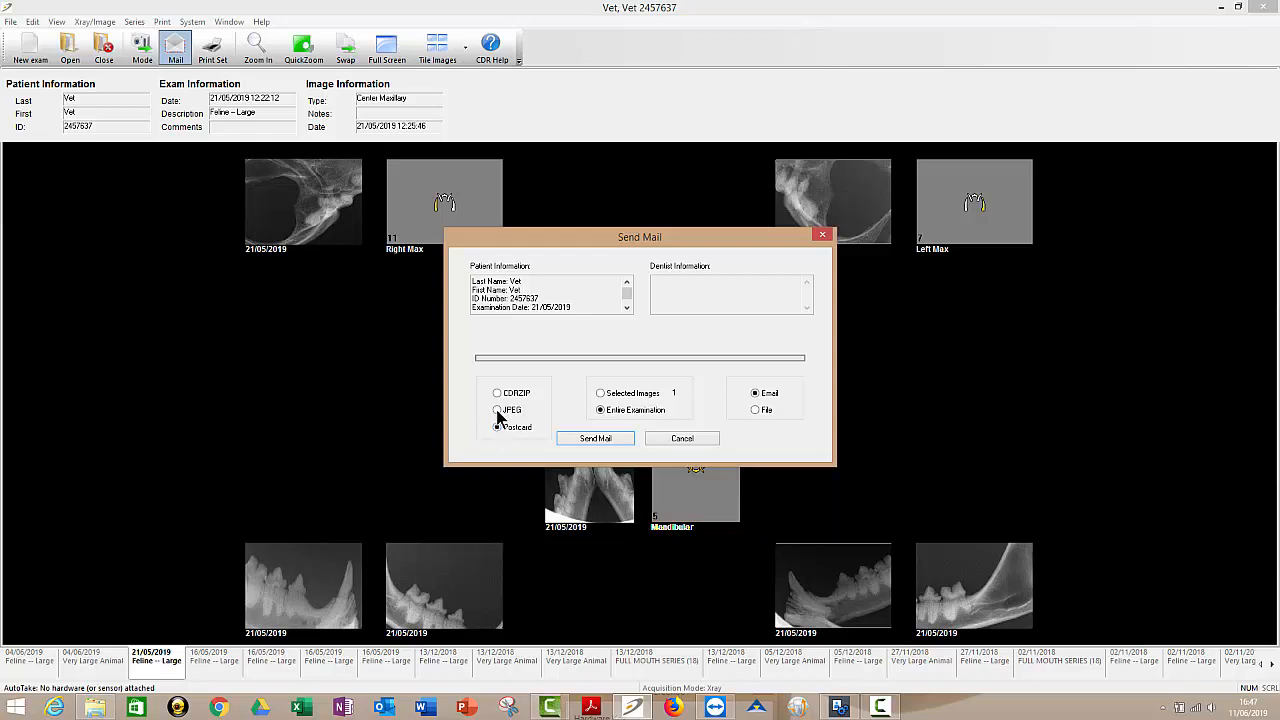
pyautogui.click(498, 410)
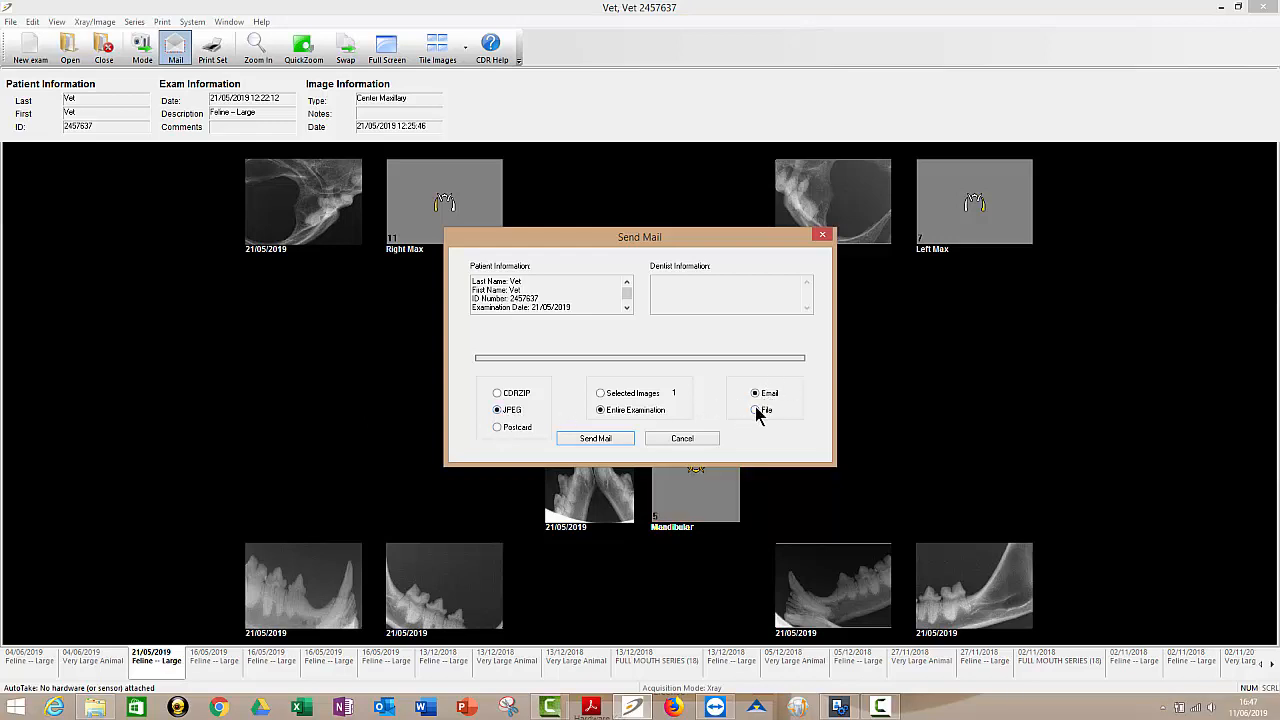
# - Choose File as the destination instead of email and generate the attachment
pyautogui.click(750, 410)
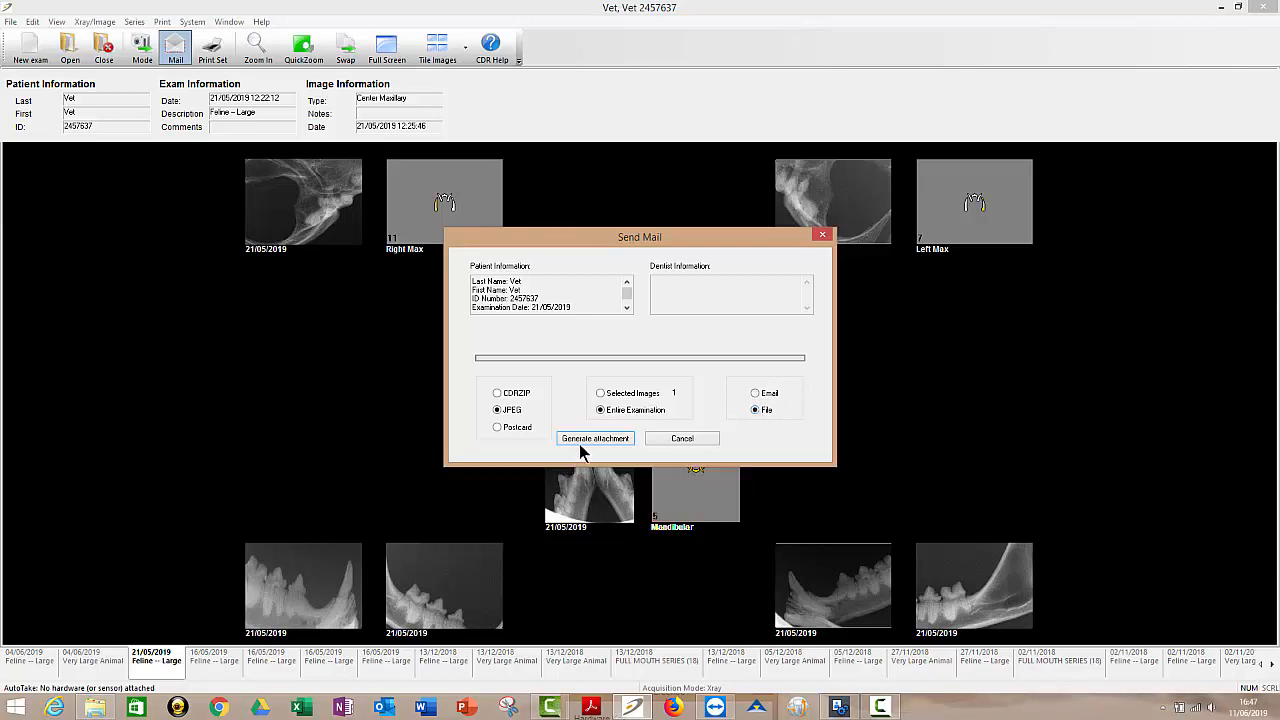
pyautogui.click(596, 438)
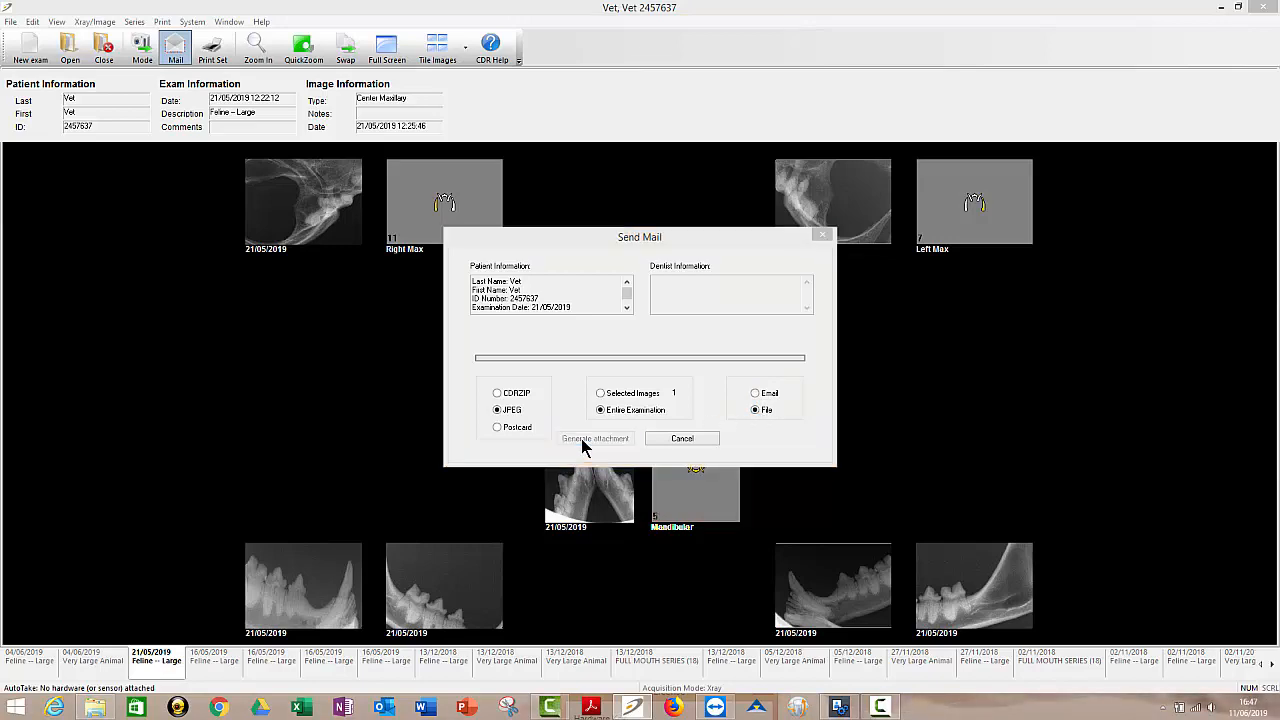
# - Create a testcdr folder on the Desktop, save the JPEG export into it and OK the conversion confirmation
pyautogui.click(596, 438)
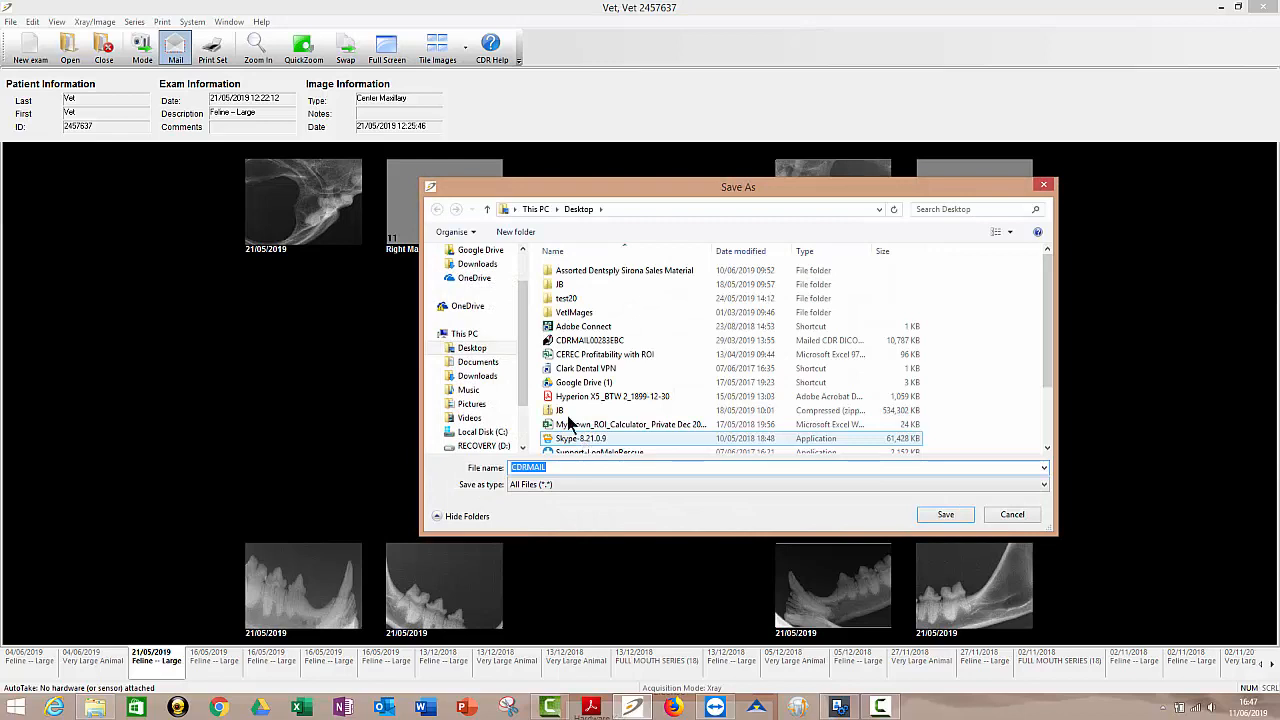
pyautogui.click(472, 348)
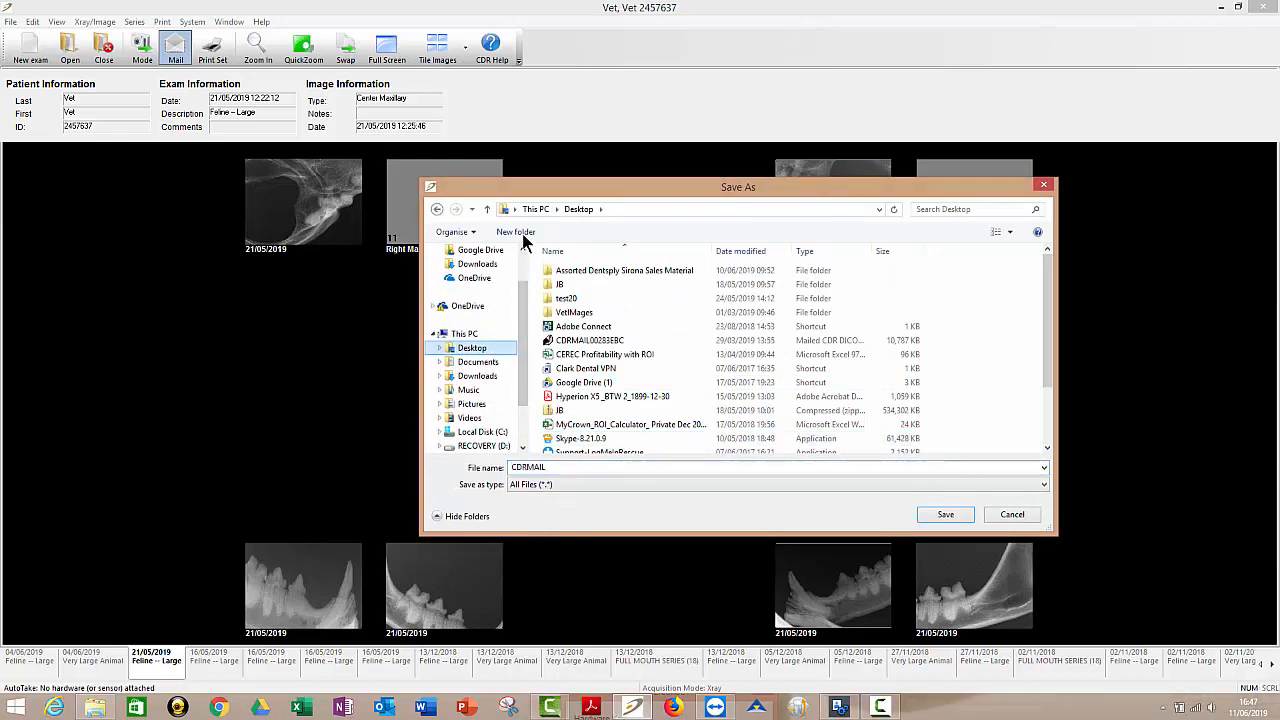
pyautogui.click(516, 232)
pyautogui.write('testcdr')
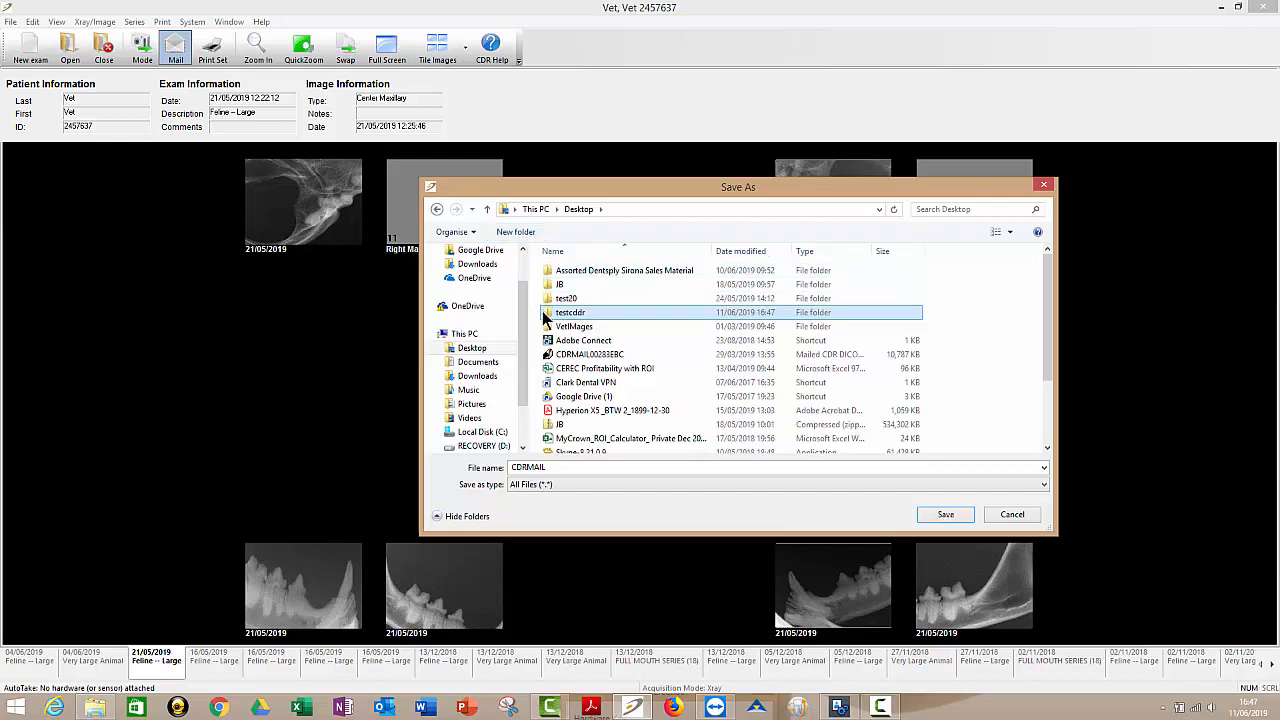
pyautogui.doubleClick(570, 312)
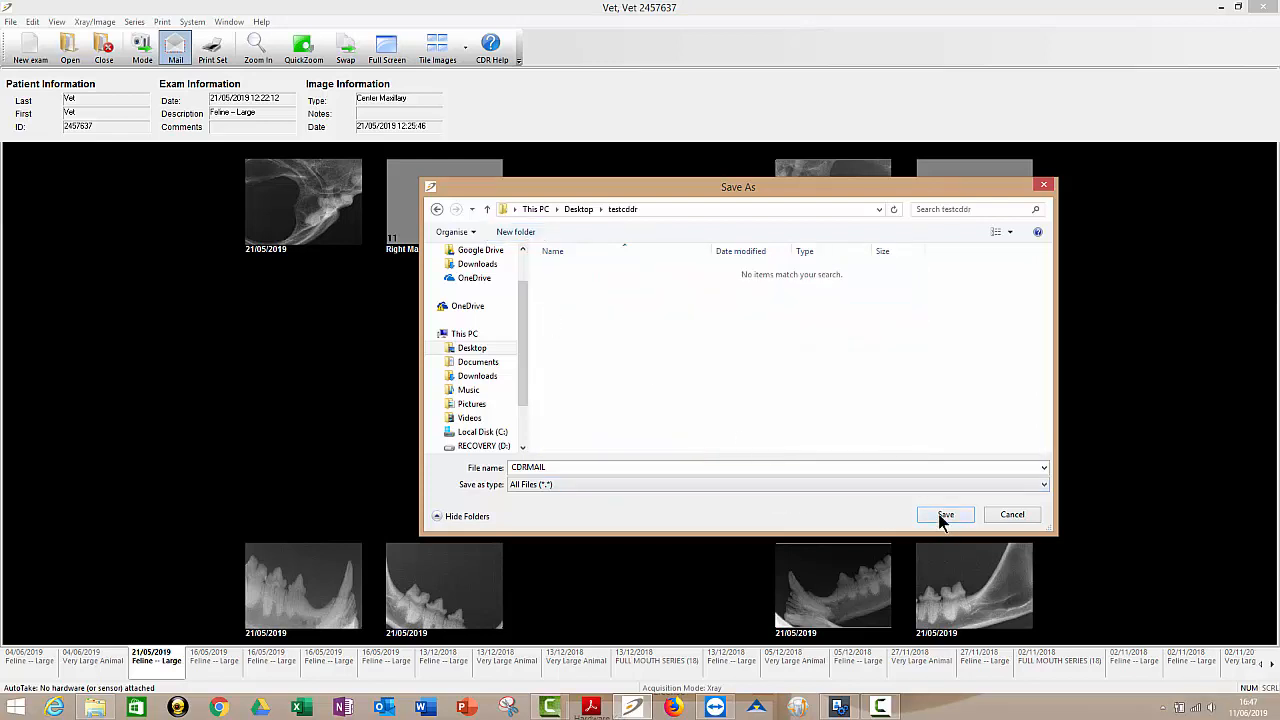
pyautogui.click(944, 514)
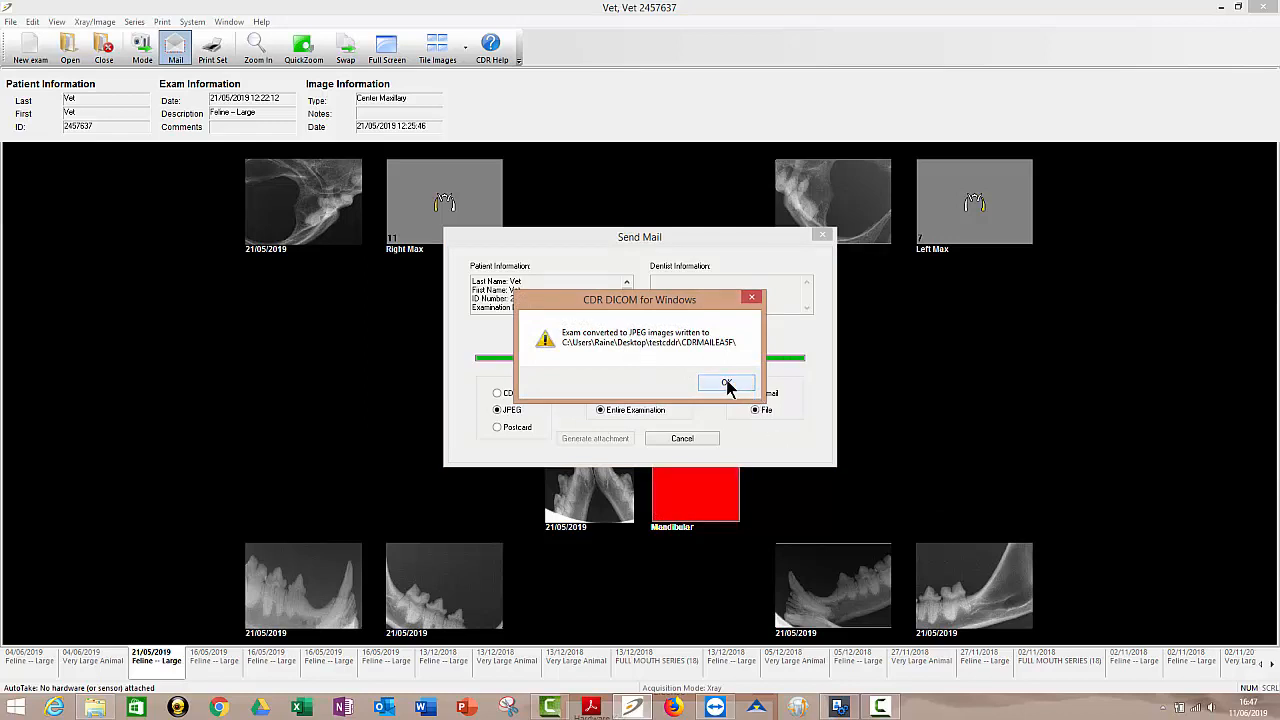
pyautogui.click(726, 384)
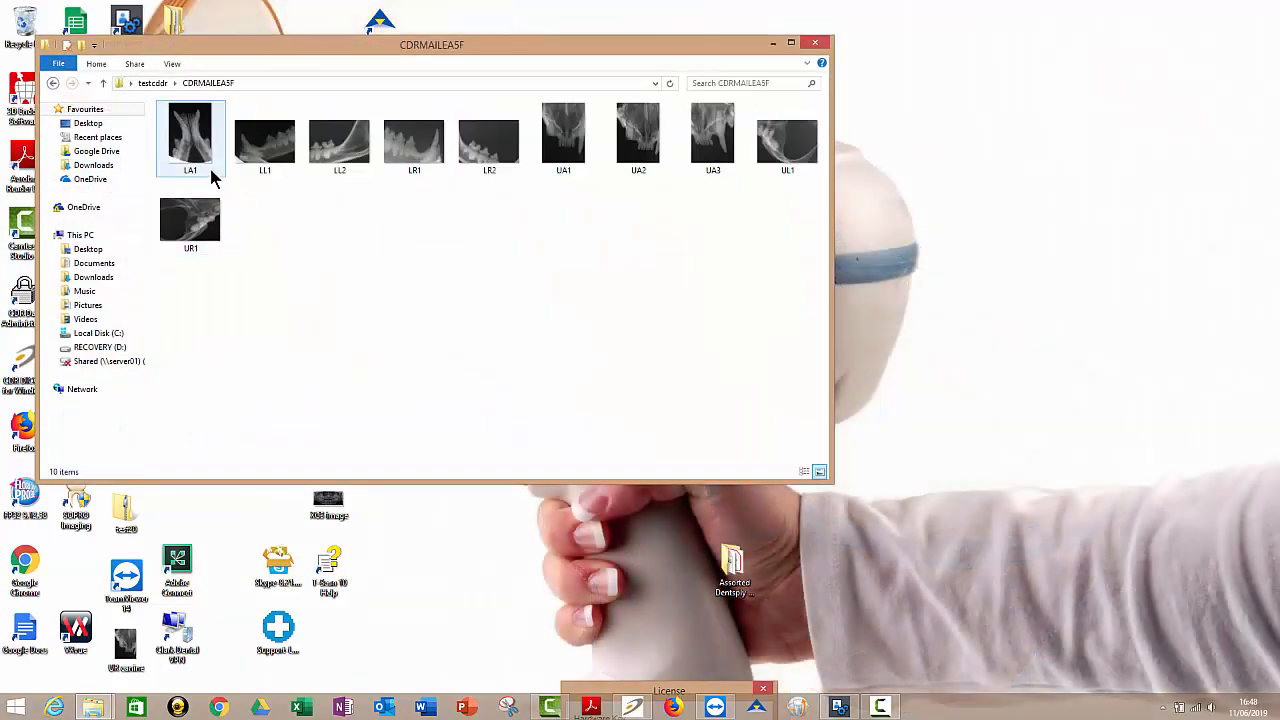
# - Open testcdr\CDRMAILEASF in File Explorer to view the ten exported radiograph JPEGs
pyautogui.click(340, 136)
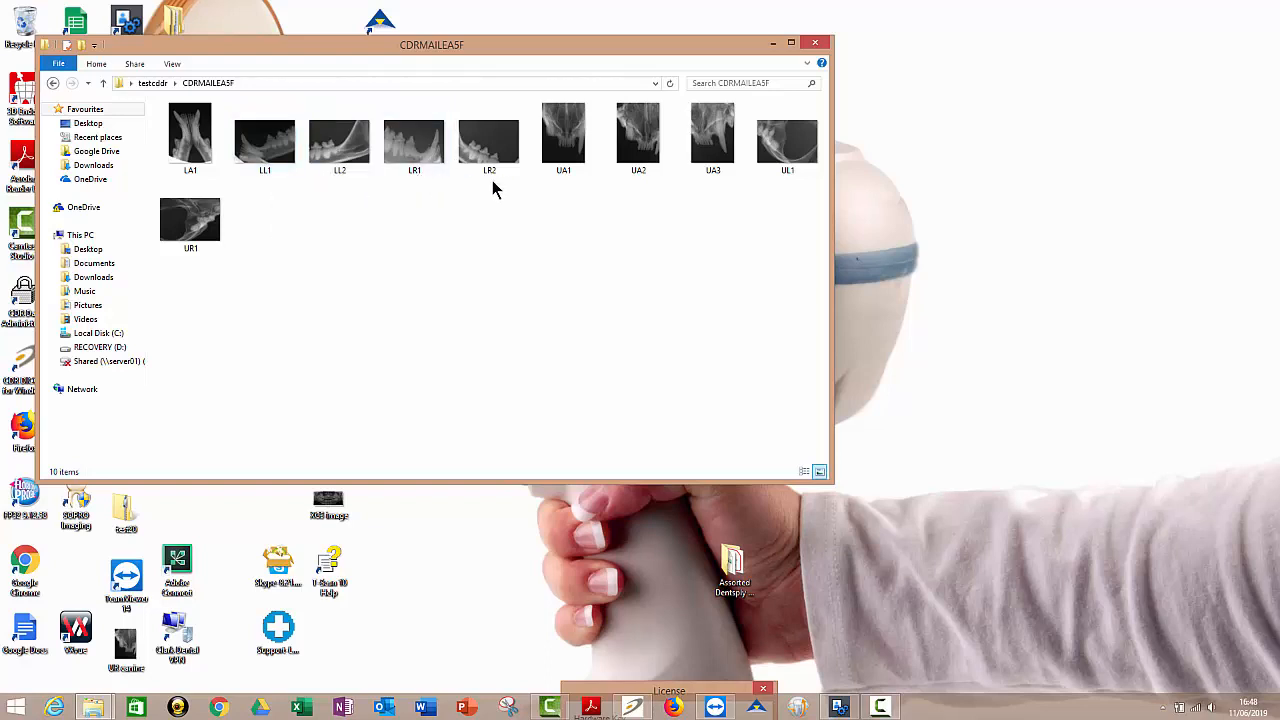
pyautogui.moveTo(520, 308)
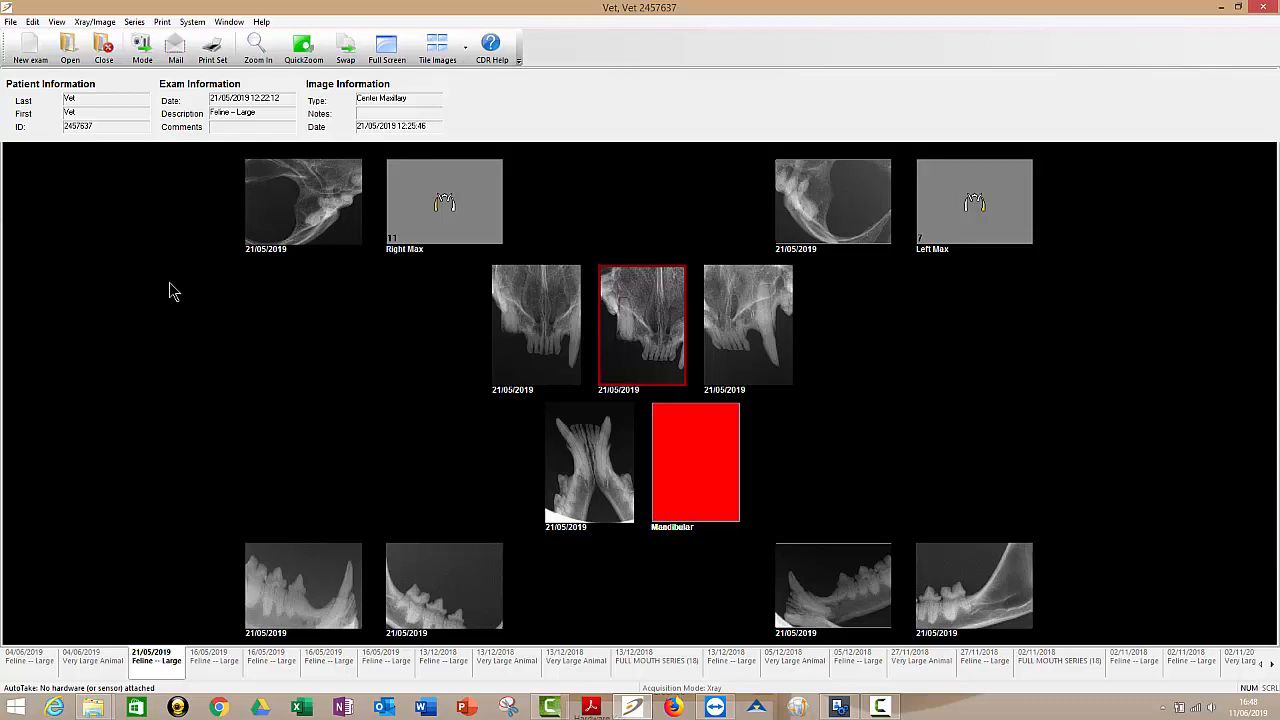
pyautogui.moveTo(116, 224)
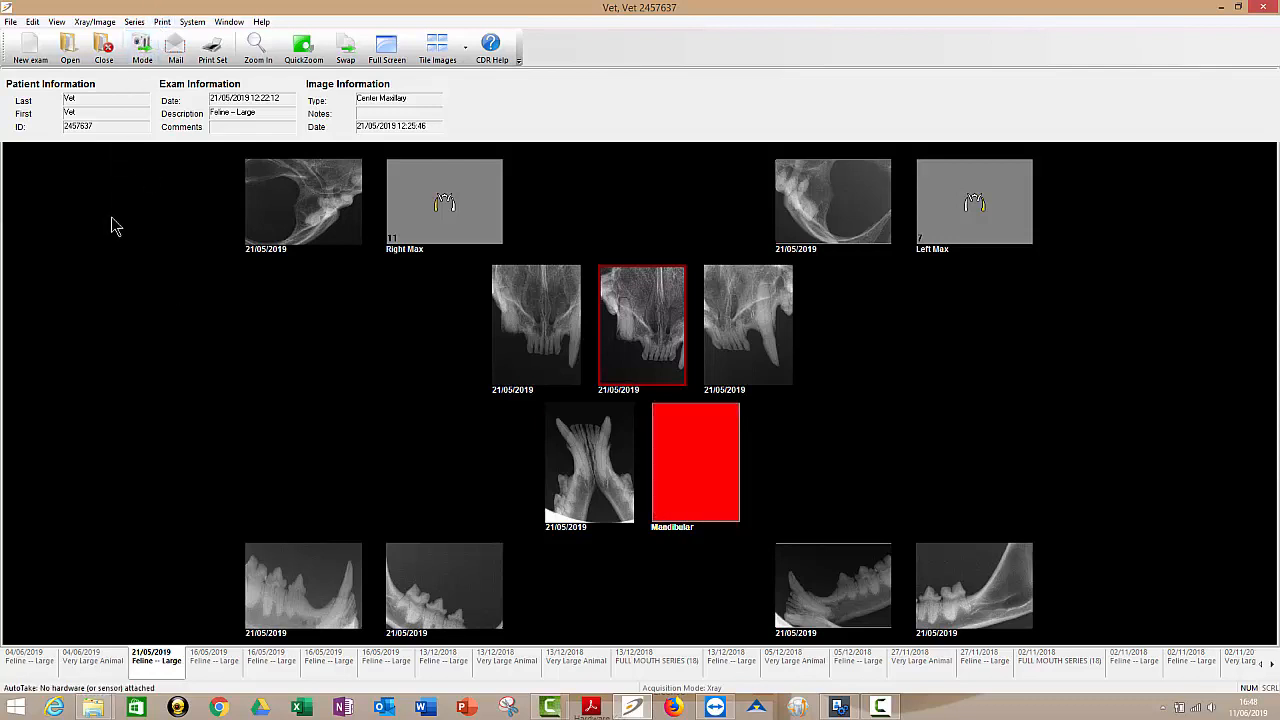
pyautogui.moveTo(332, 410)
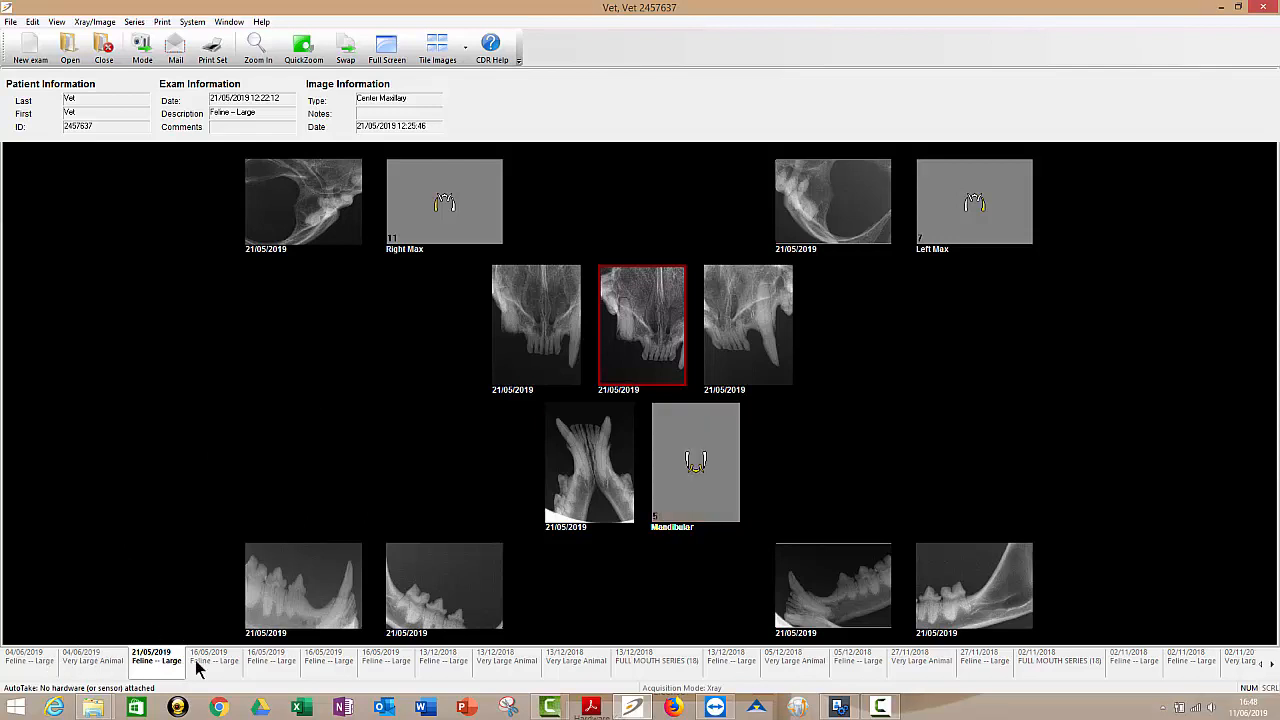
# - Select the empty Right Max slot so the next X-ray lands there
pyautogui.click(696, 460)
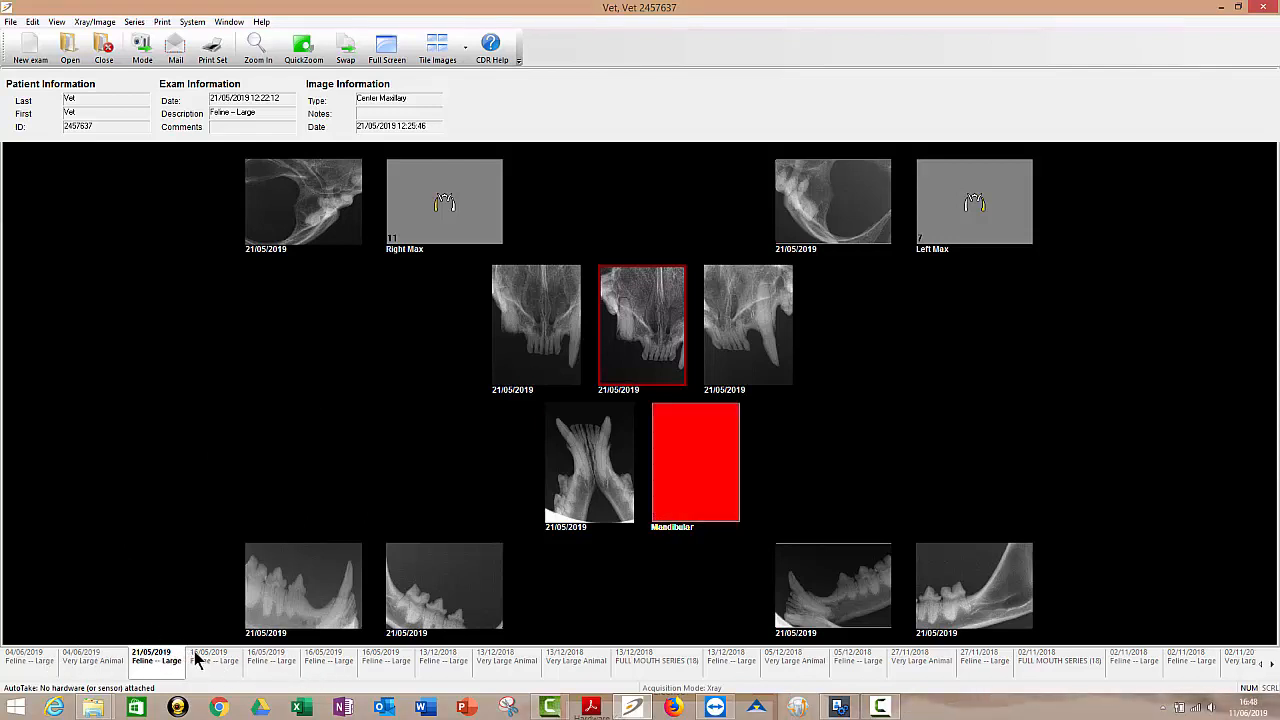
pyautogui.moveTo(370, 400)
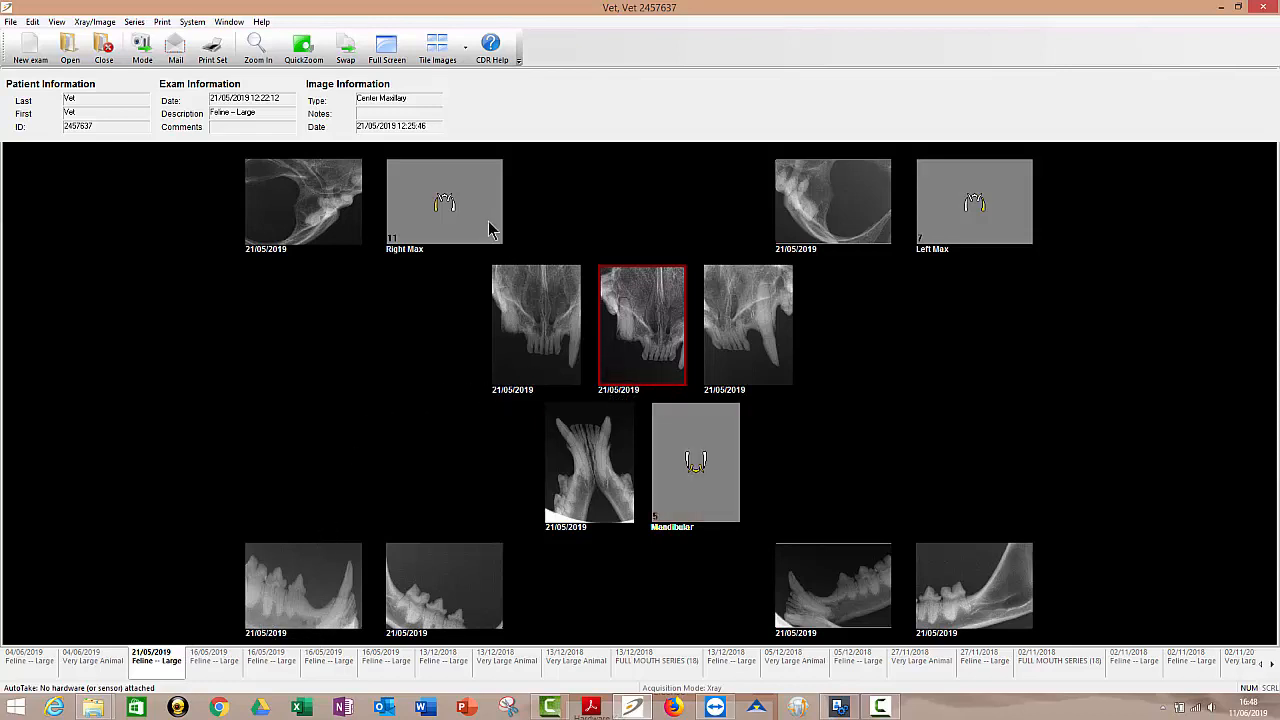
pyautogui.click(444, 202)
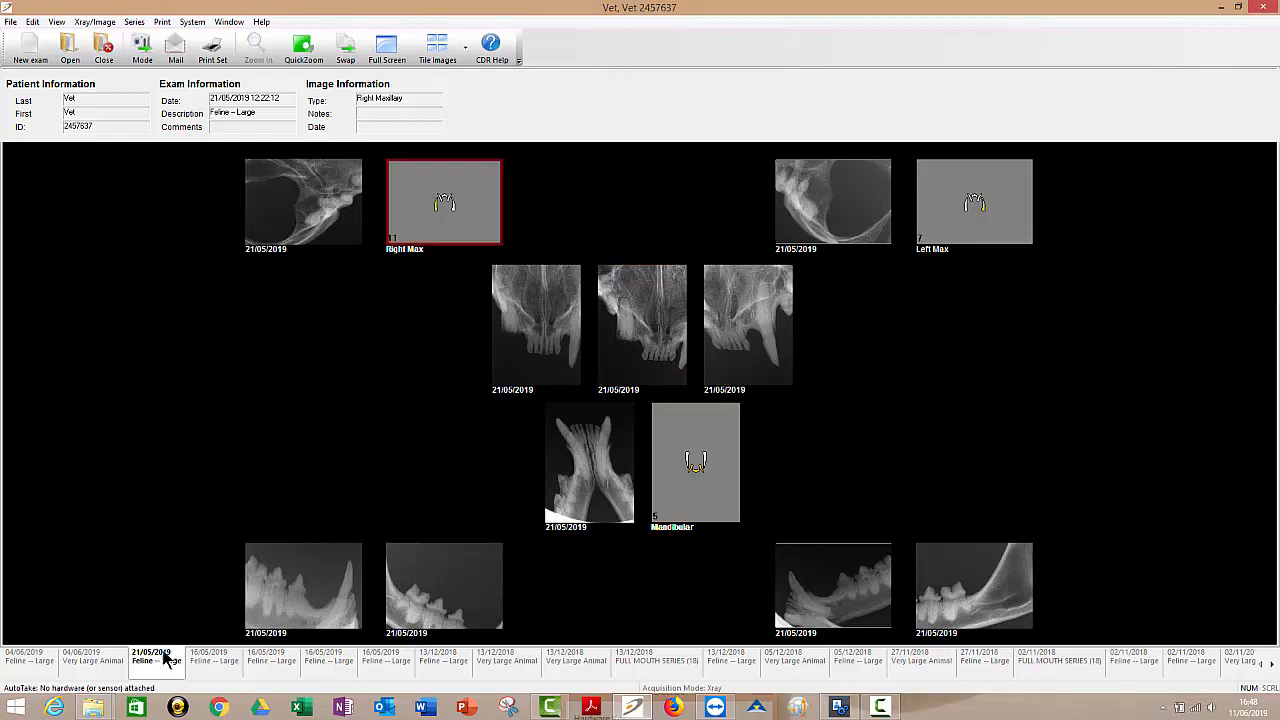
pyautogui.moveTo(300, 262)
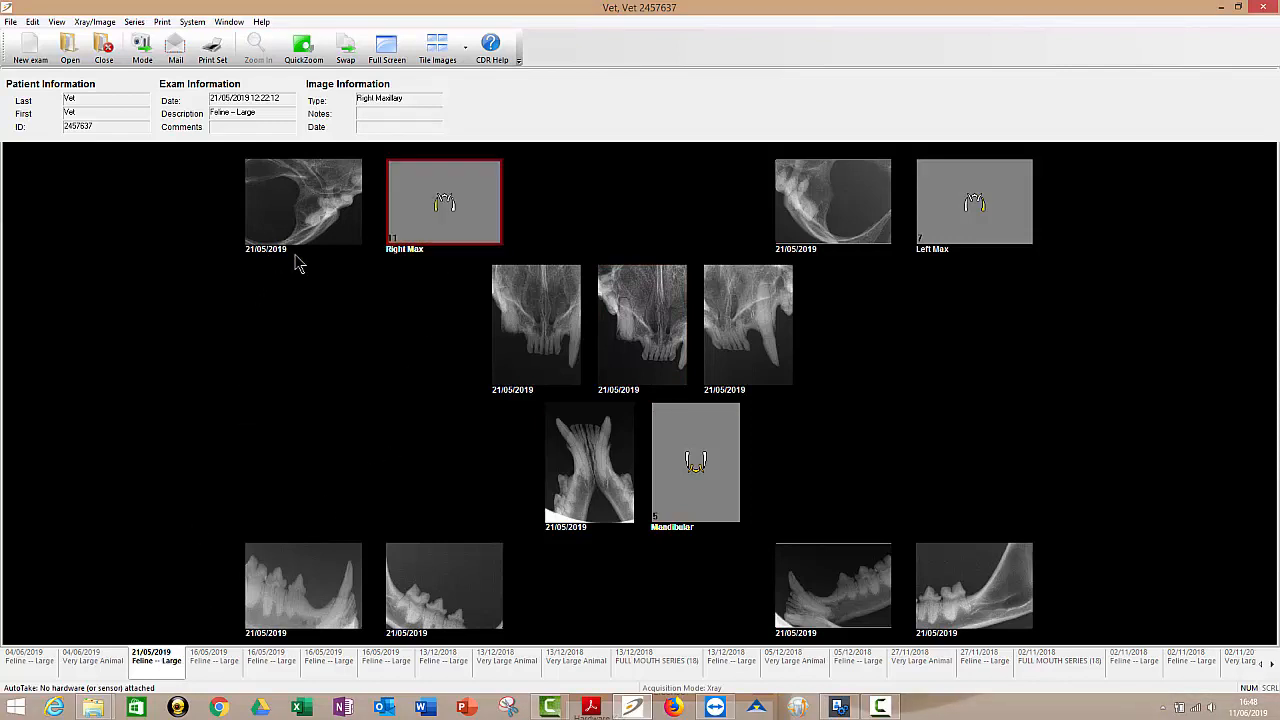
pyautogui.moveTo(270, 260)
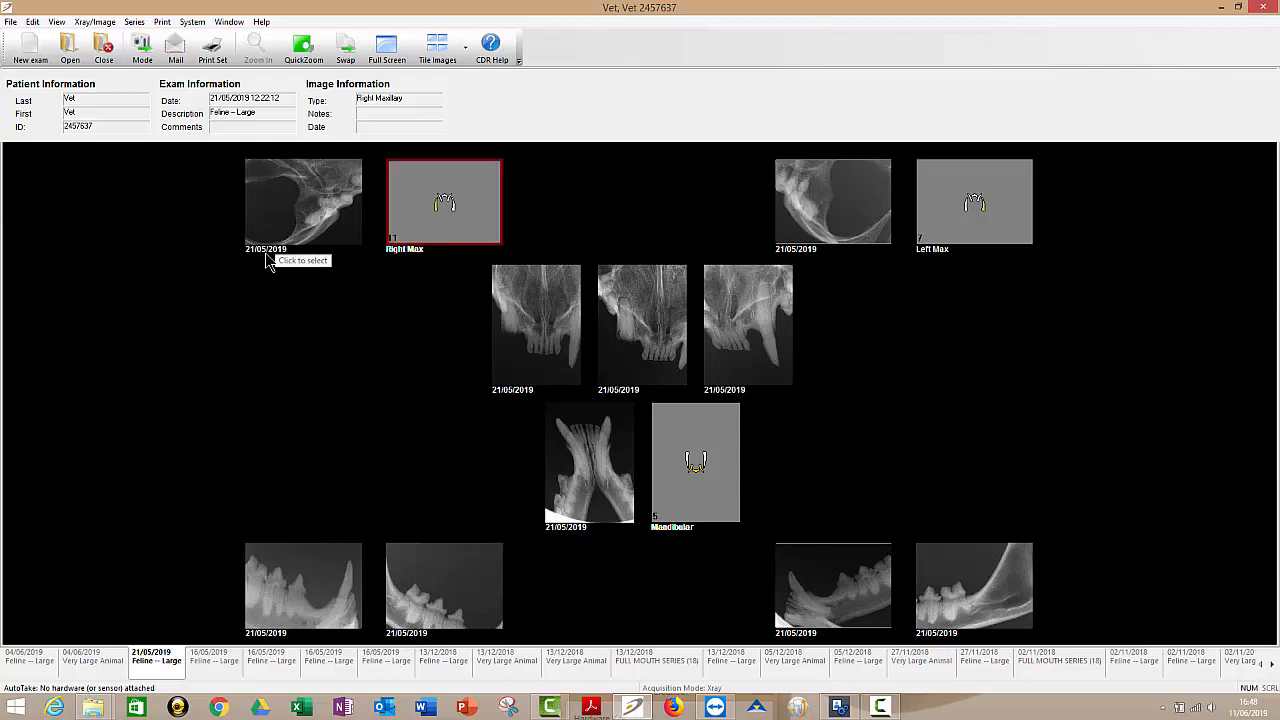
pyautogui.moveTo(444, 210)
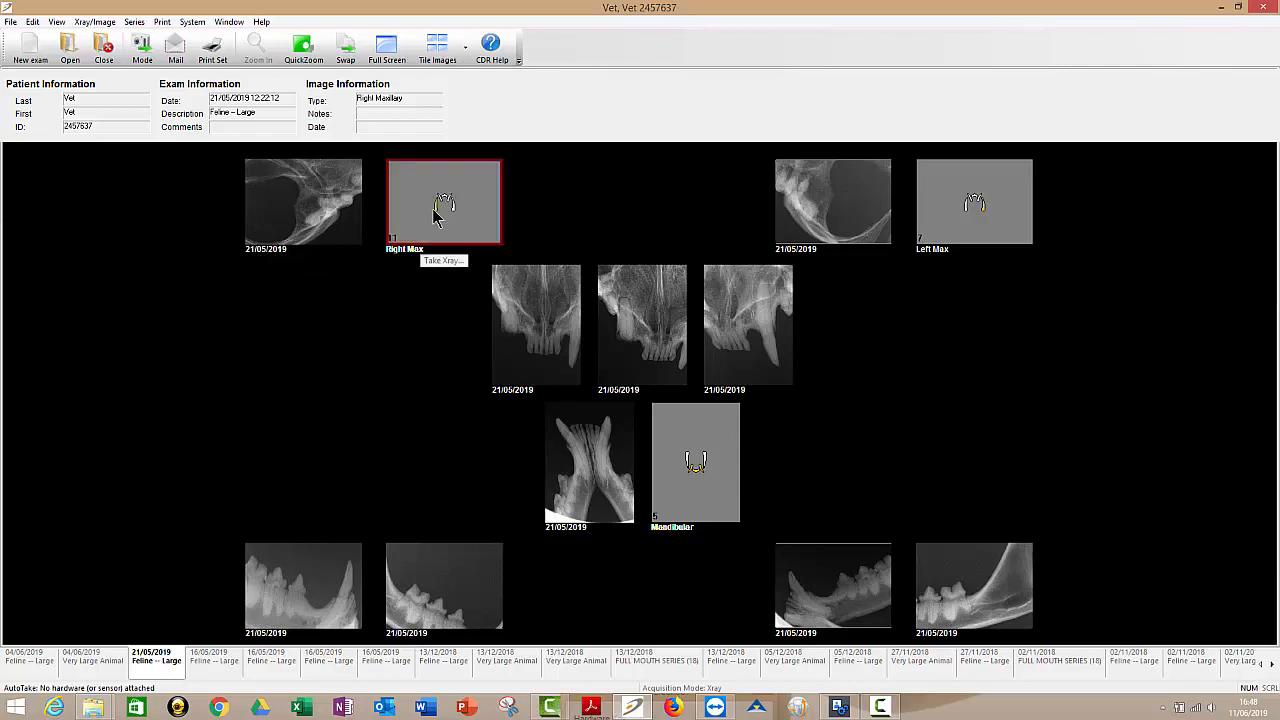
pyautogui.moveTo(868, 690)
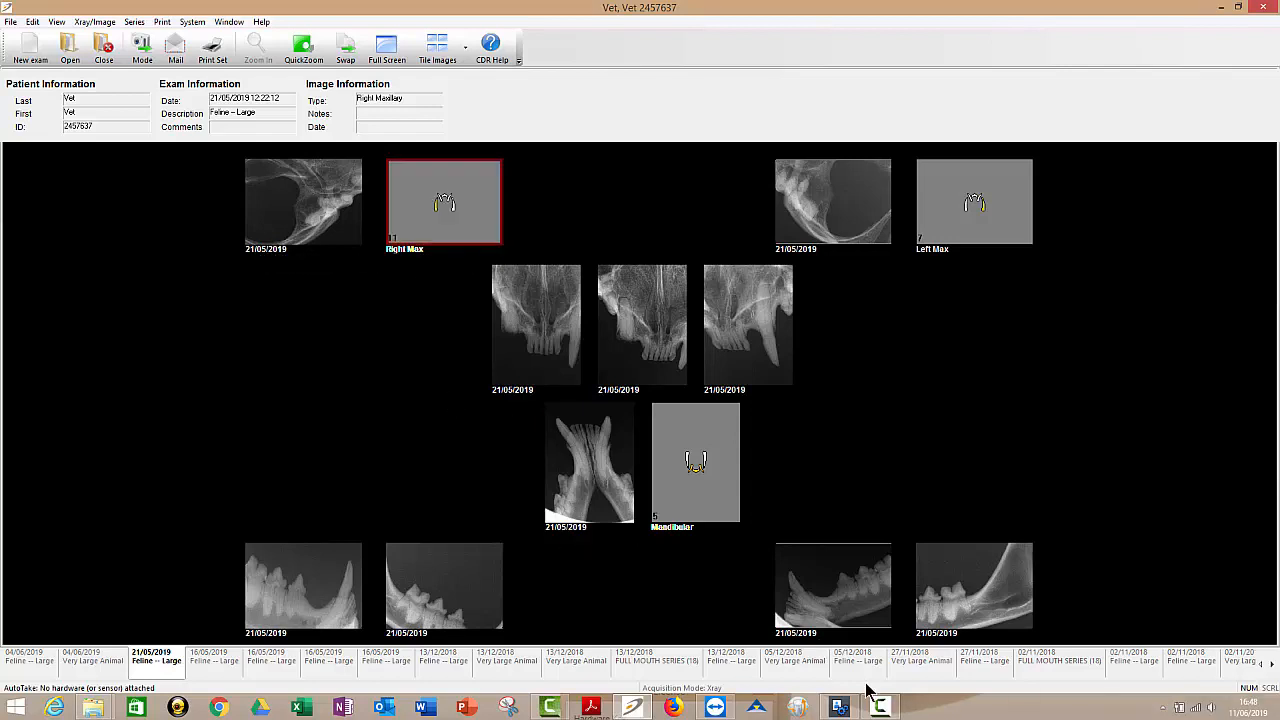